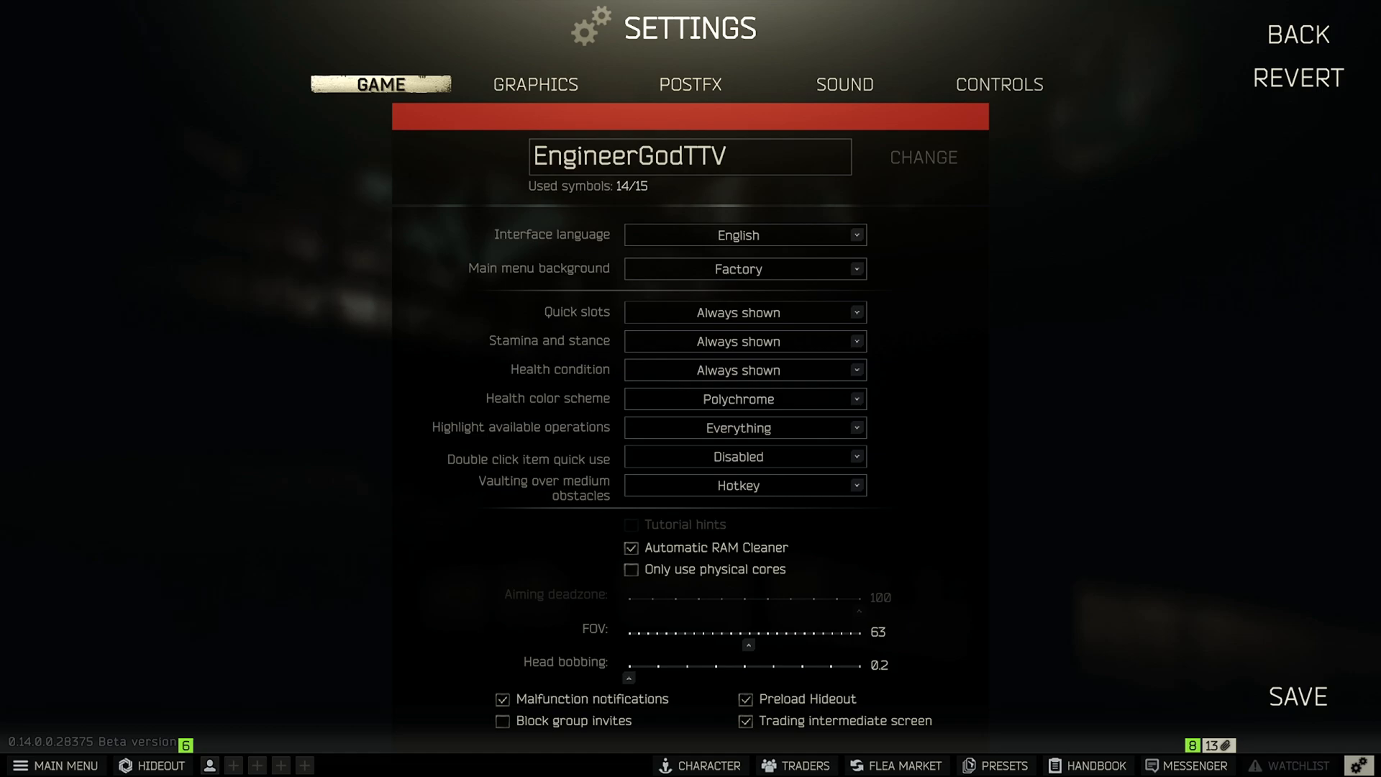
mouse_move(100, 672)
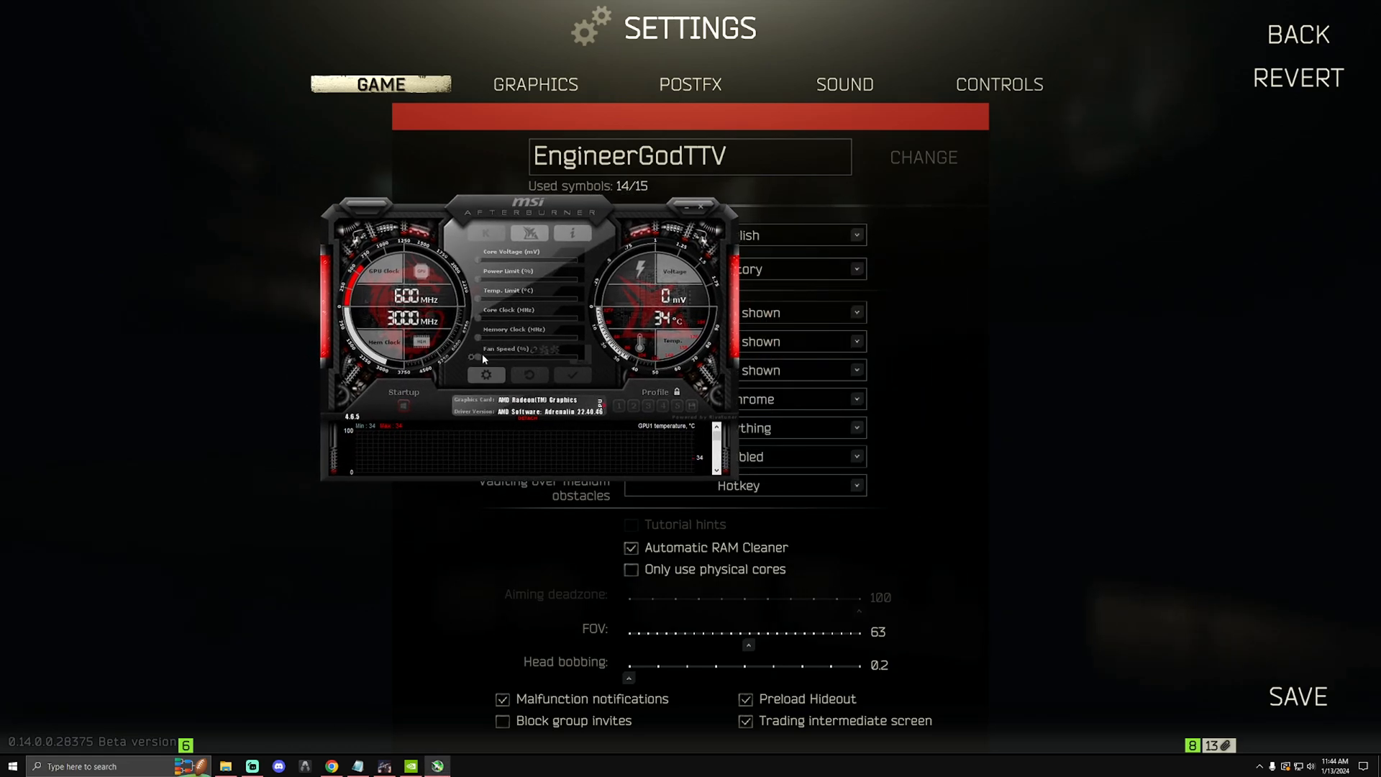
Step: Select GPU2 NVIDIA GeForce RTX 4090 as the master graphics processor and apply the change
left_click(485, 374)
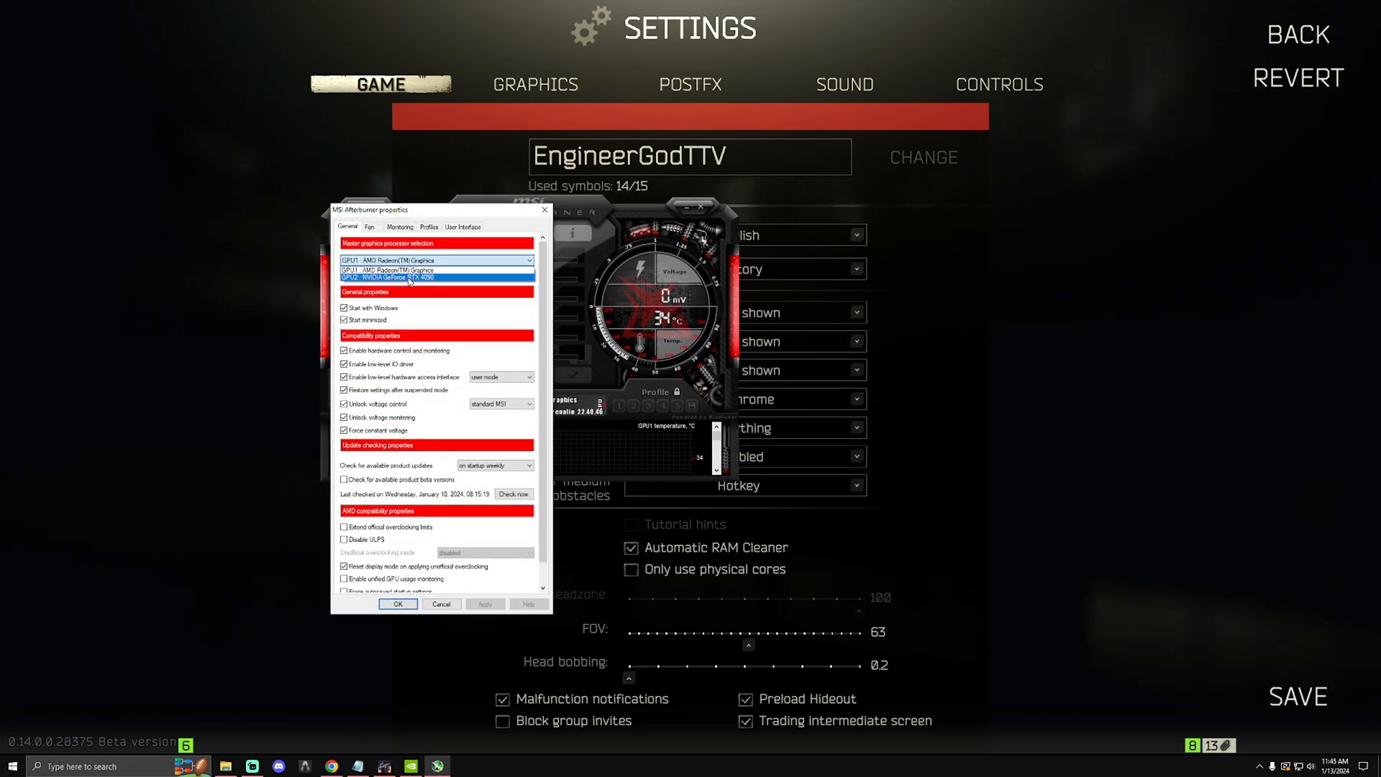
left_click(423, 277)
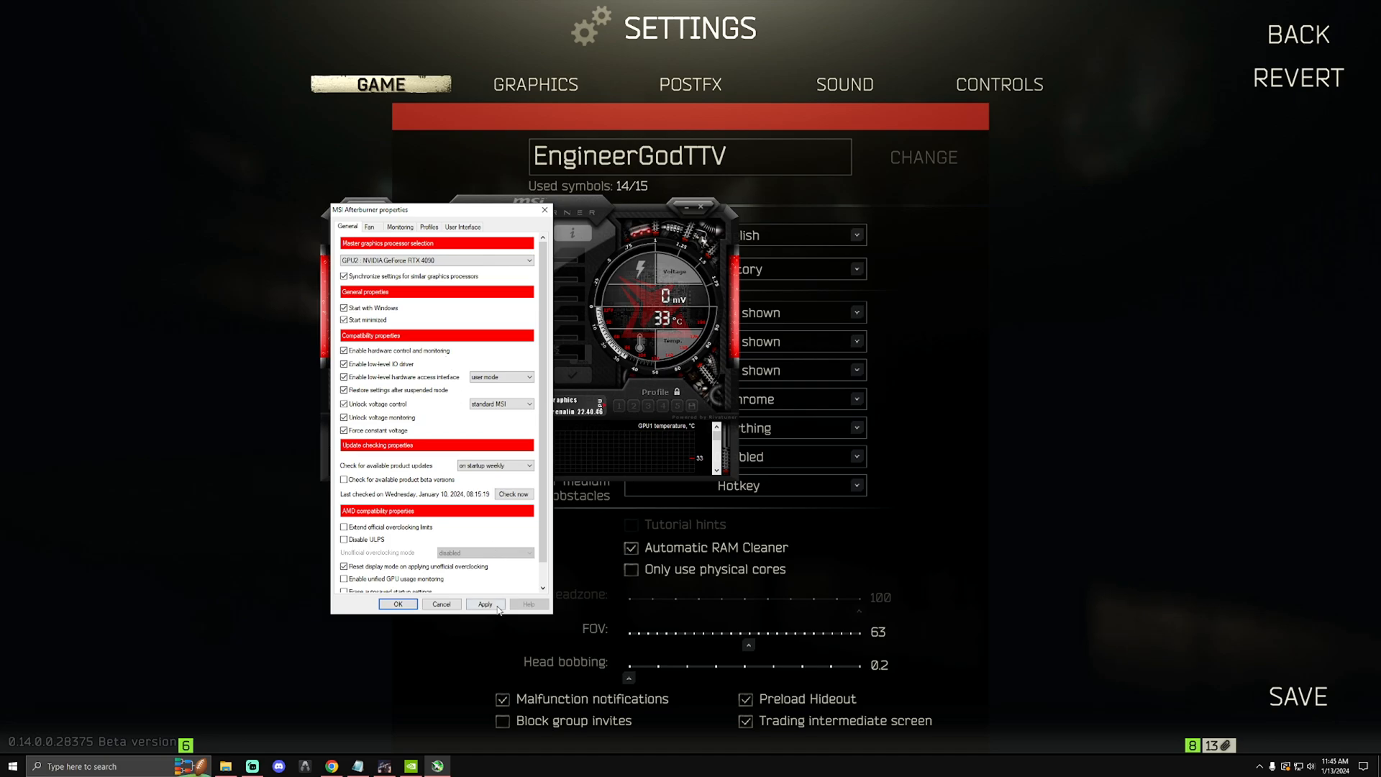
left_click(397, 603)
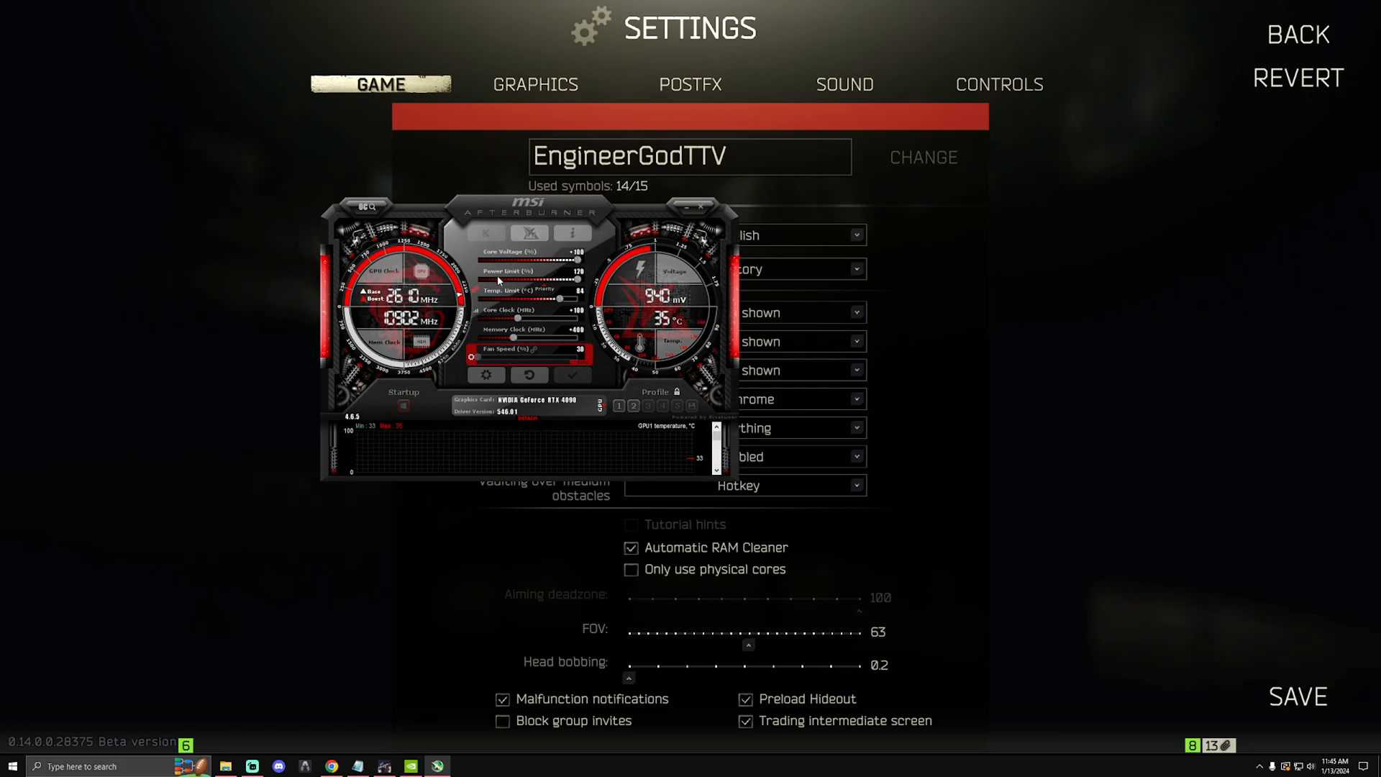
mouse_move(520, 246)
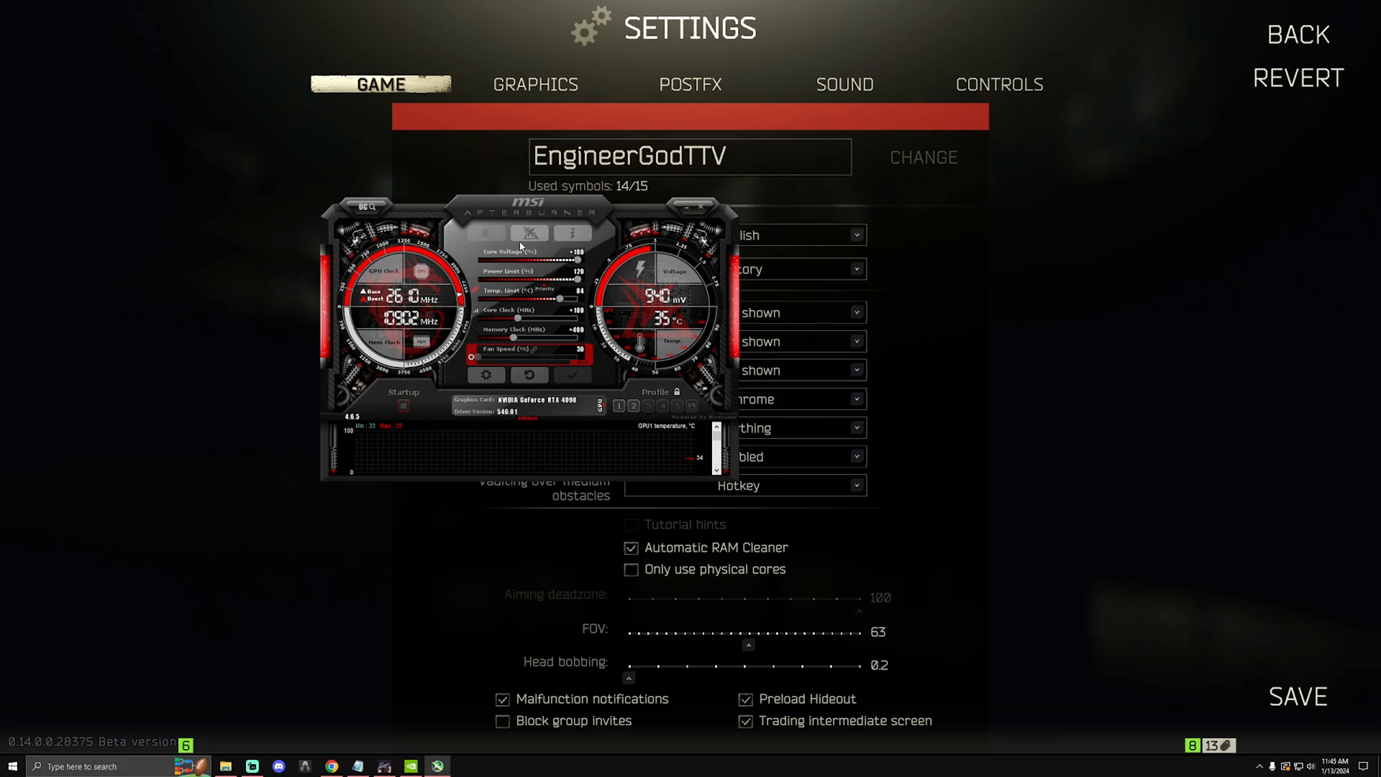
mouse_move(510, 279)
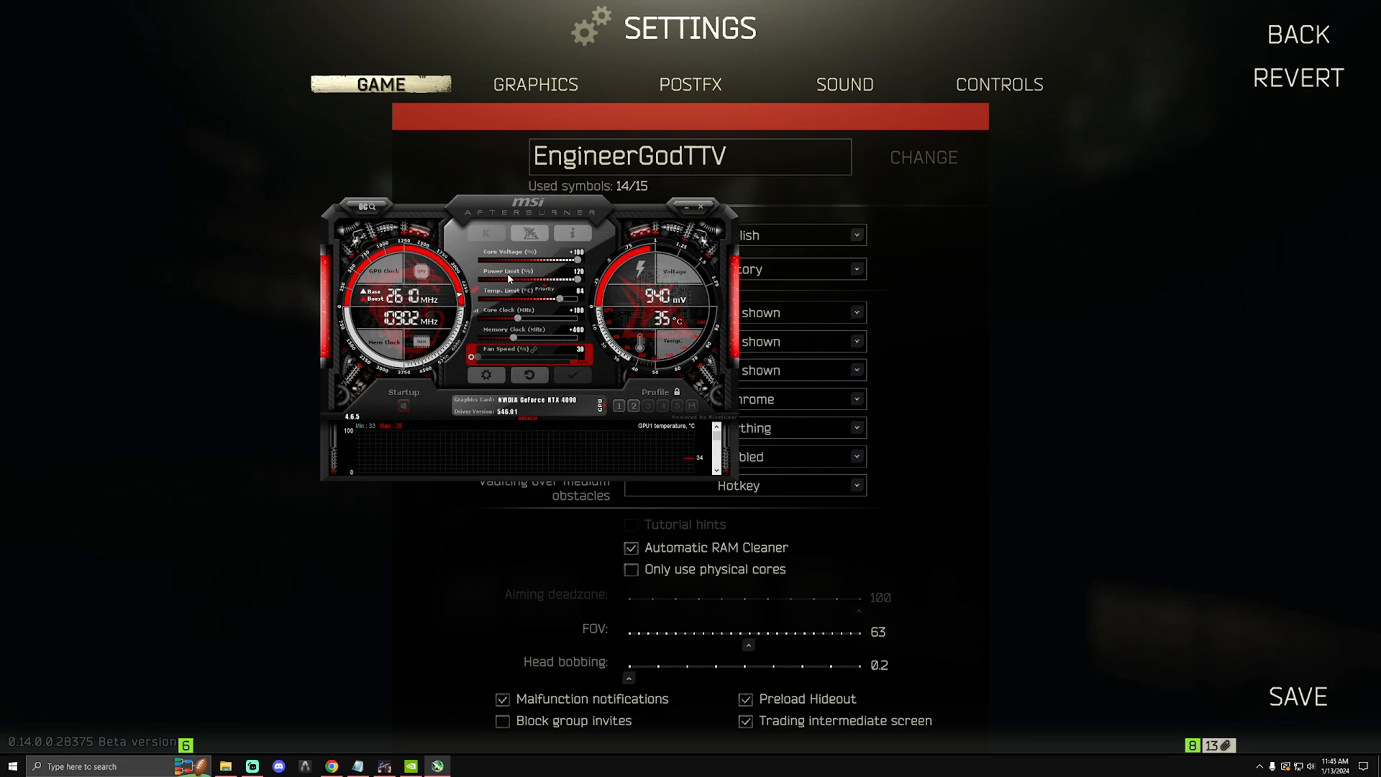
mouse_move(485, 370)
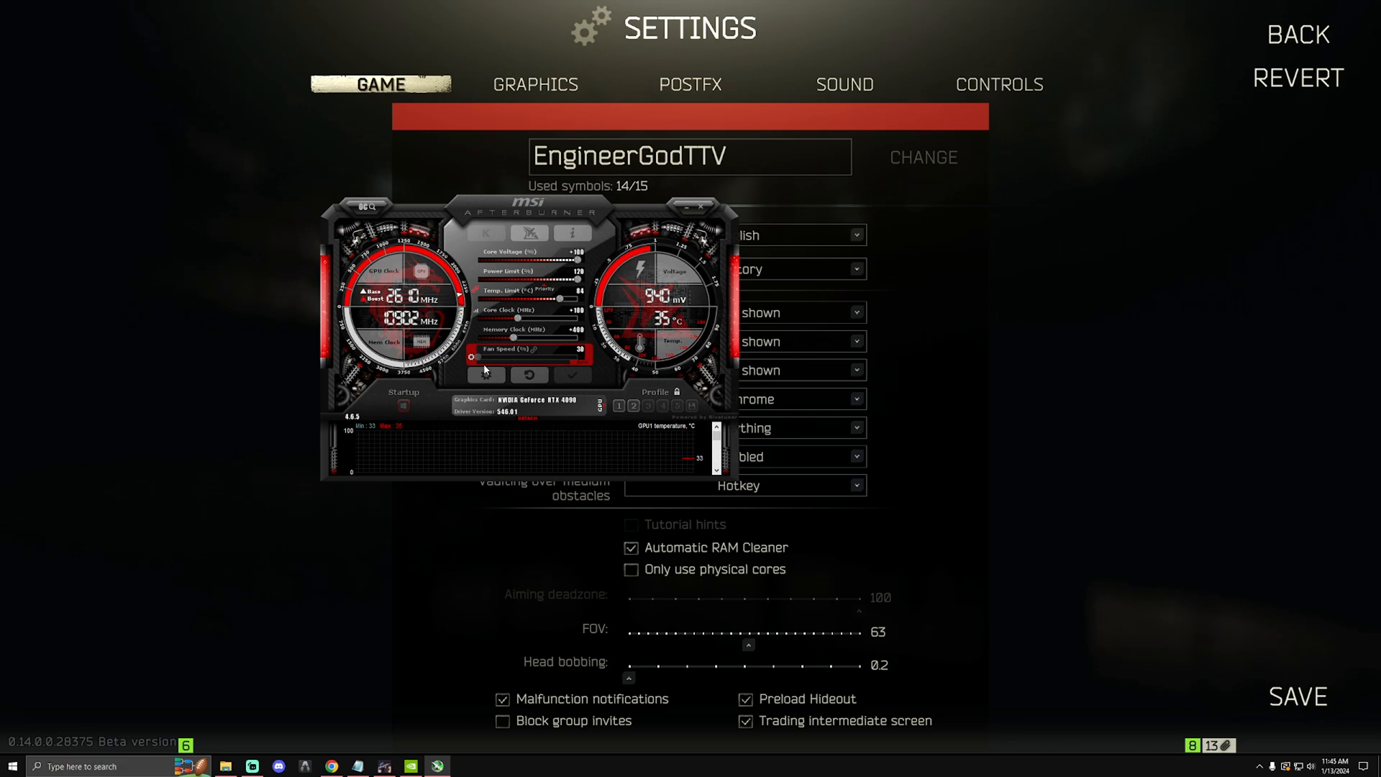
Step: Reopen the Afterburner properties, move the window aside and close it with OK
left_click(485, 374)
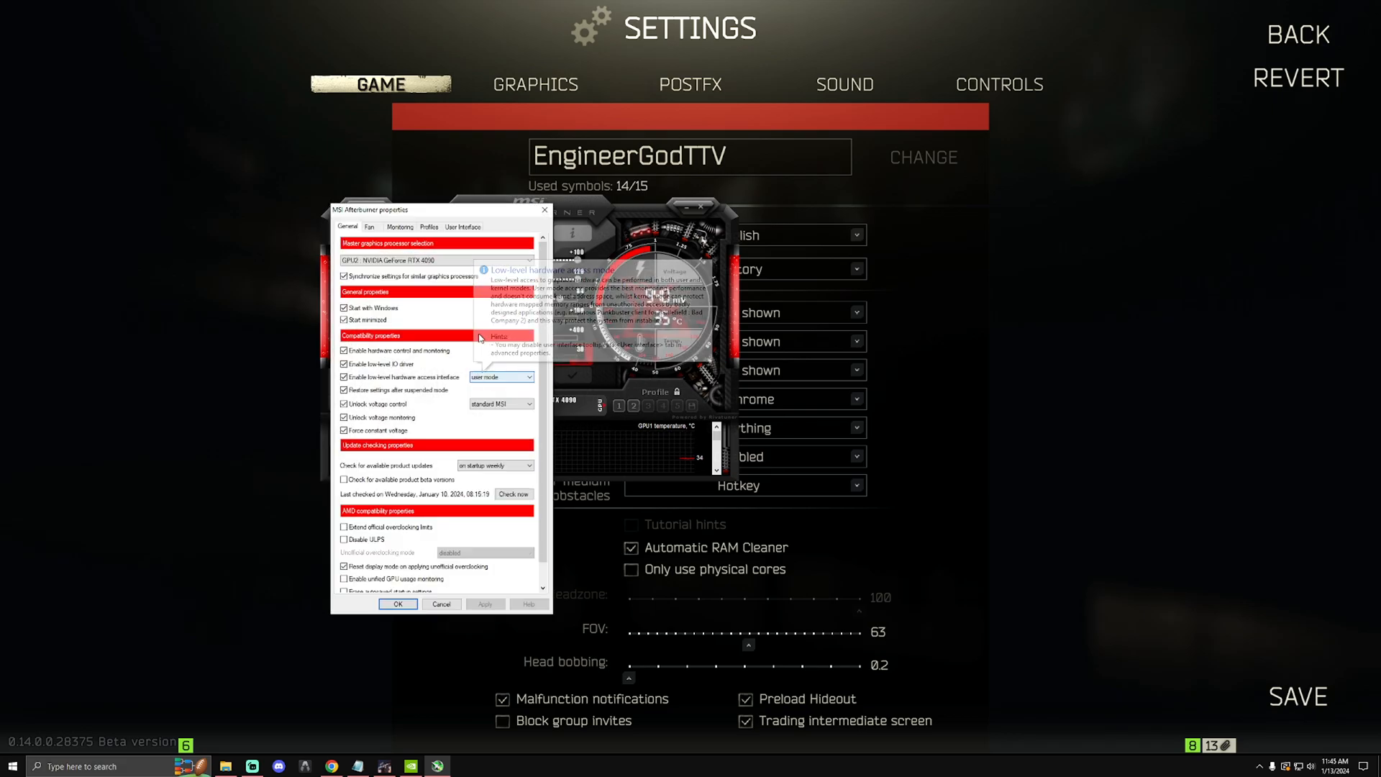
left_click_drag(370, 210, 224, 246)
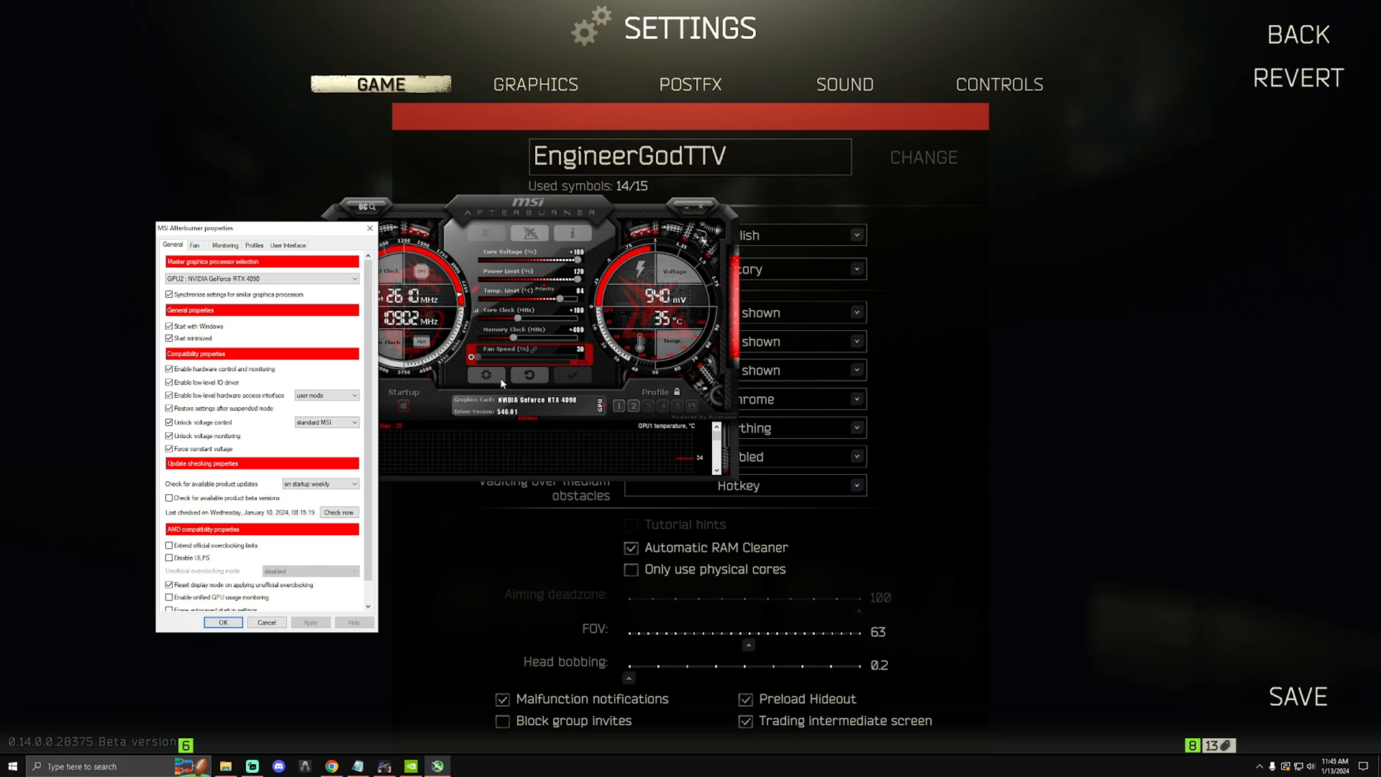
left_click(194, 245)
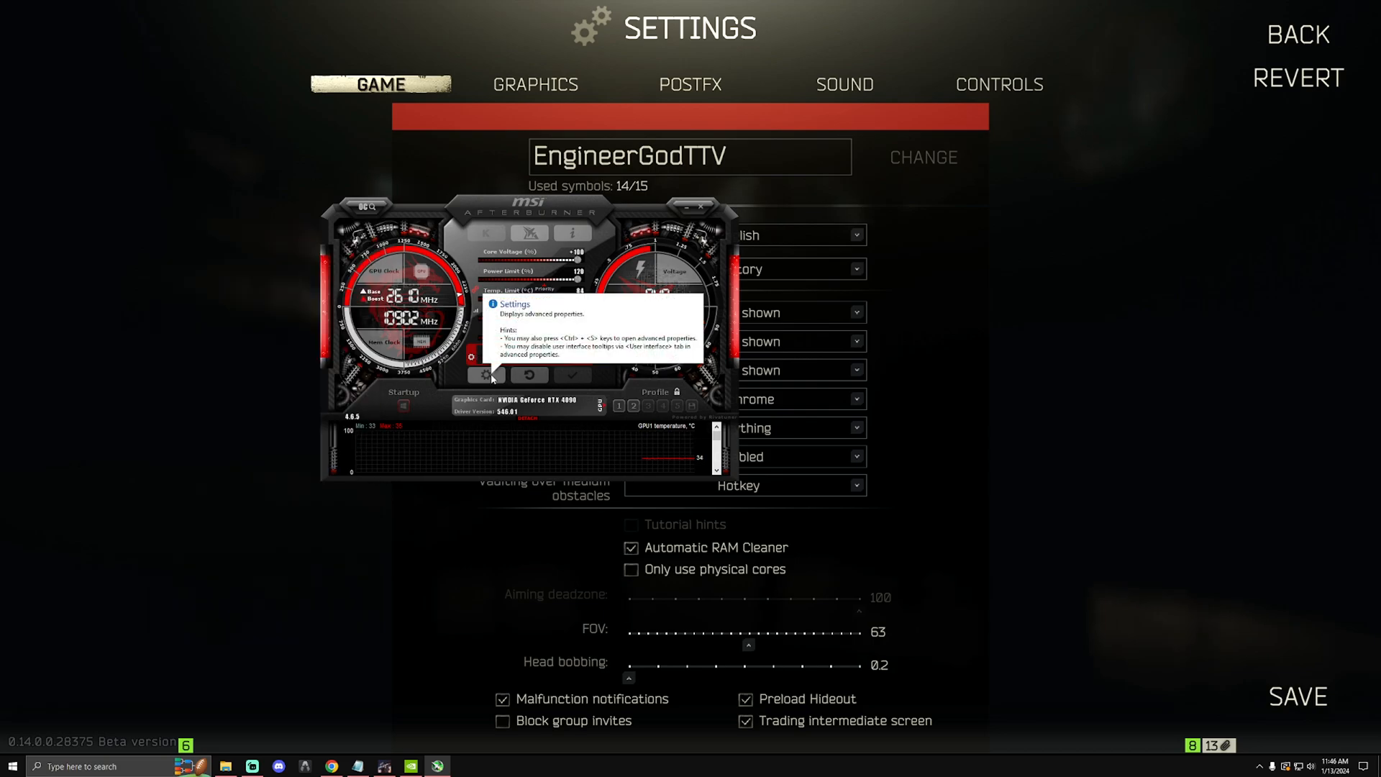
Step: Keep user defined automatic fan control with the Custom curve enabled and confirm with OK
left_click(494, 374)
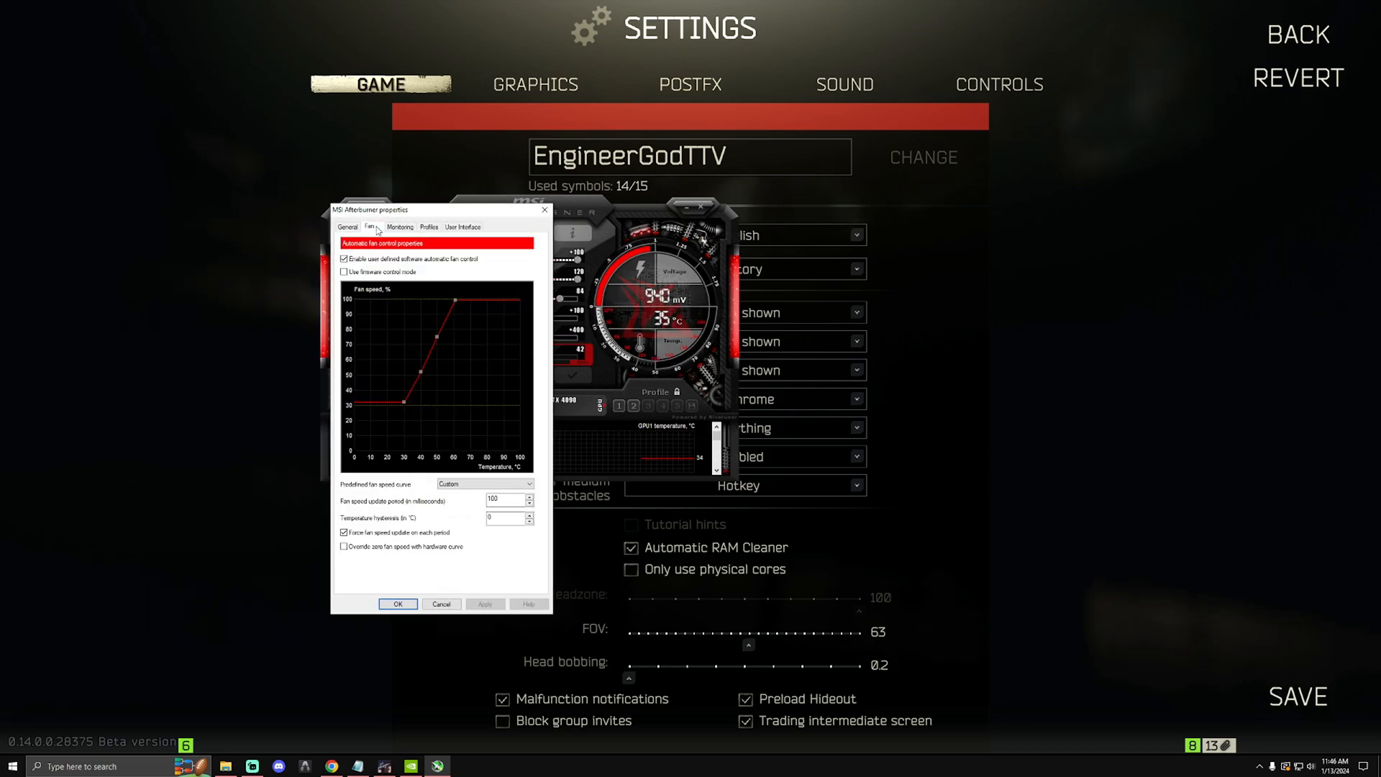
mouse_move(385, 265)
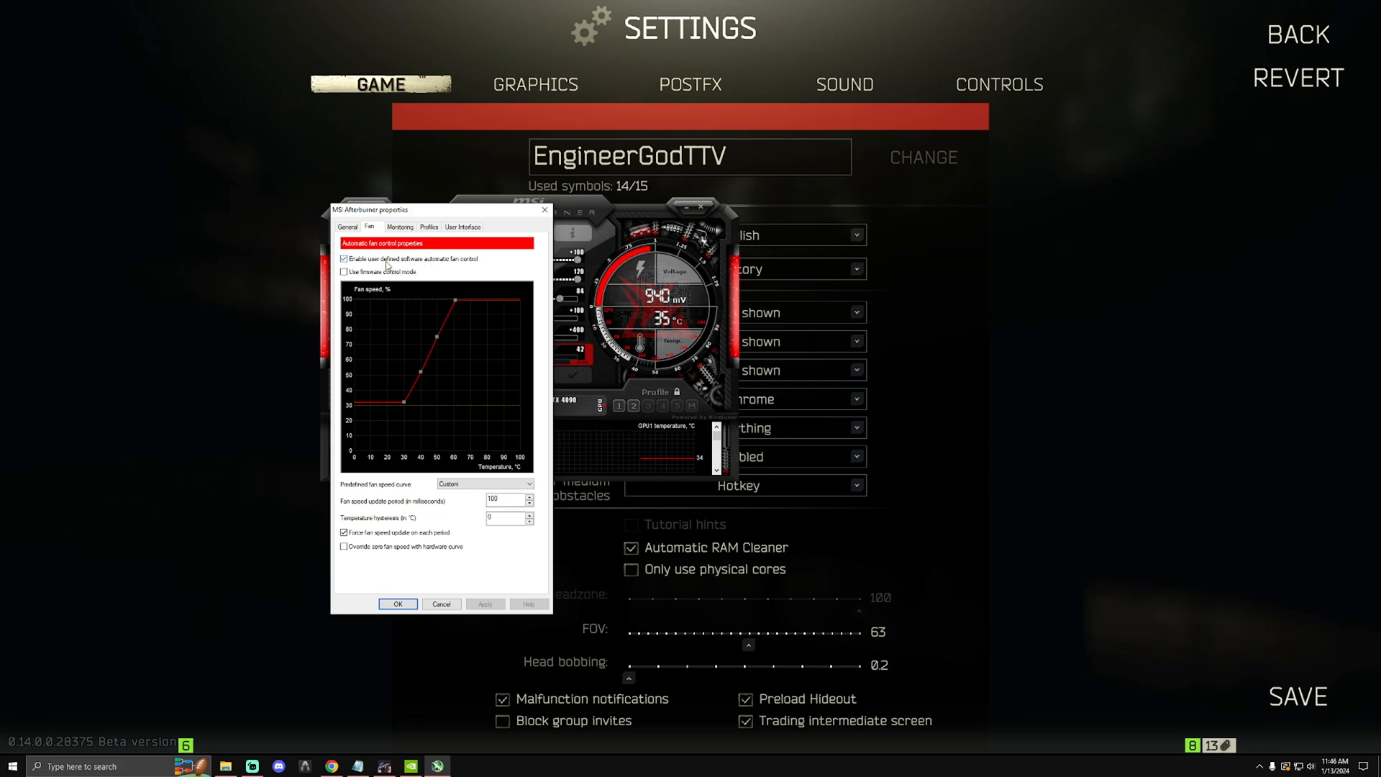
mouse_move(443, 268)
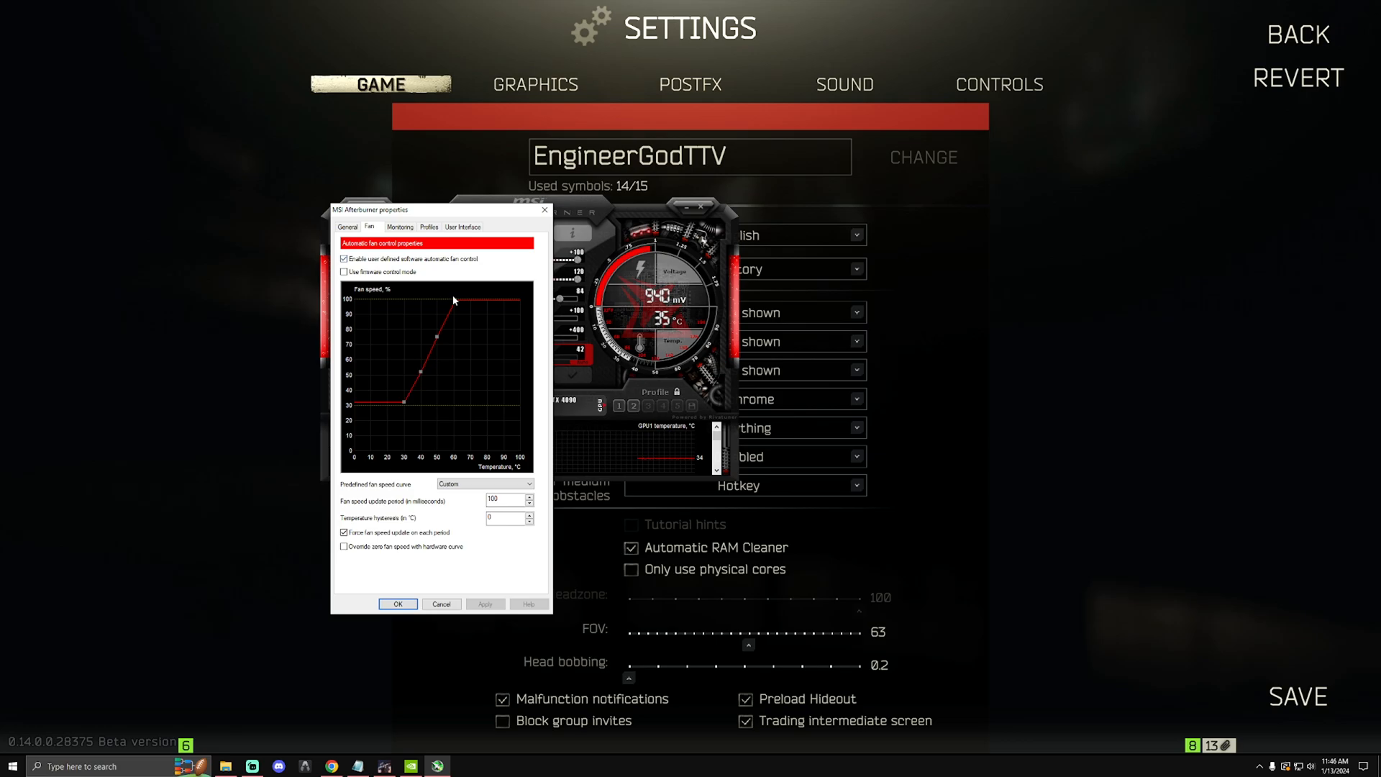
mouse_move(458, 298)
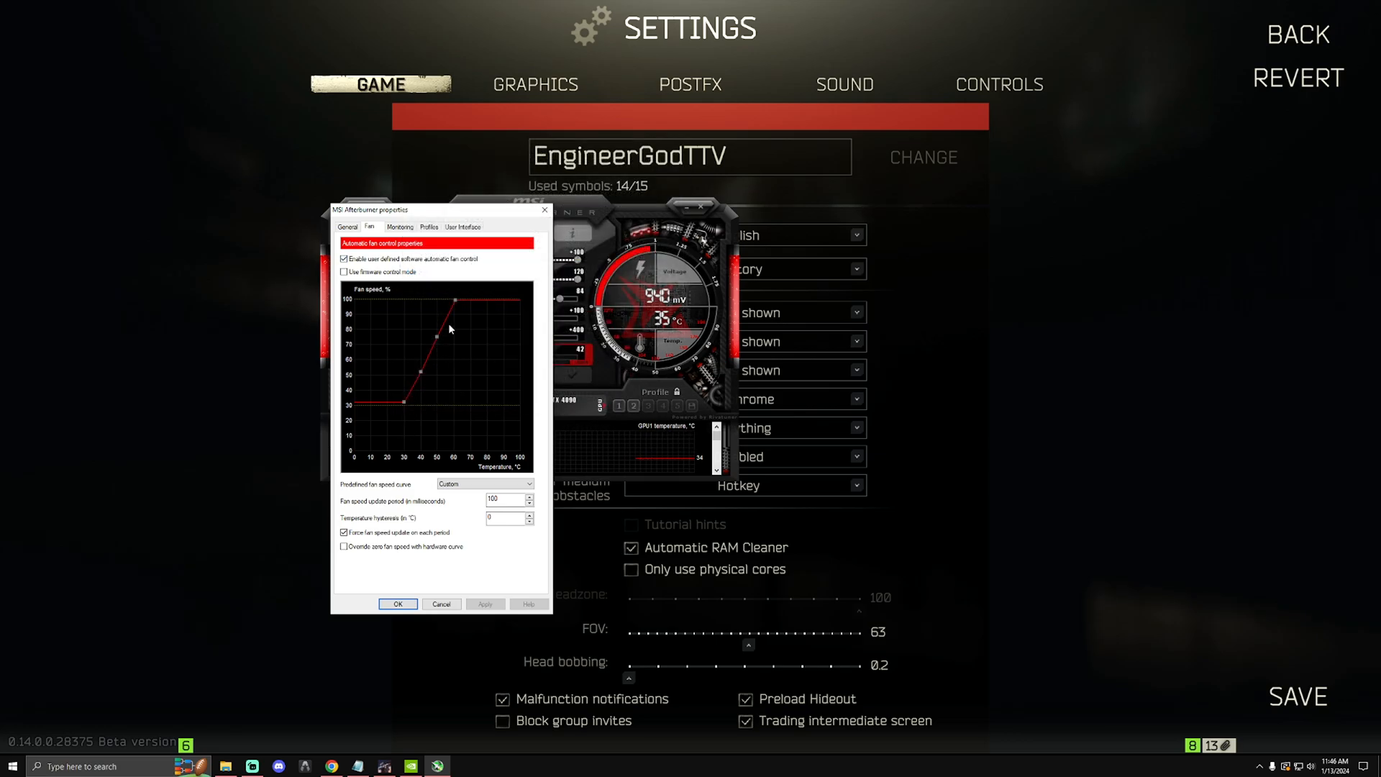
mouse_move(434, 340)
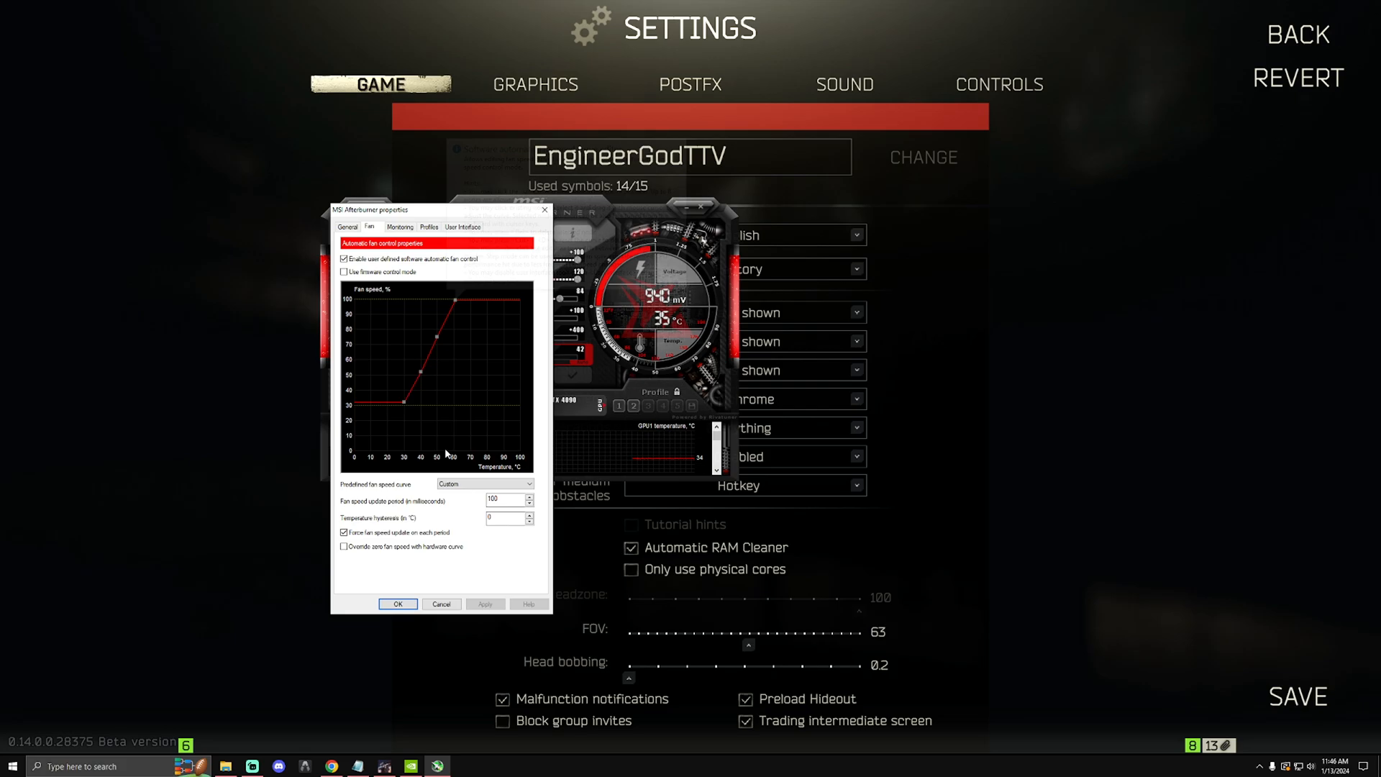
mouse_move(458, 303)
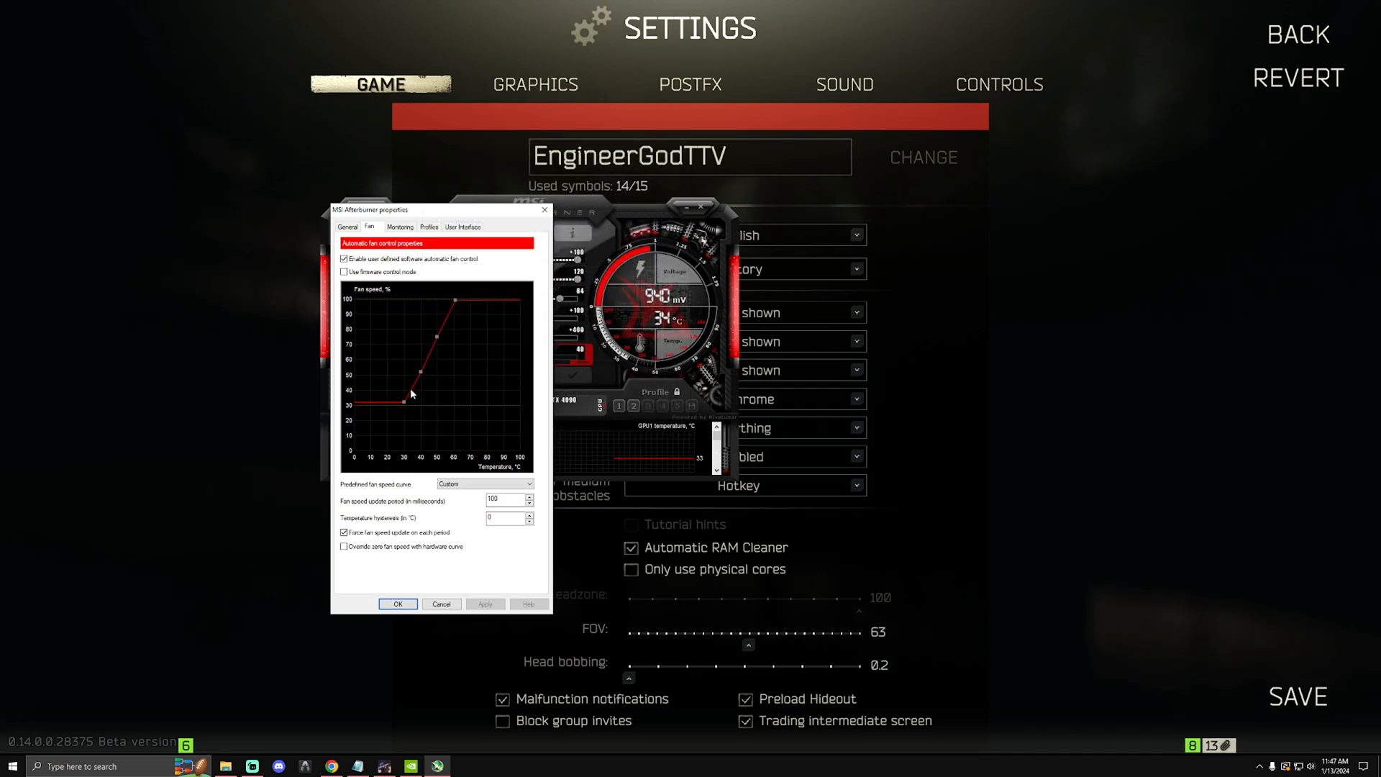
mouse_move(450, 315)
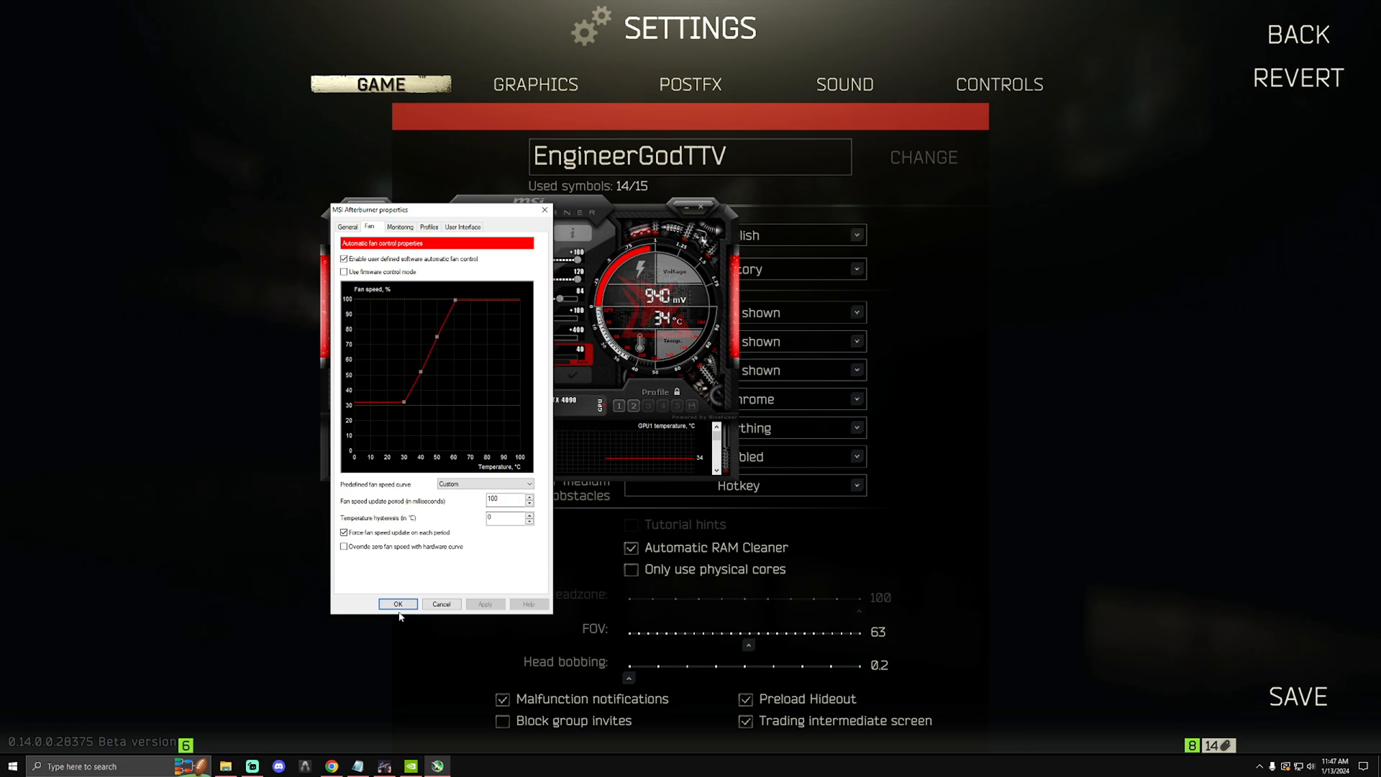
left_click(397, 604)
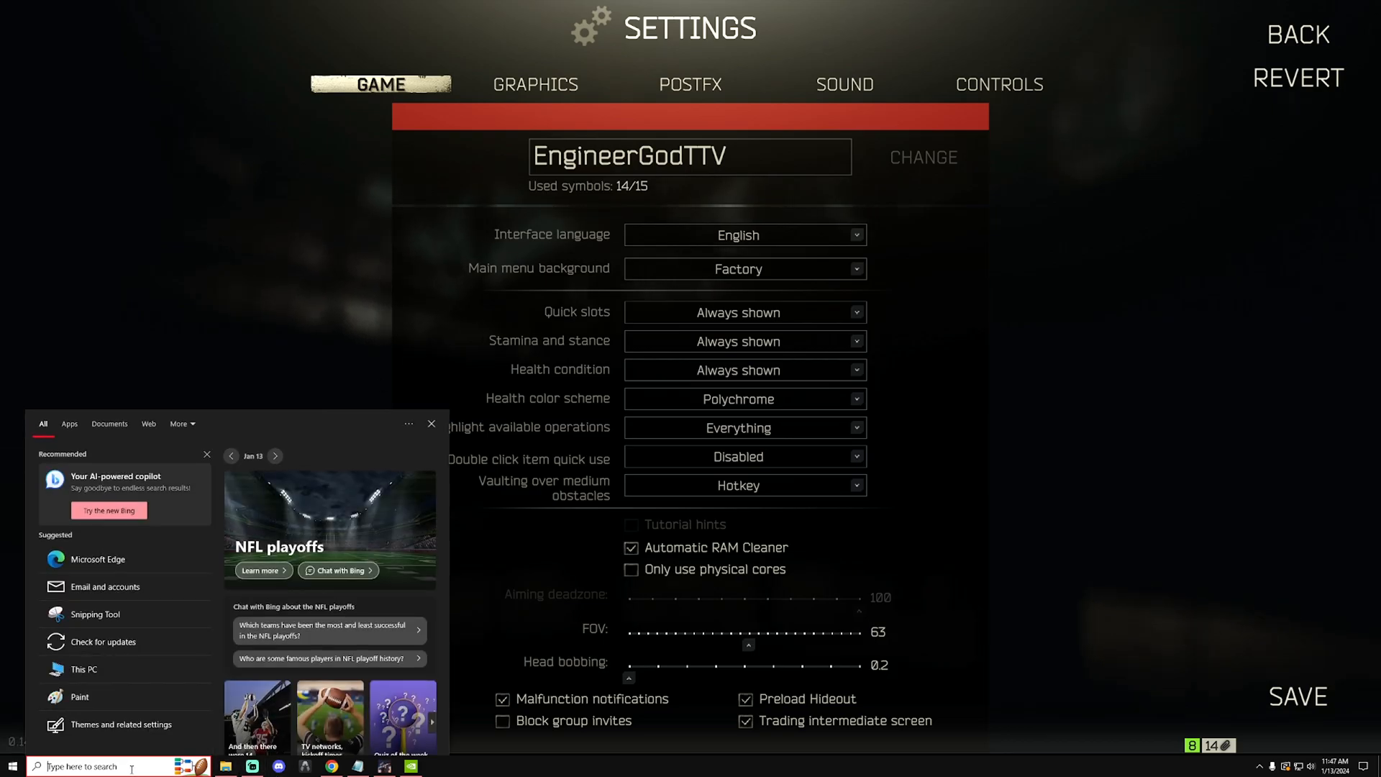
Step: Search Windows for background settings and open the Background apps privacy page, toggles Off
type("backup settings")
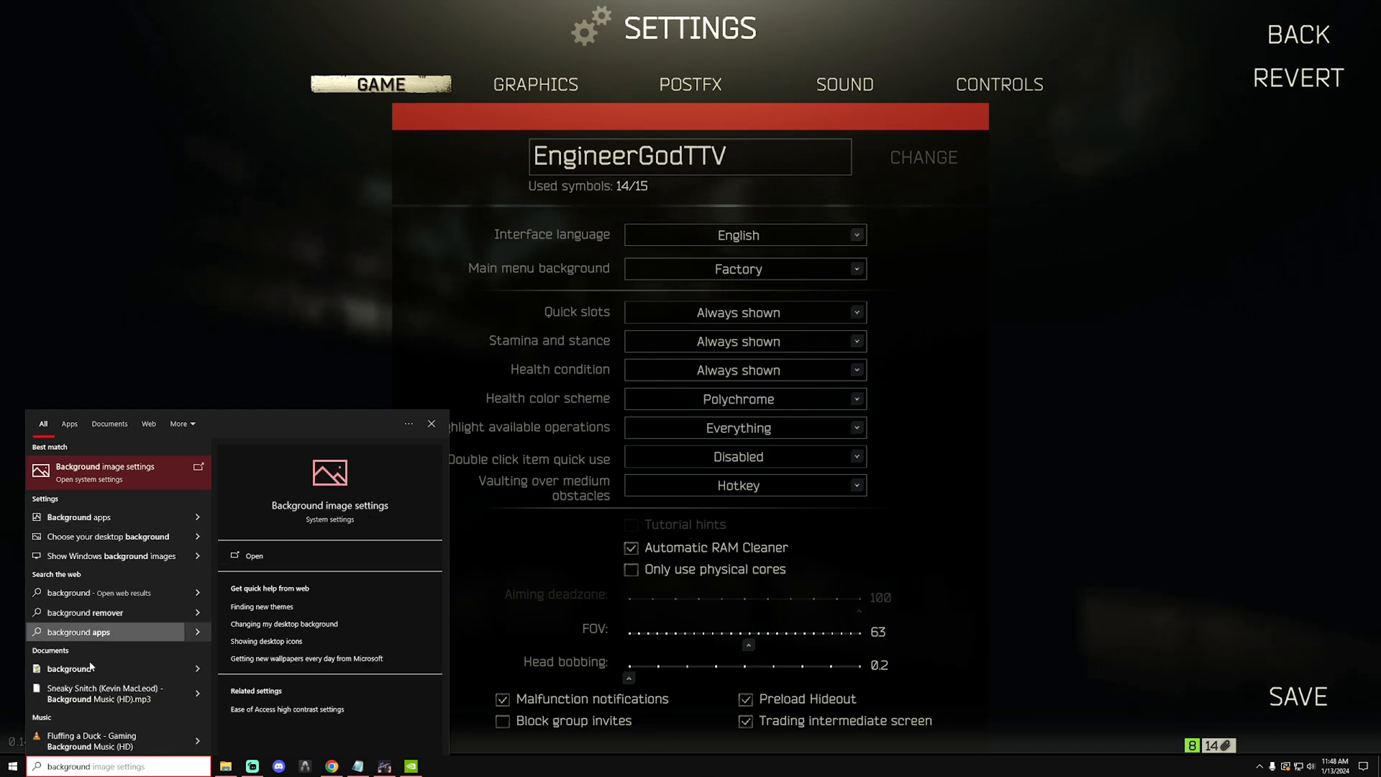
mouse_move(96, 517)
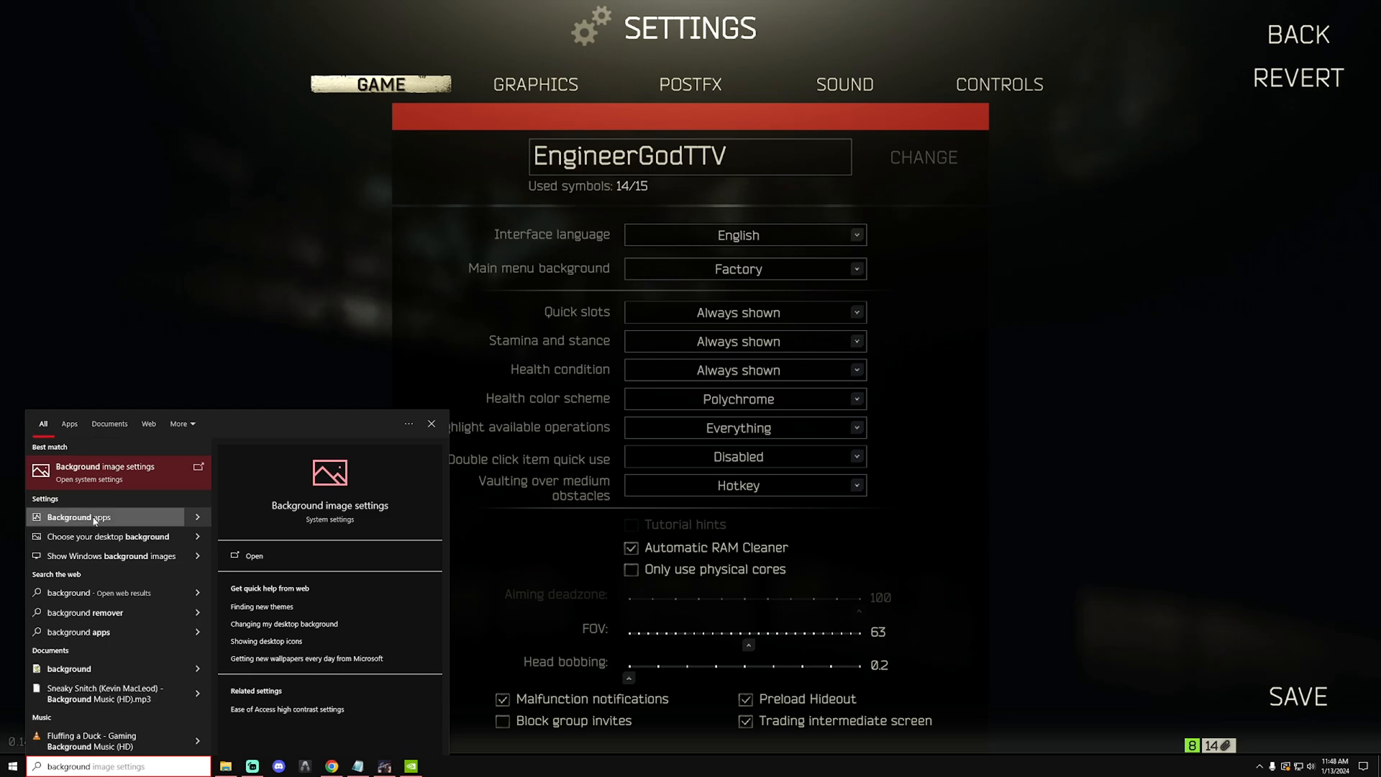
left_click(430, 423)
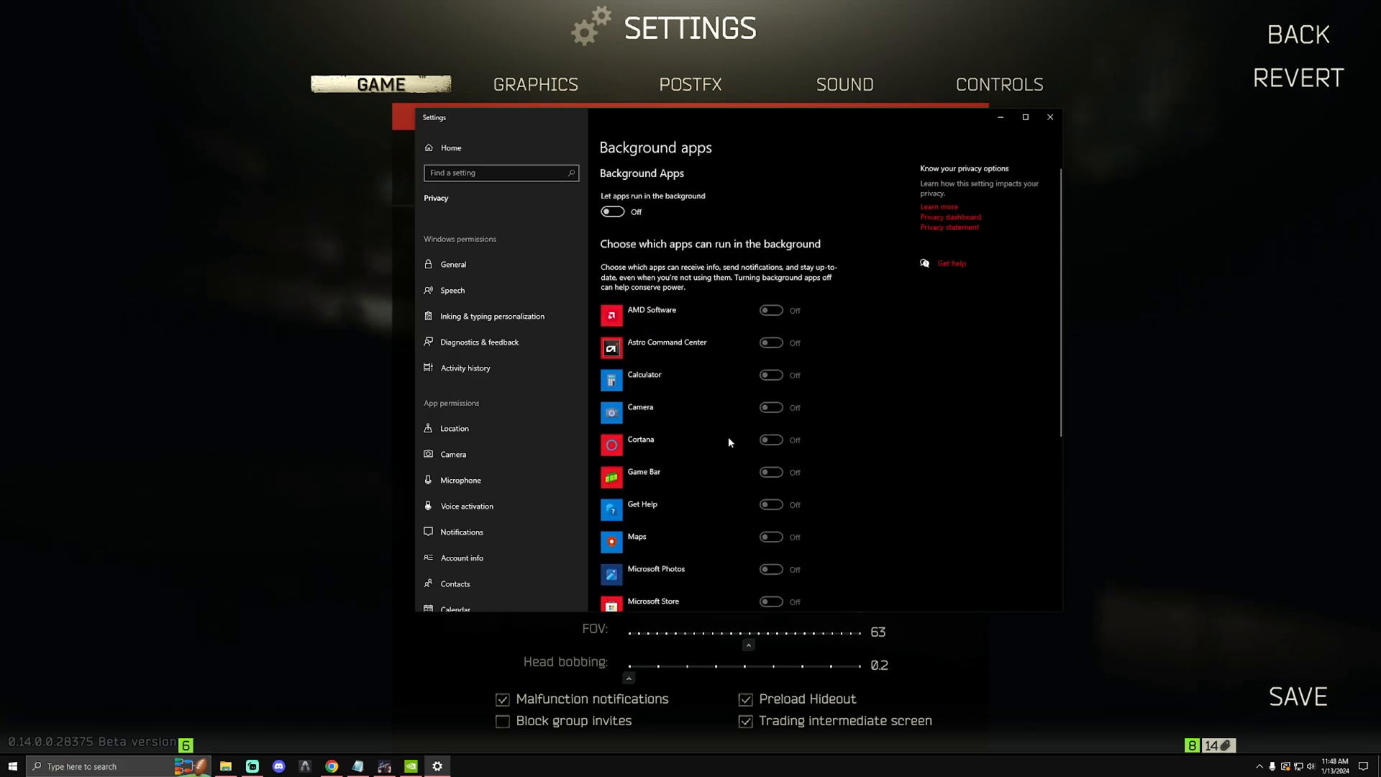
mouse_move(728, 360)
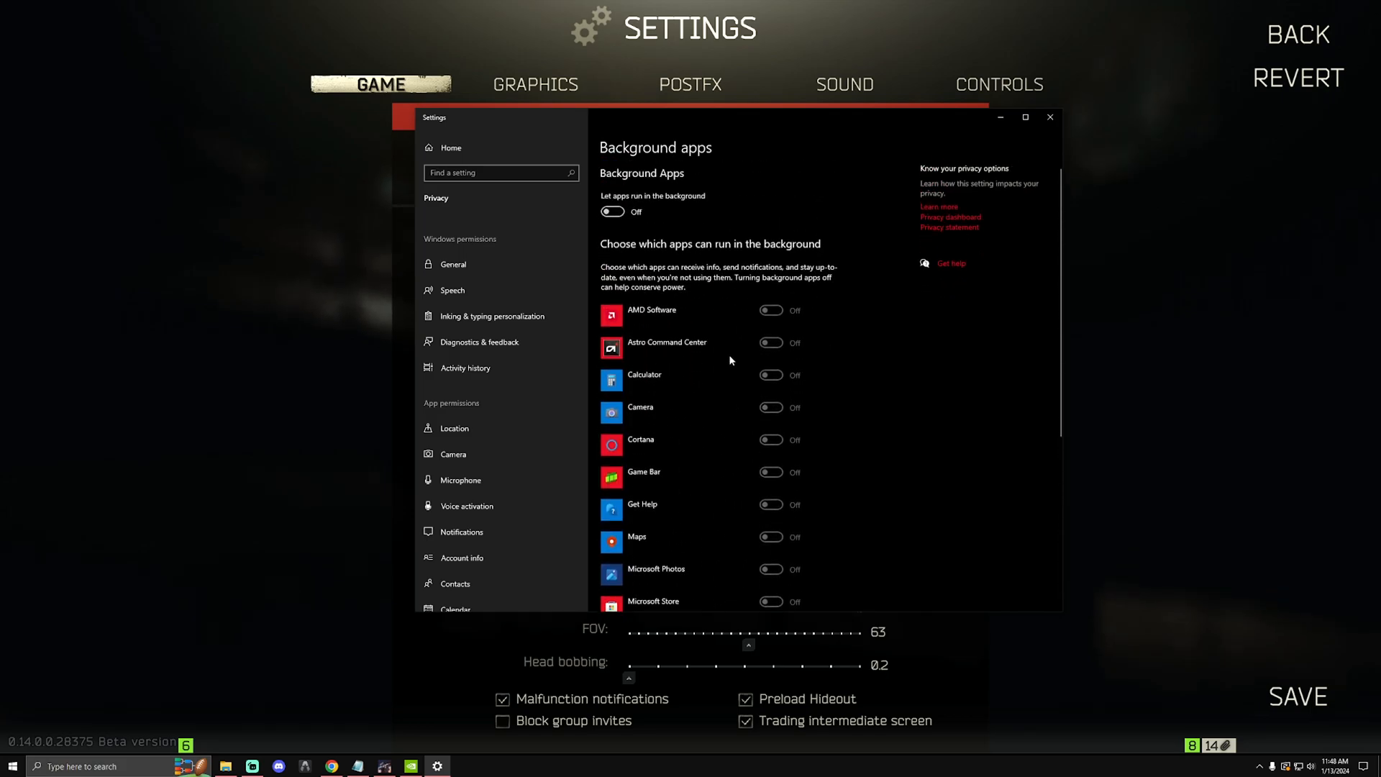
mouse_move(714, 444)
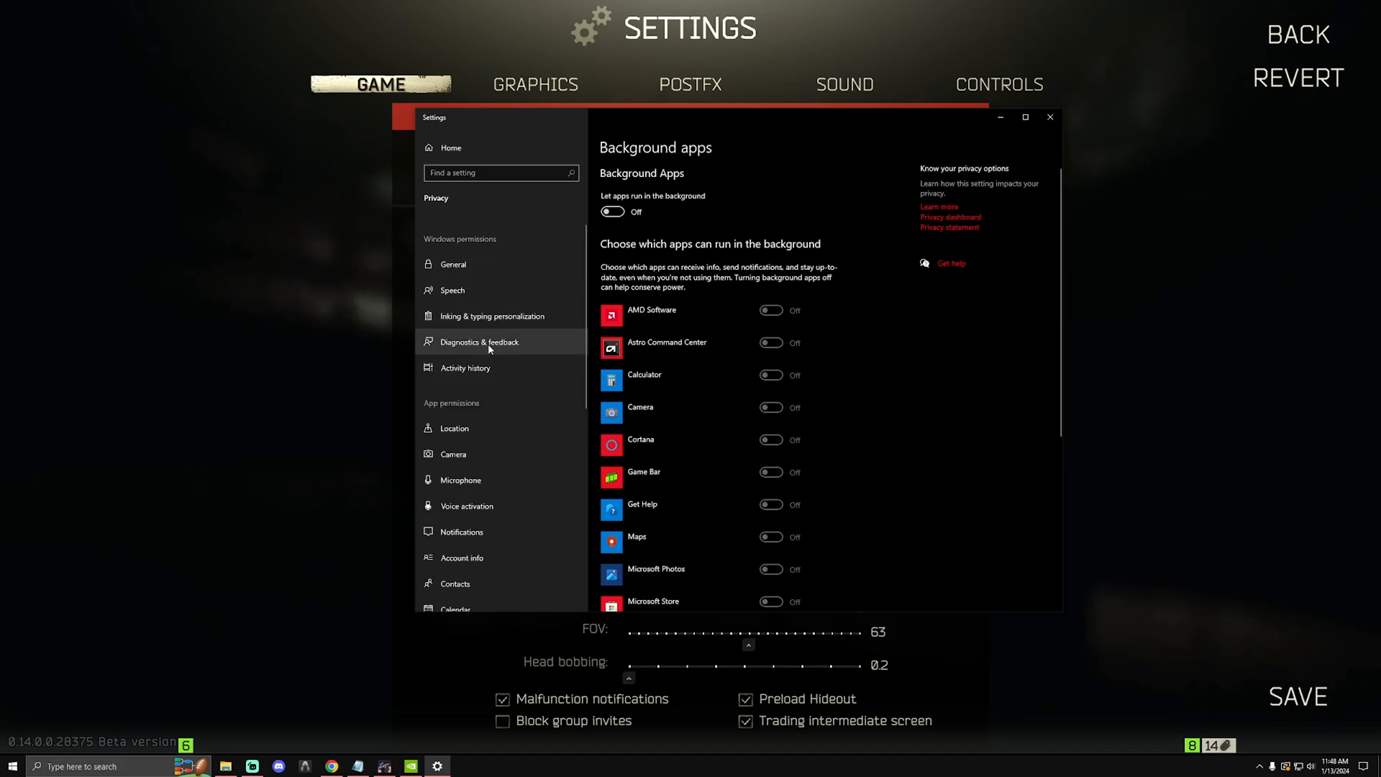
Step: Review Diagnostics & feedback with required data only and tailored experiences off, then return to Windows search
left_click(480, 343)
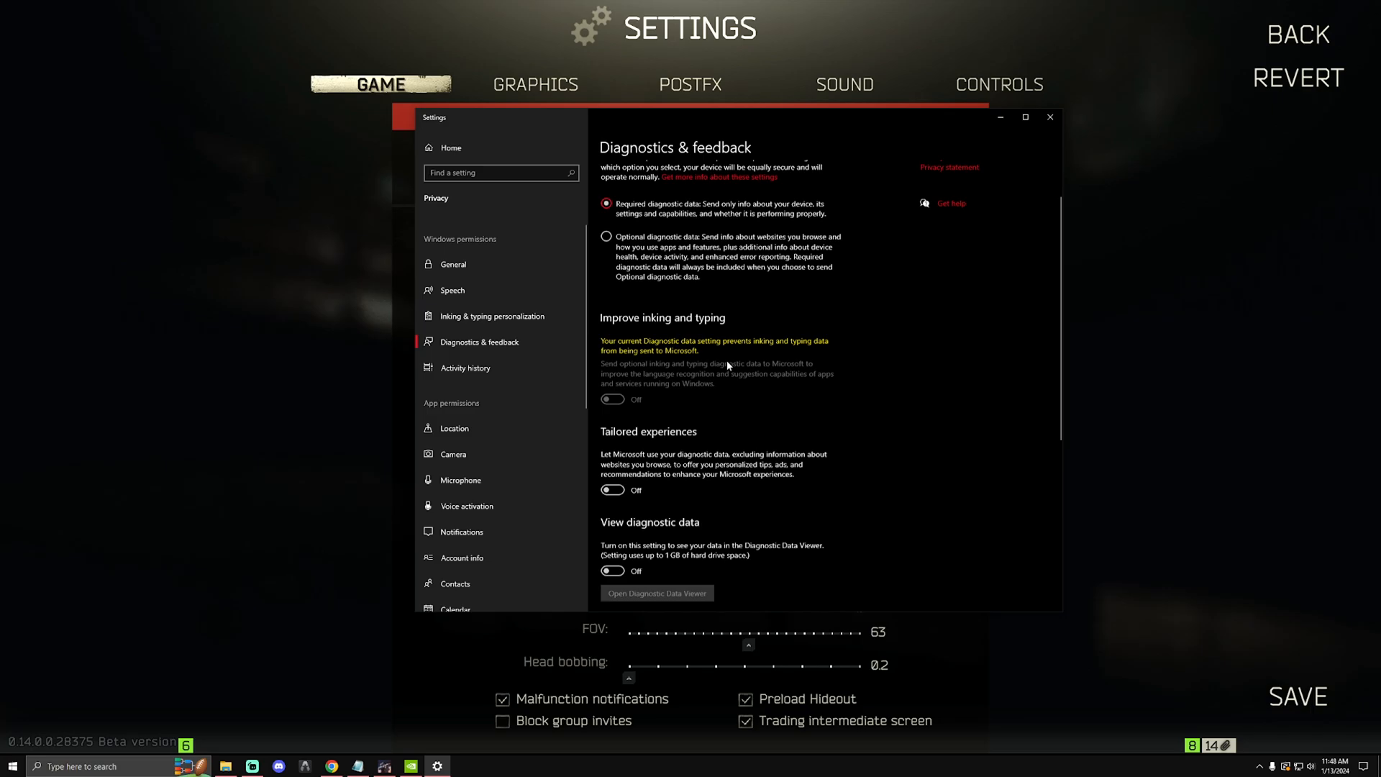
scroll("down", 3)
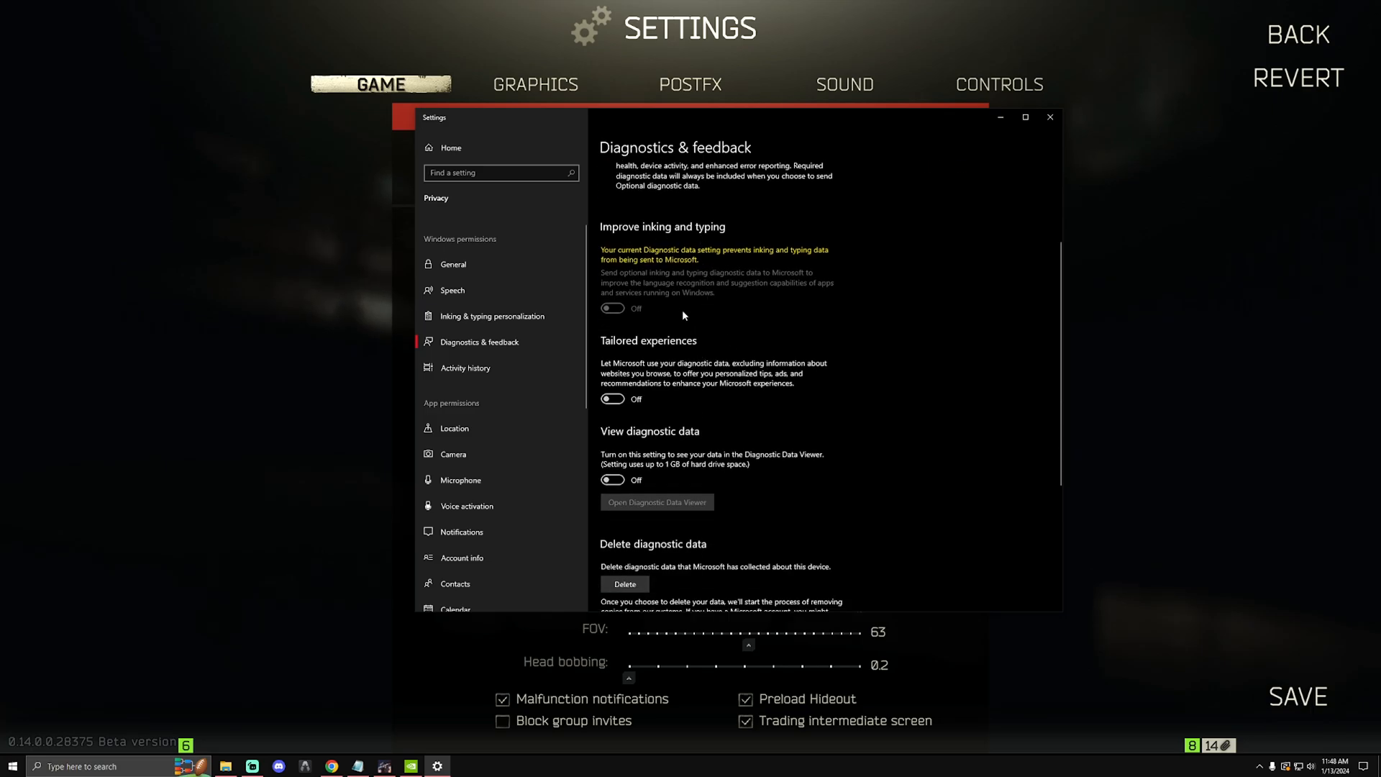
scroll("down", 3)
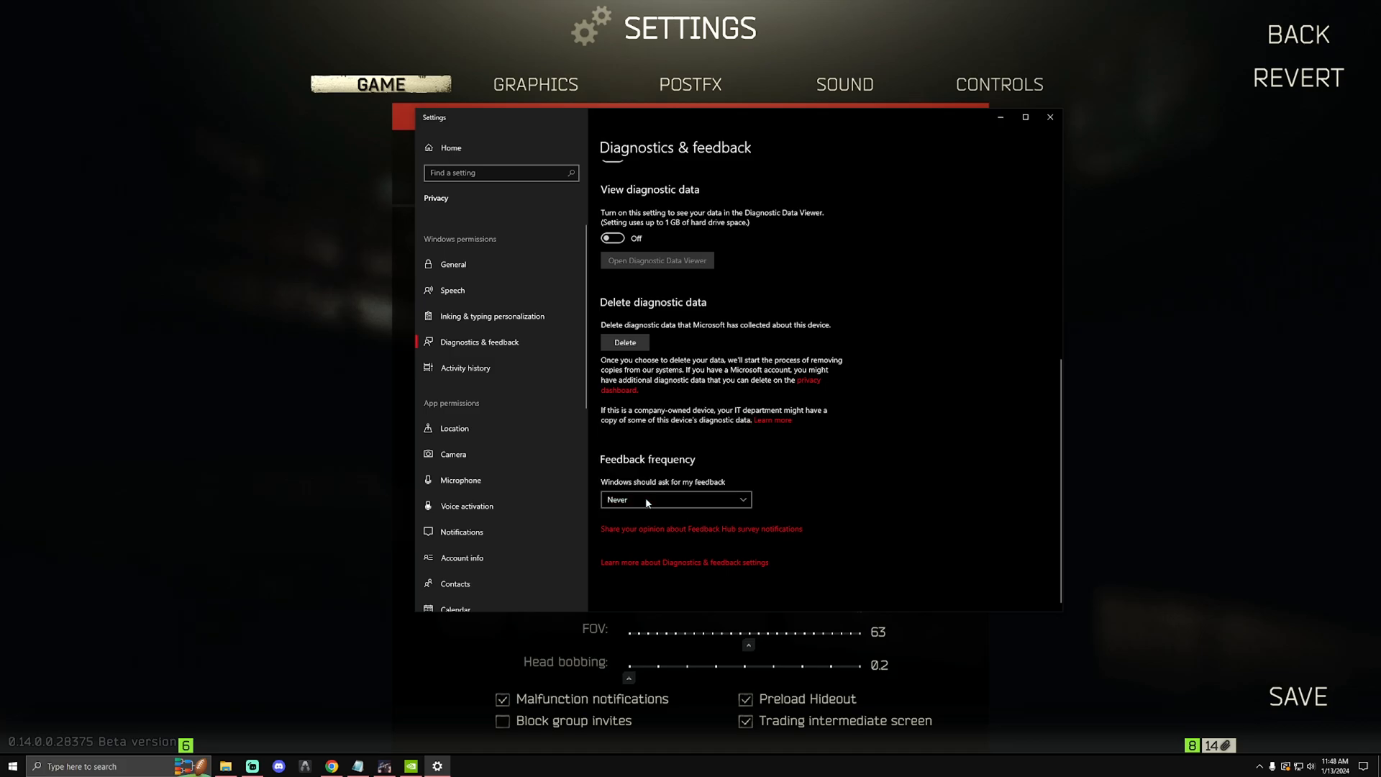
scroll("up", 3)
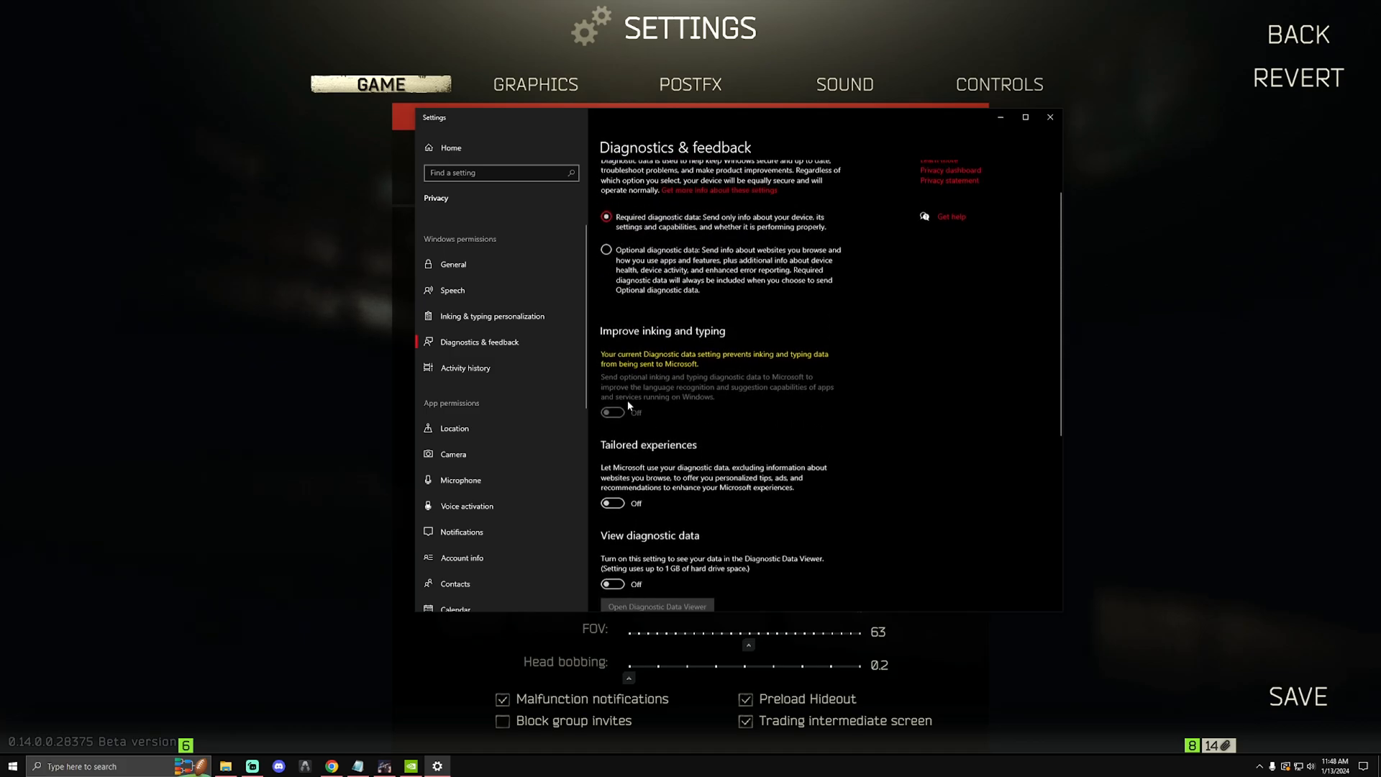
left_click(1049, 117)
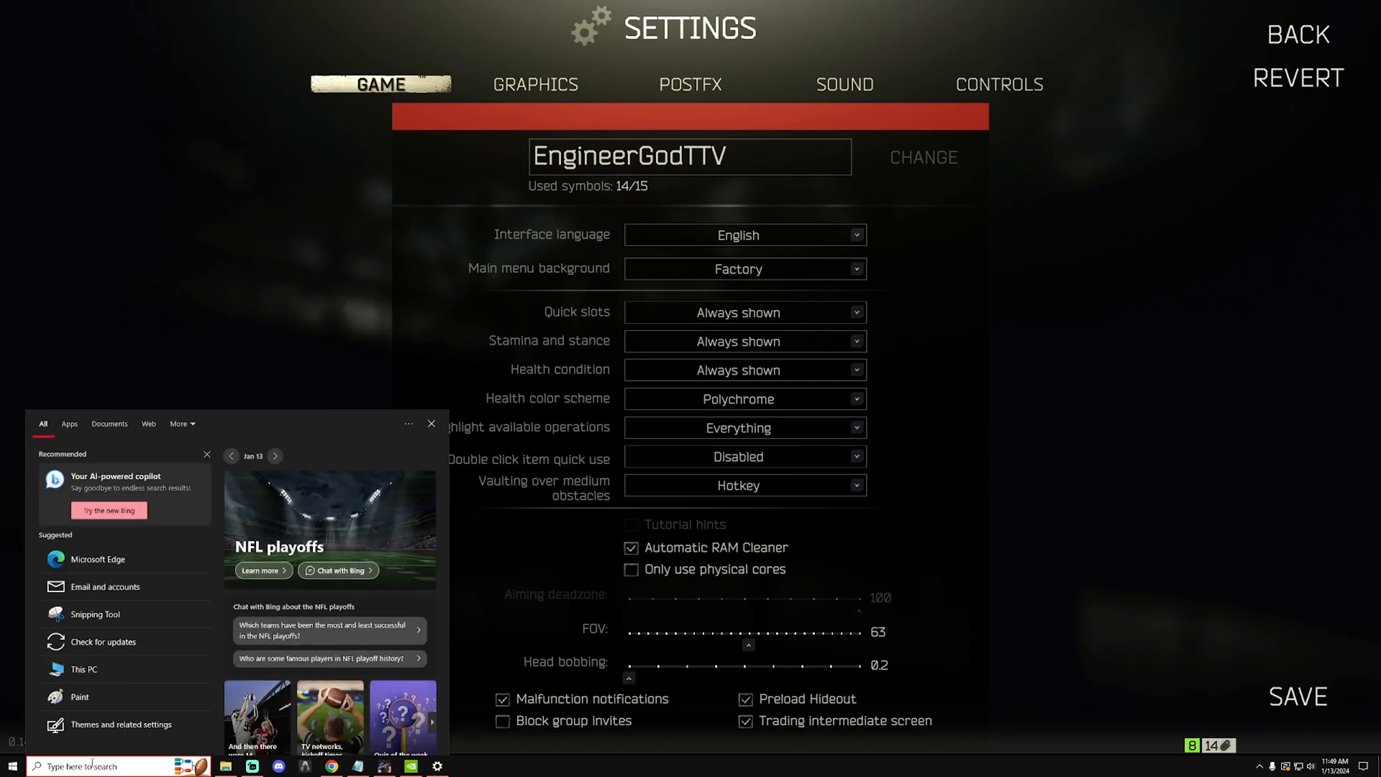
Step: Search 'pow' to reach the Power & sleep page with screen-off and sleep at Never
type("pow")
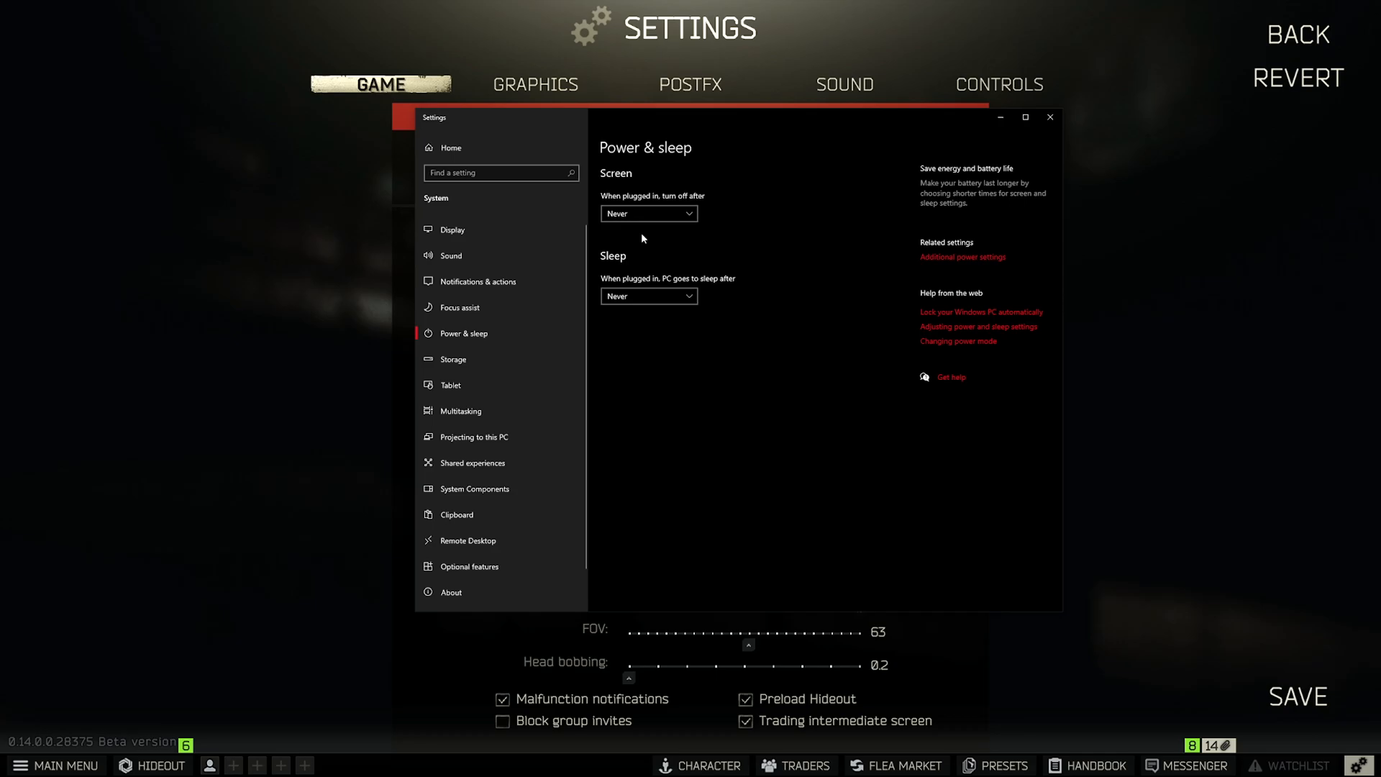
mouse_move(955, 265)
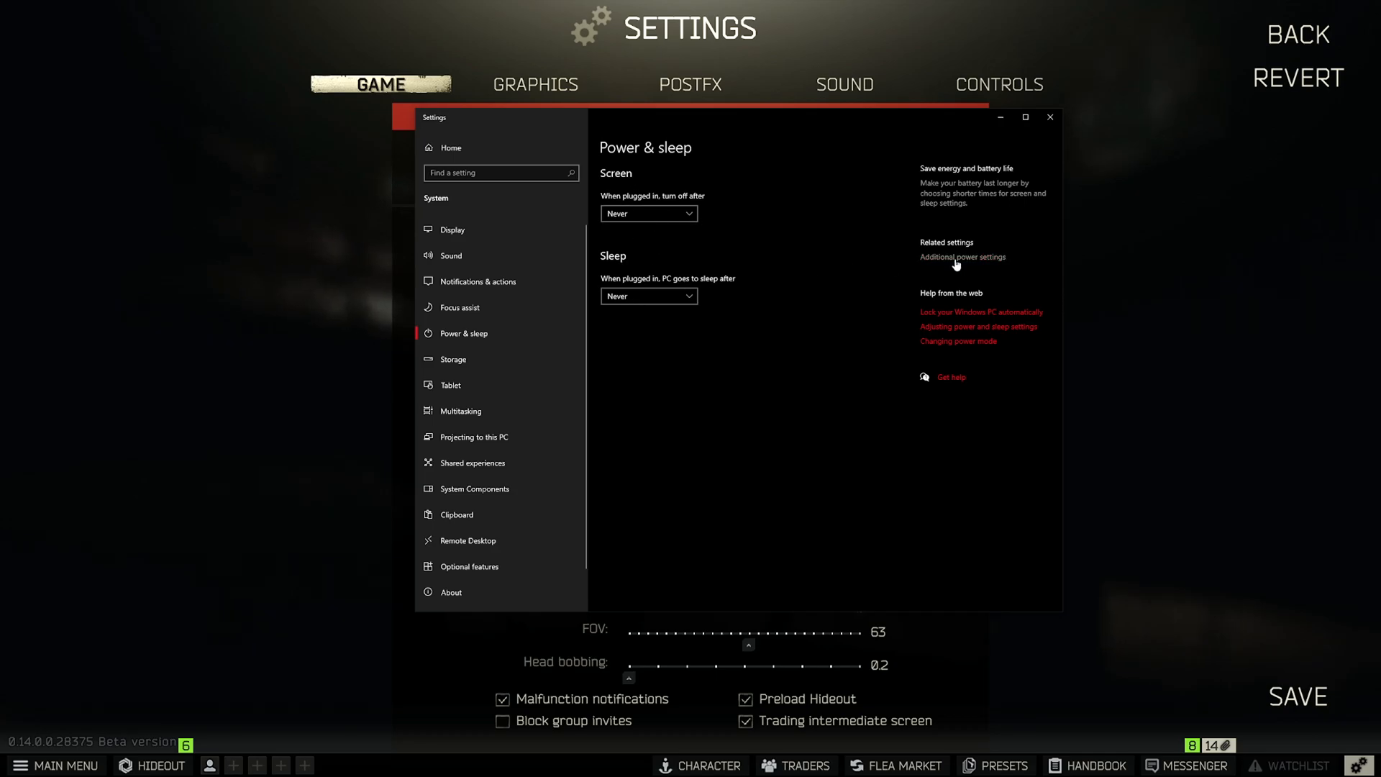
left_click(963, 256)
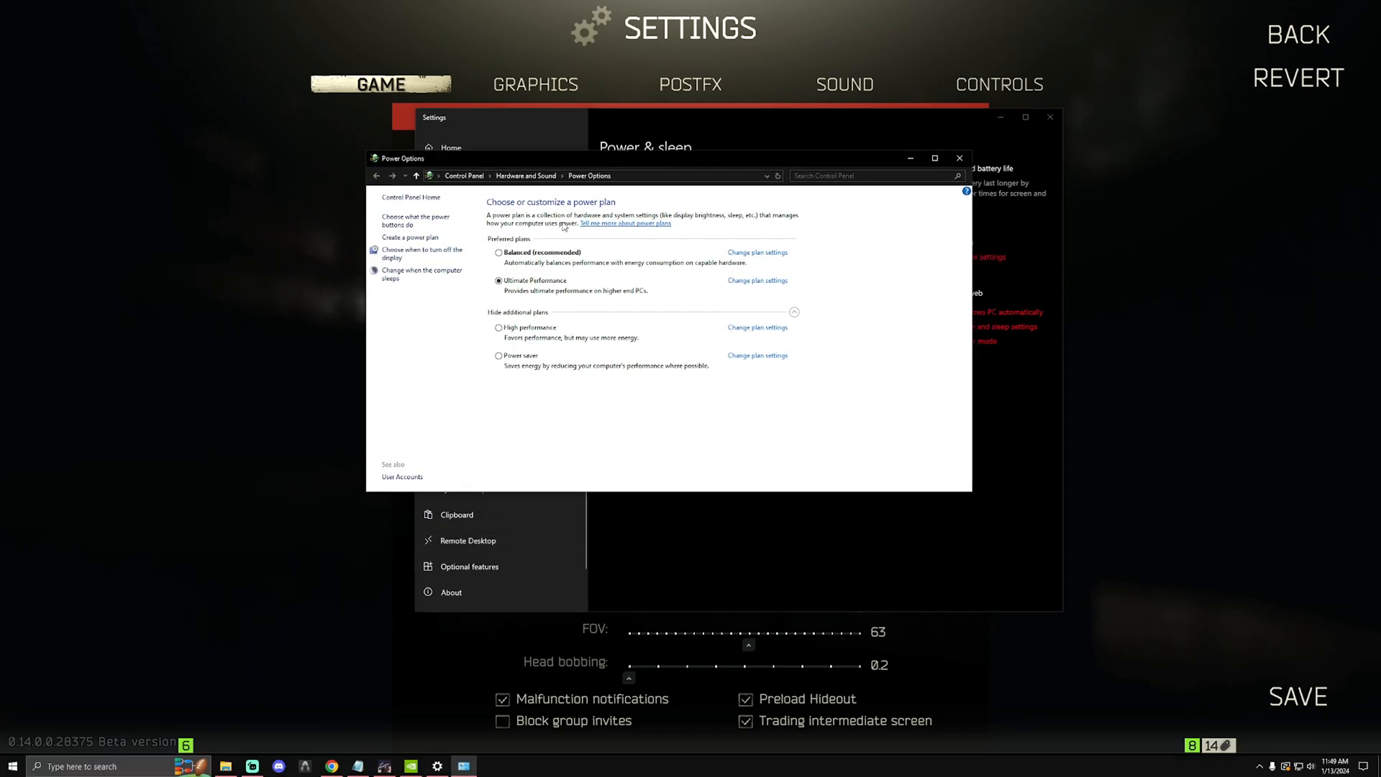
left_click(791, 312)
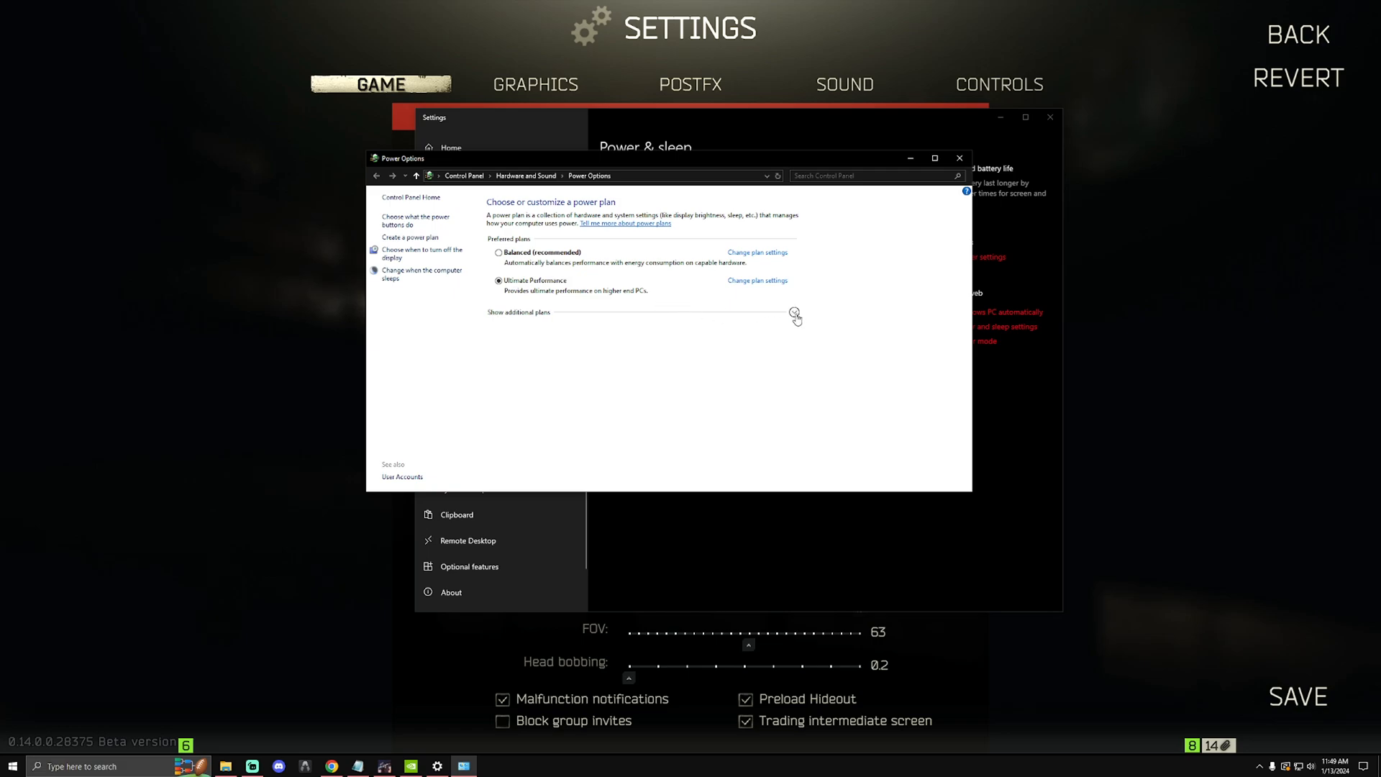
left_click(520, 313)
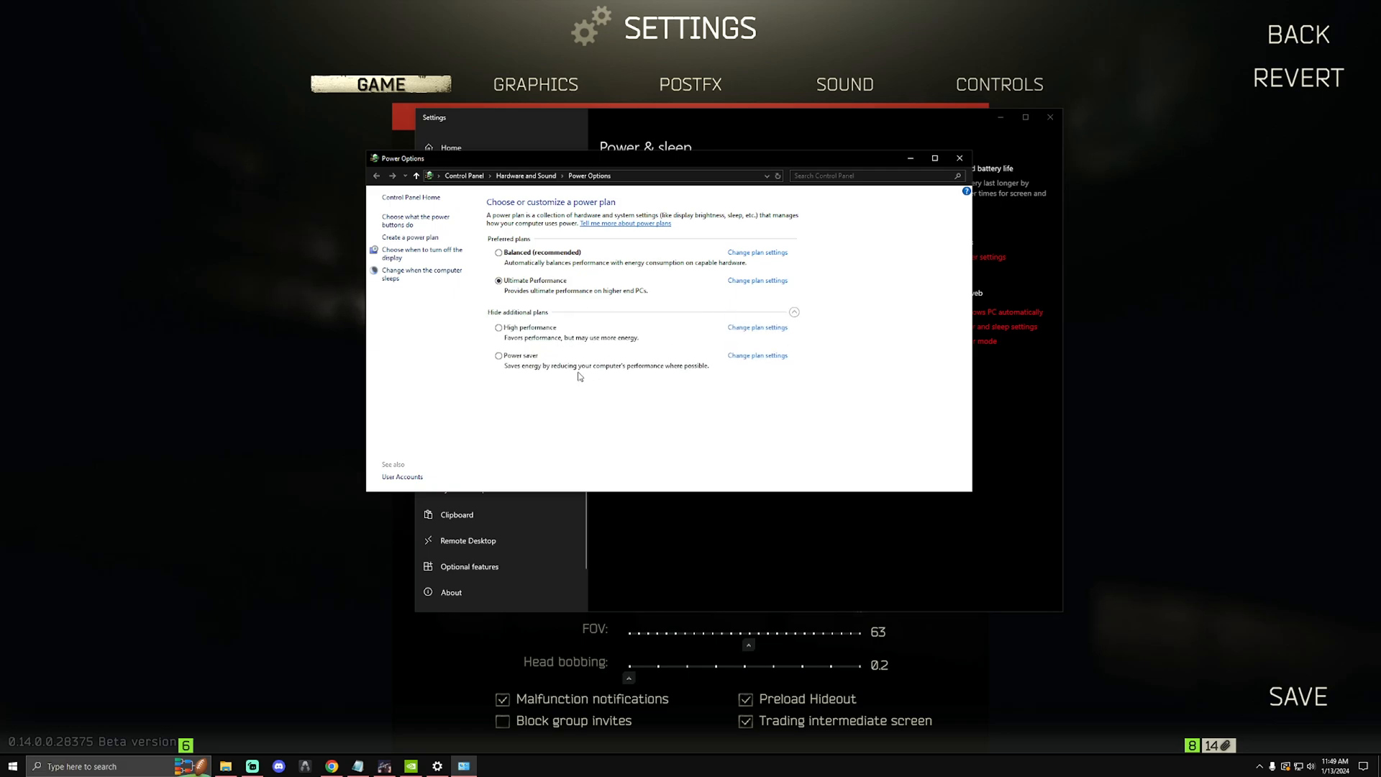
mouse_move(515, 335)
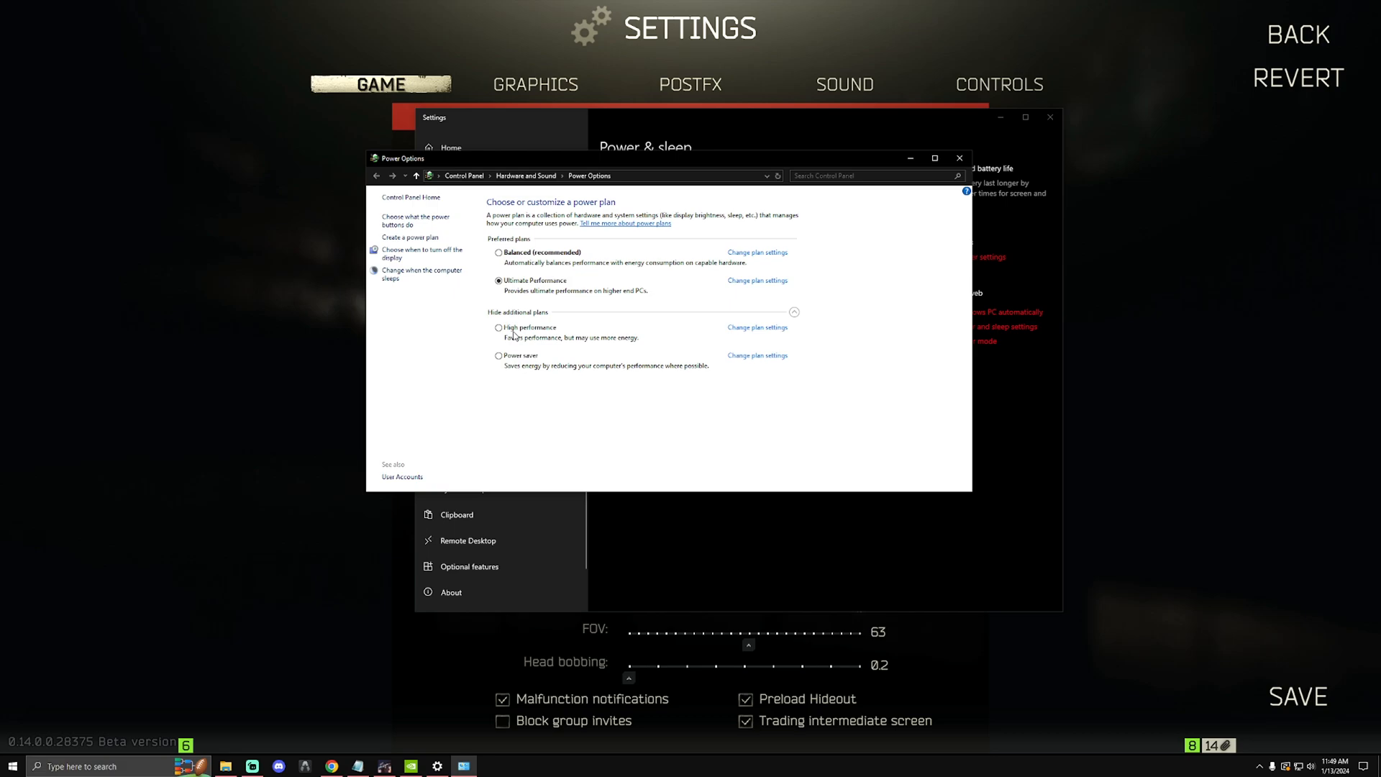
mouse_move(527, 340)
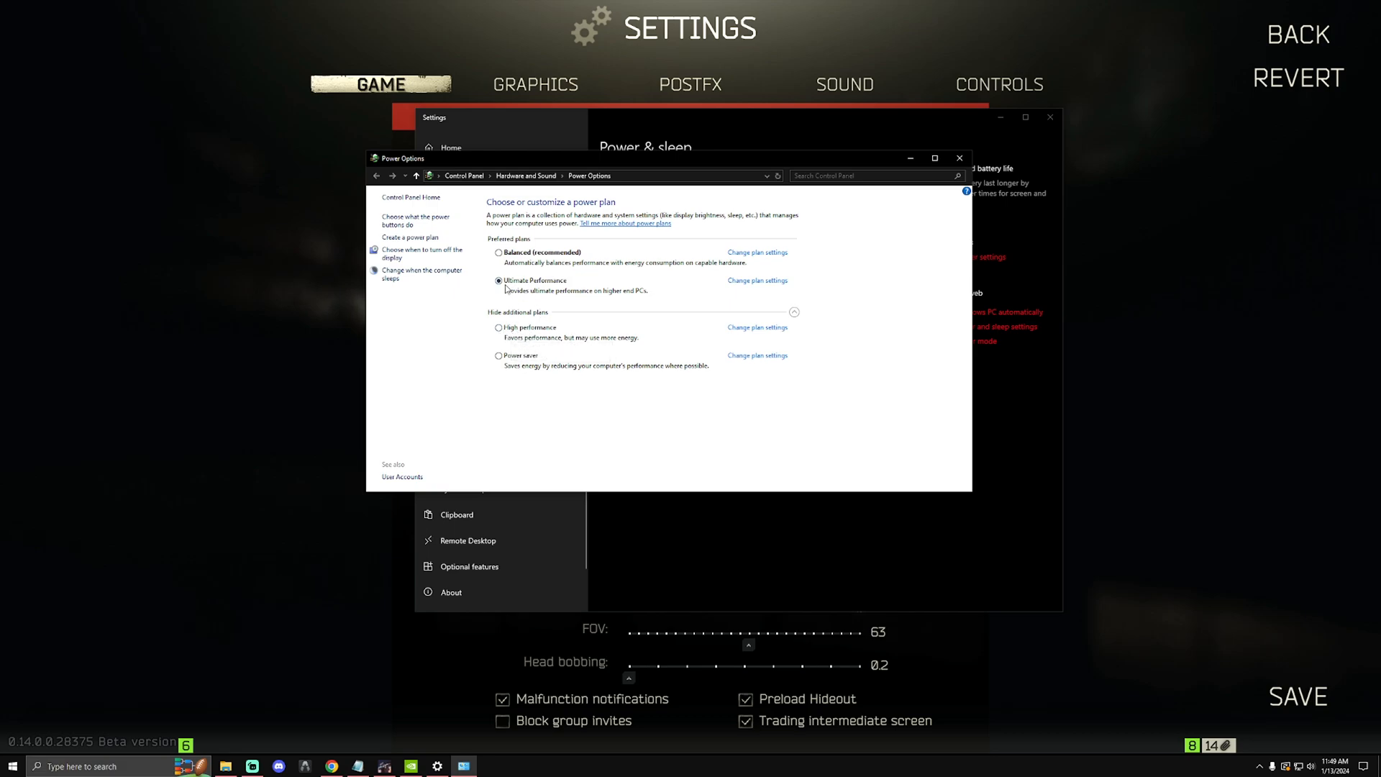
mouse_move(547, 293)
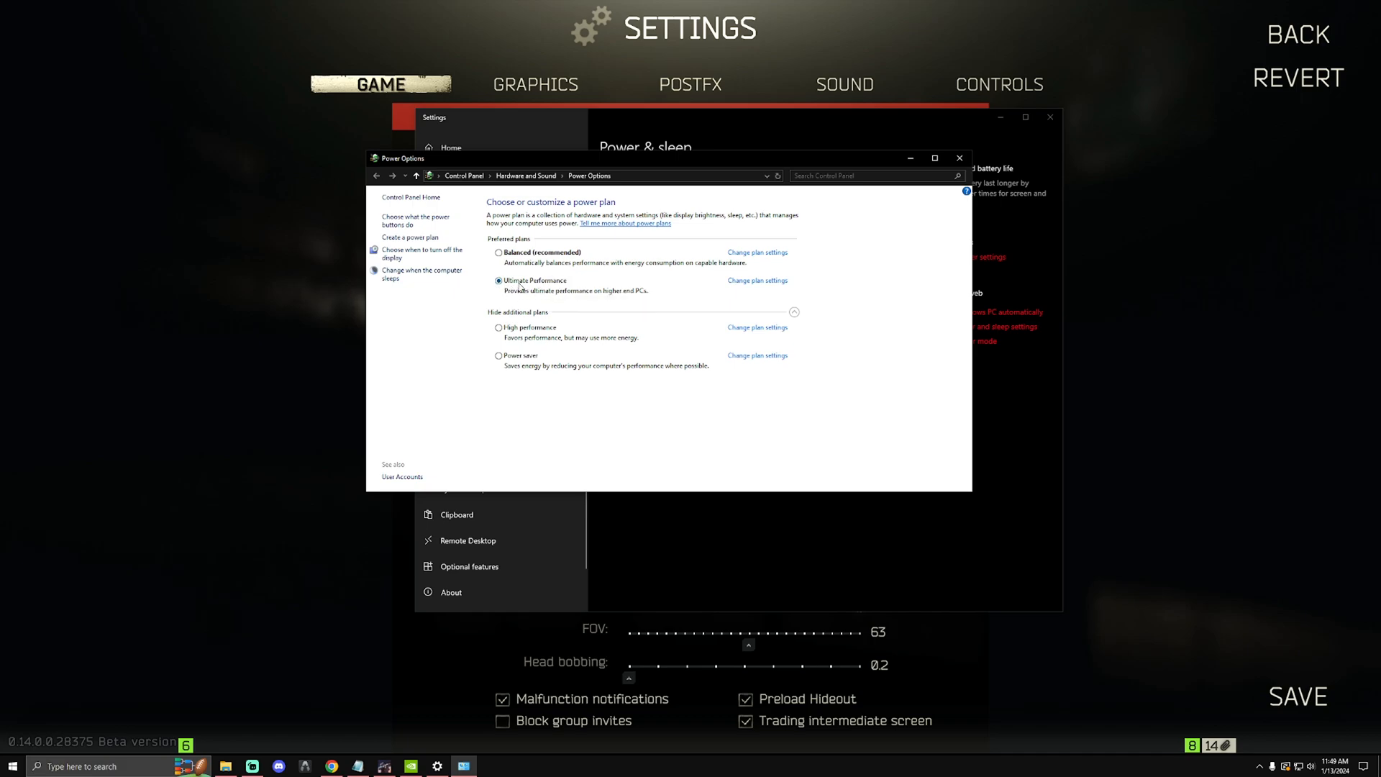
mouse_move(532, 290)
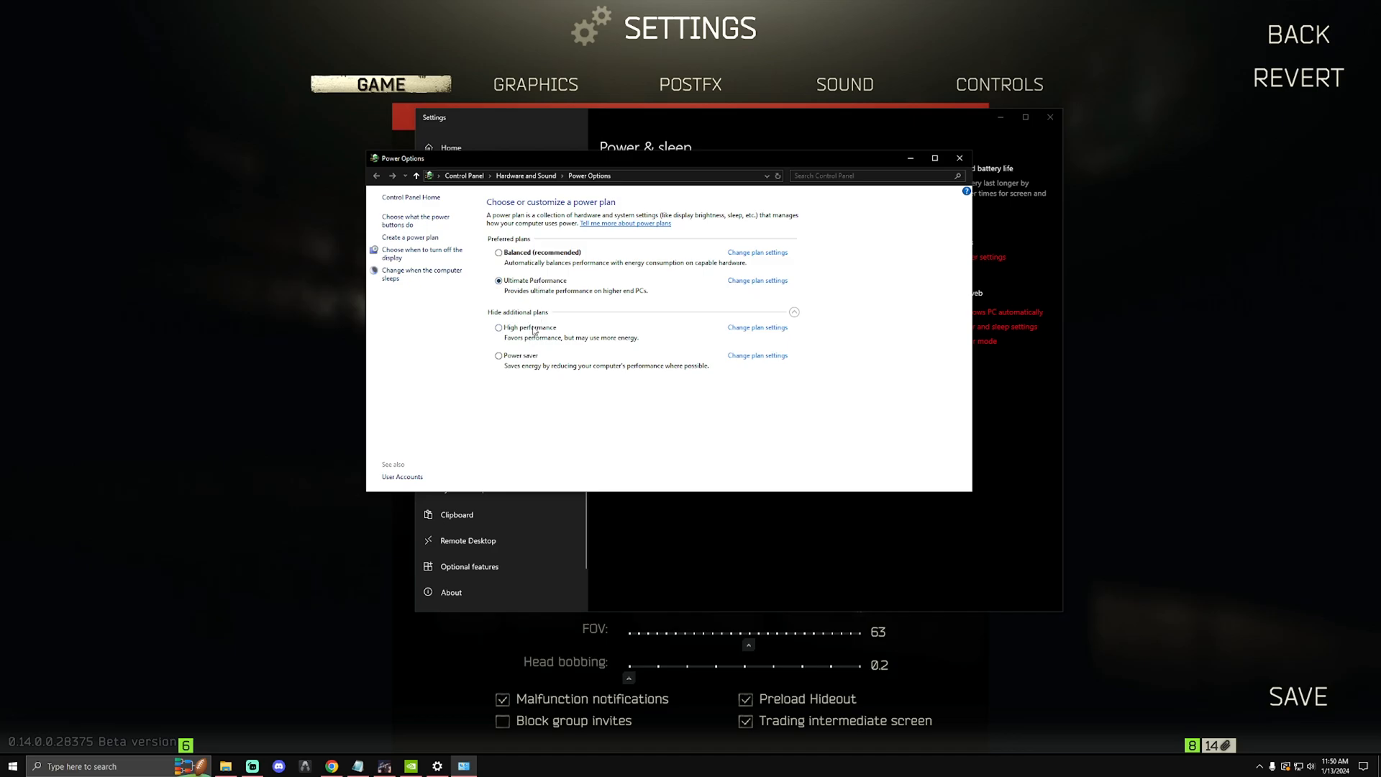
left_click(960, 159)
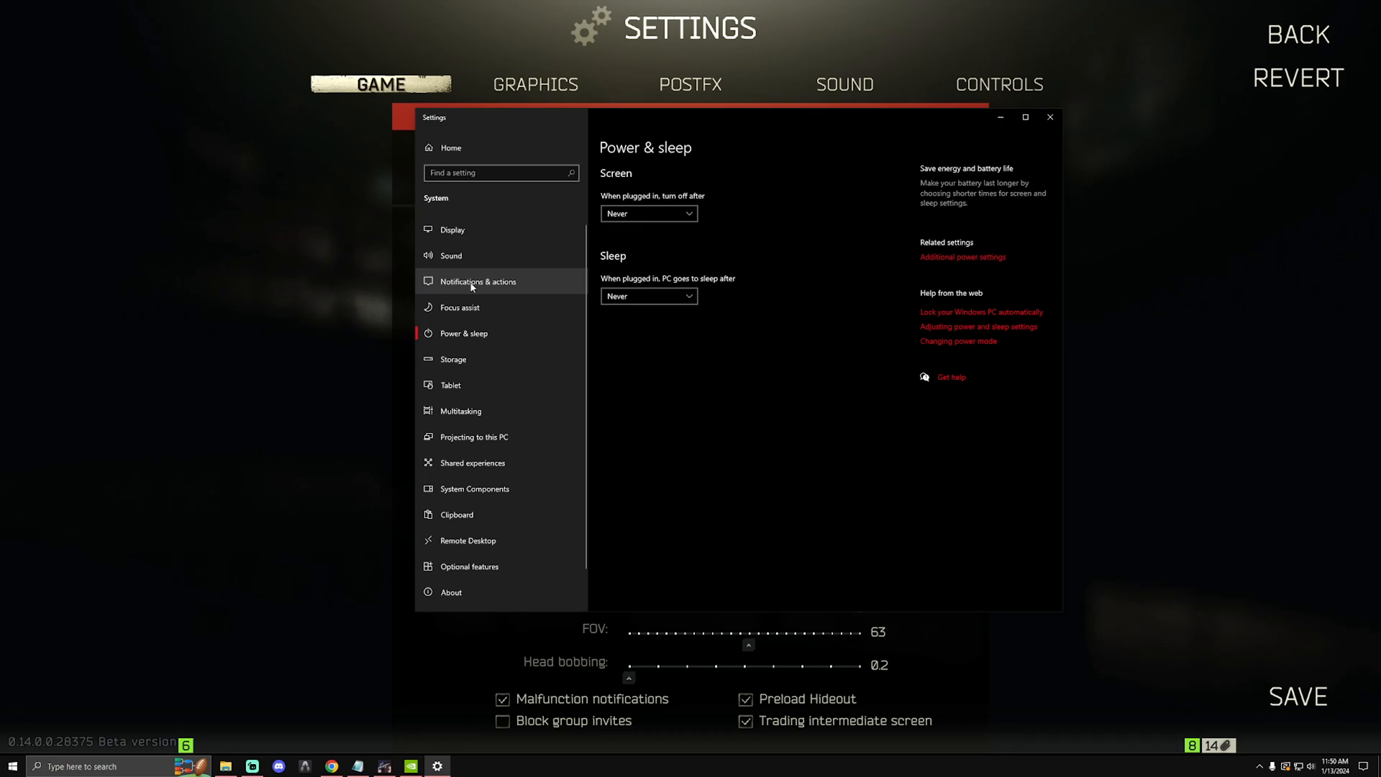
Step: Review Notifications & actions with app notifications off and check the Action Center
left_click(478, 280)
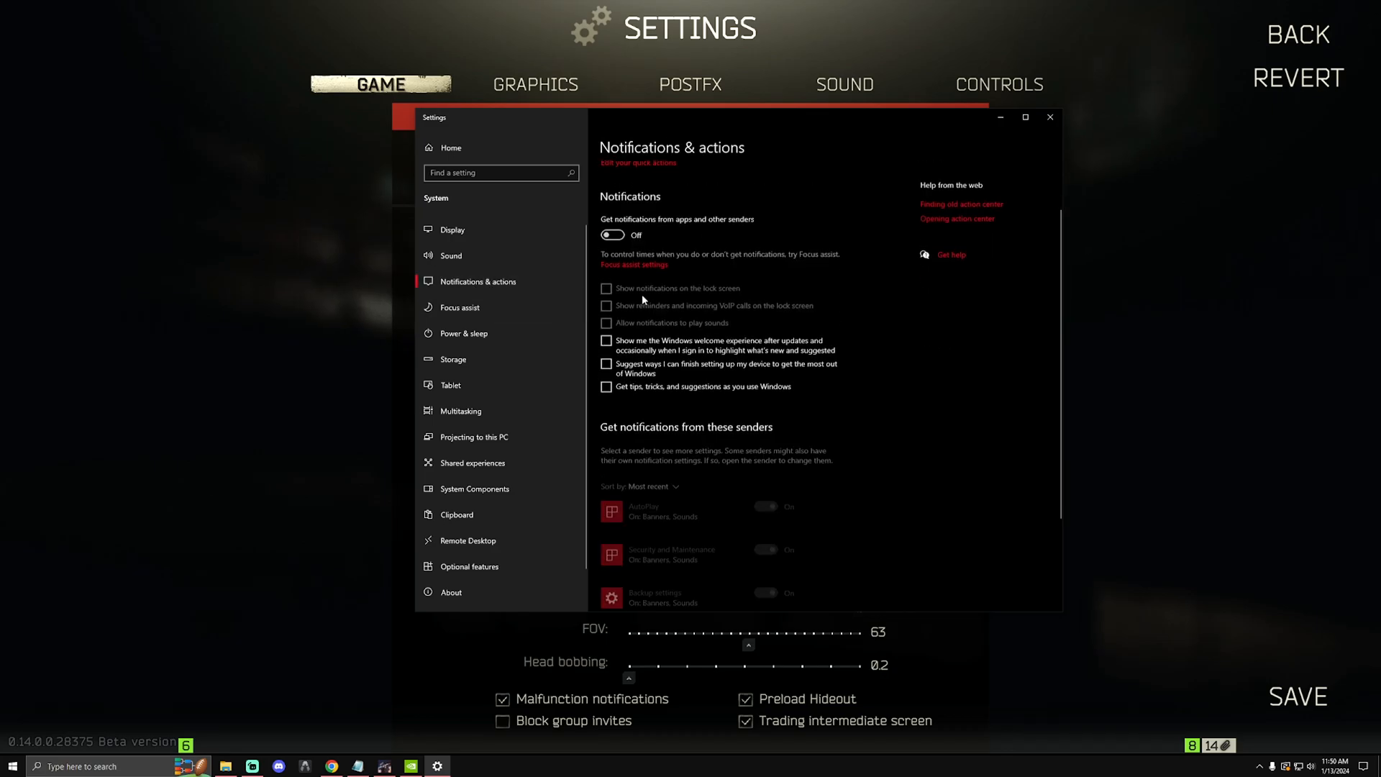
scroll("up", 3)
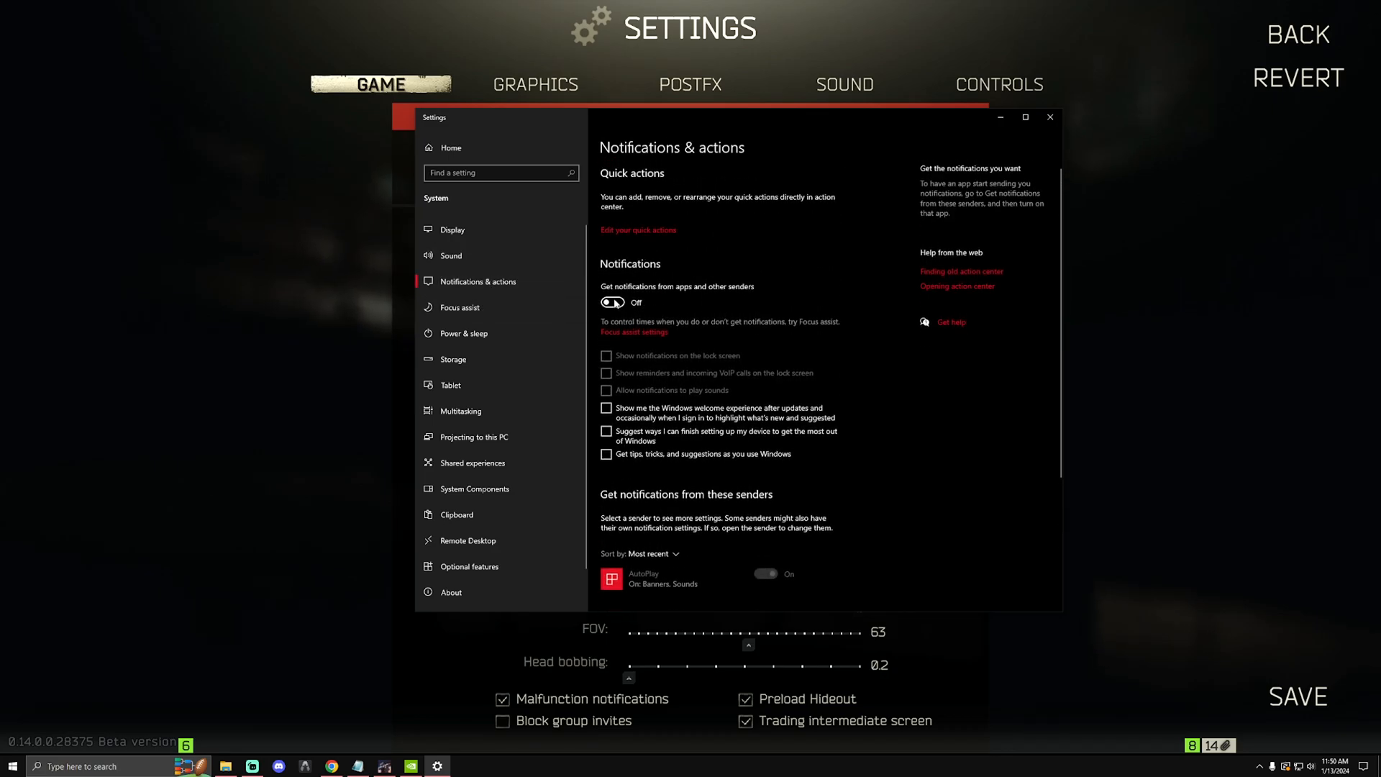
scroll("down", 3)
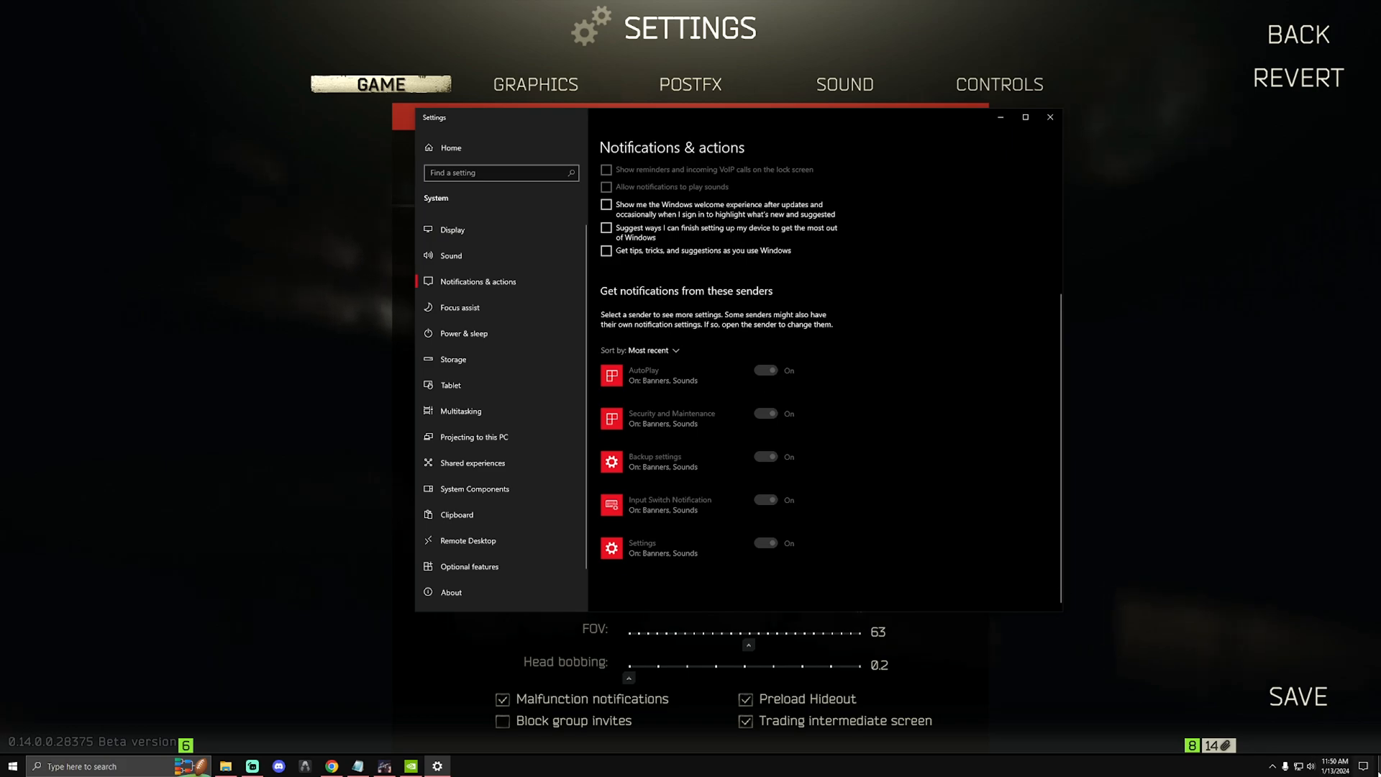
mouse_move(1348, 760)
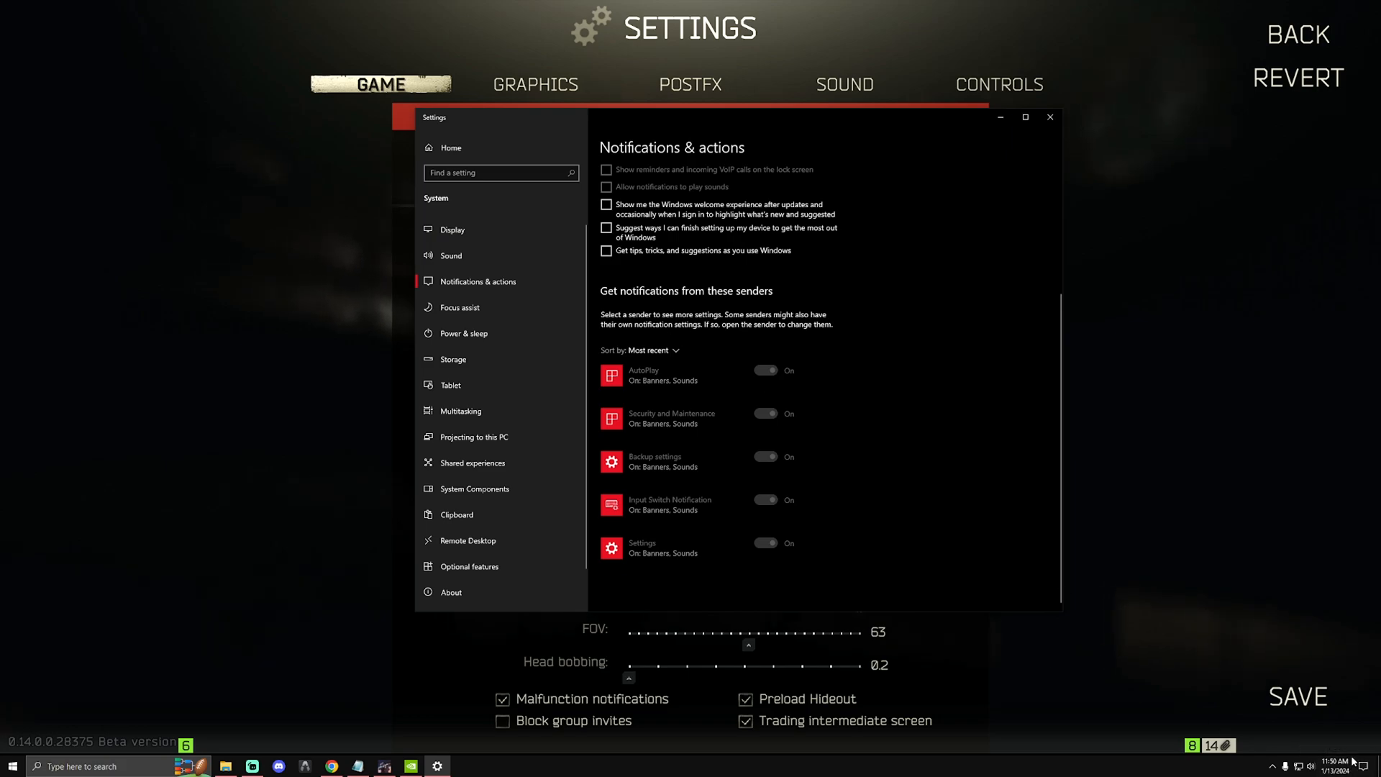
left_click(1368, 765)
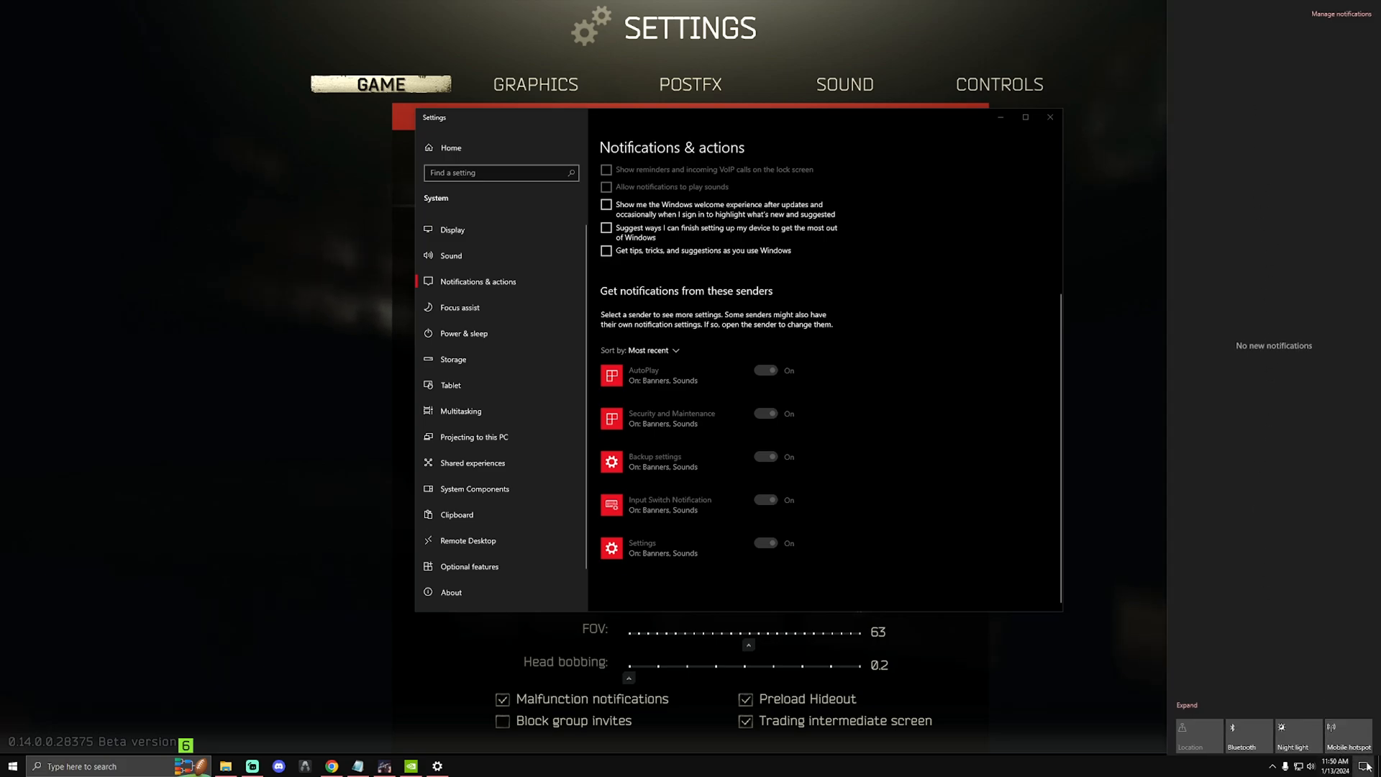
scroll("up", 3)
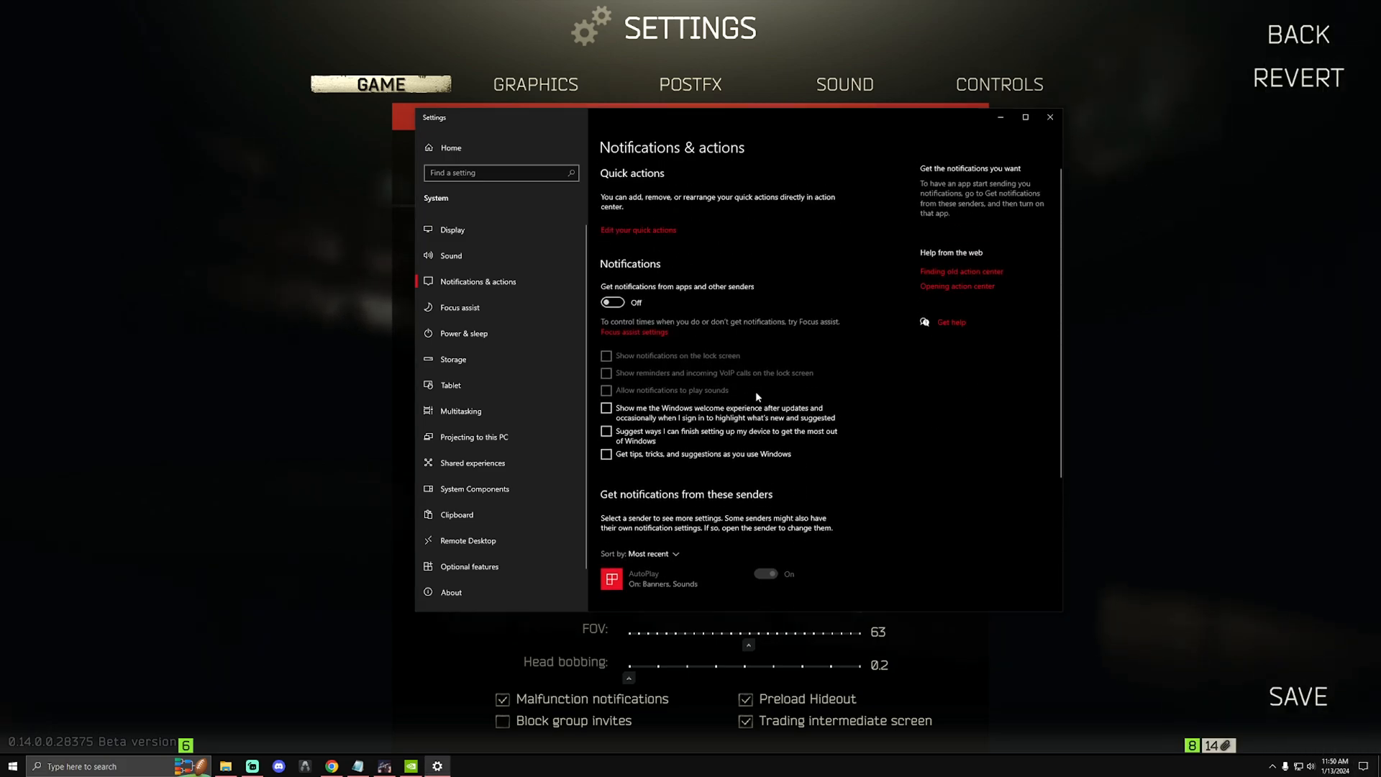
scroll("down", 3)
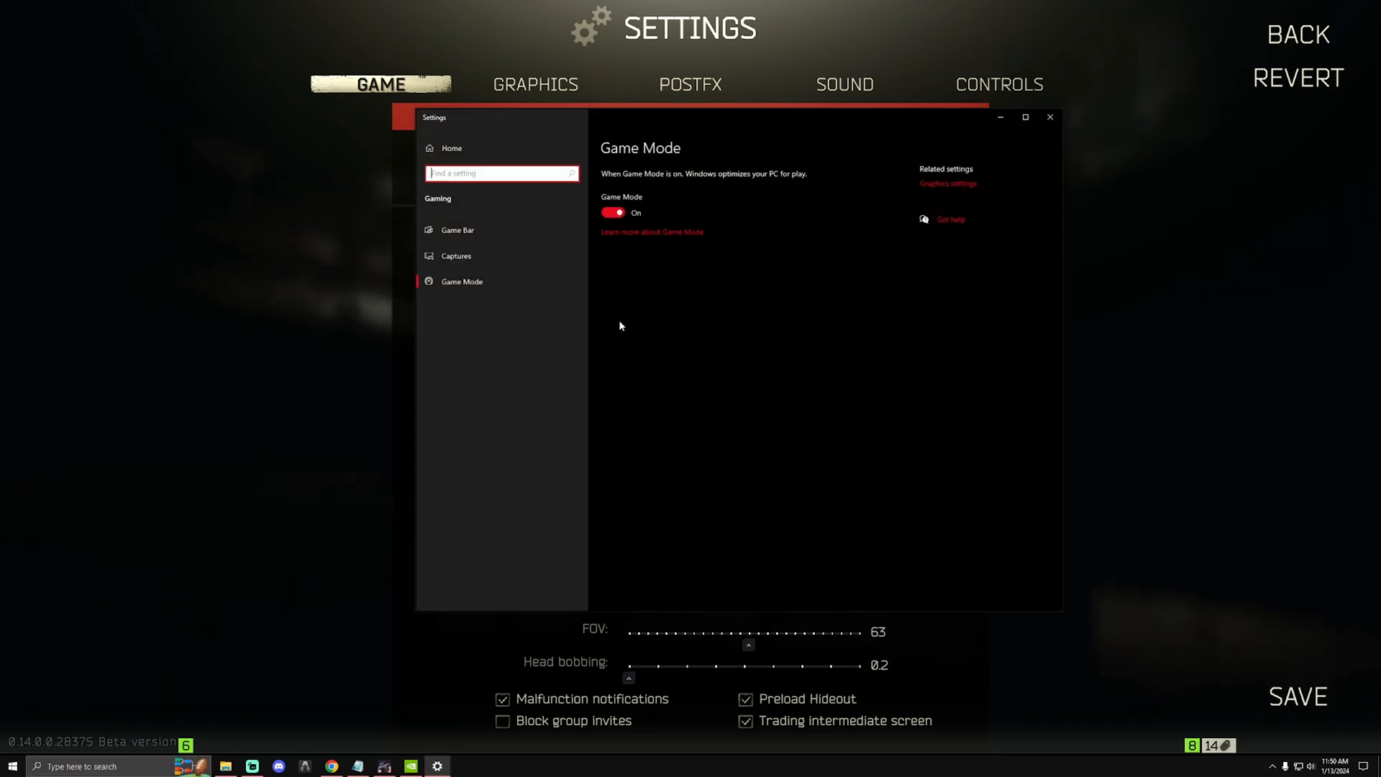
mouse_move(657, 252)
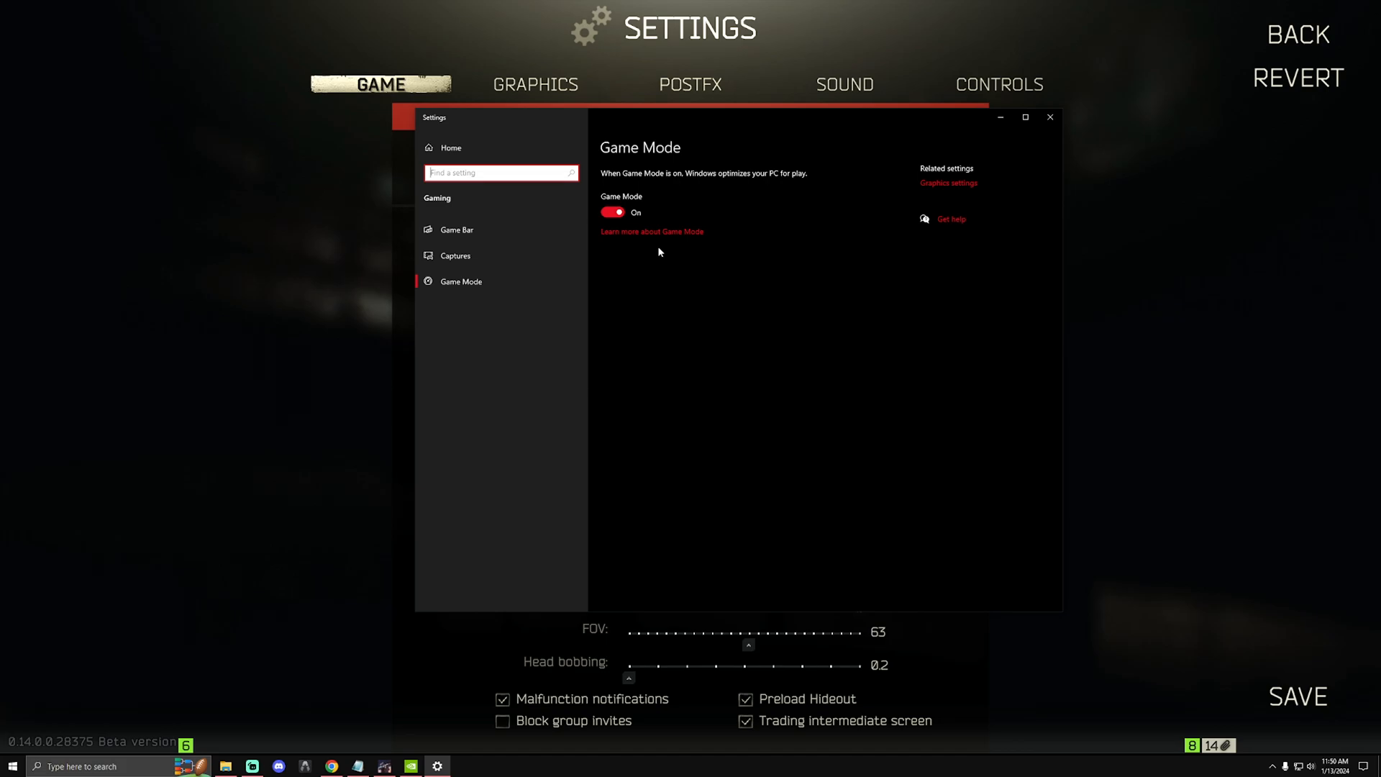
mouse_move(623, 195)
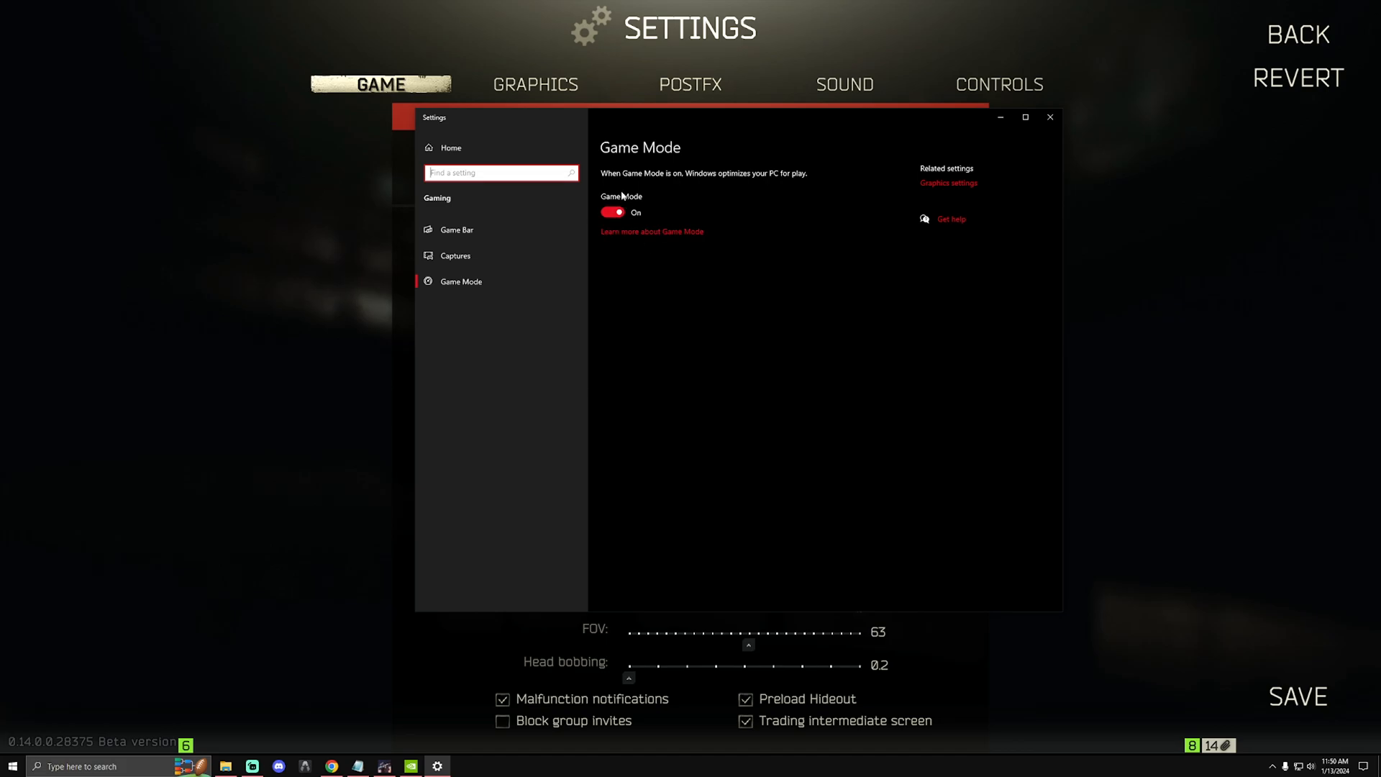
mouse_move(666, 314)
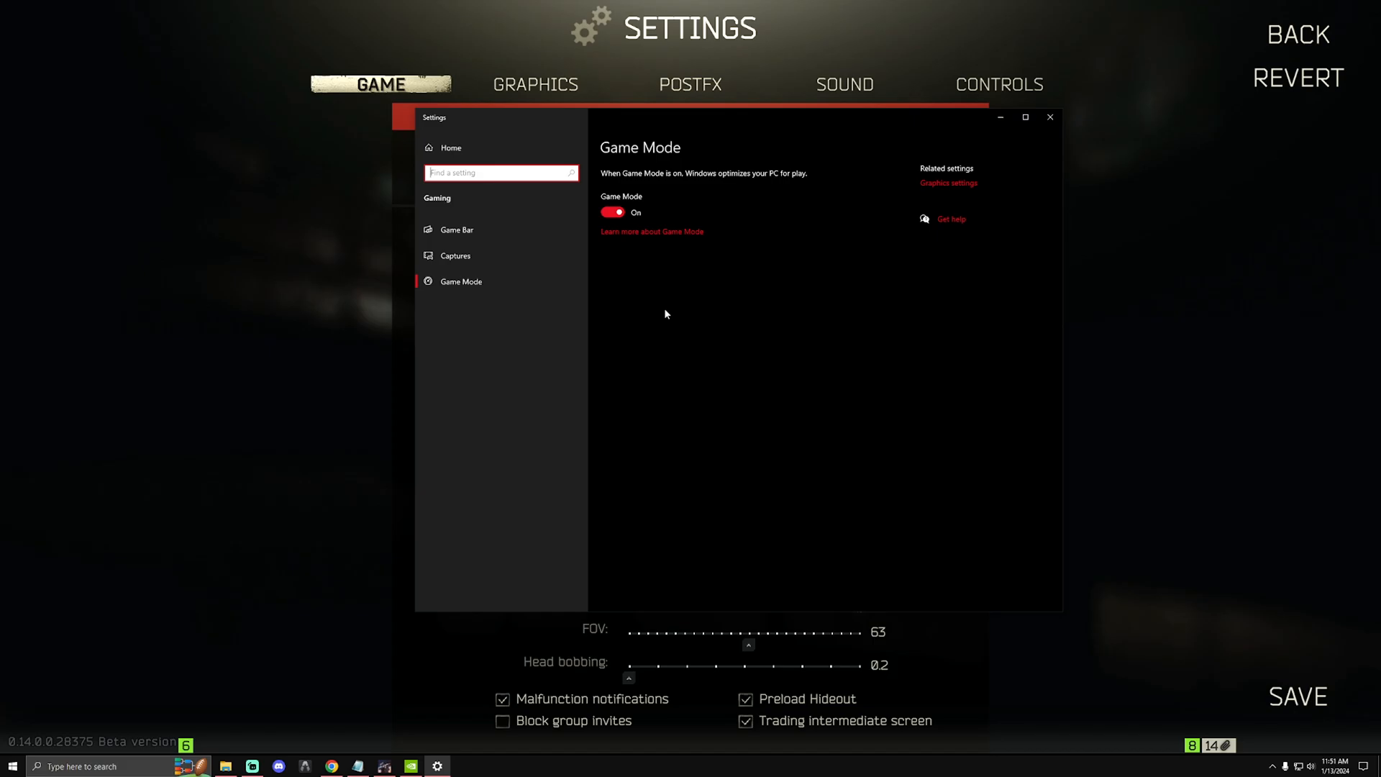
mouse_move(475, 256)
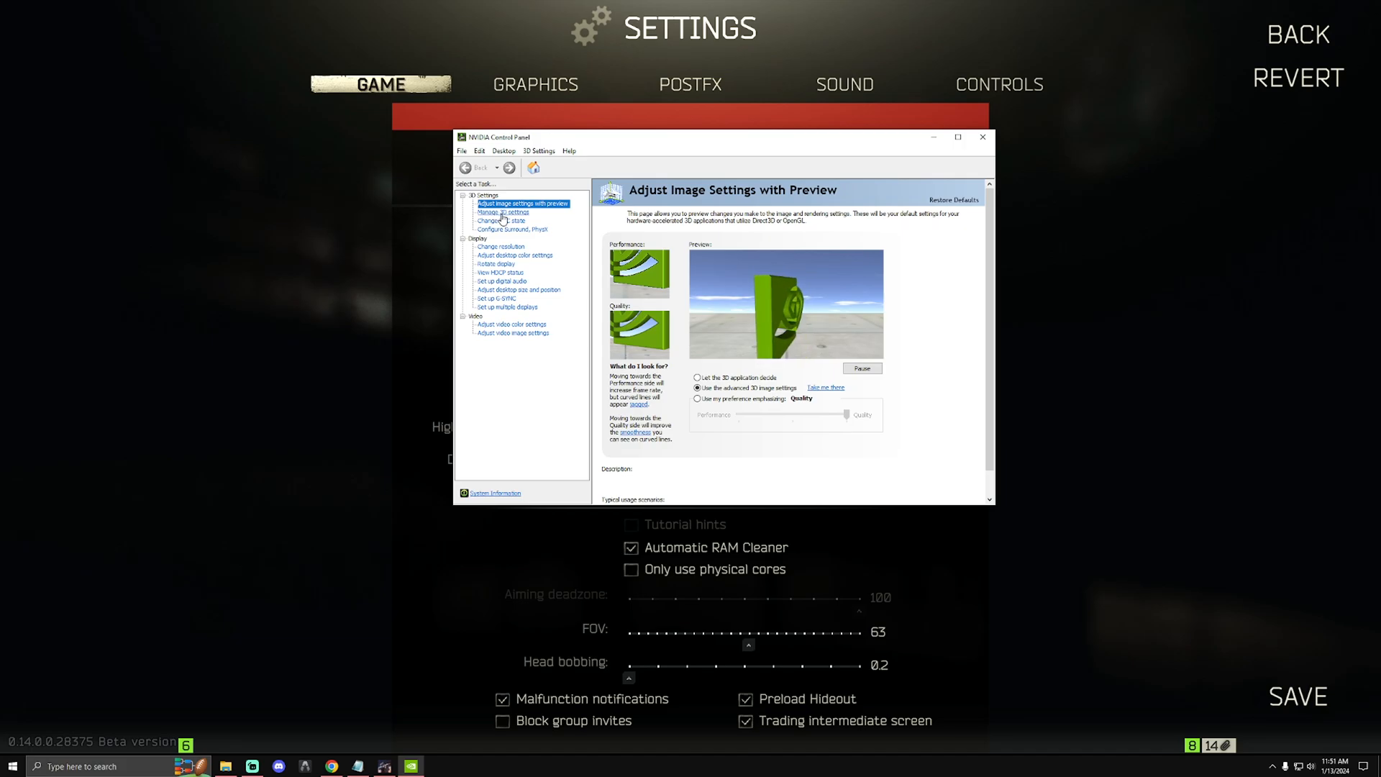
Step: In Manage 3D Settings, check the Program Settings list of programs, then return to Global Settings
left_click(503, 213)
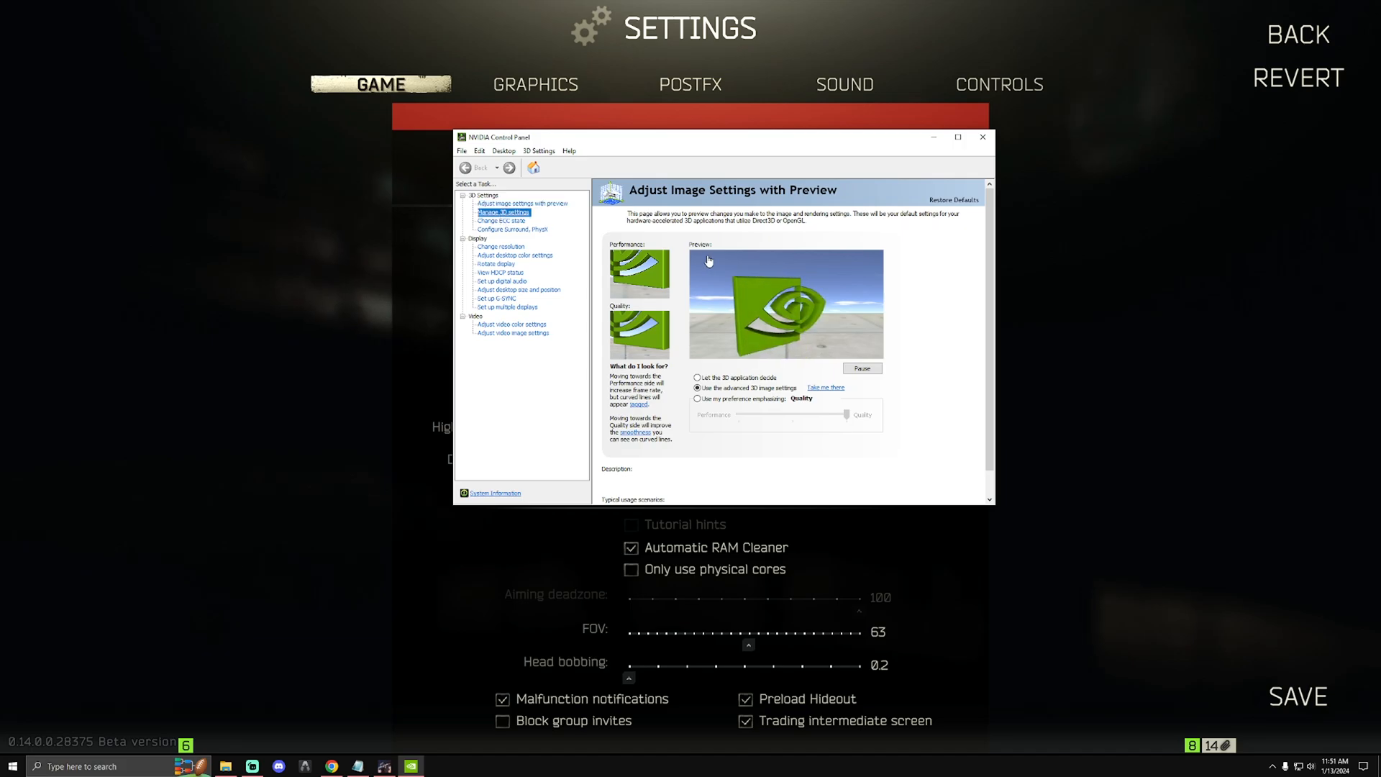
left_click(504, 211)
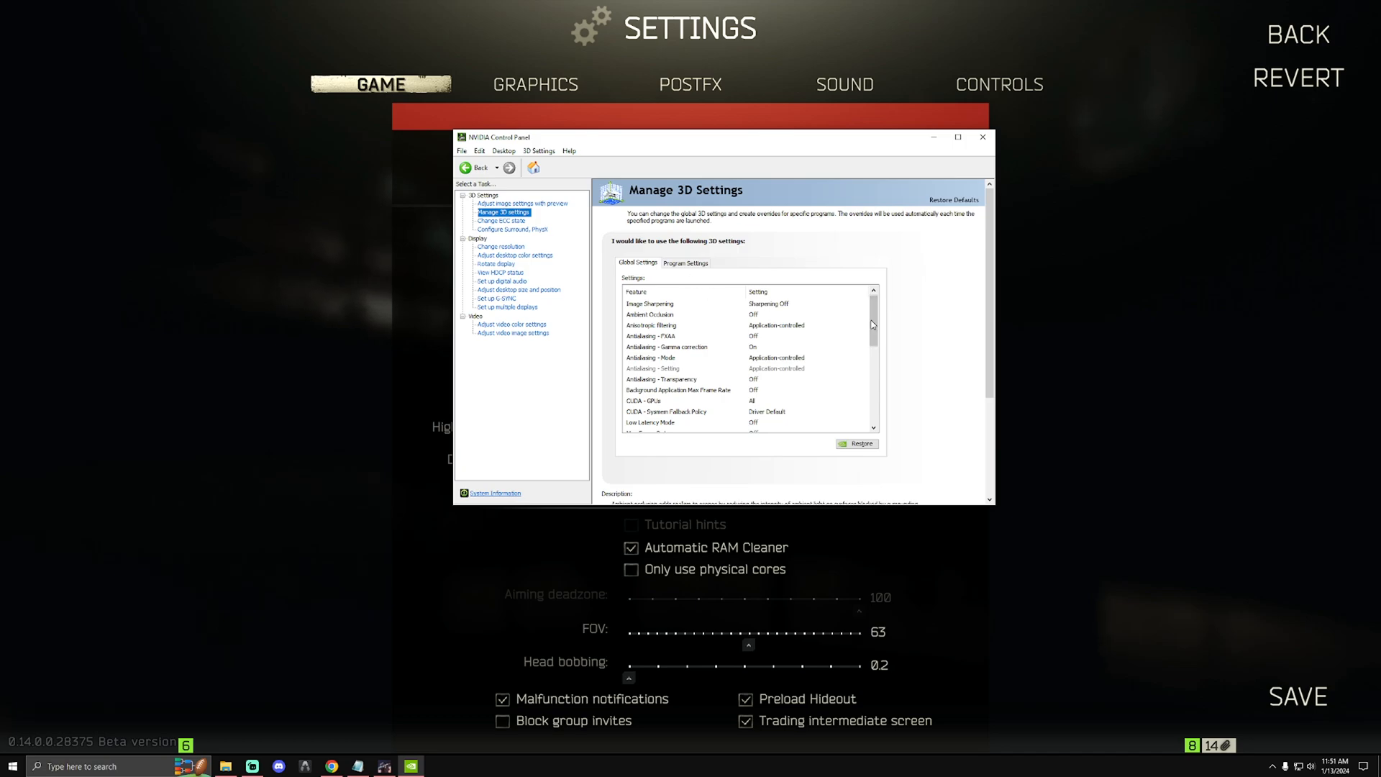
left_click(669, 315)
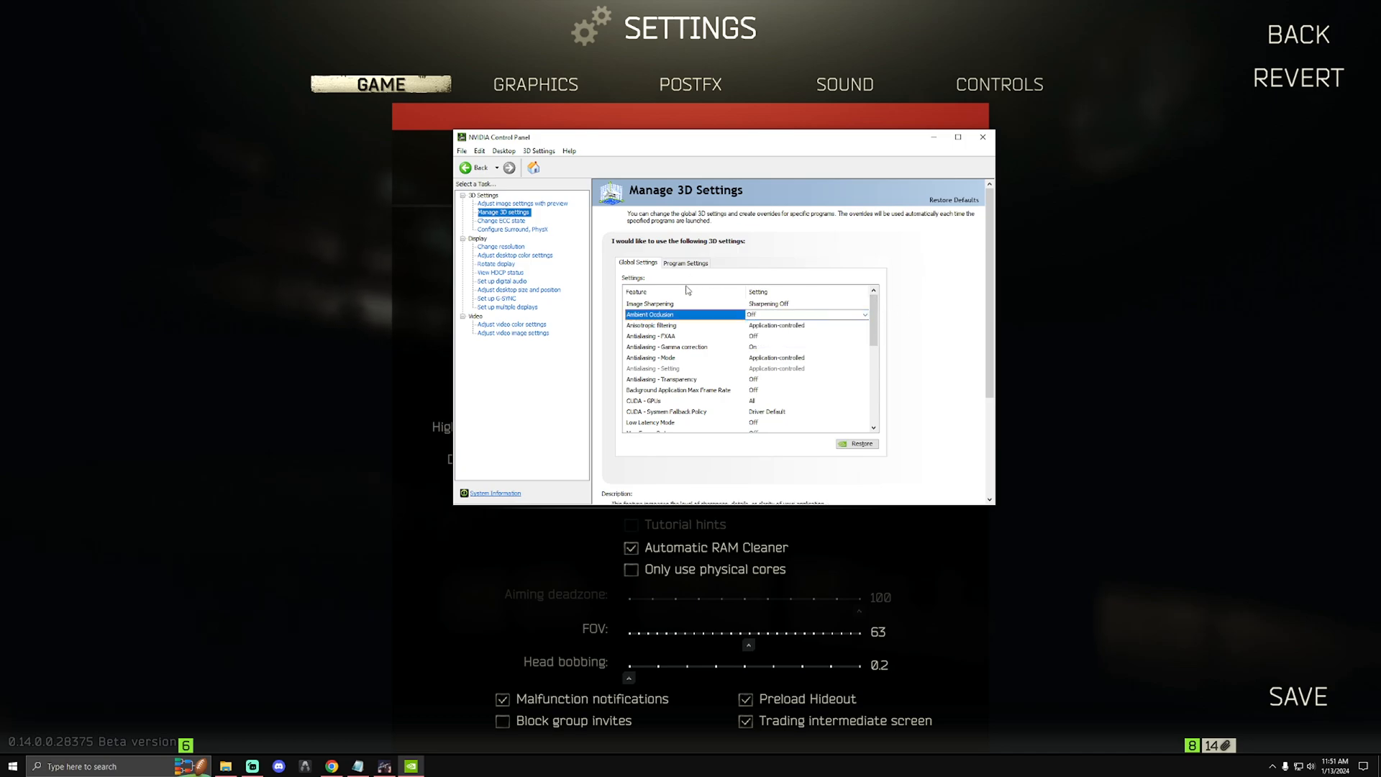
left_click(685, 262)
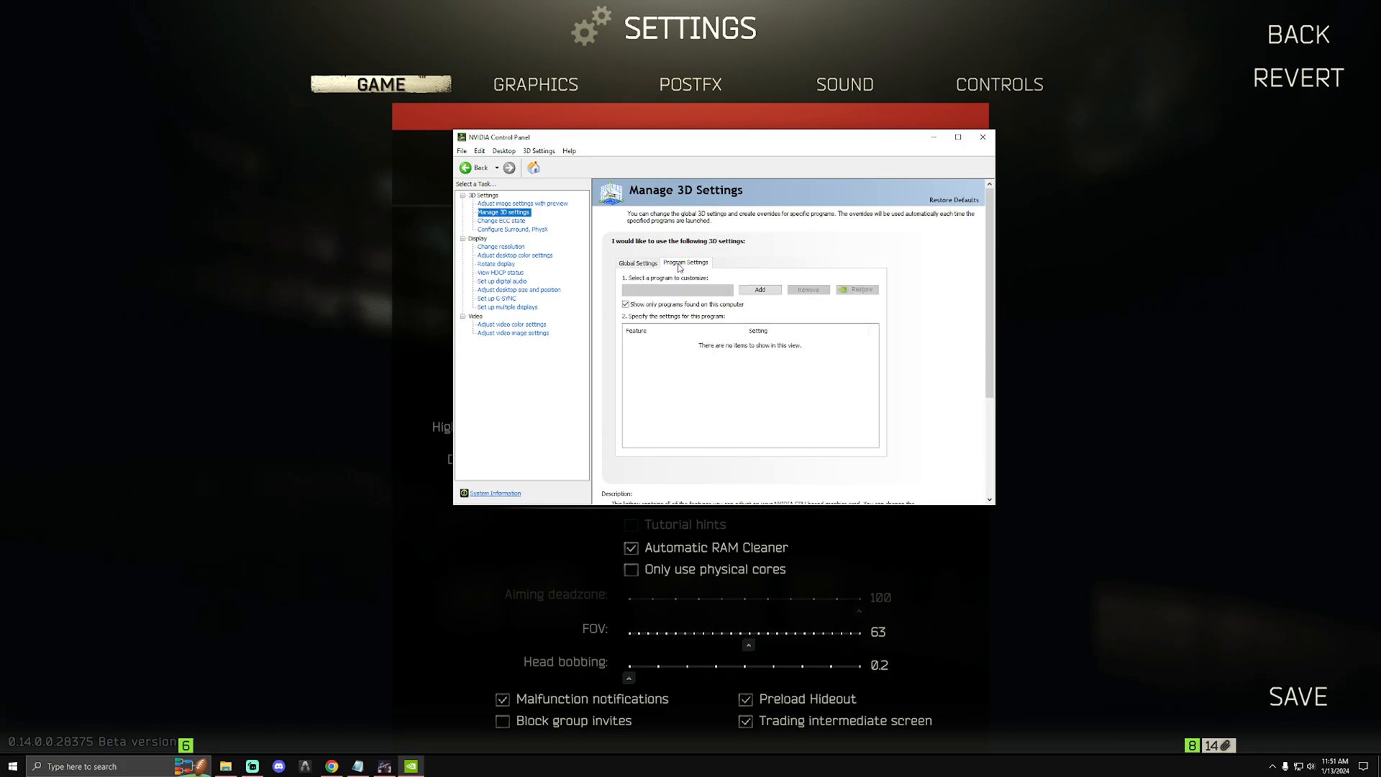
left_click(673, 289)
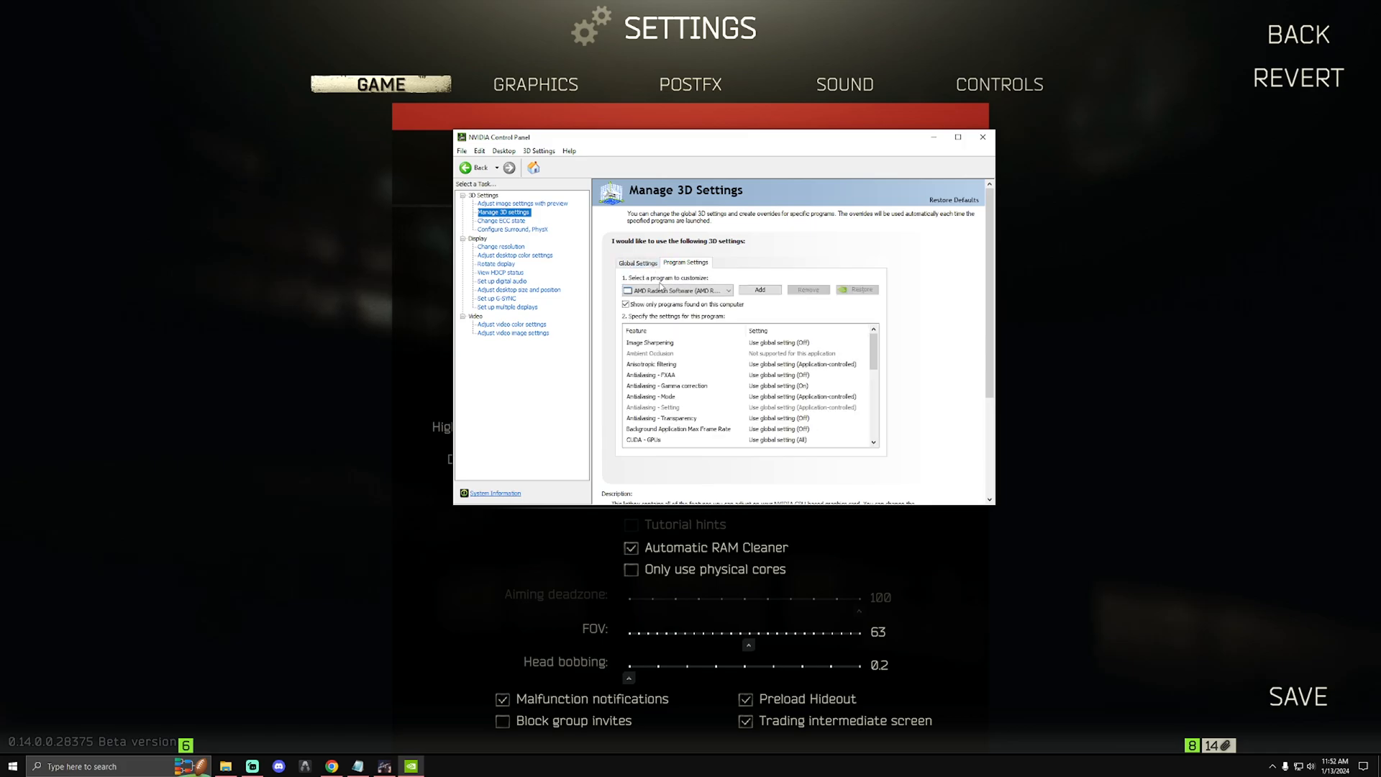
left_click(727, 291)
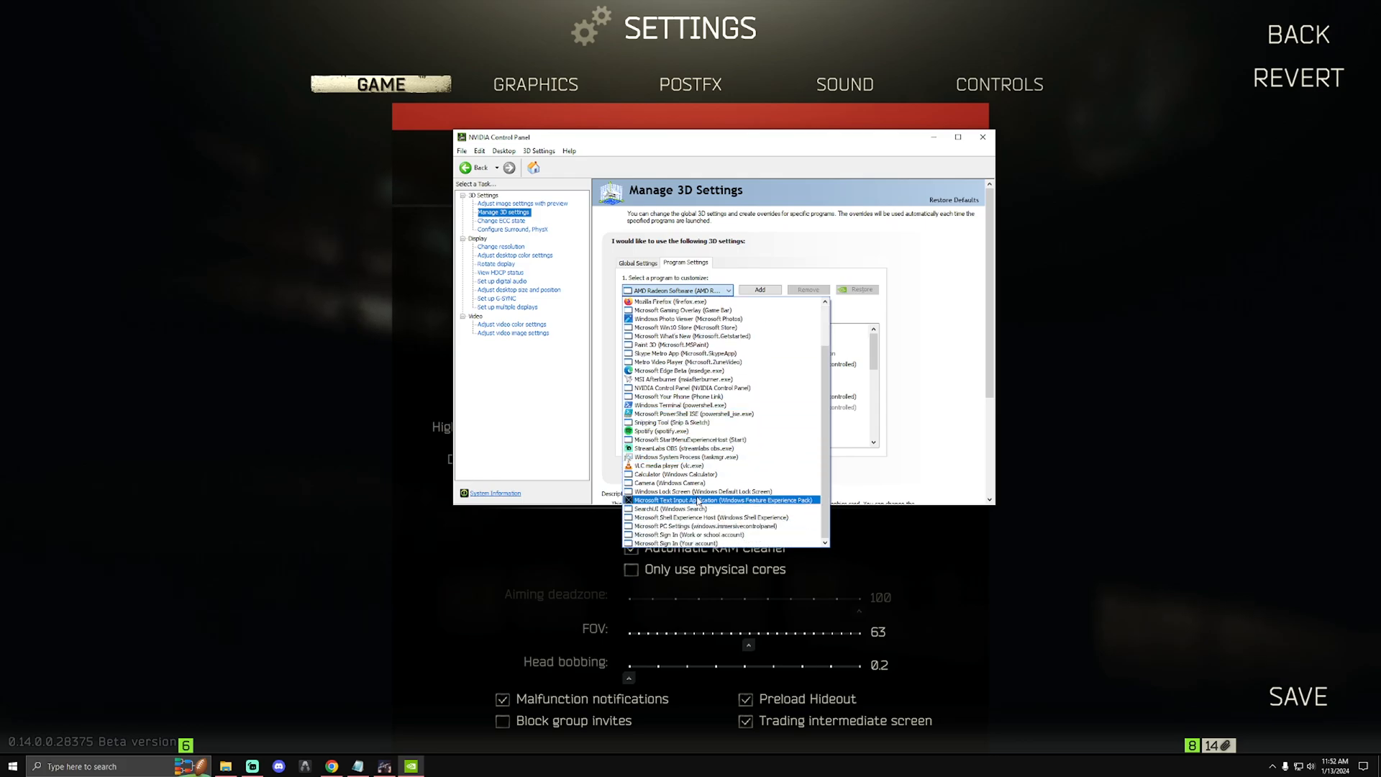
scroll("up", 3)
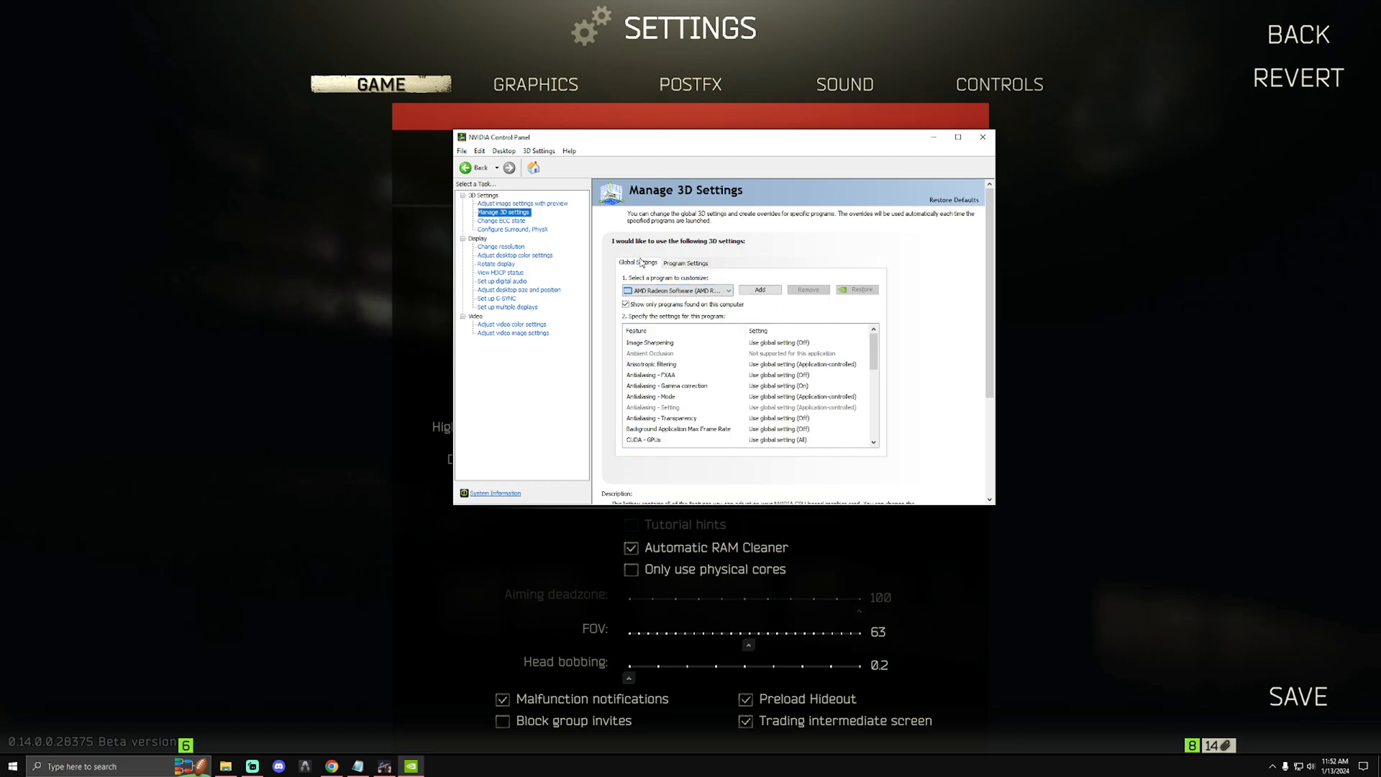
left_click(636, 262)
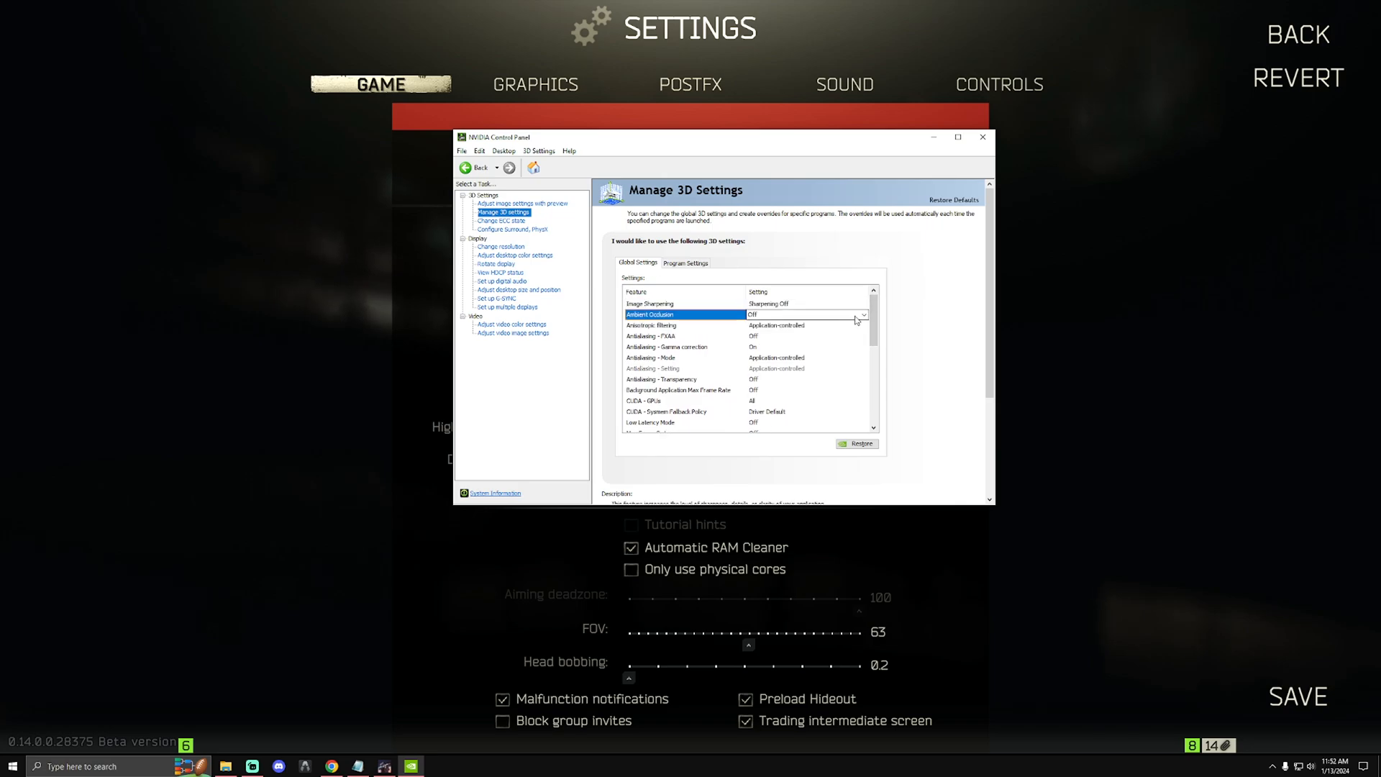
Step: Set the global Power management mode to Prefer maximum performance
scroll("down", 3)
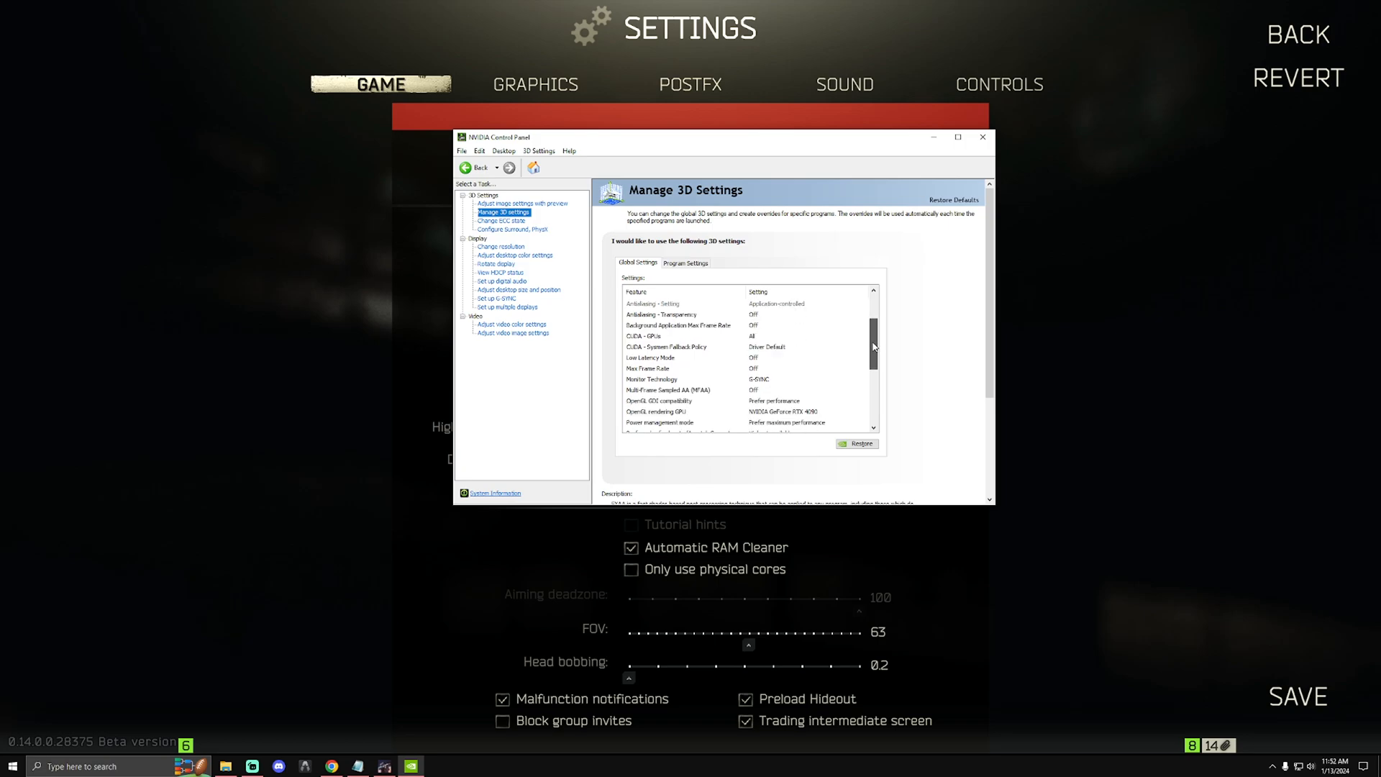
scroll("down", 3)
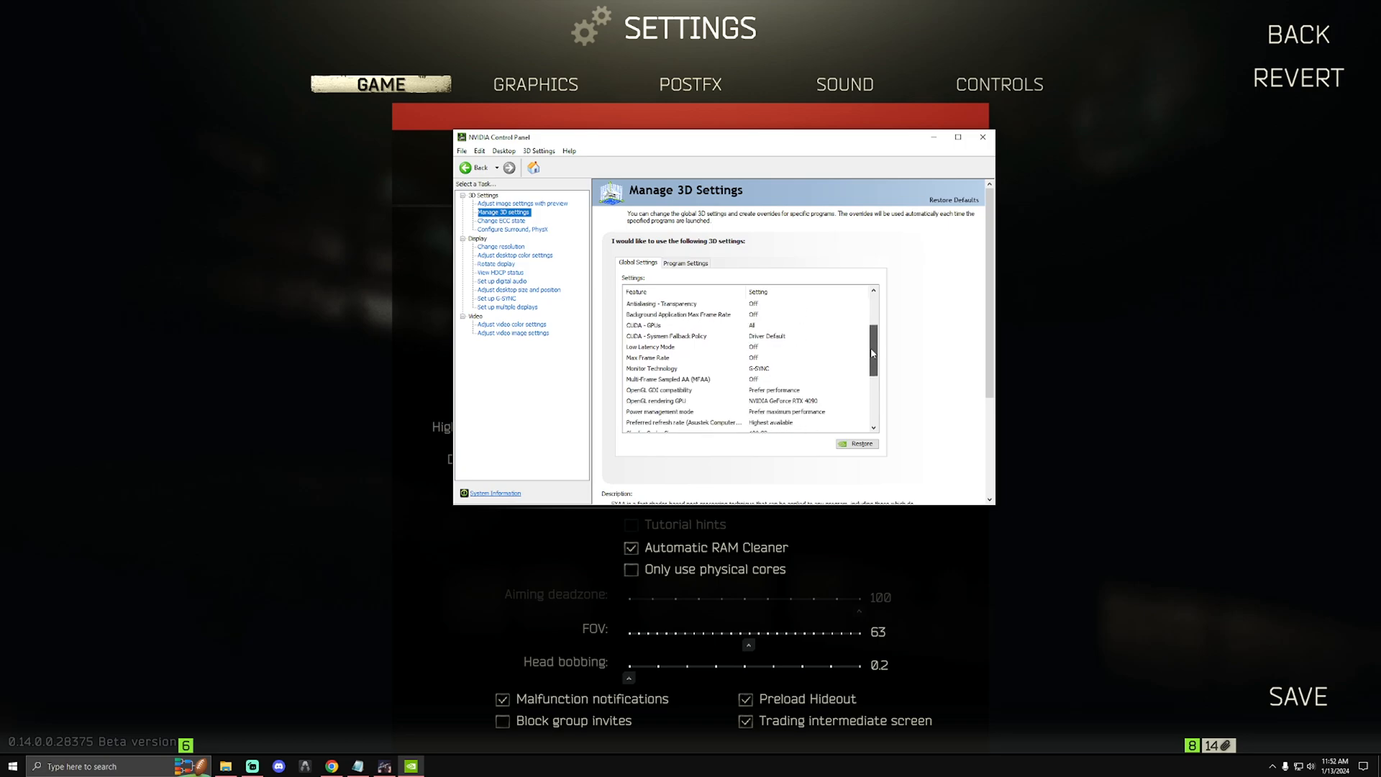
scroll("down", 3)
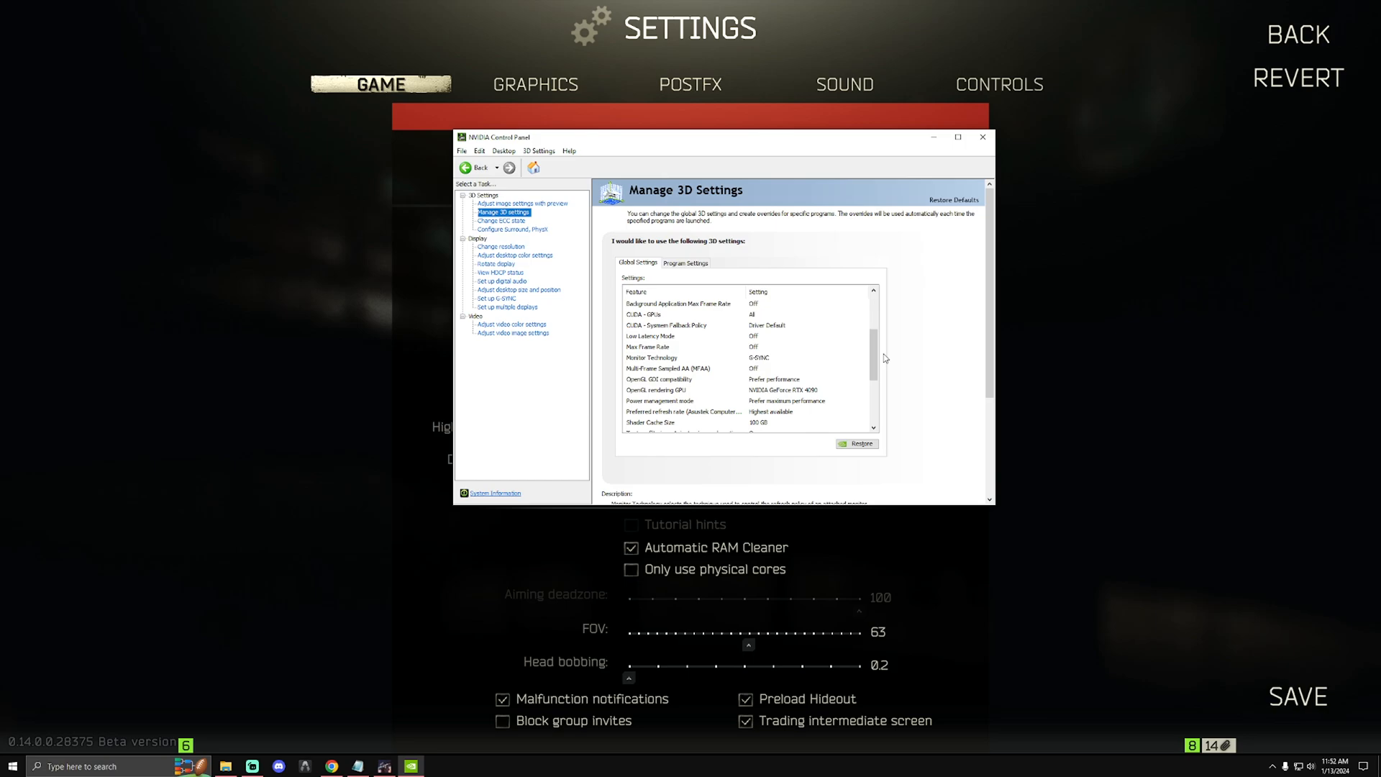
scroll("down", 3)
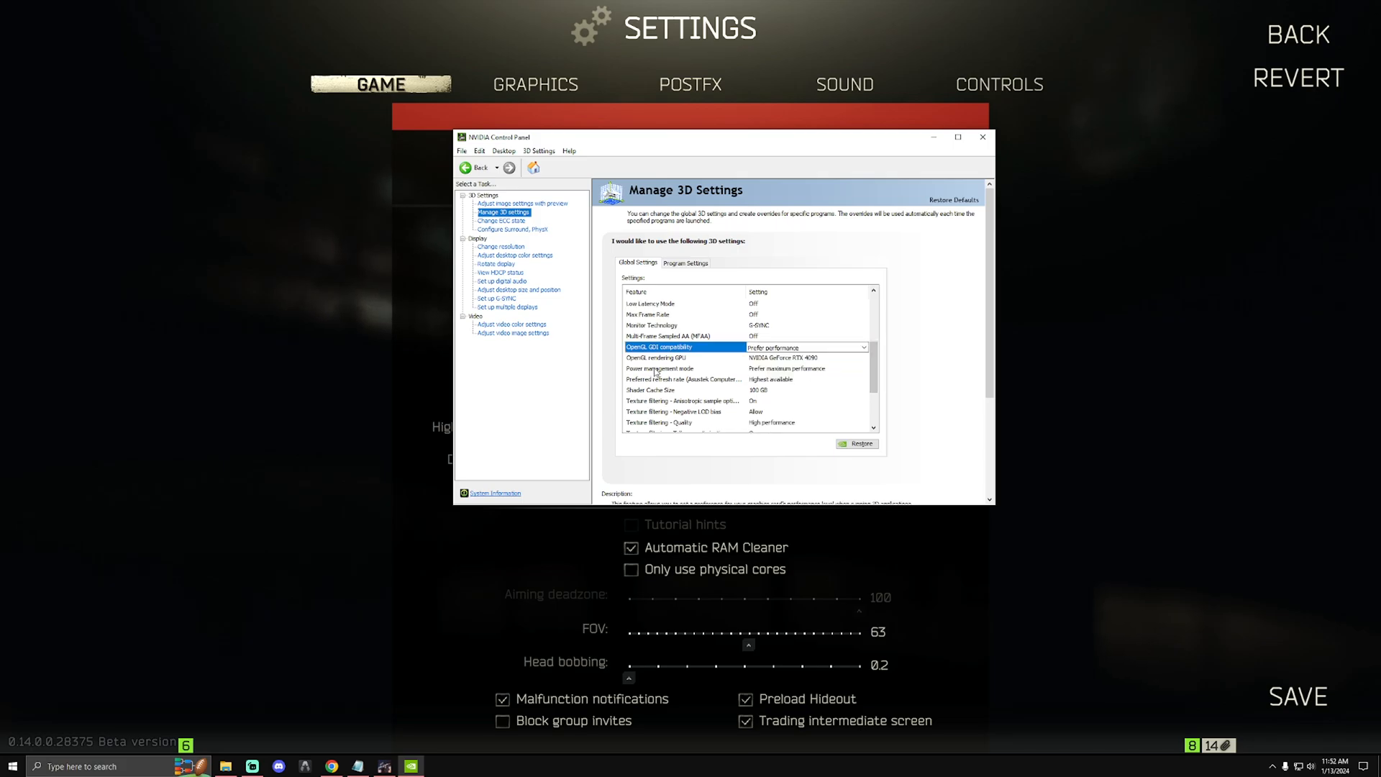
left_click(659, 369)
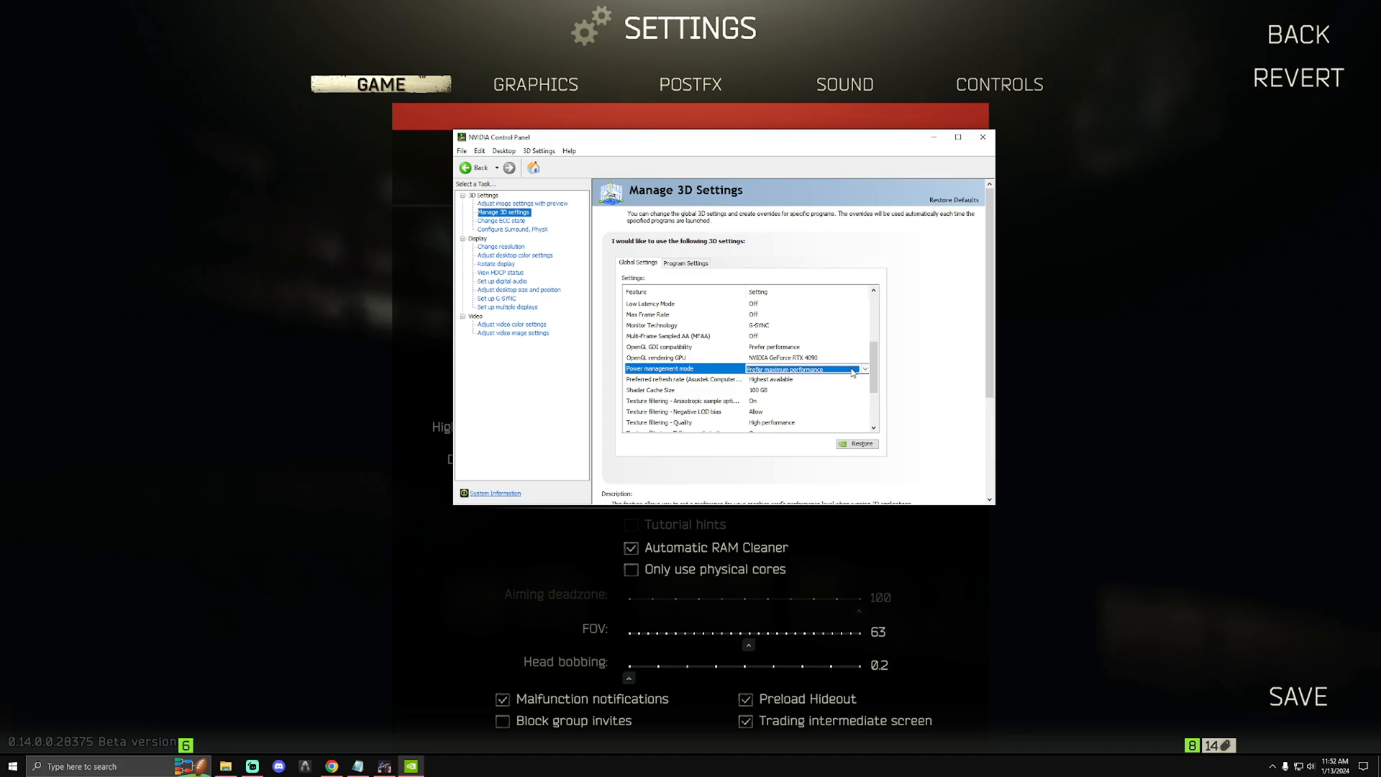
scroll("down", 3)
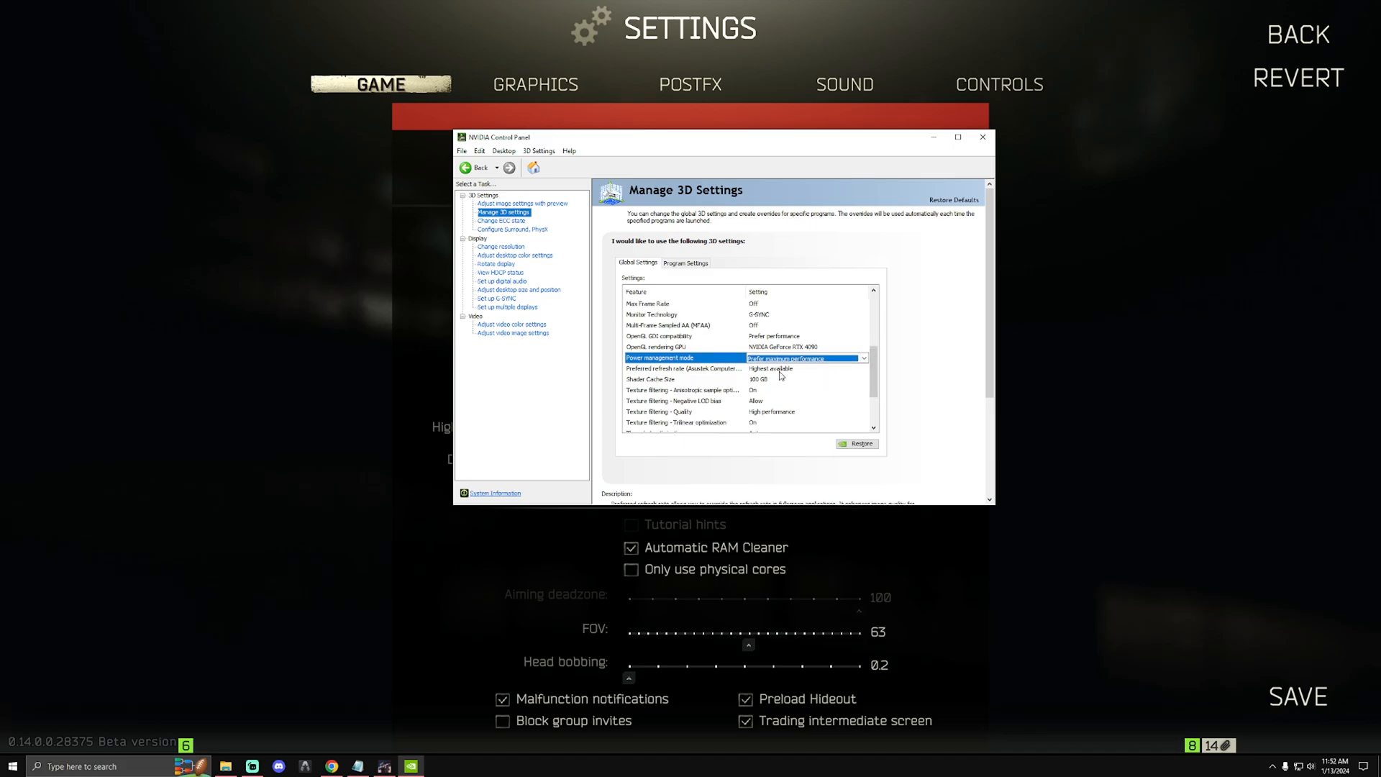
Step: Set Preferred refresh rate to Highest available and review the 100 GB Shader Cache Size
left_click(863, 369)
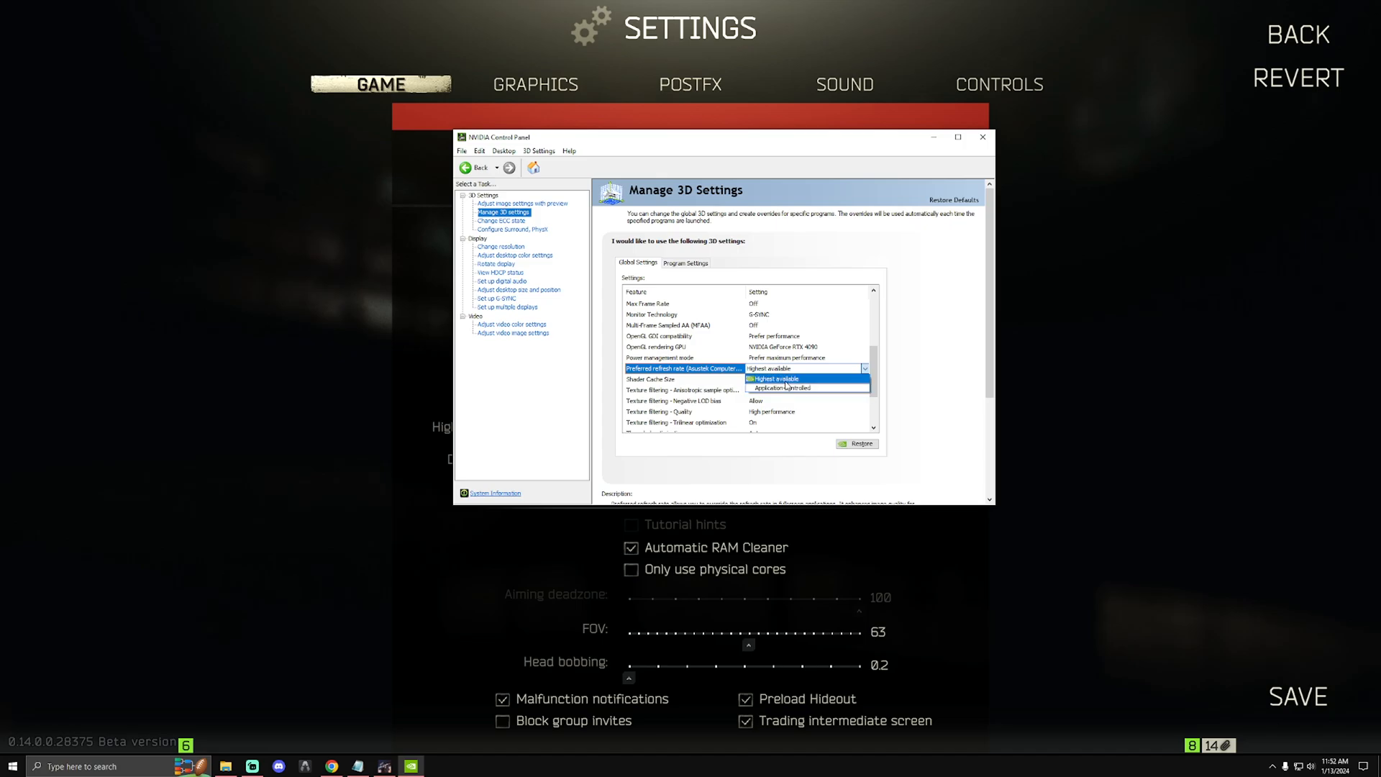
left_click(772, 378)
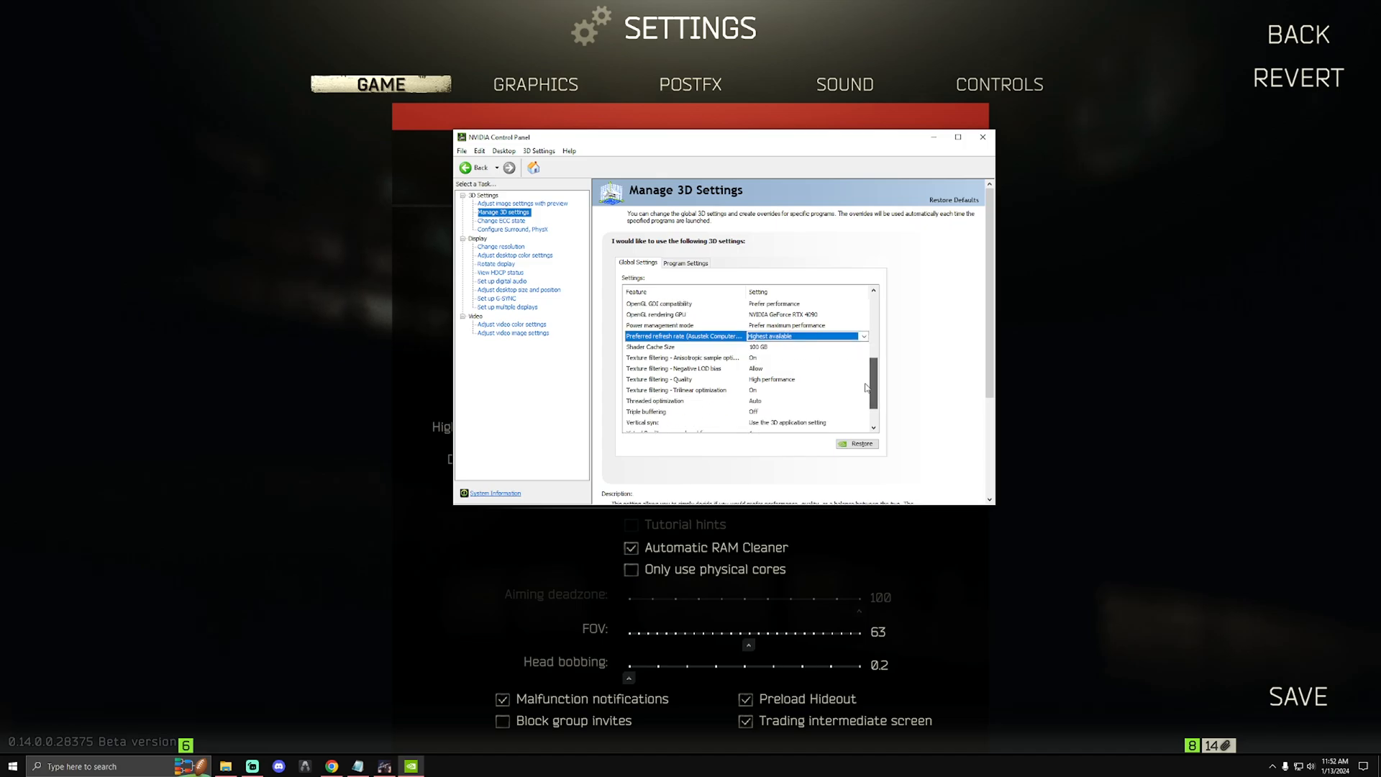
left_click(862, 346)
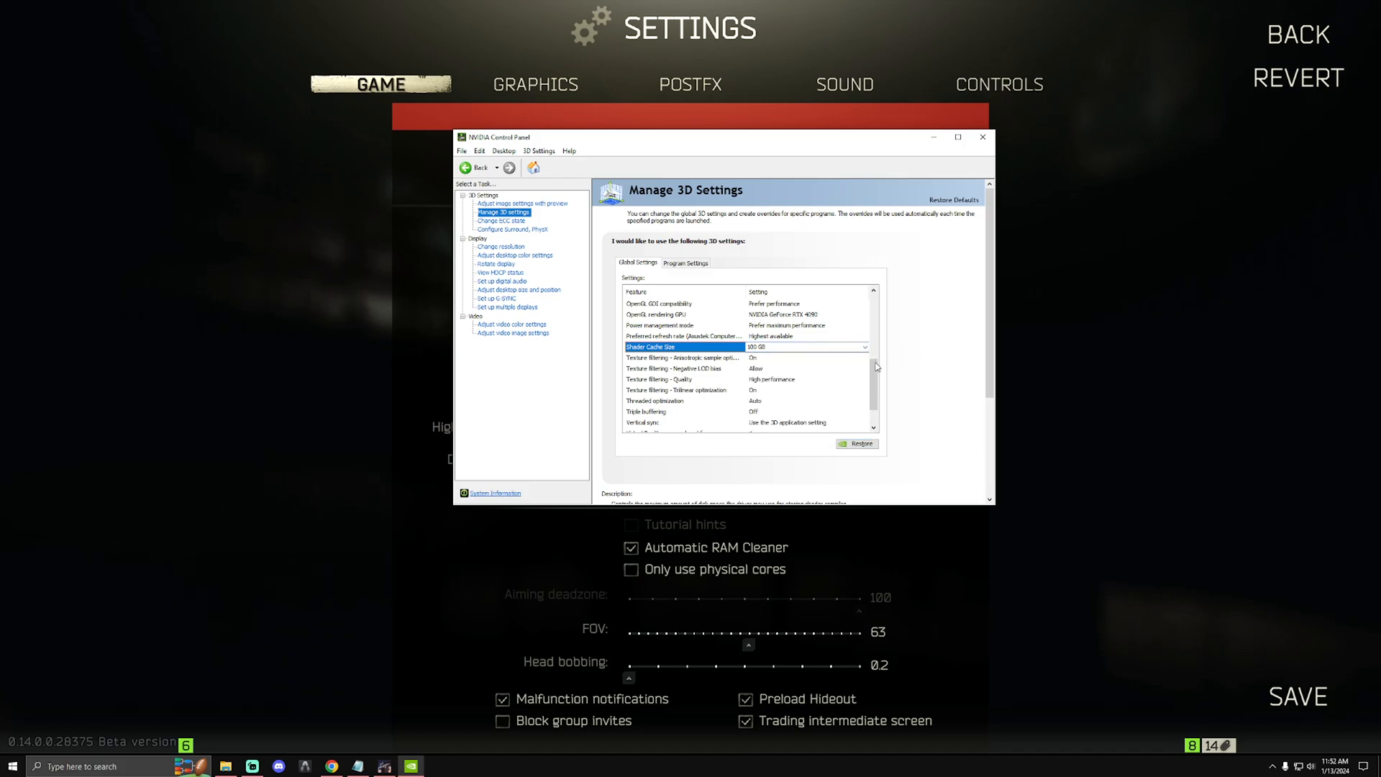
scroll("down", 3)
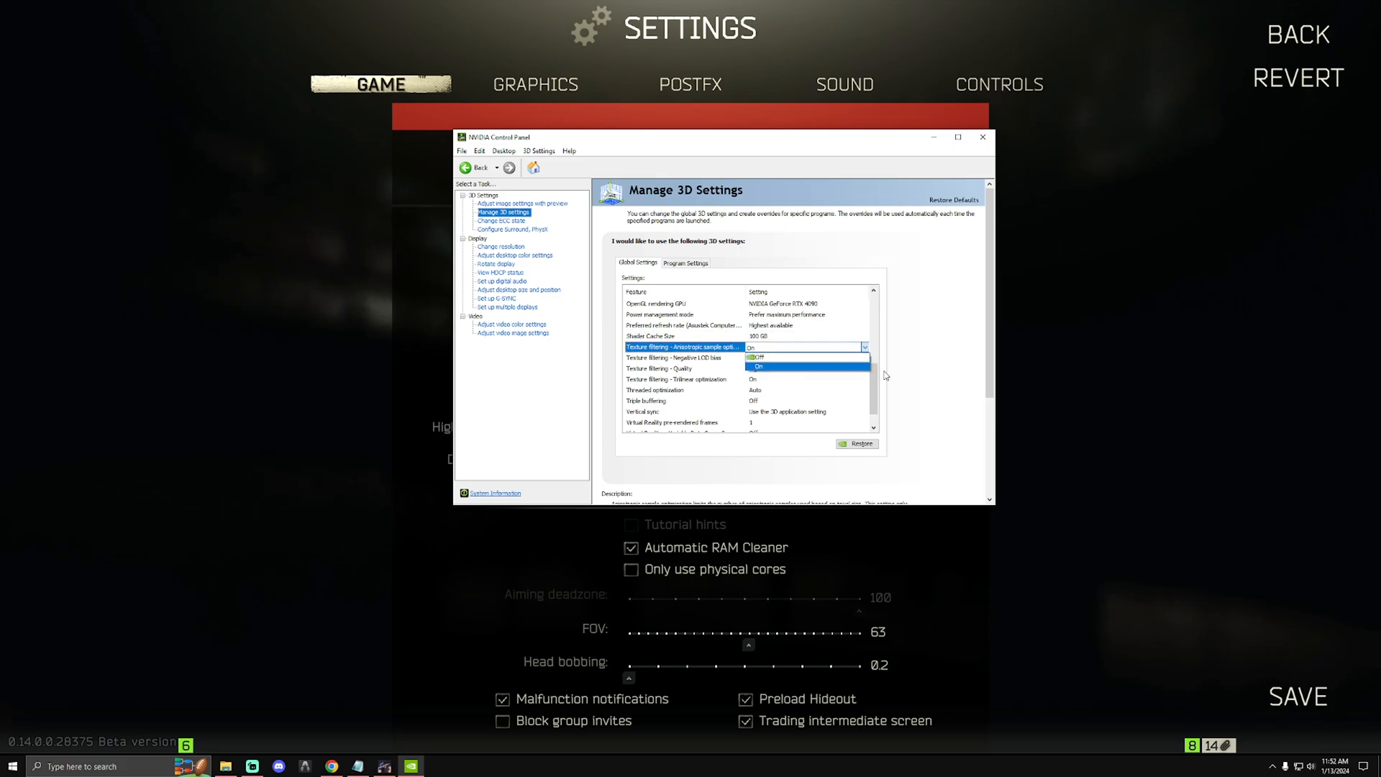
Step: Set anisotropic sample optimization On, negative LOD bias Allow, and texture filtering quality to High performance
left_click(758, 367)
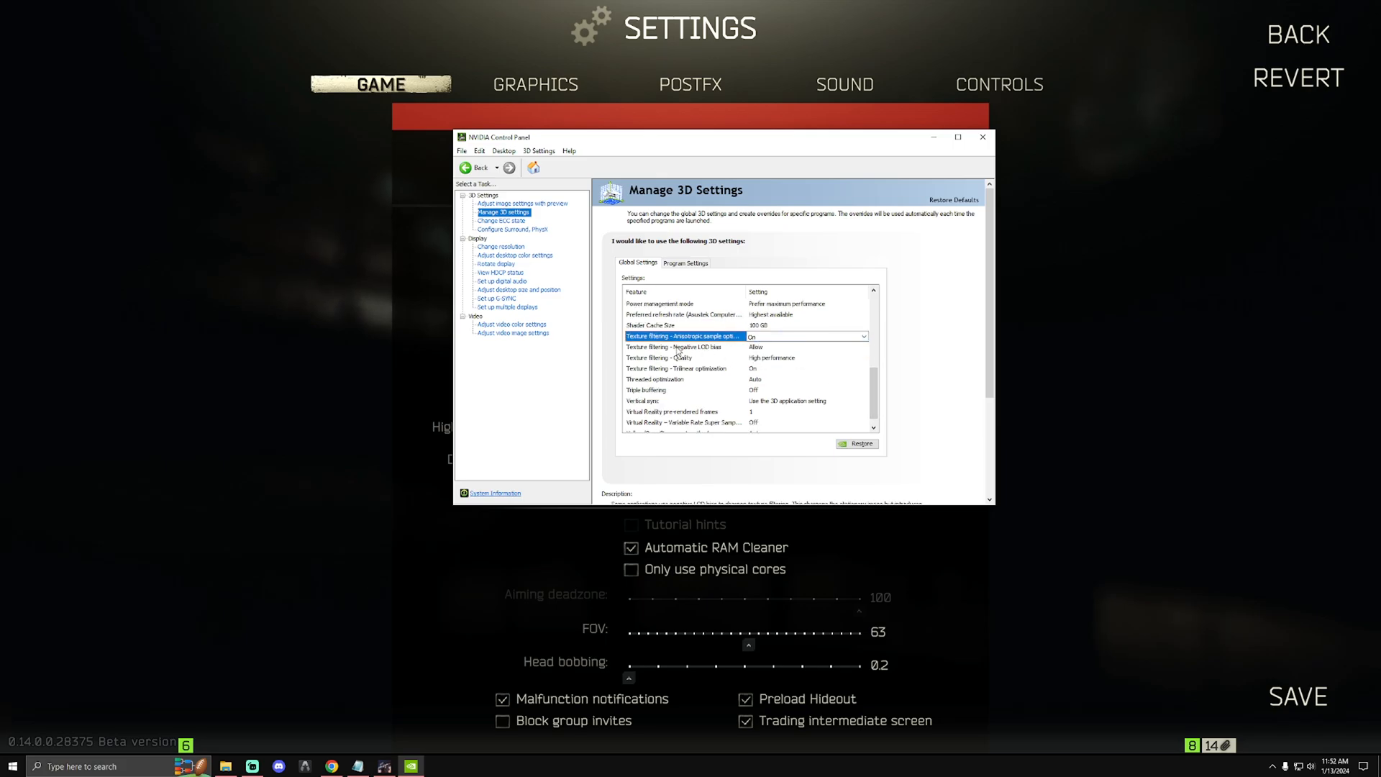
left_click(673, 347)
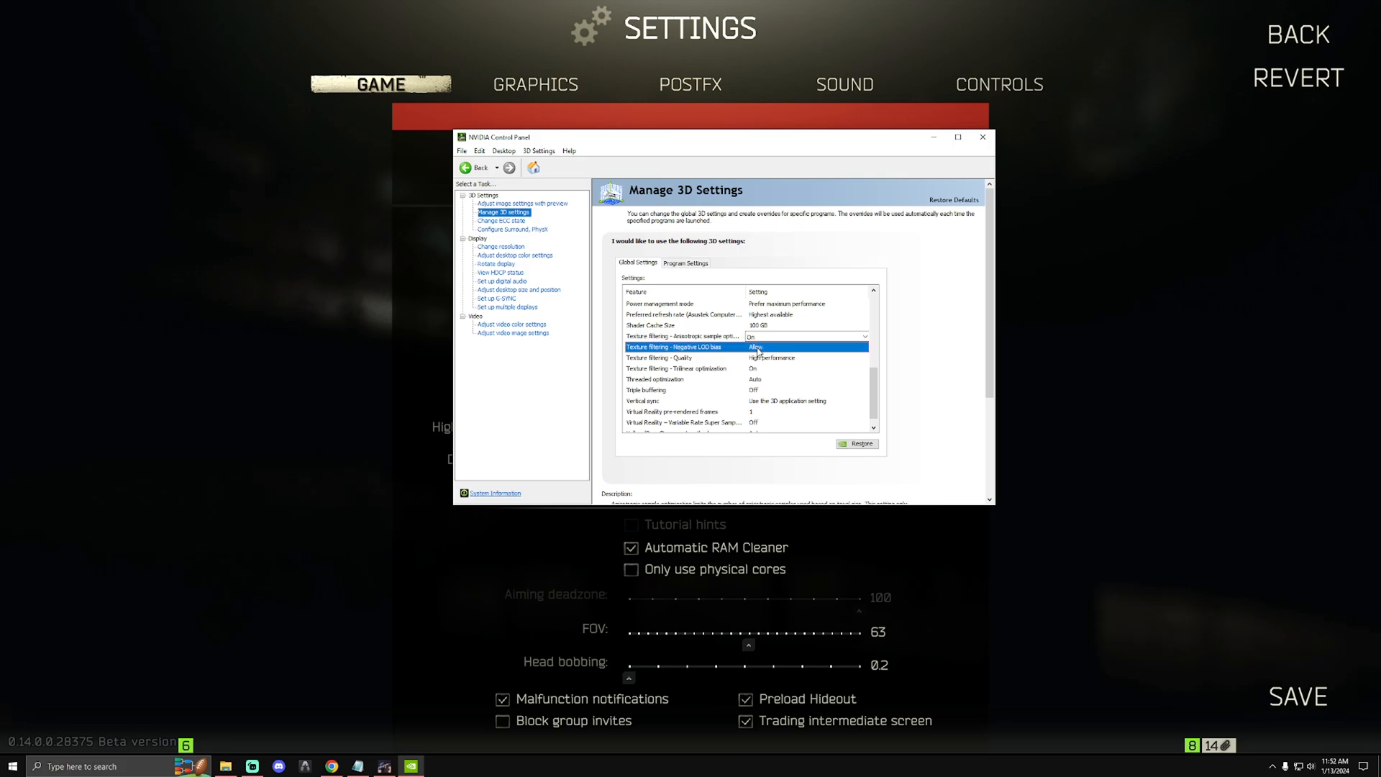
left_click(752, 347)
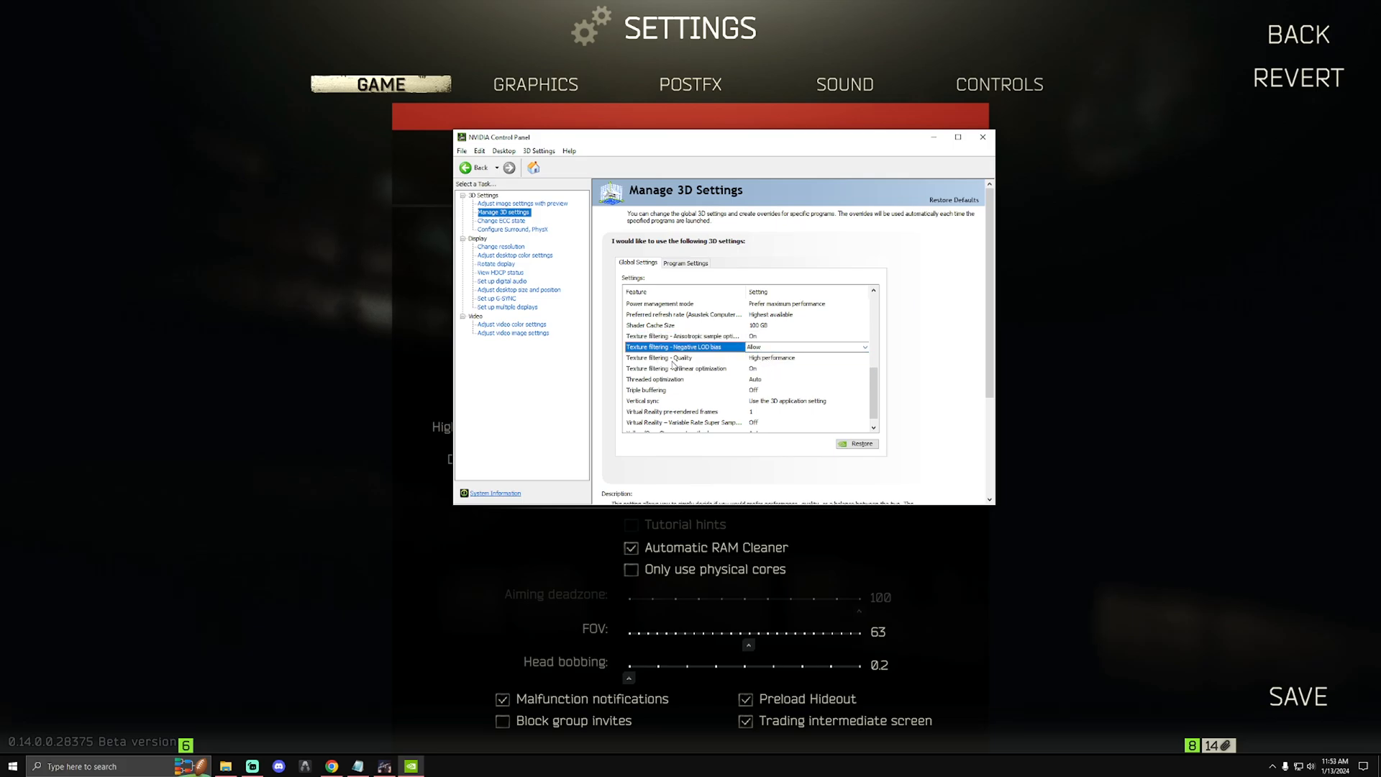
left_click(862, 358)
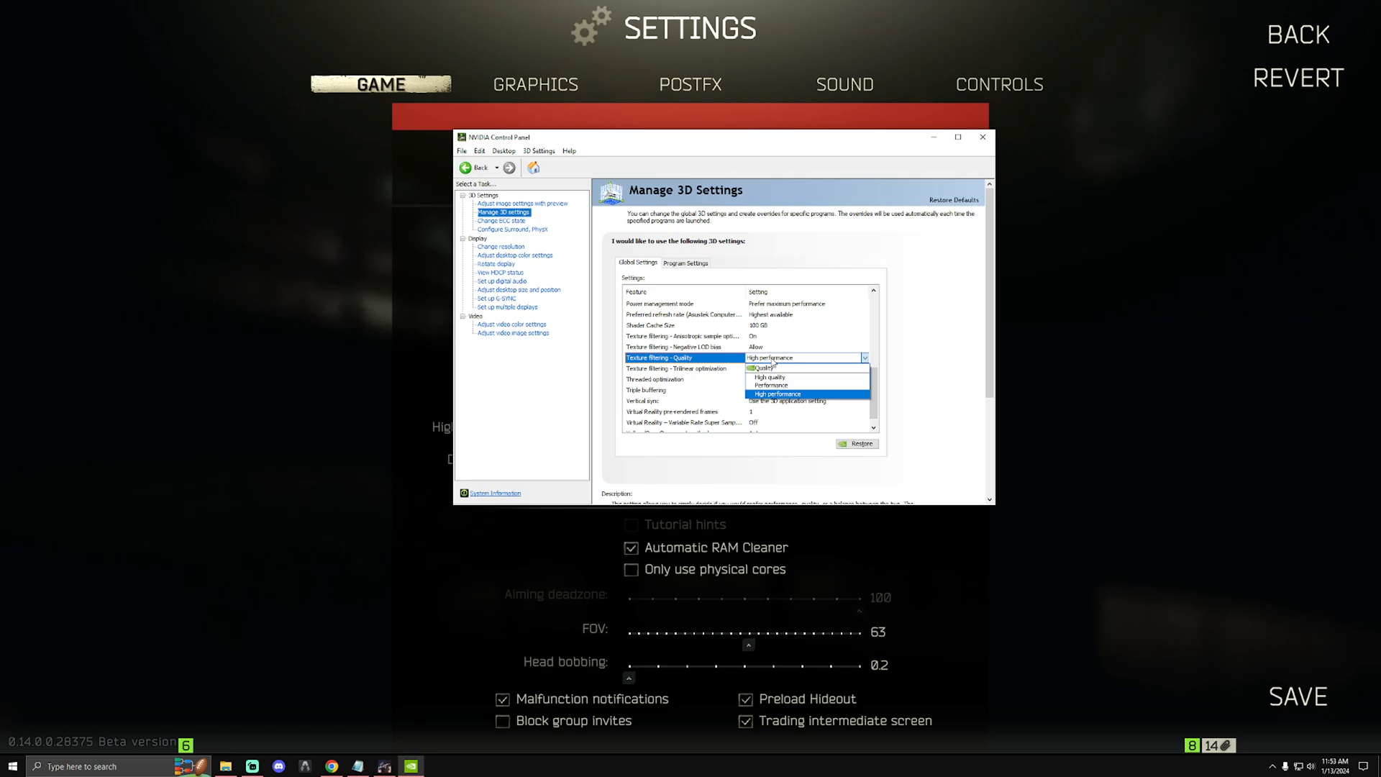
left_click(776, 394)
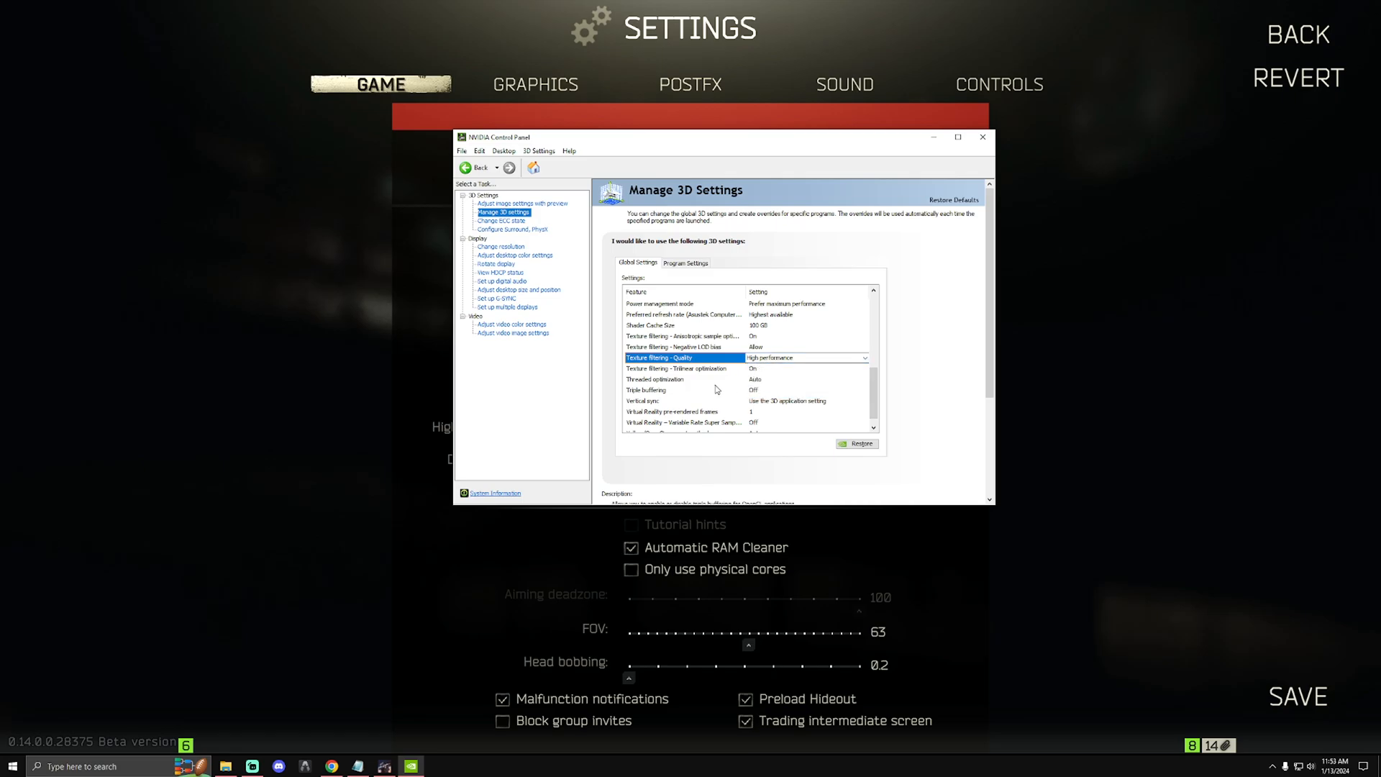
Step: Set trilinear optimization On and keep threaded optimization at Auto
left_click(705, 369)
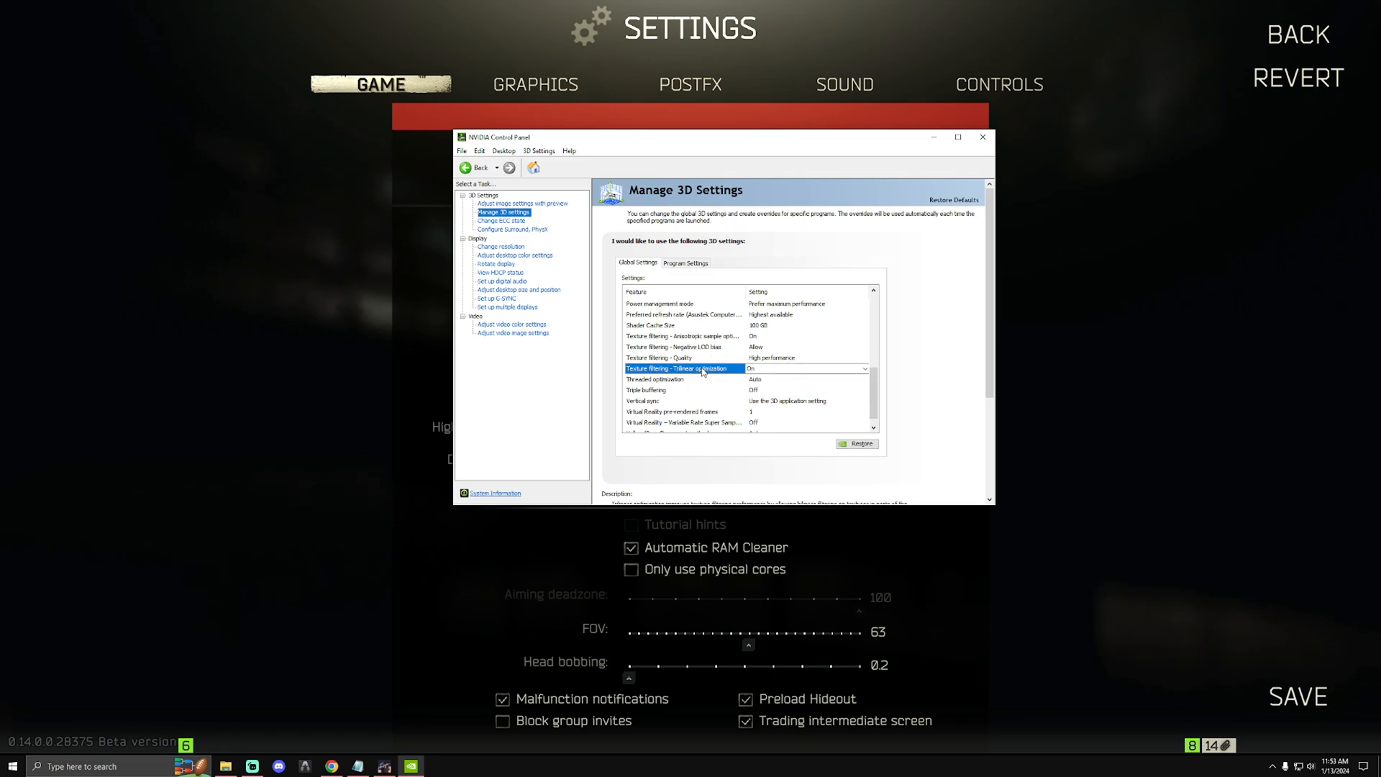
left_click(864, 369)
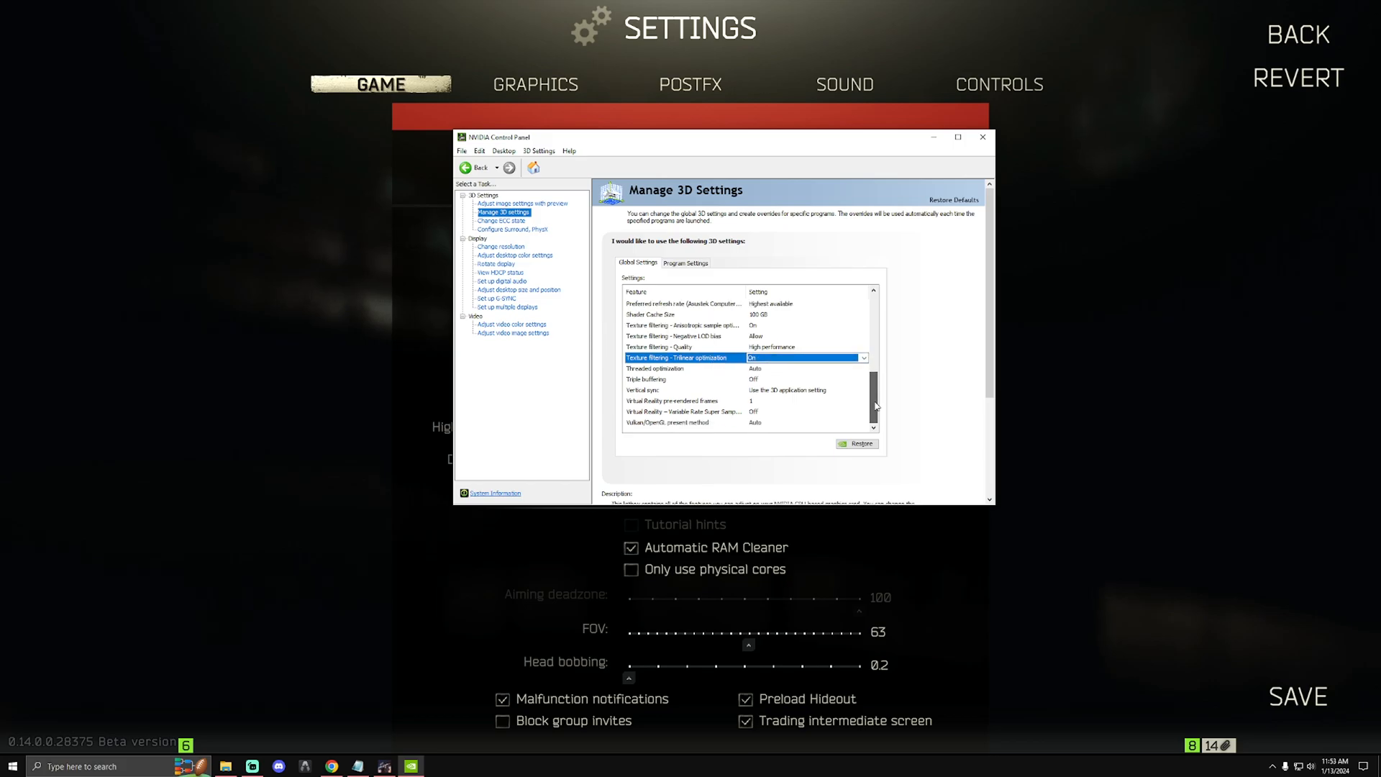
left_click(682, 368)
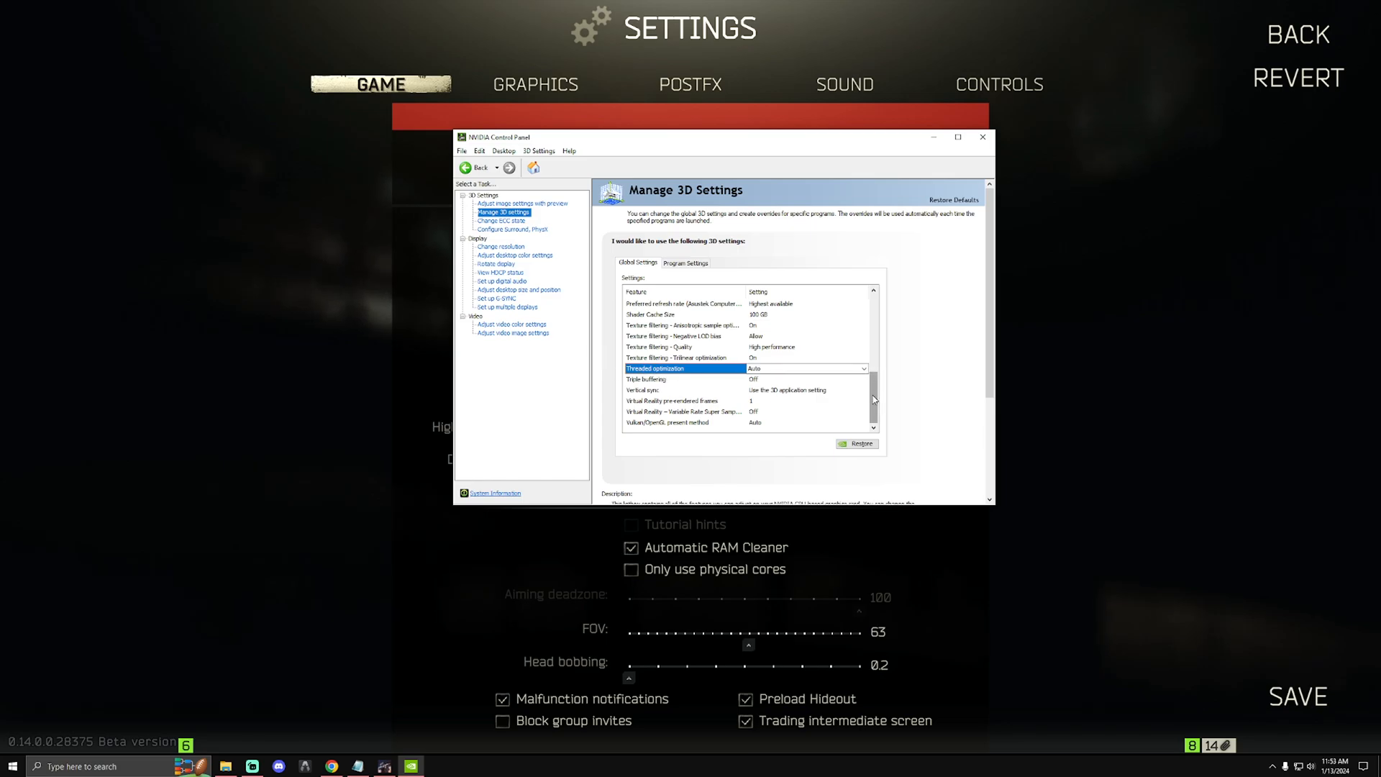
mouse_move(731, 400)
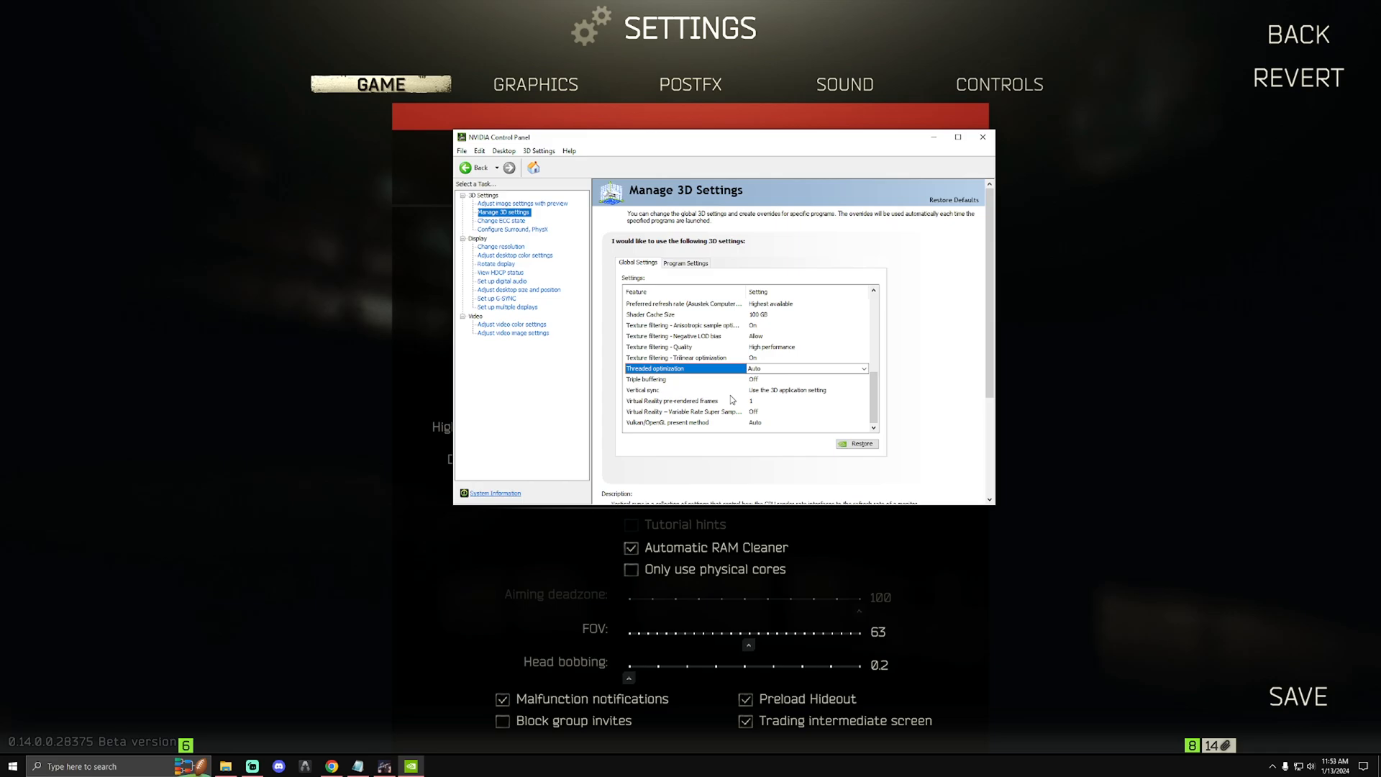
left_click(862, 390)
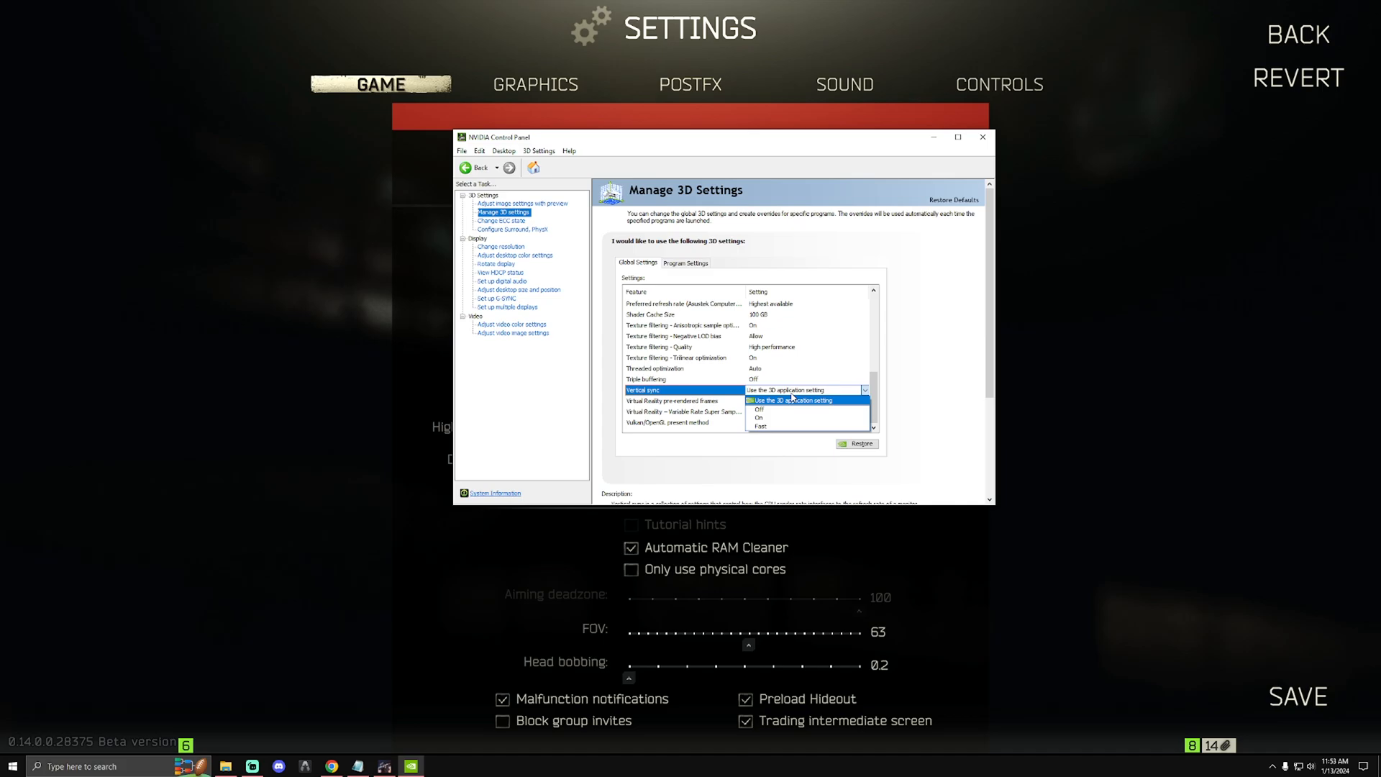
mouse_move(774, 410)
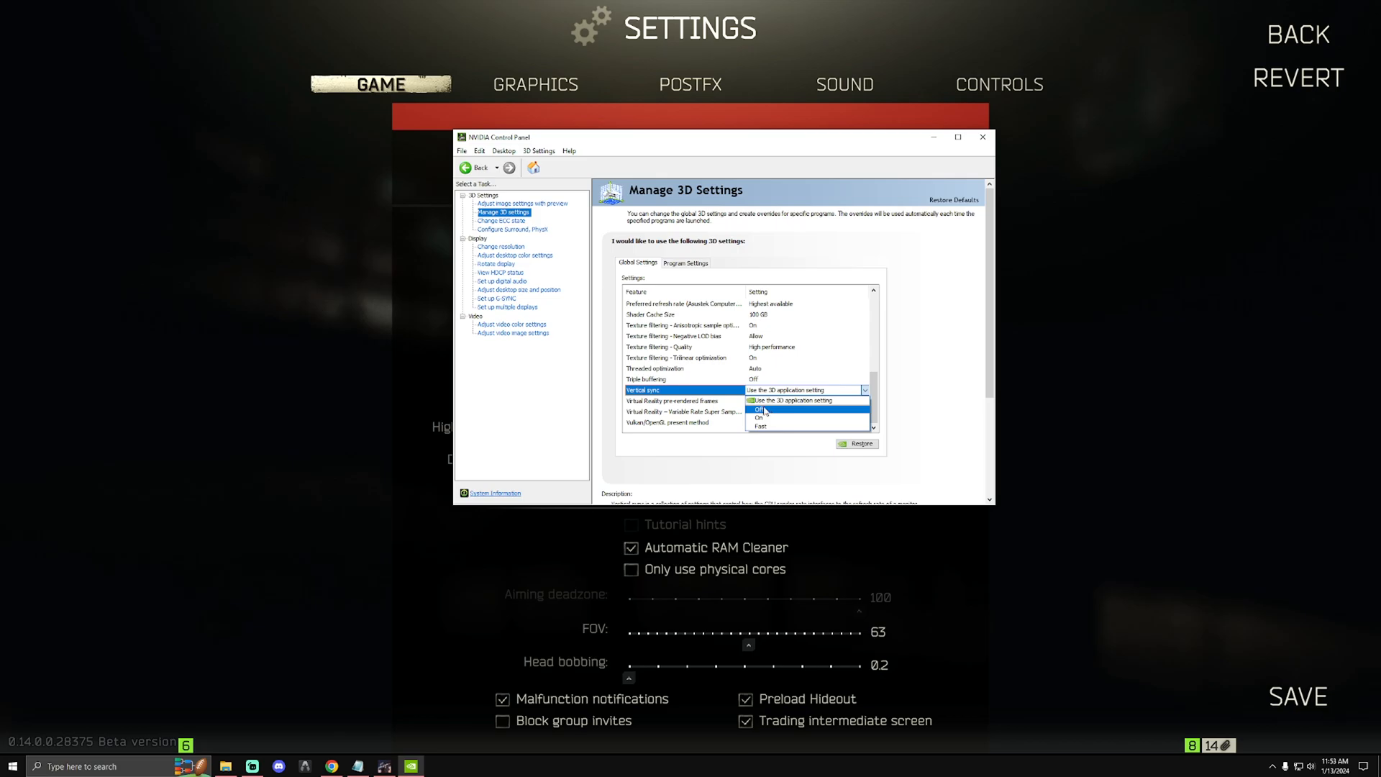
mouse_move(788, 400)
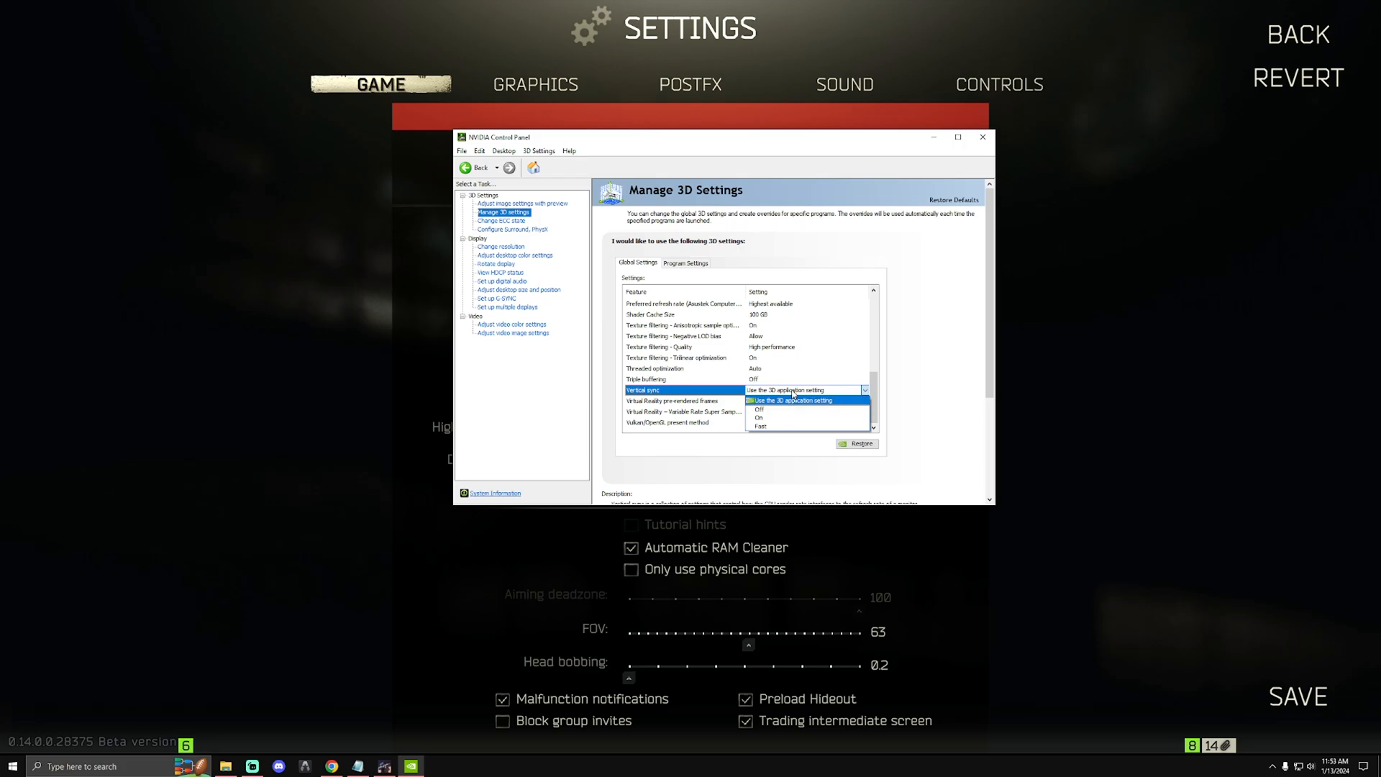
mouse_move(774, 410)
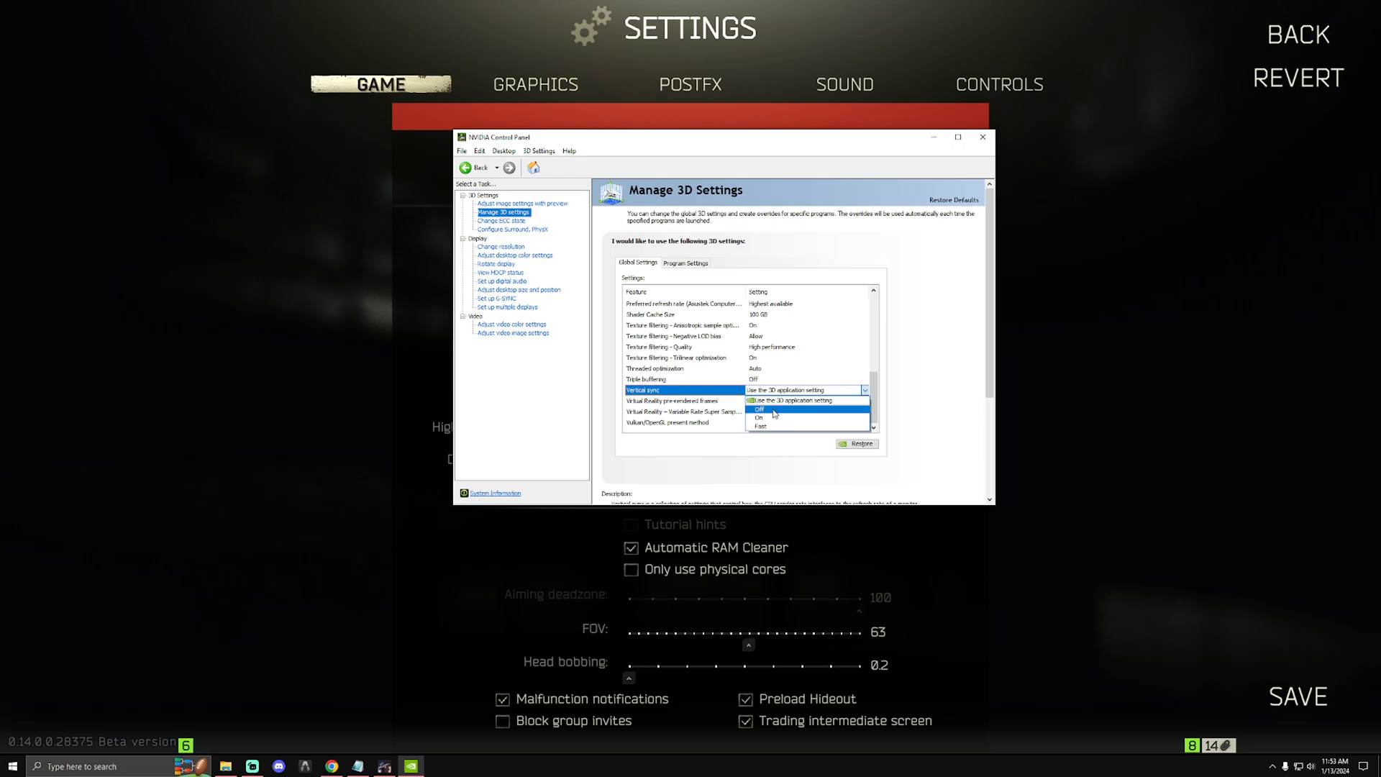
Step: Keep Vertical sync on 'Use the 3D application setting' and enable G-SYNC for windowed and full screen mode
left_click(803, 400)
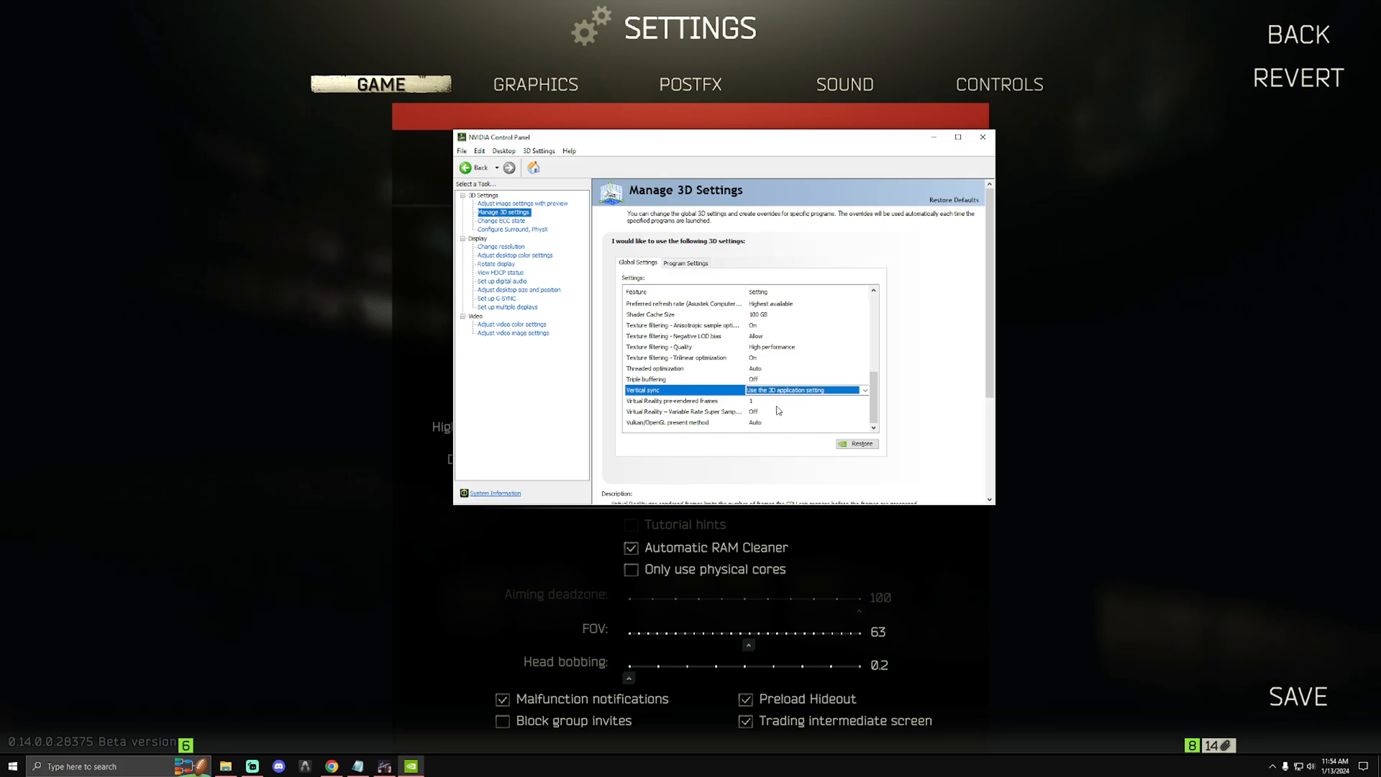
left_click(865, 390)
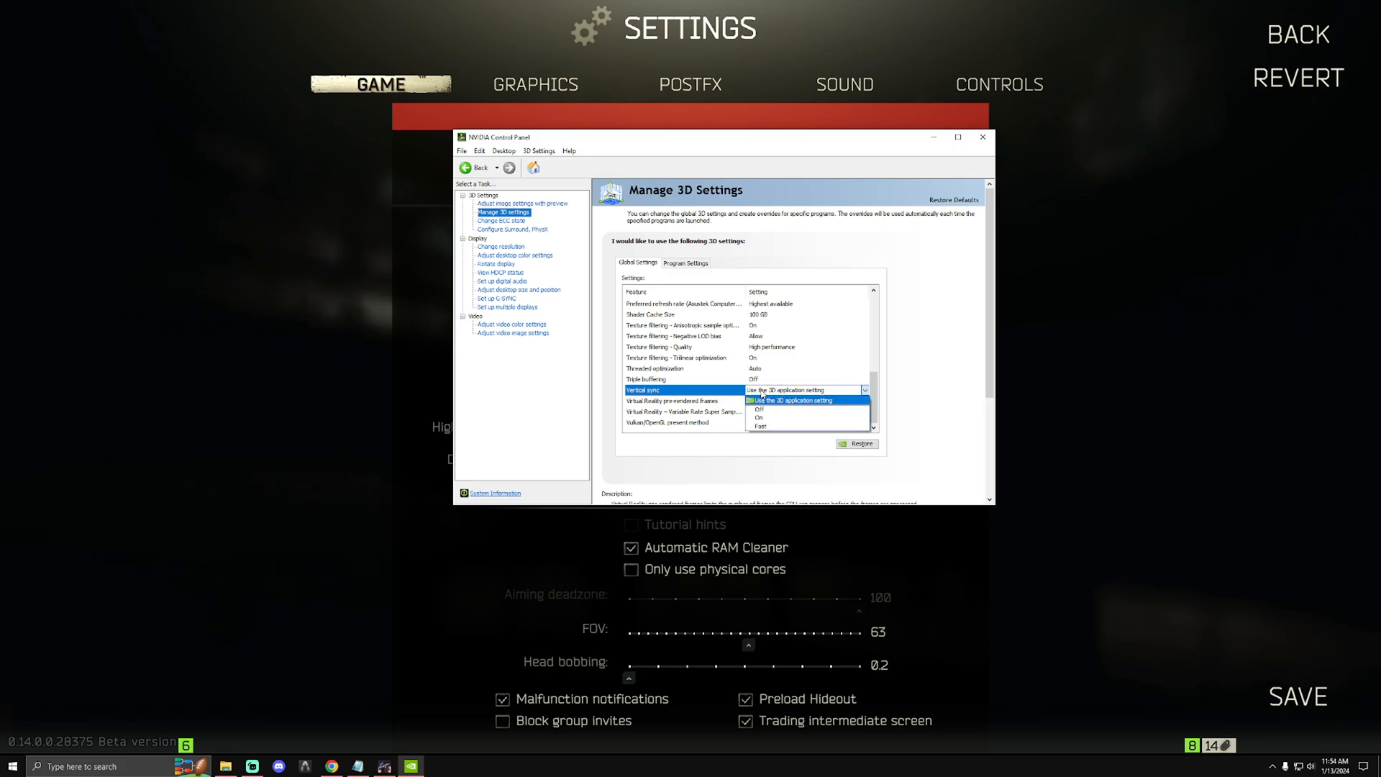
left_click(789, 400)
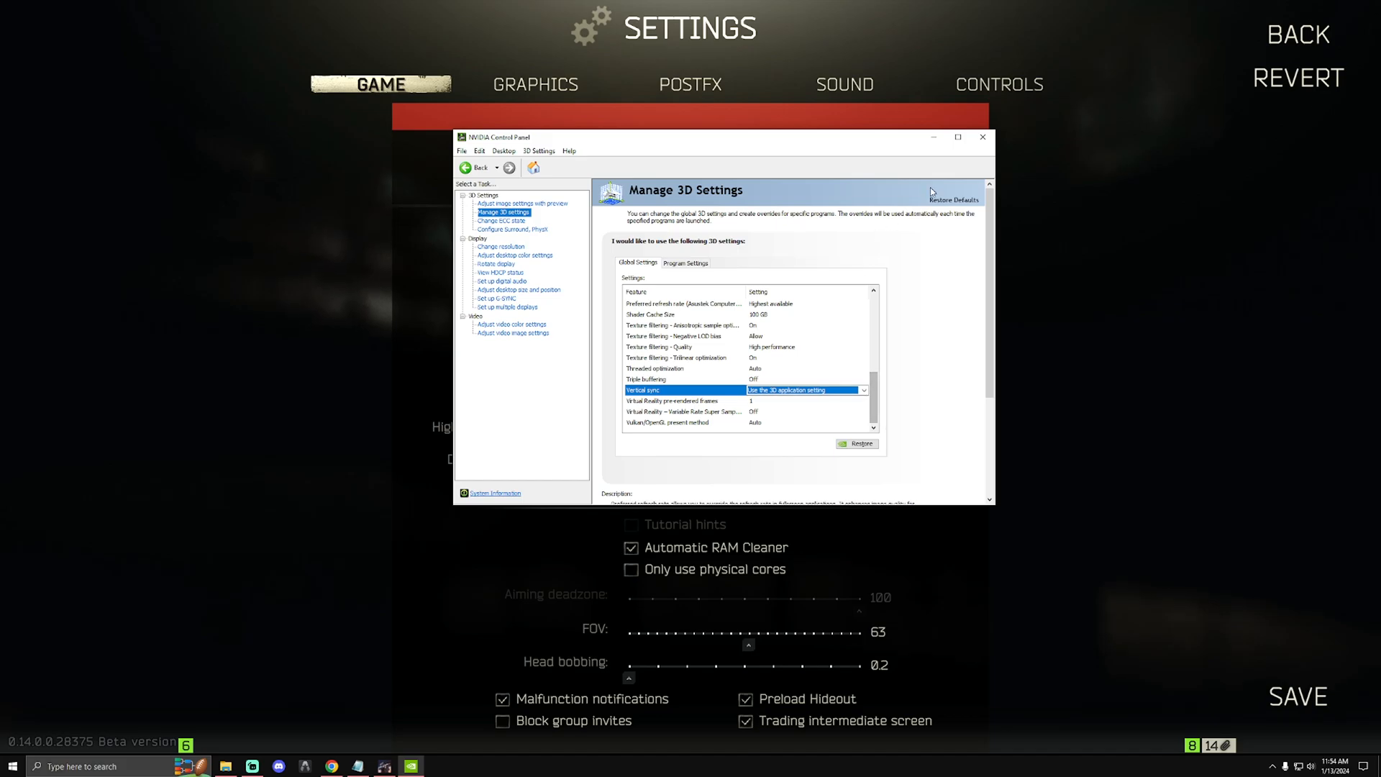
mouse_move(507, 304)
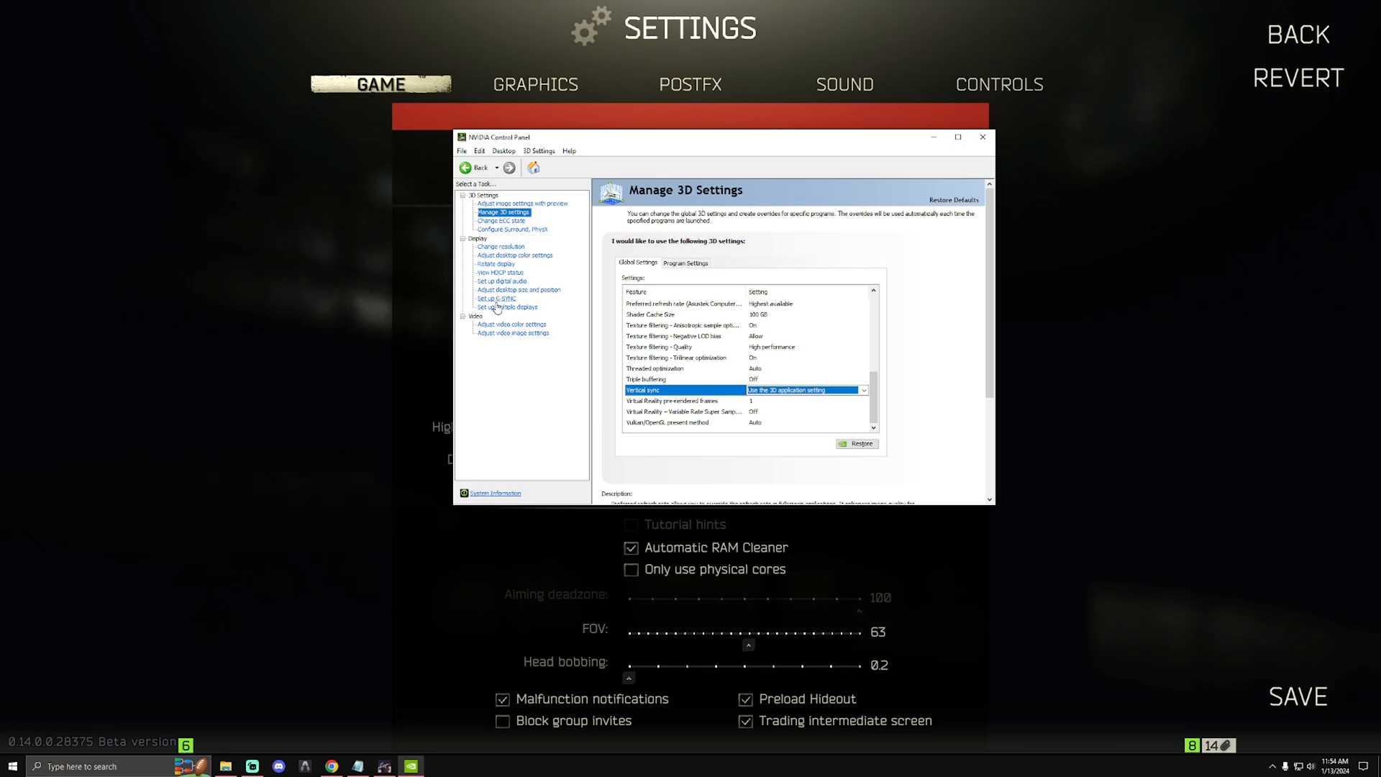
left_click(498, 300)
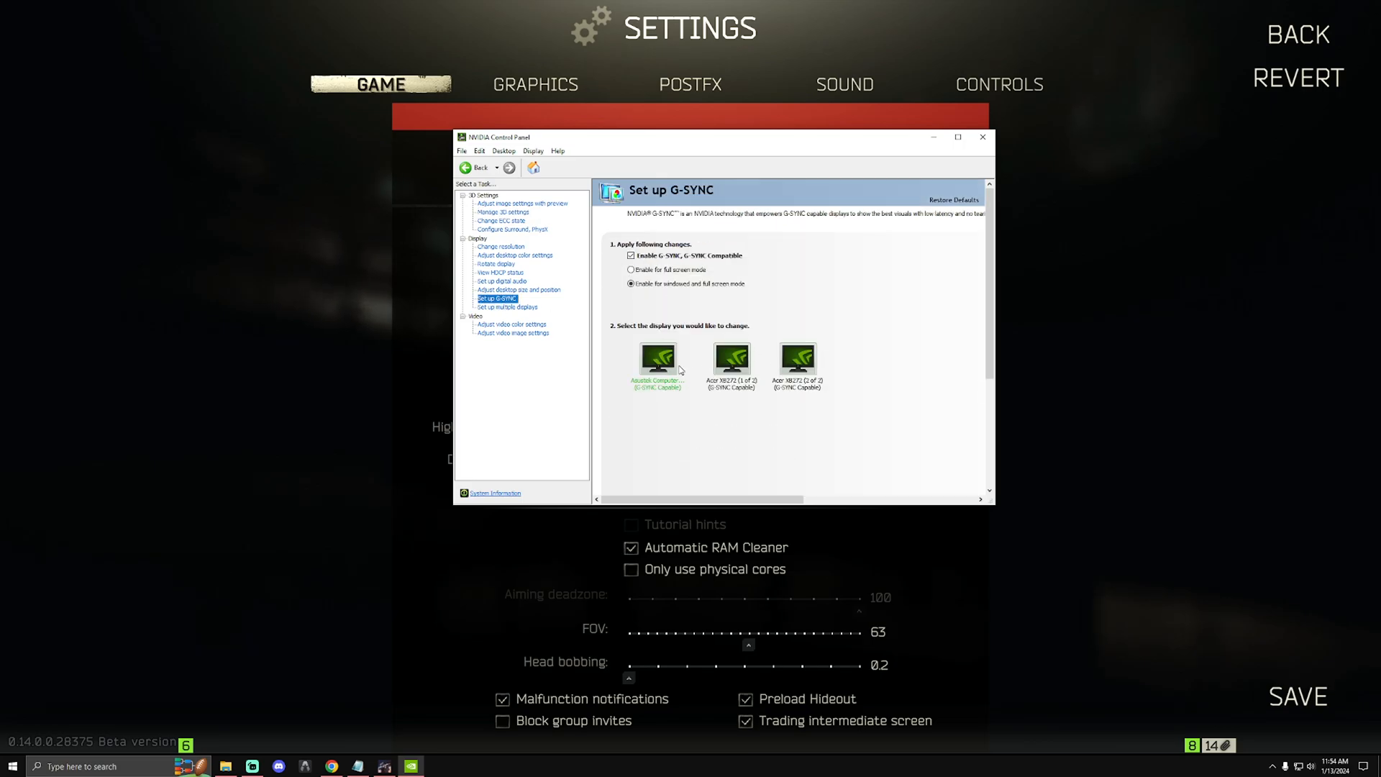
mouse_move(650, 296)
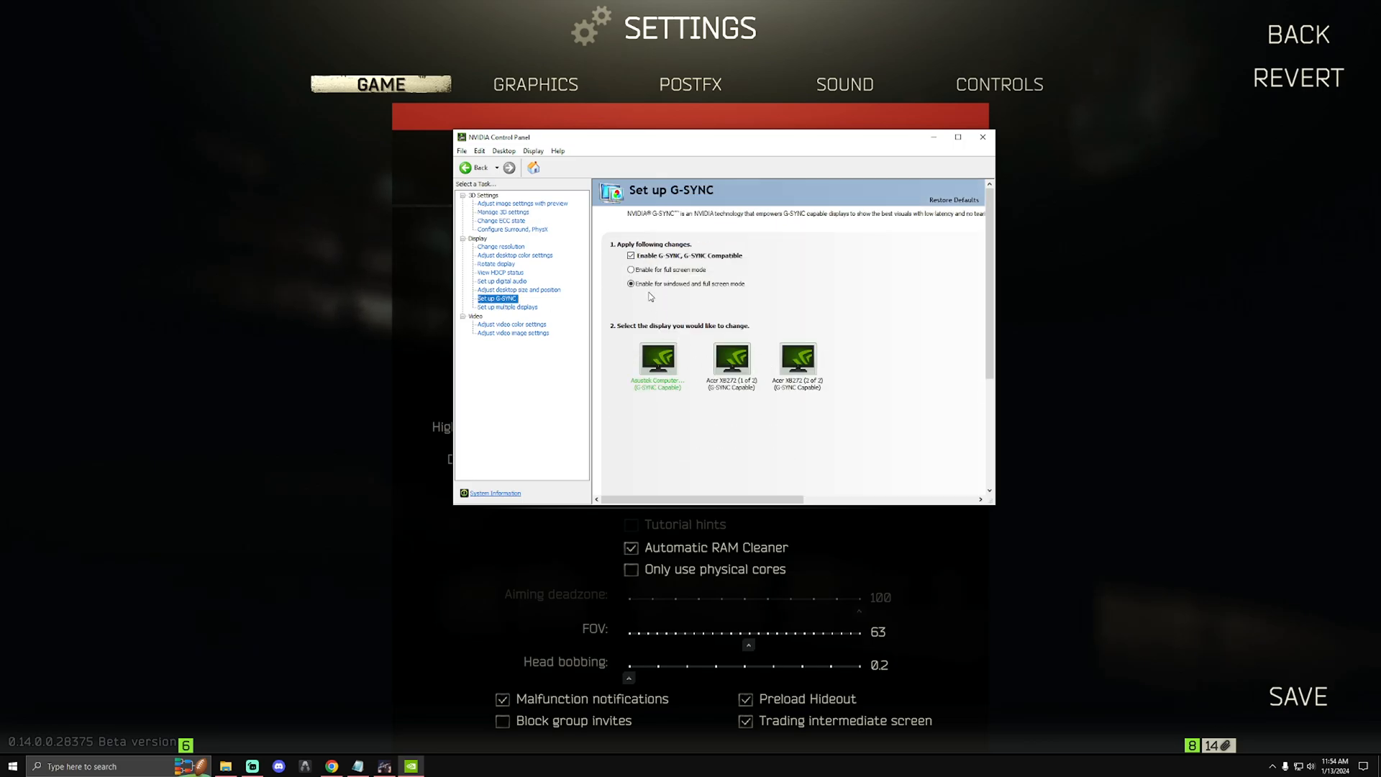
mouse_move(621, 295)
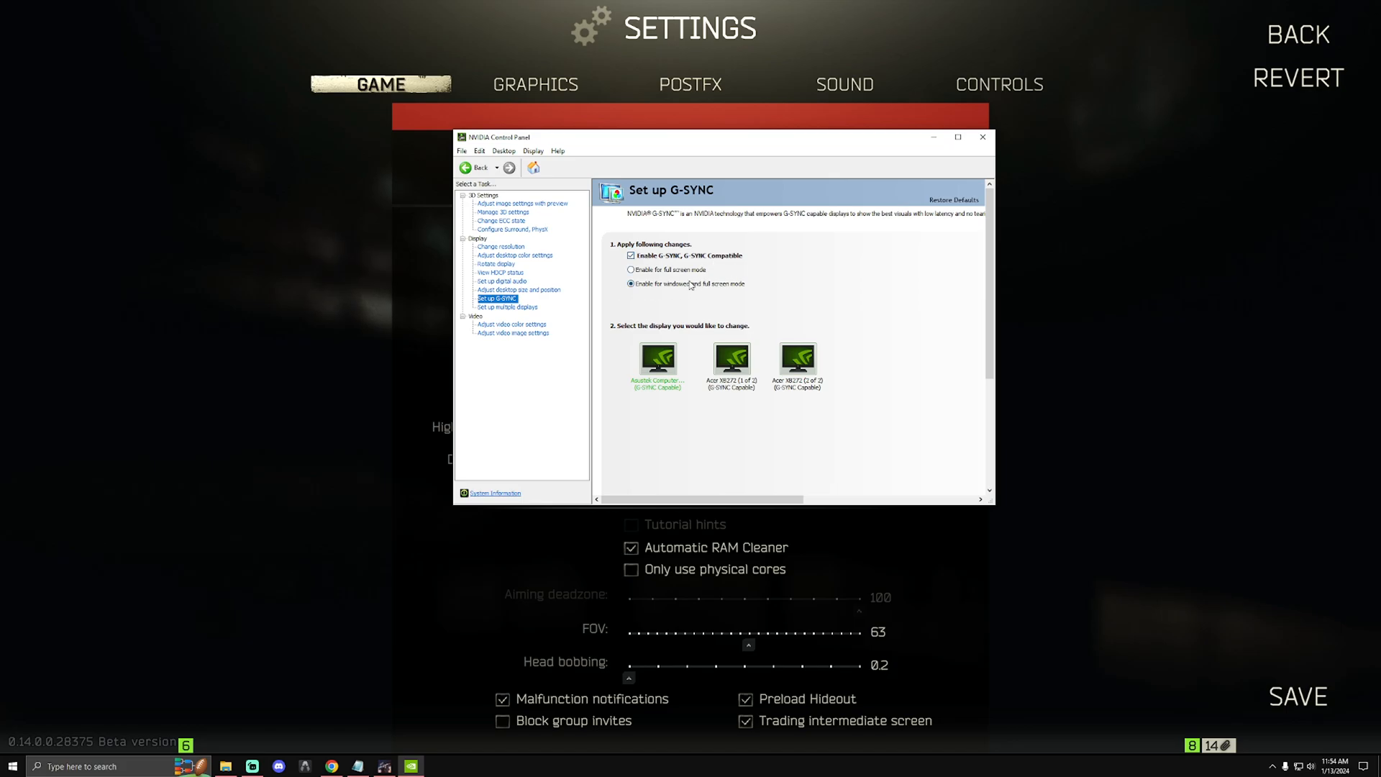
left_click(981, 137)
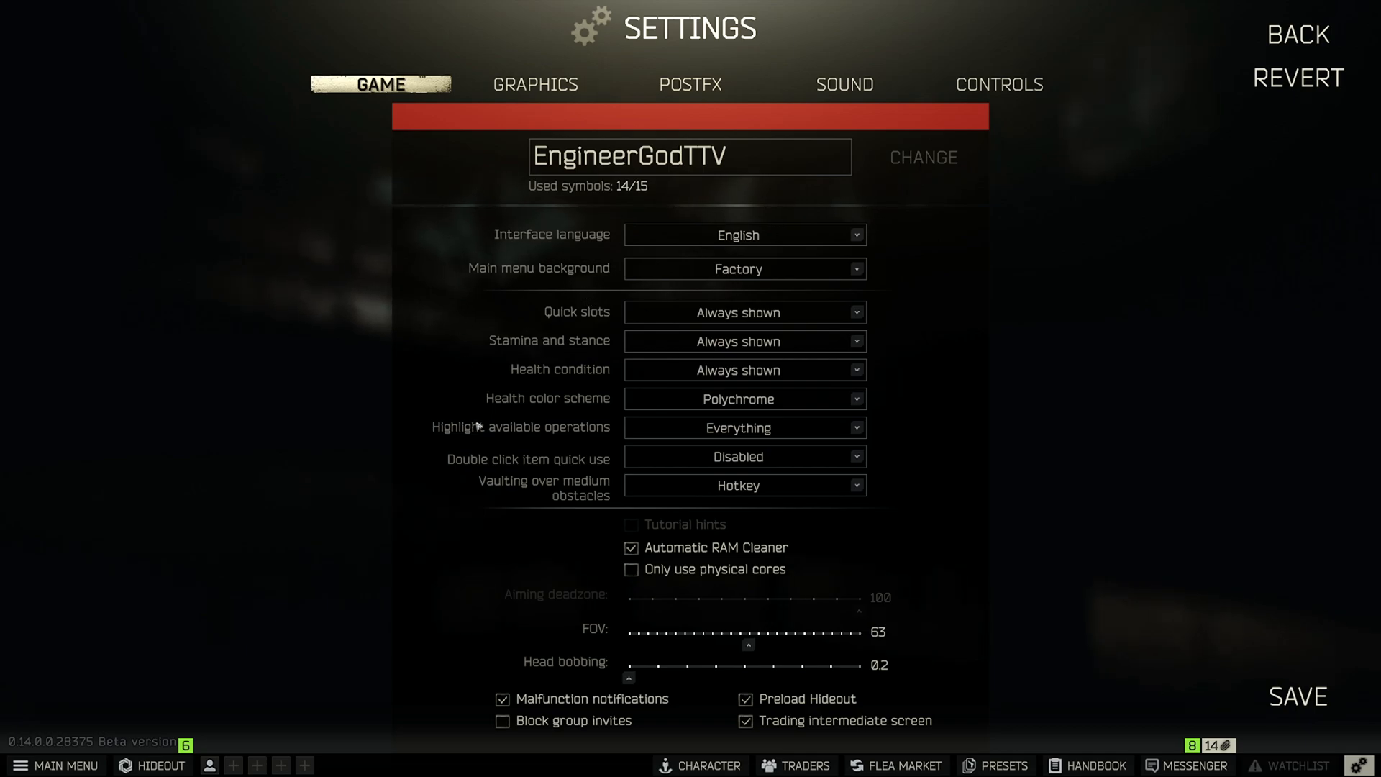
mouse_move(630, 700)
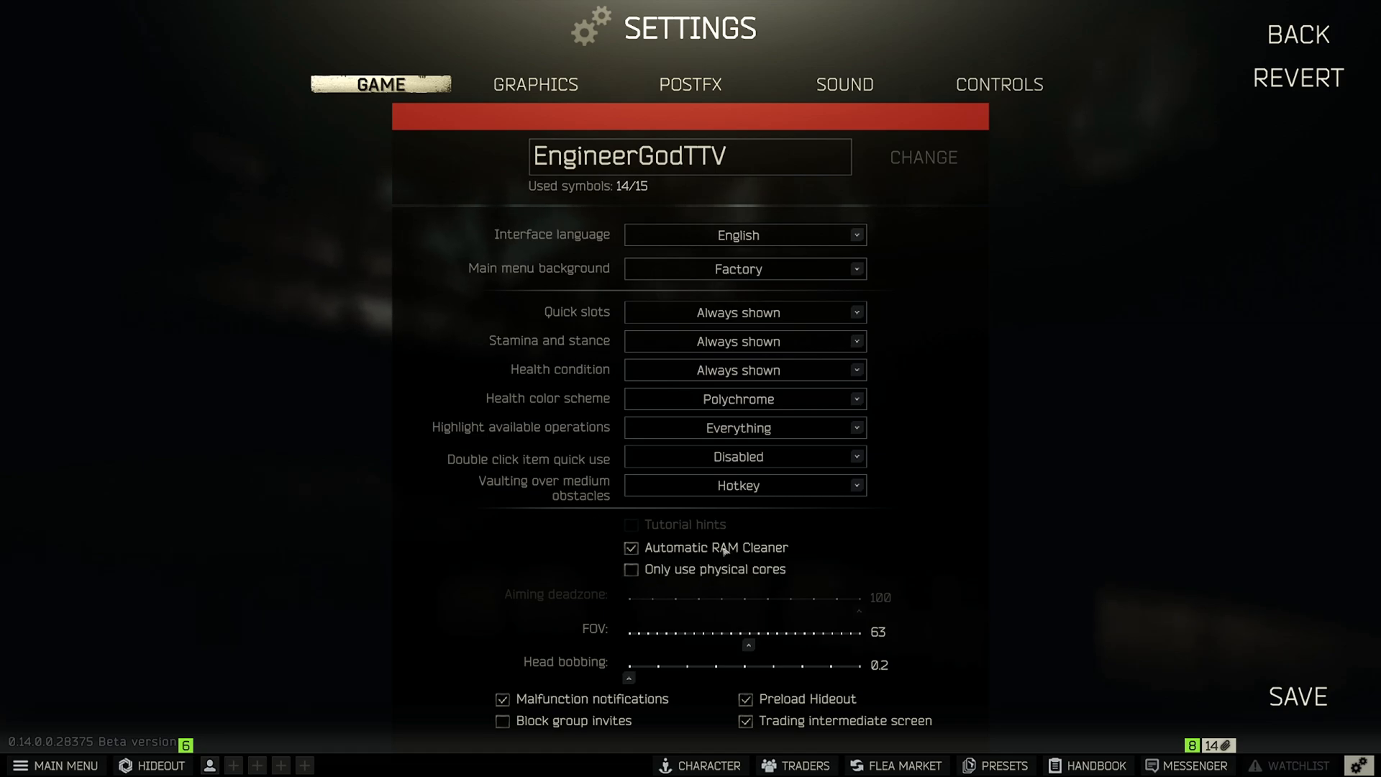
mouse_move(485, 391)
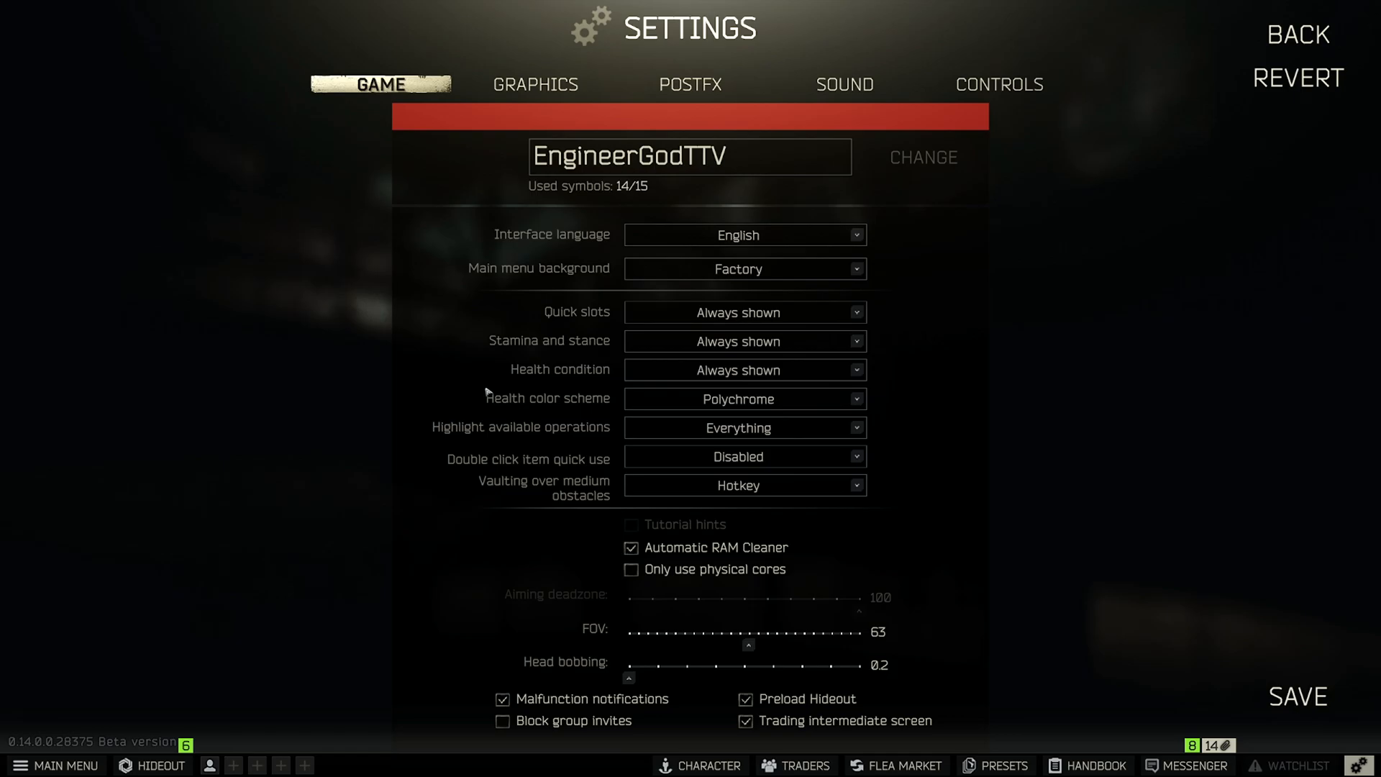
mouse_move(535, 83)
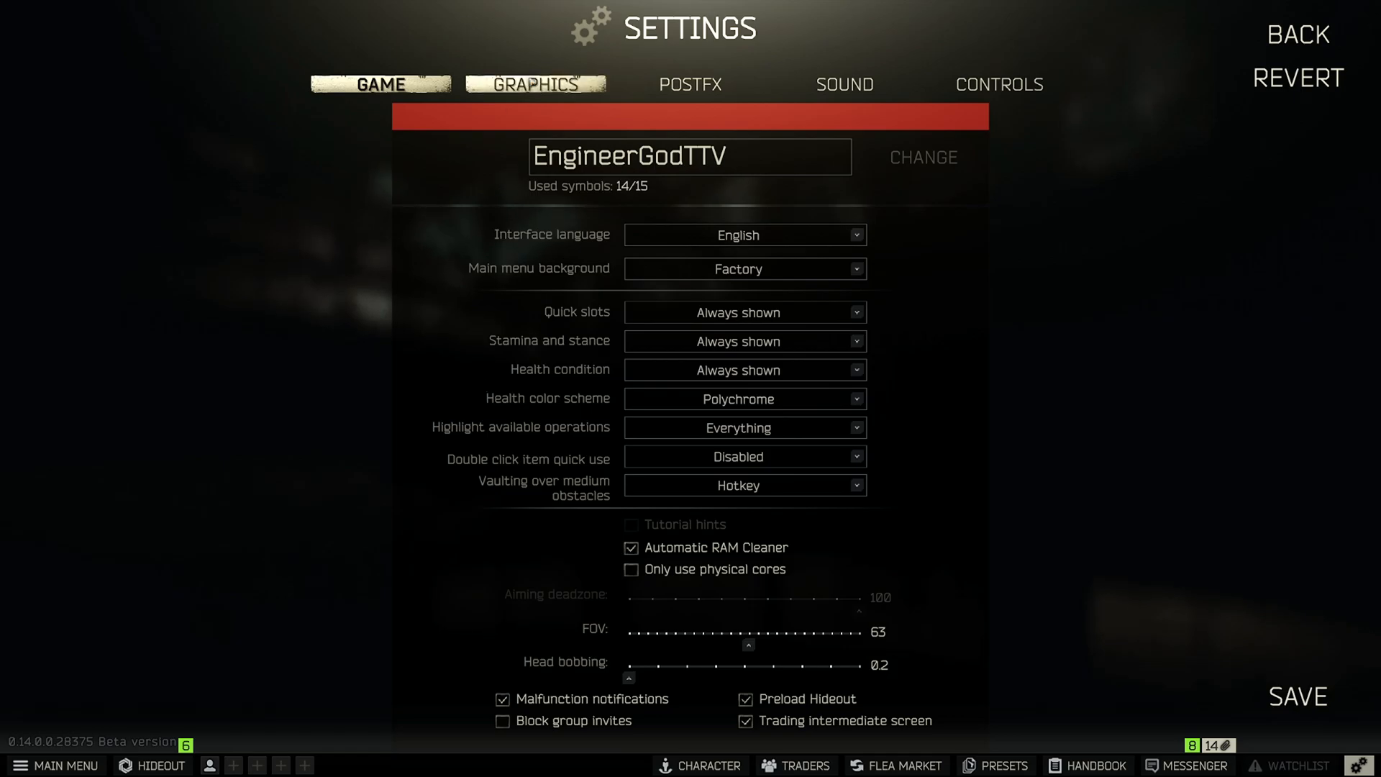
left_click(532, 83)
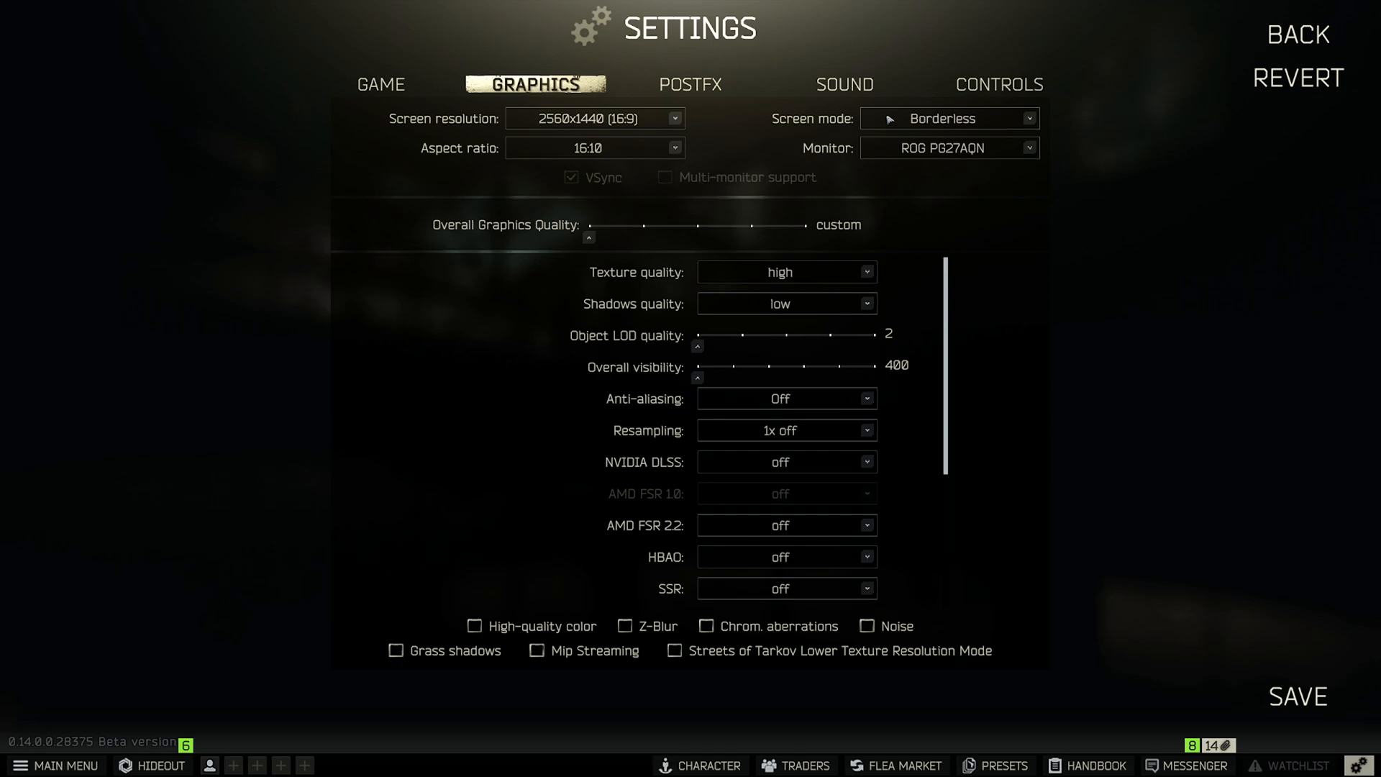
mouse_move(888, 121)
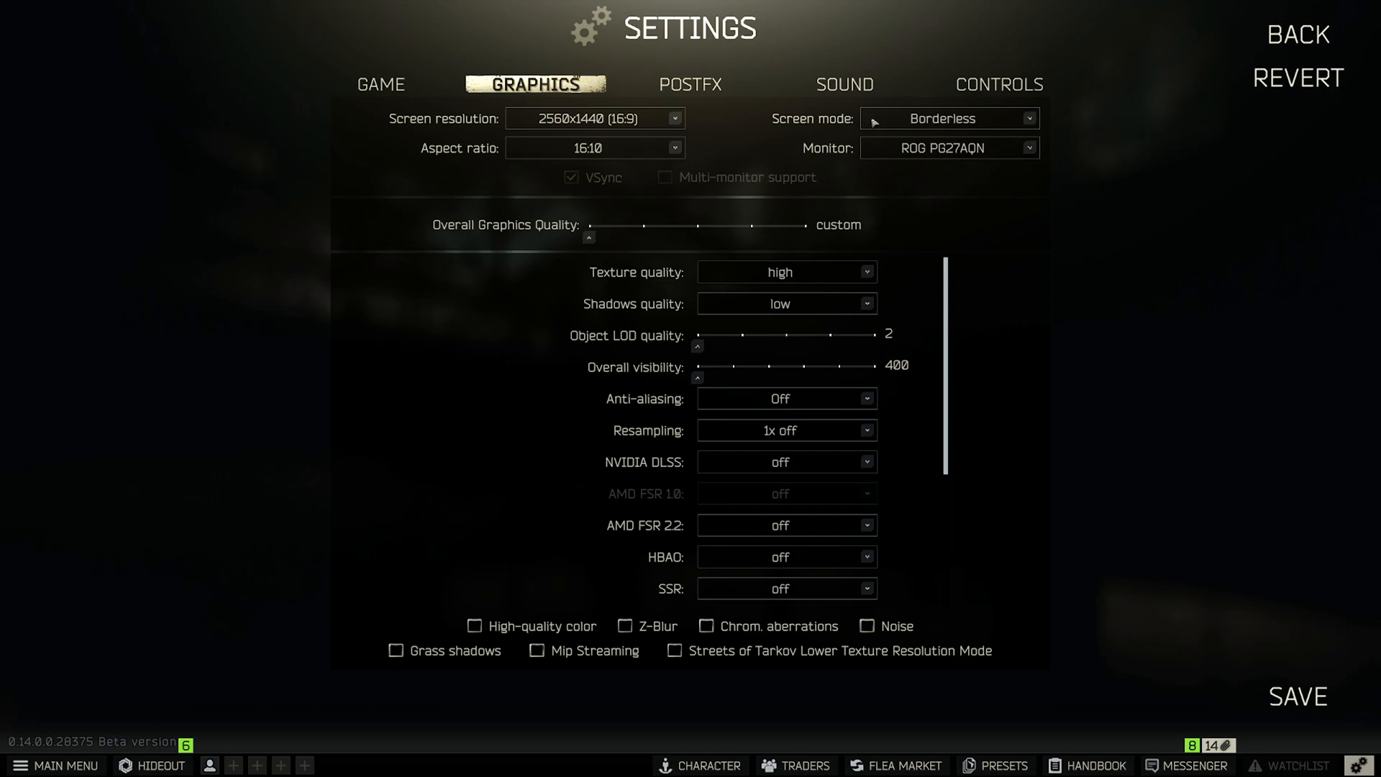
mouse_move(872, 122)
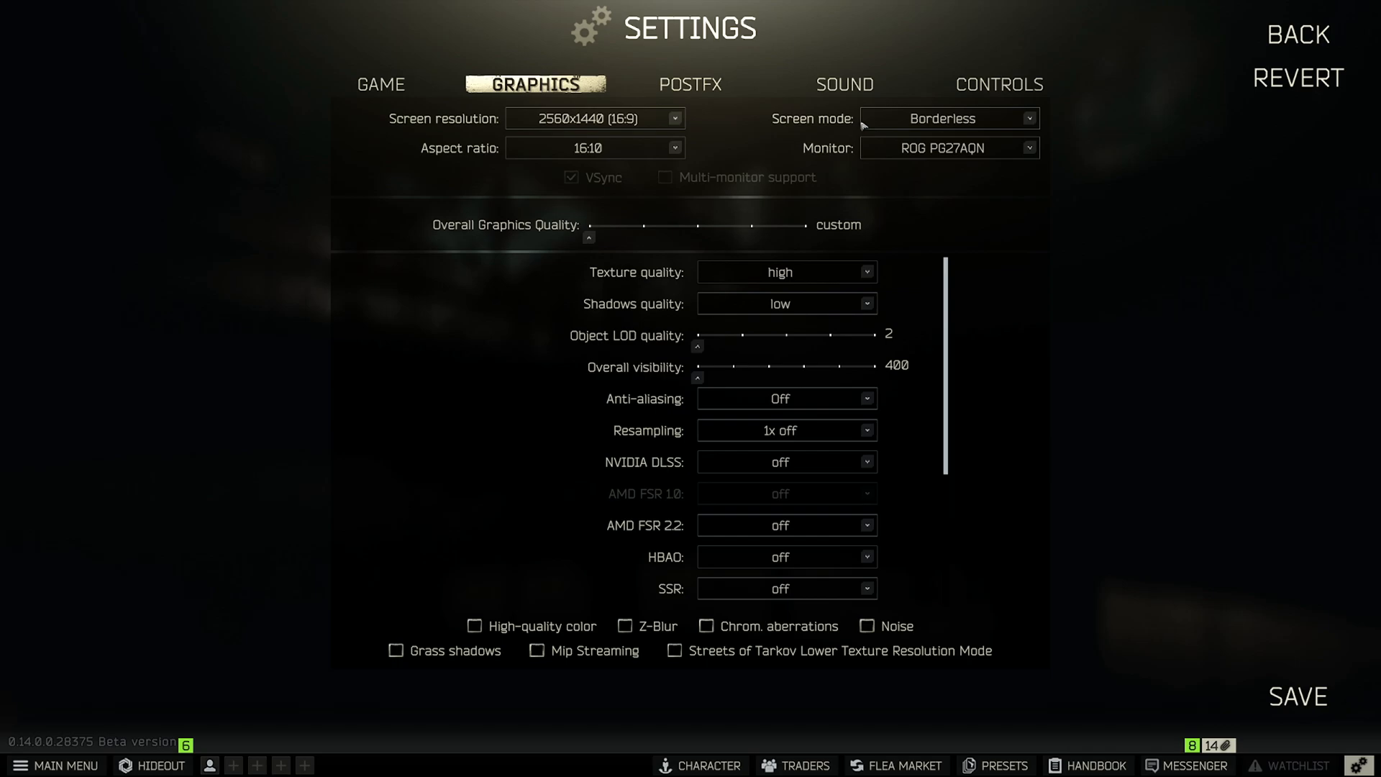
mouse_move(780, 282)
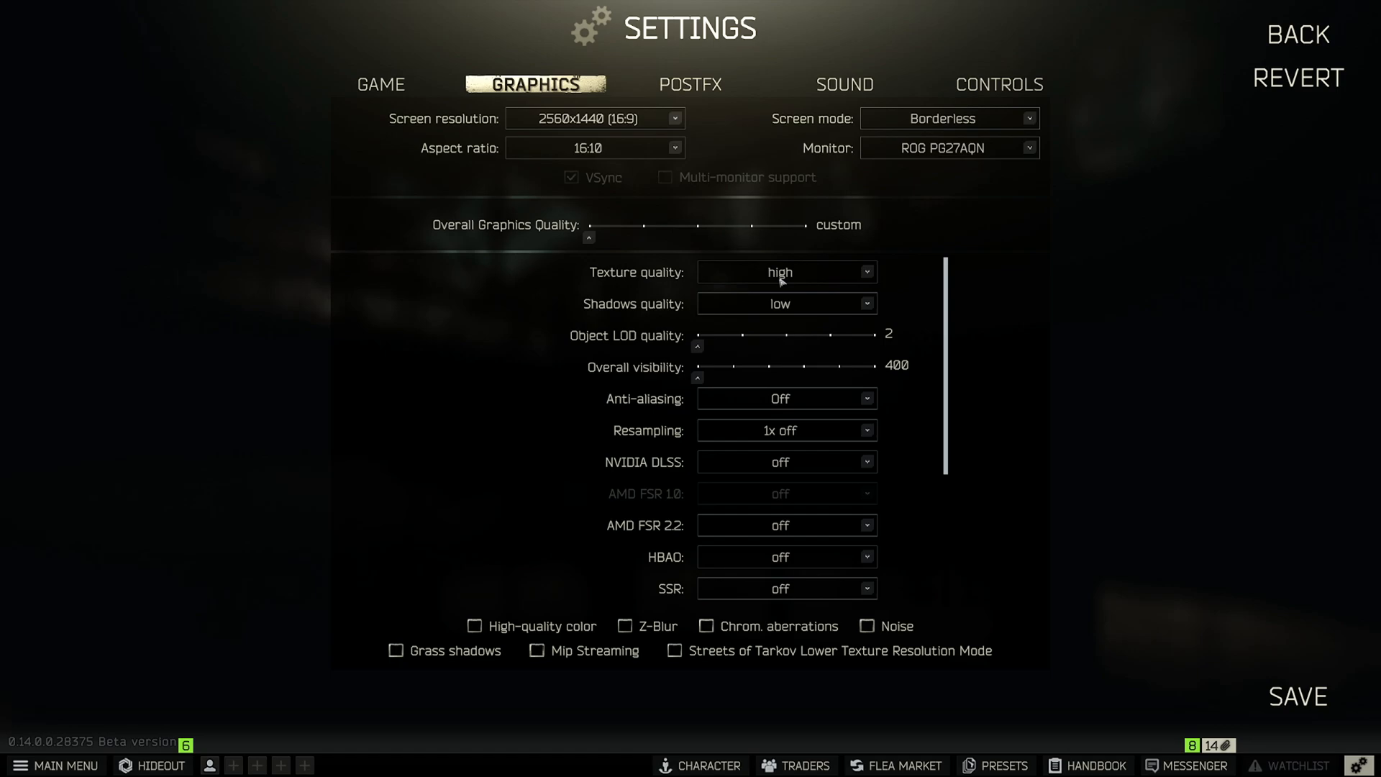
left_click(784, 272)
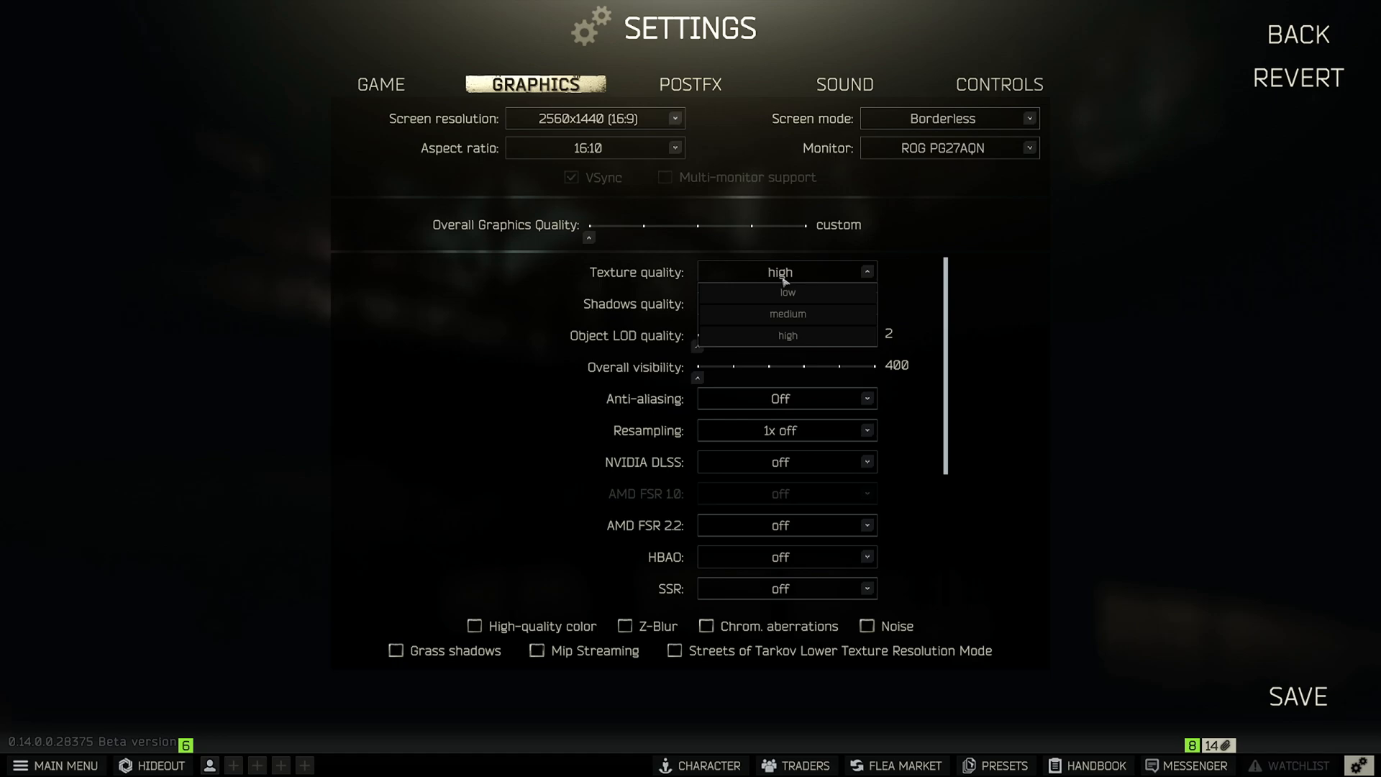
mouse_move(786, 292)
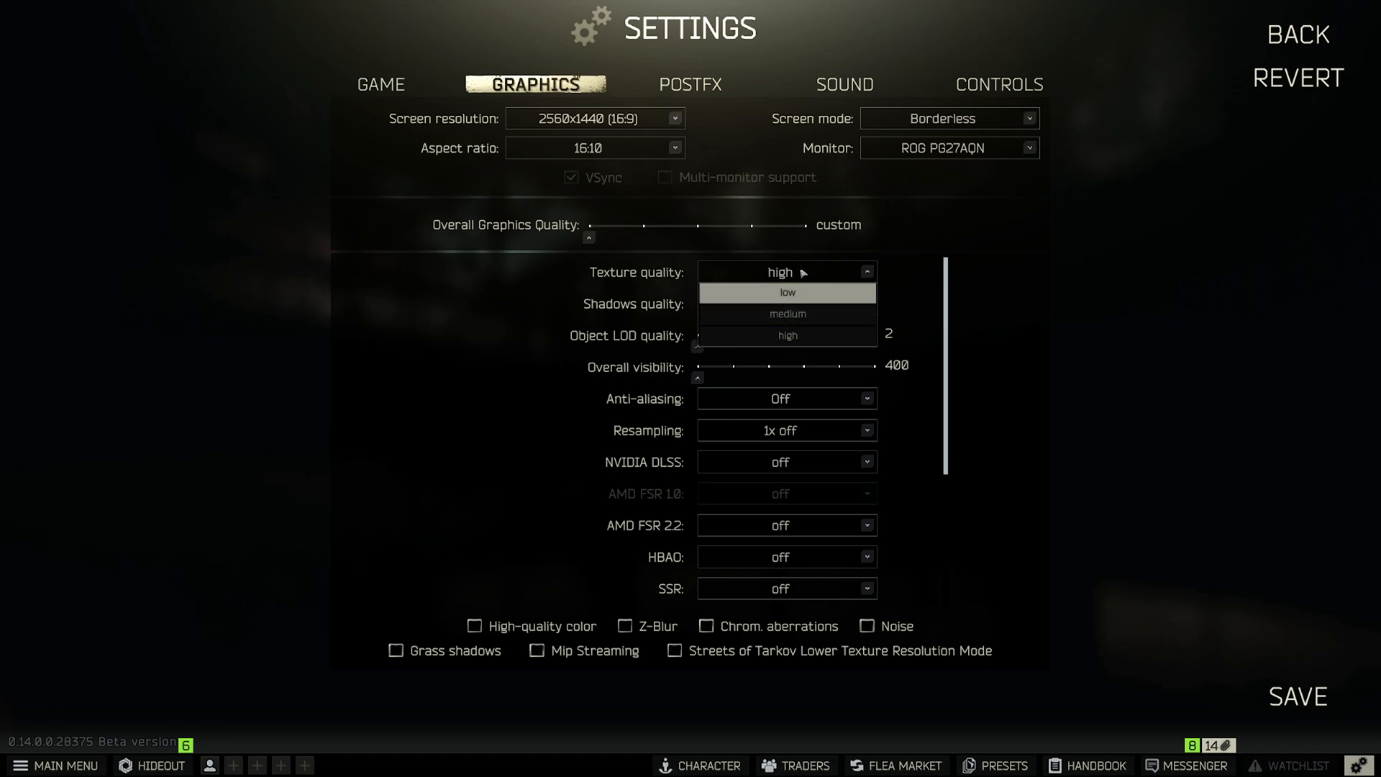
left_click(786, 292)
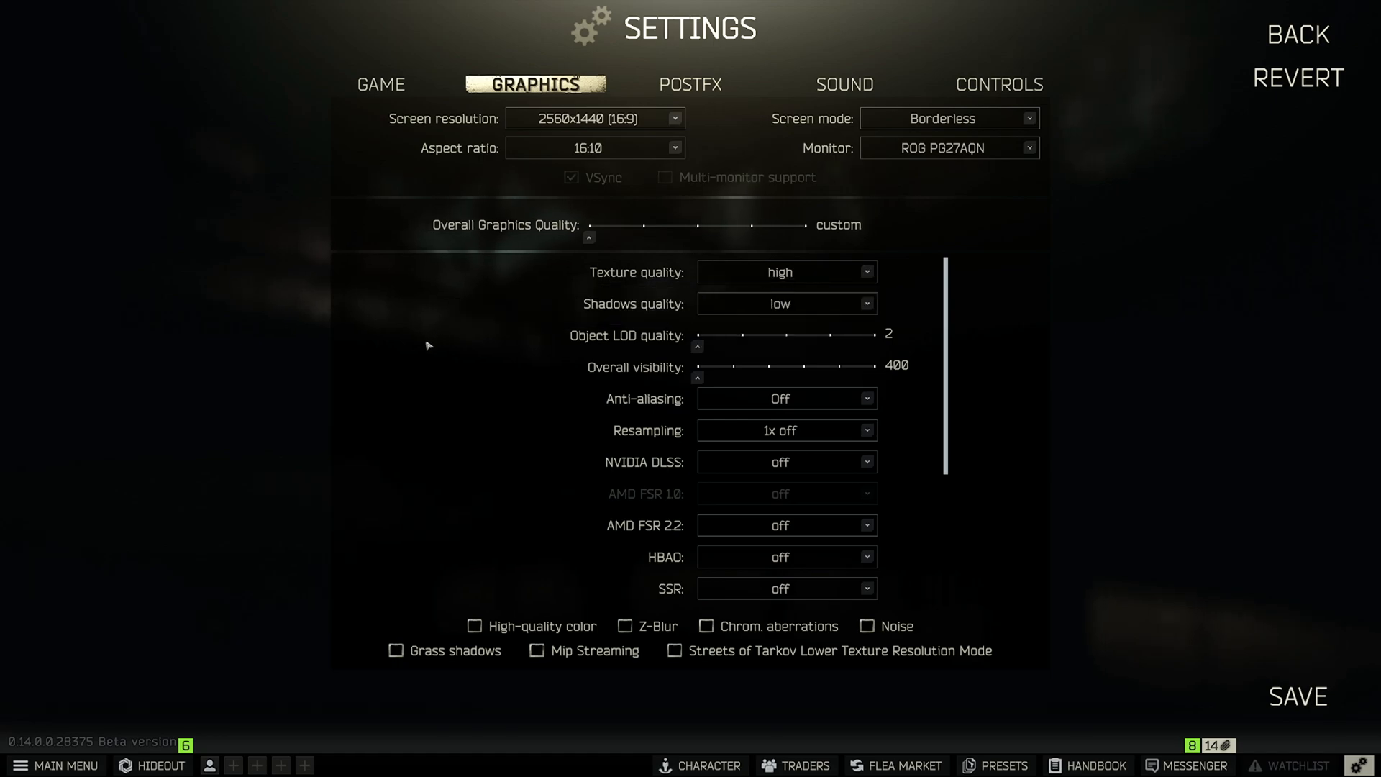
mouse_move(419, 339)
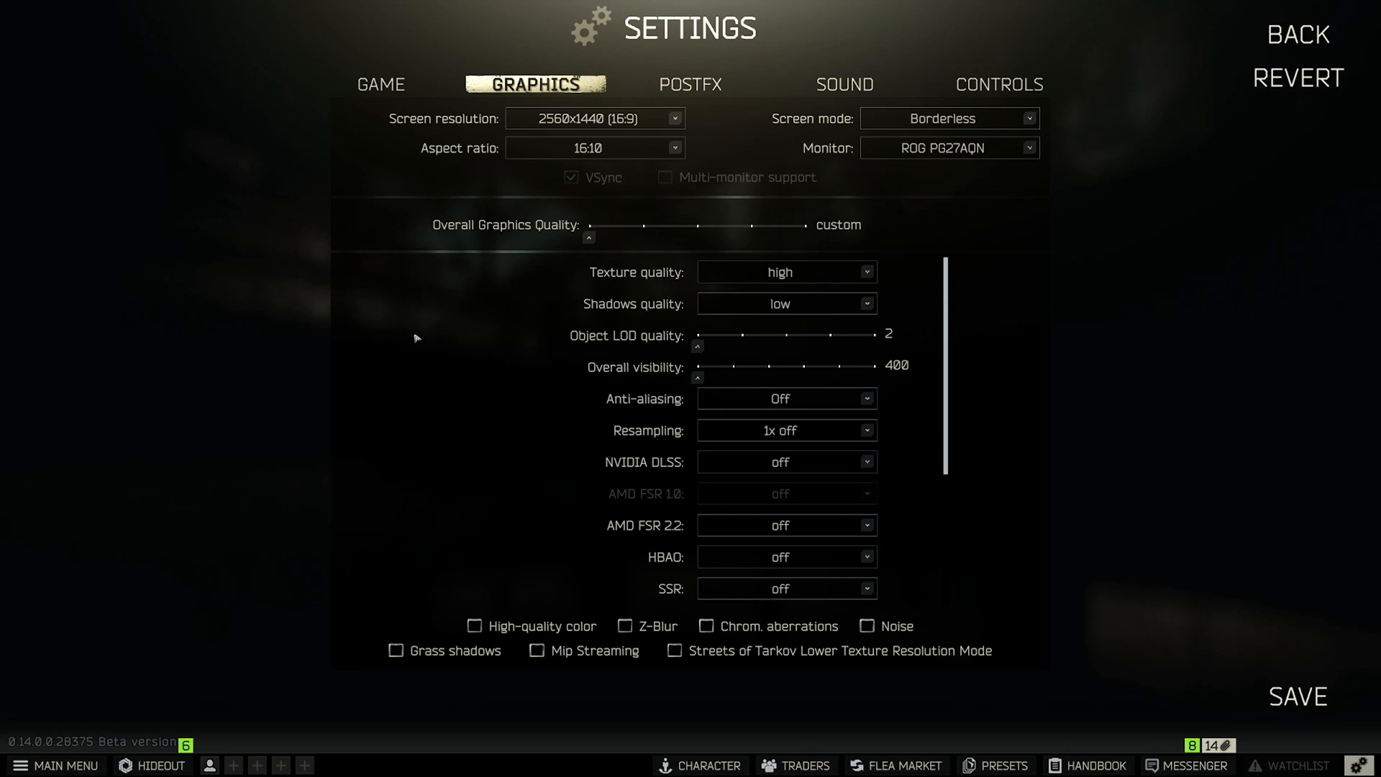
mouse_move(730, 272)
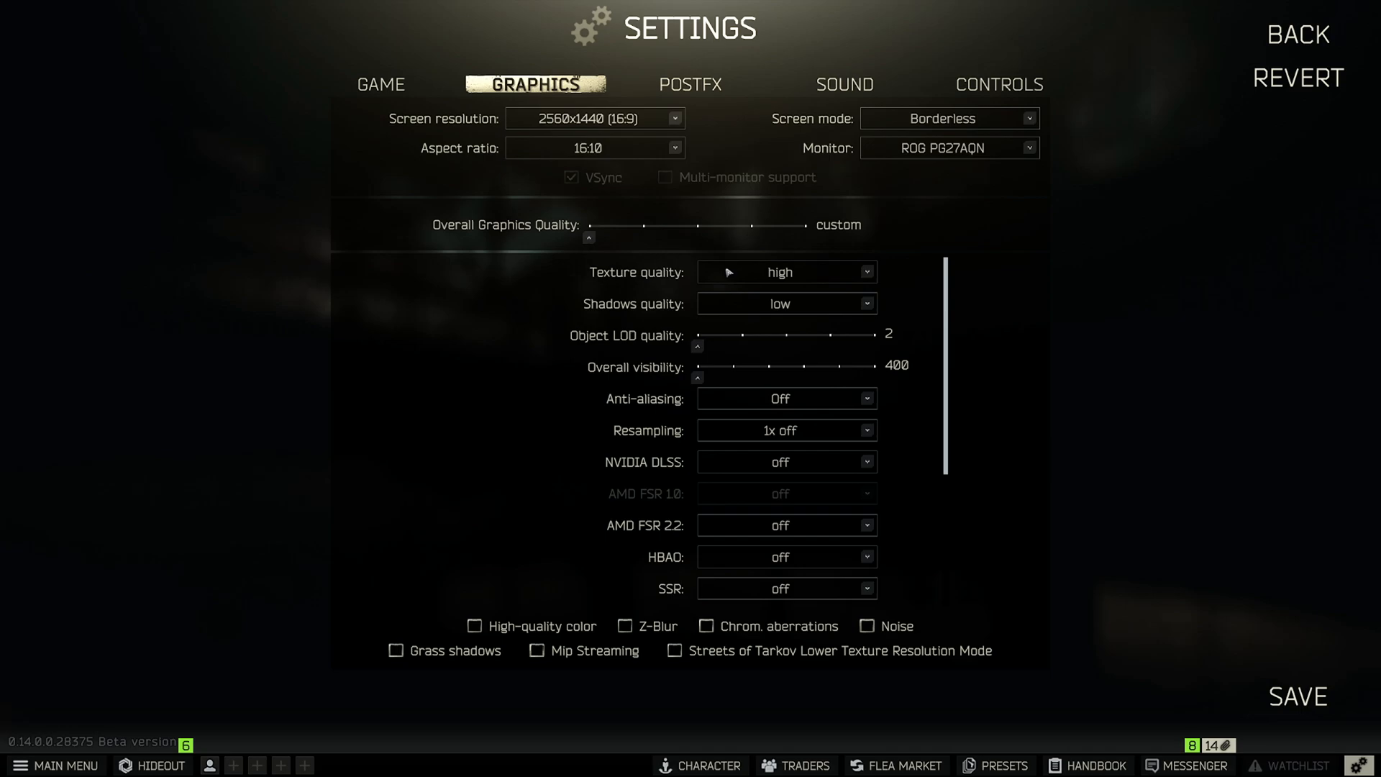
mouse_move(409, 335)
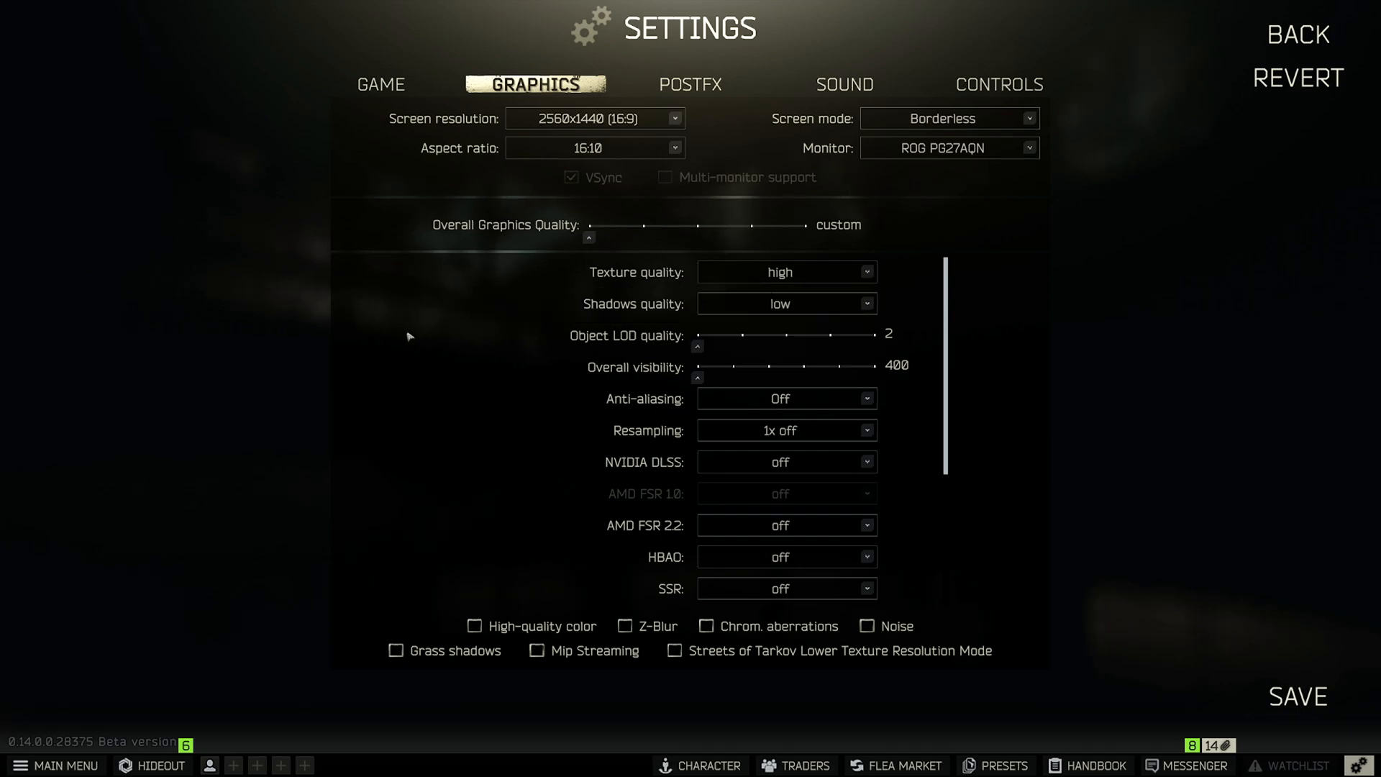
mouse_move(758, 297)
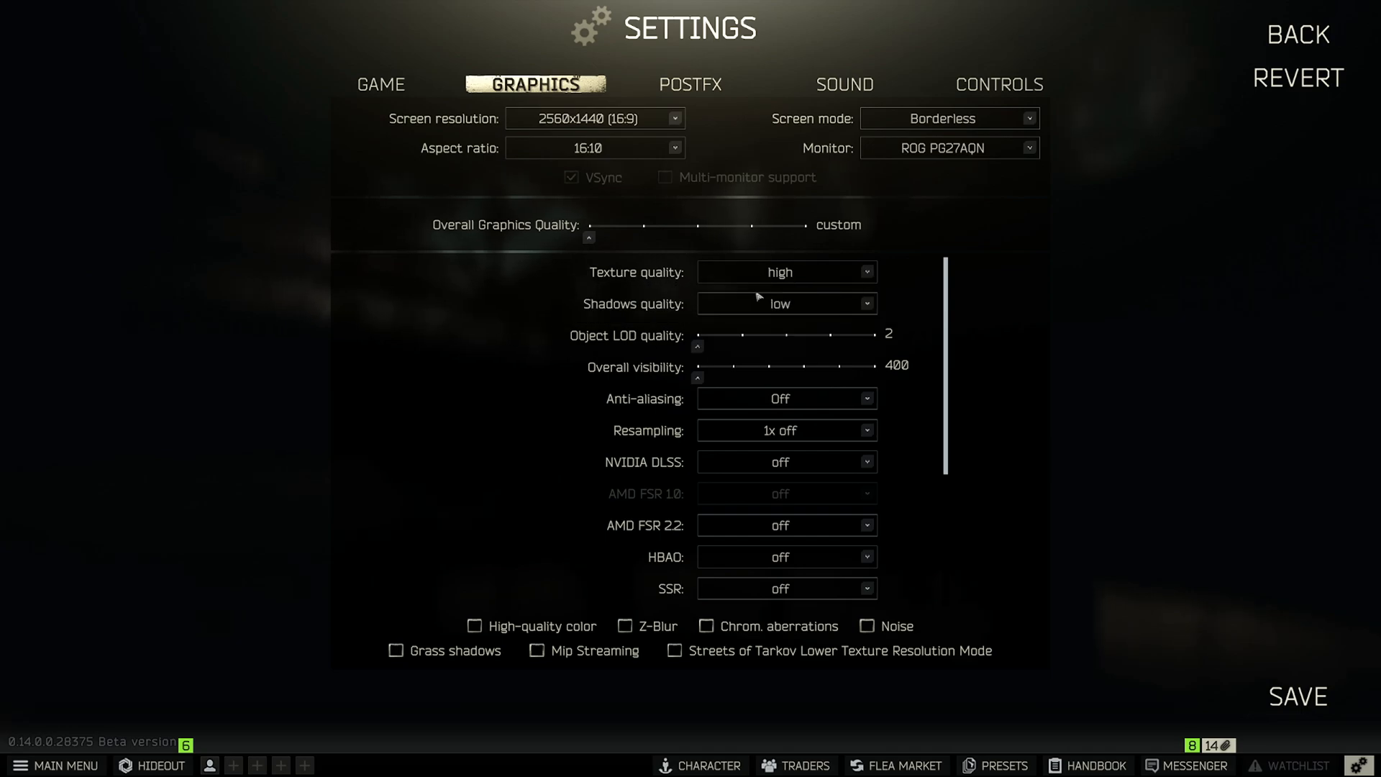
mouse_move(502, 354)
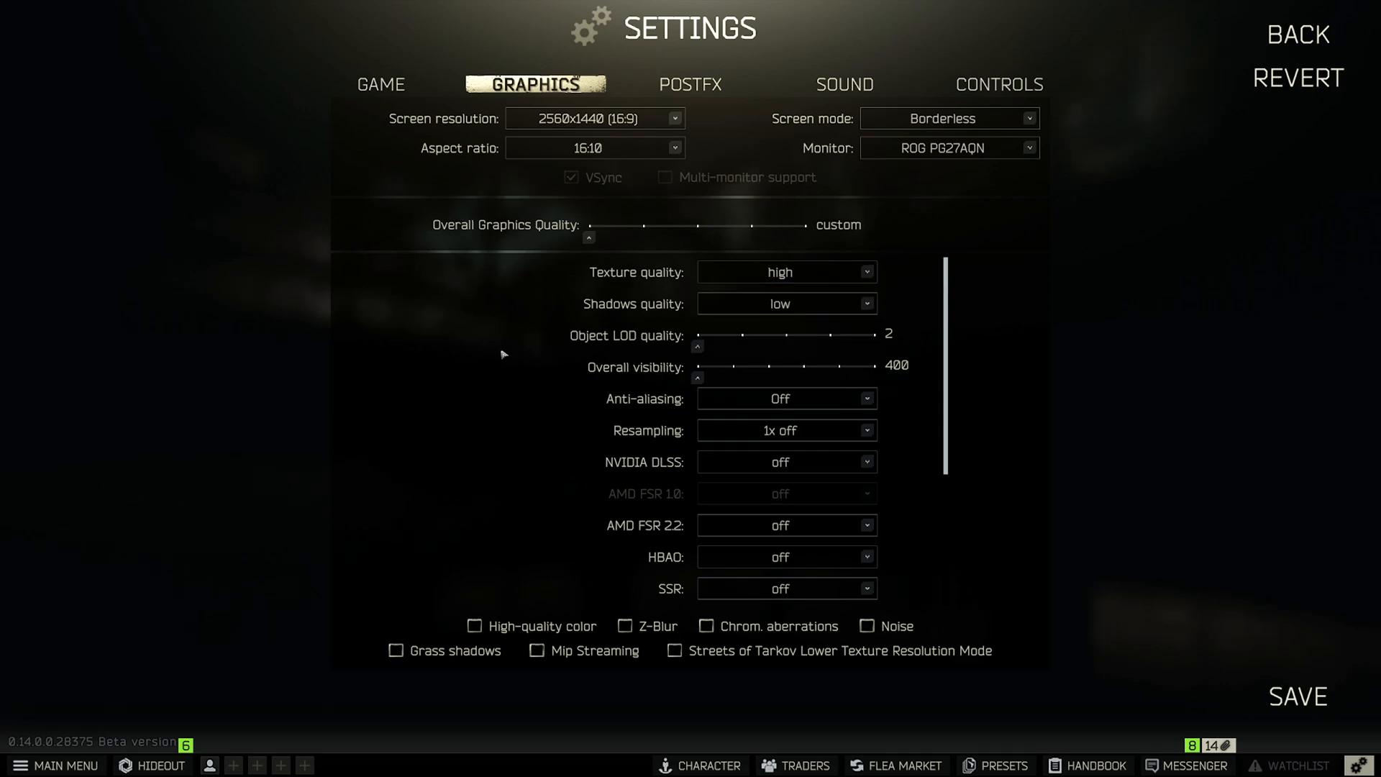
mouse_move(677, 335)
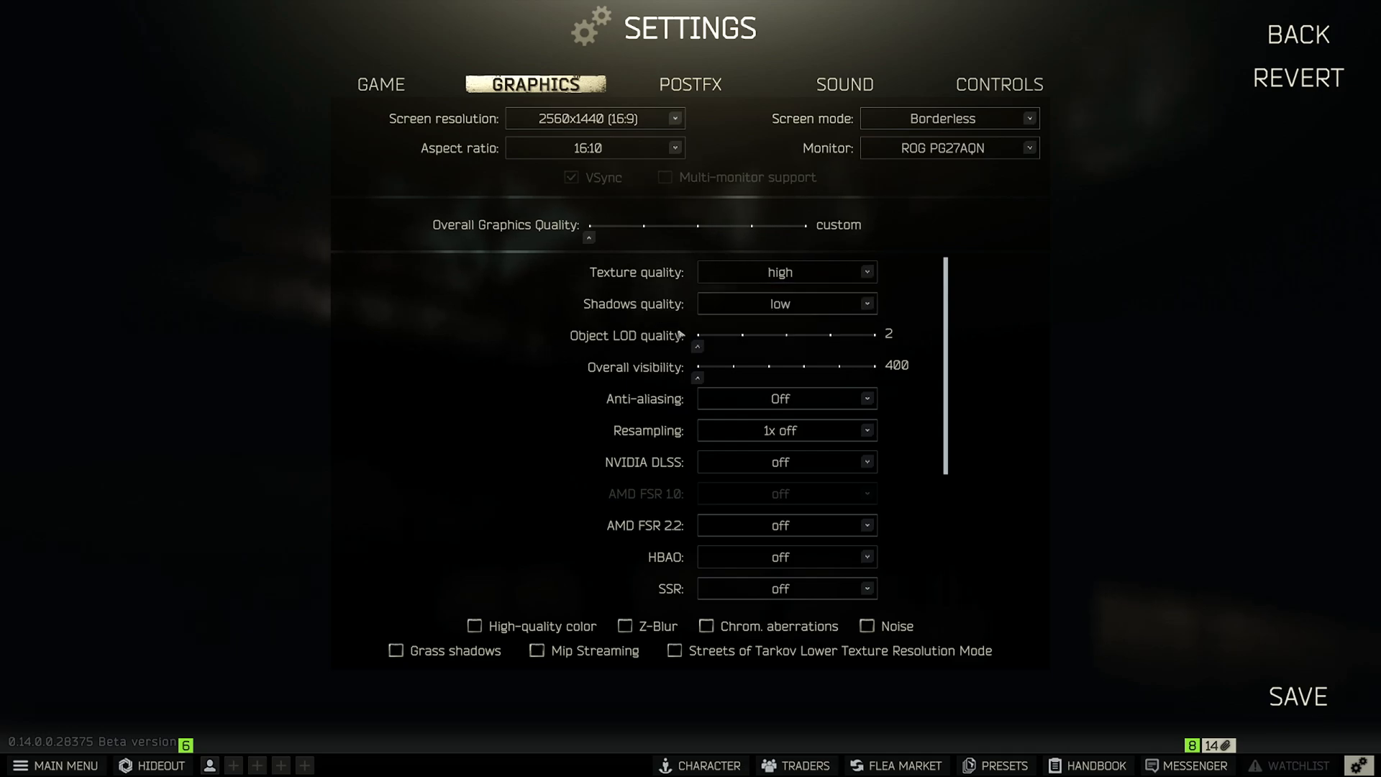
mouse_move(712, 348)
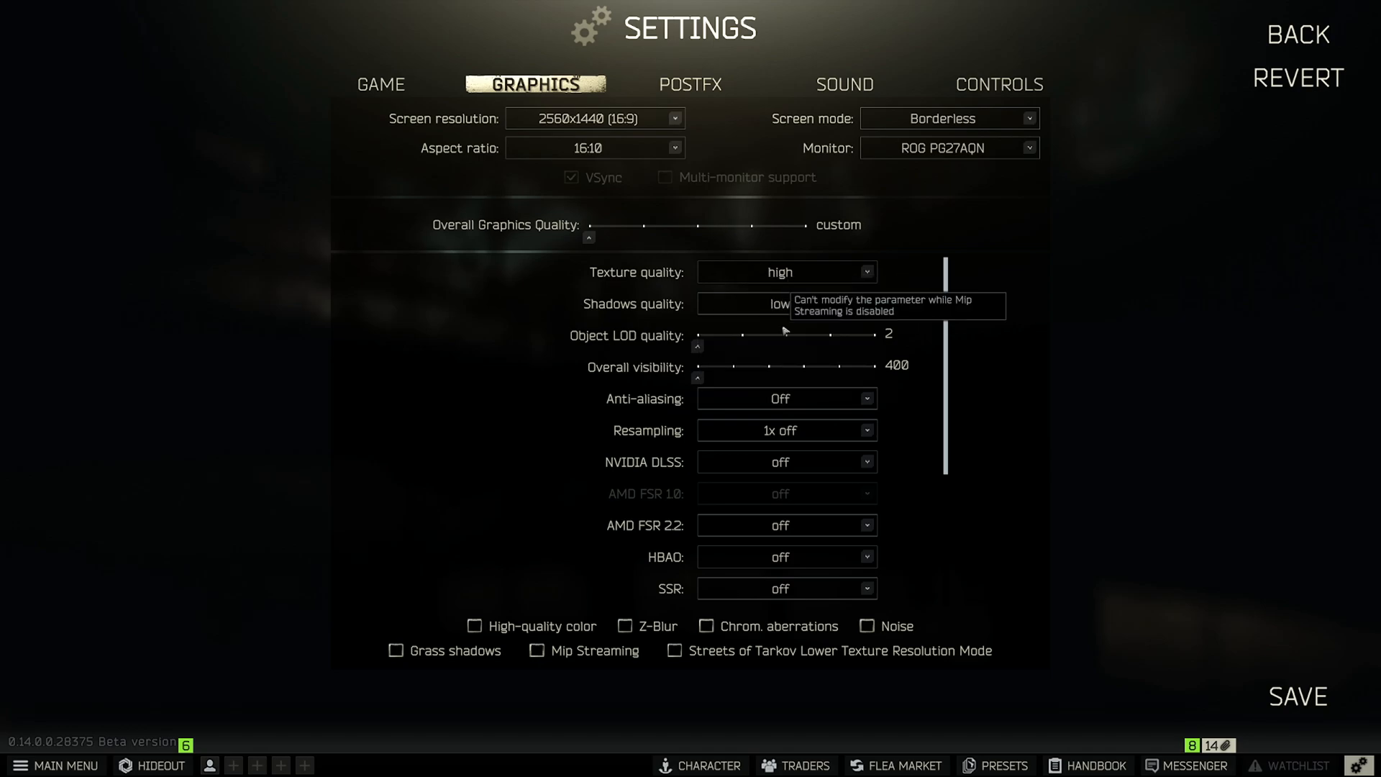
mouse_move(694, 344)
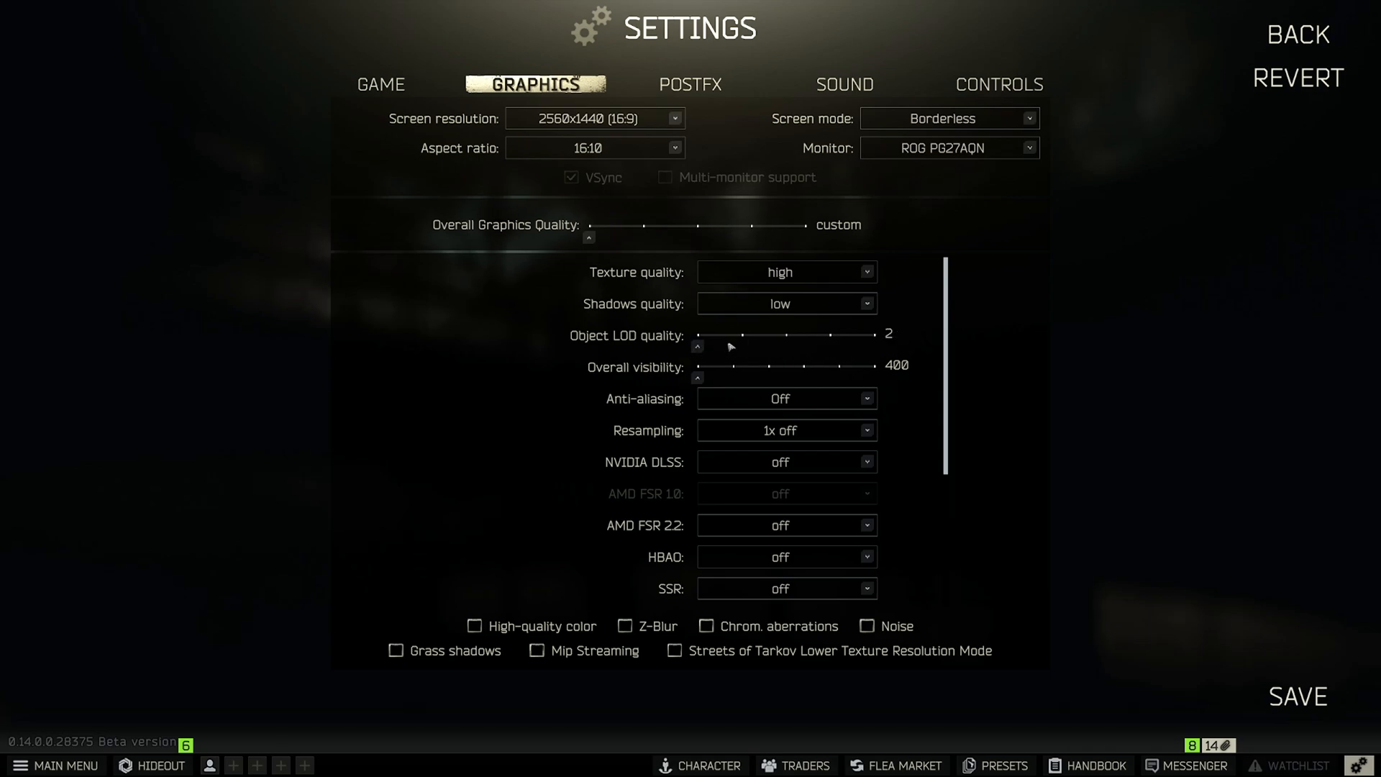
mouse_move(711, 350)
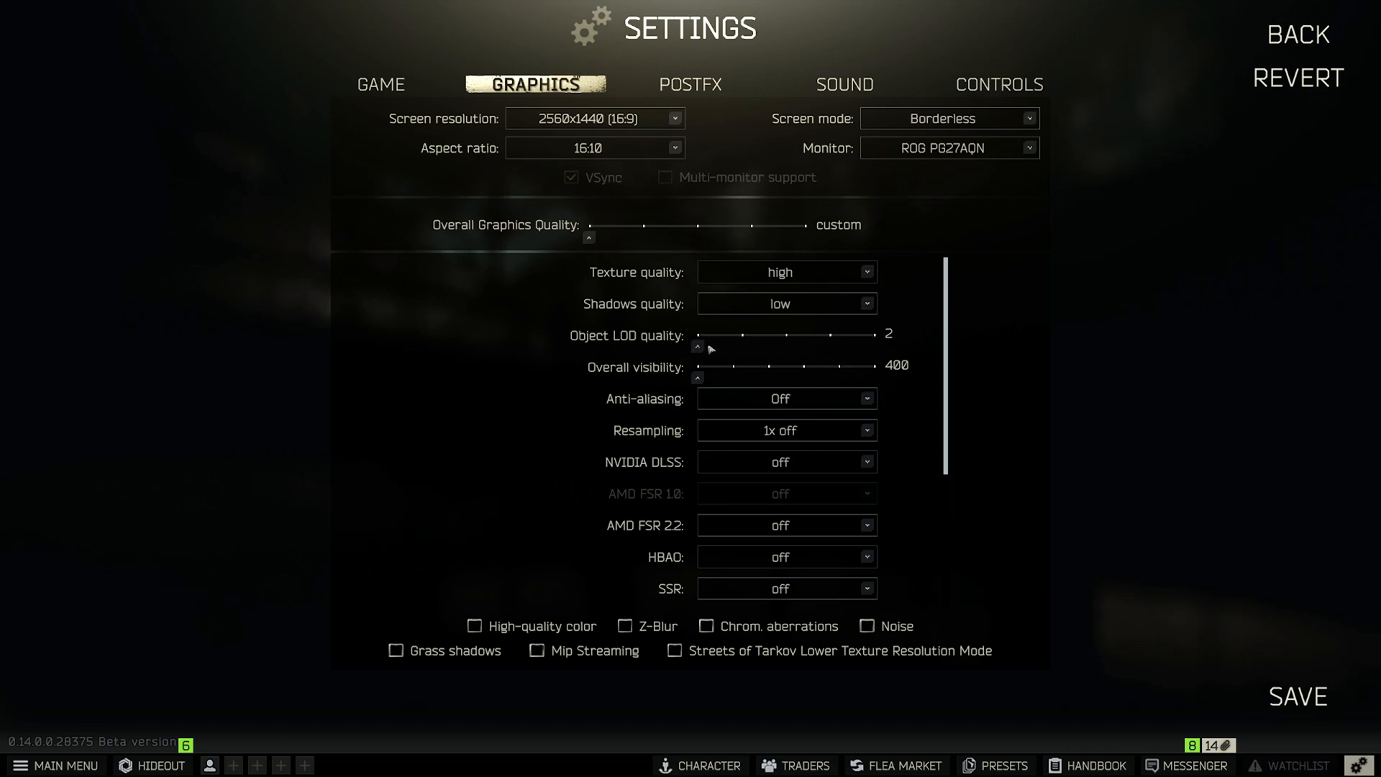
mouse_move(689, 354)
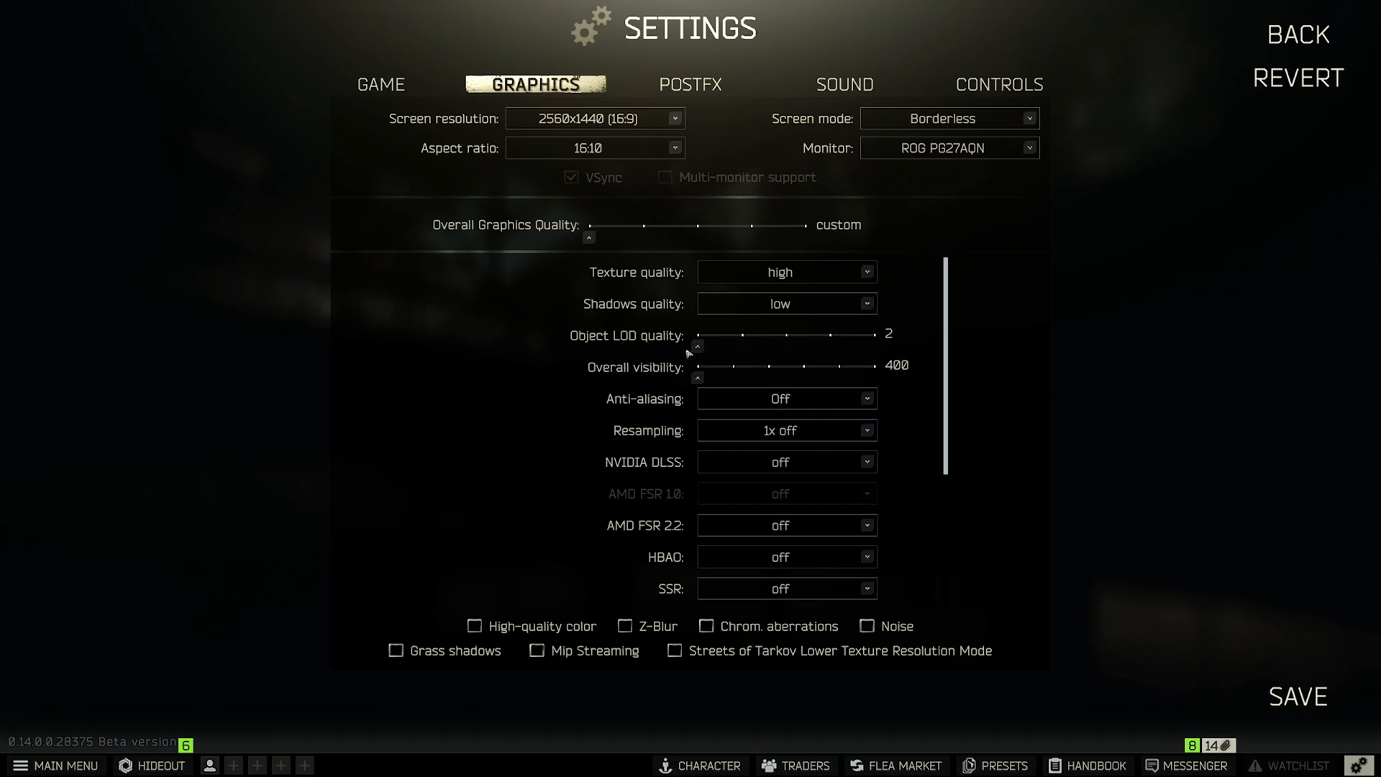
mouse_move(708, 351)
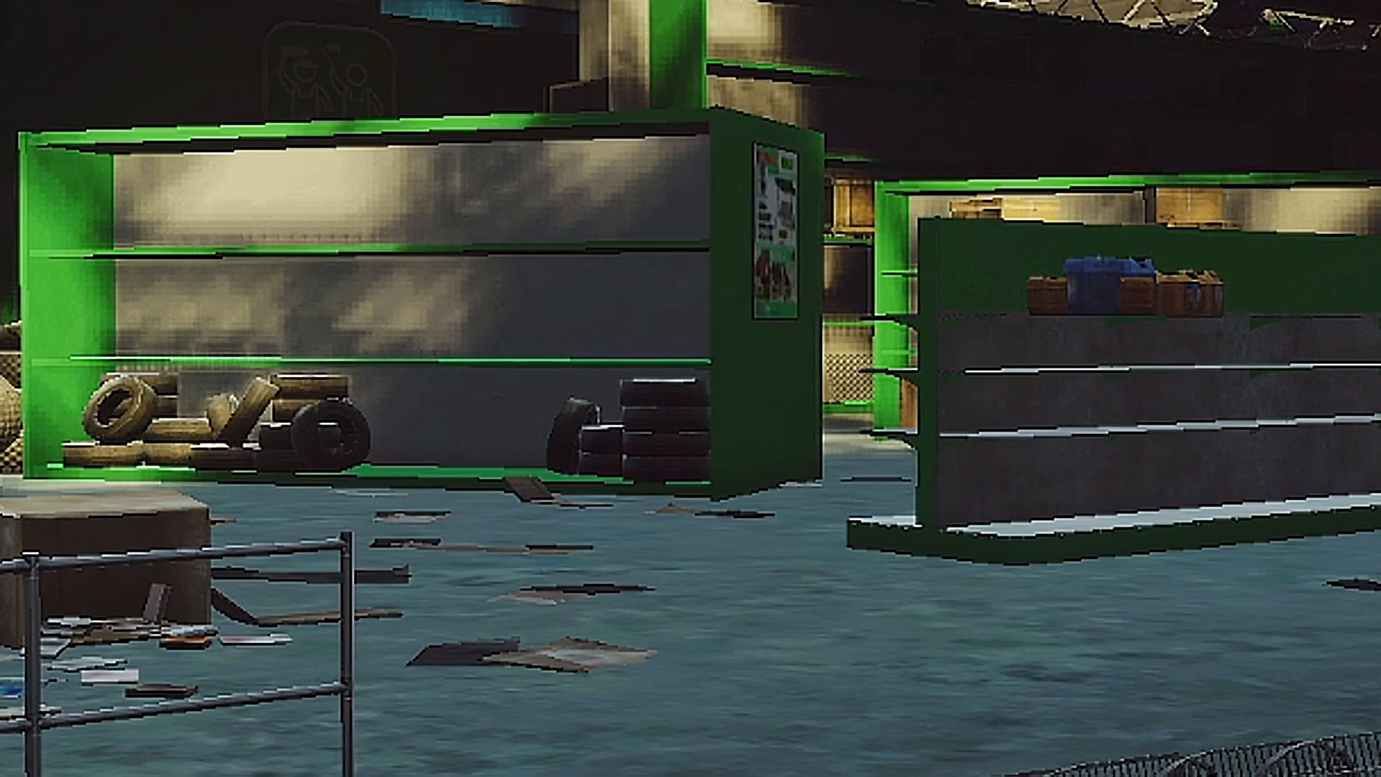
mouse_move(690, 388)
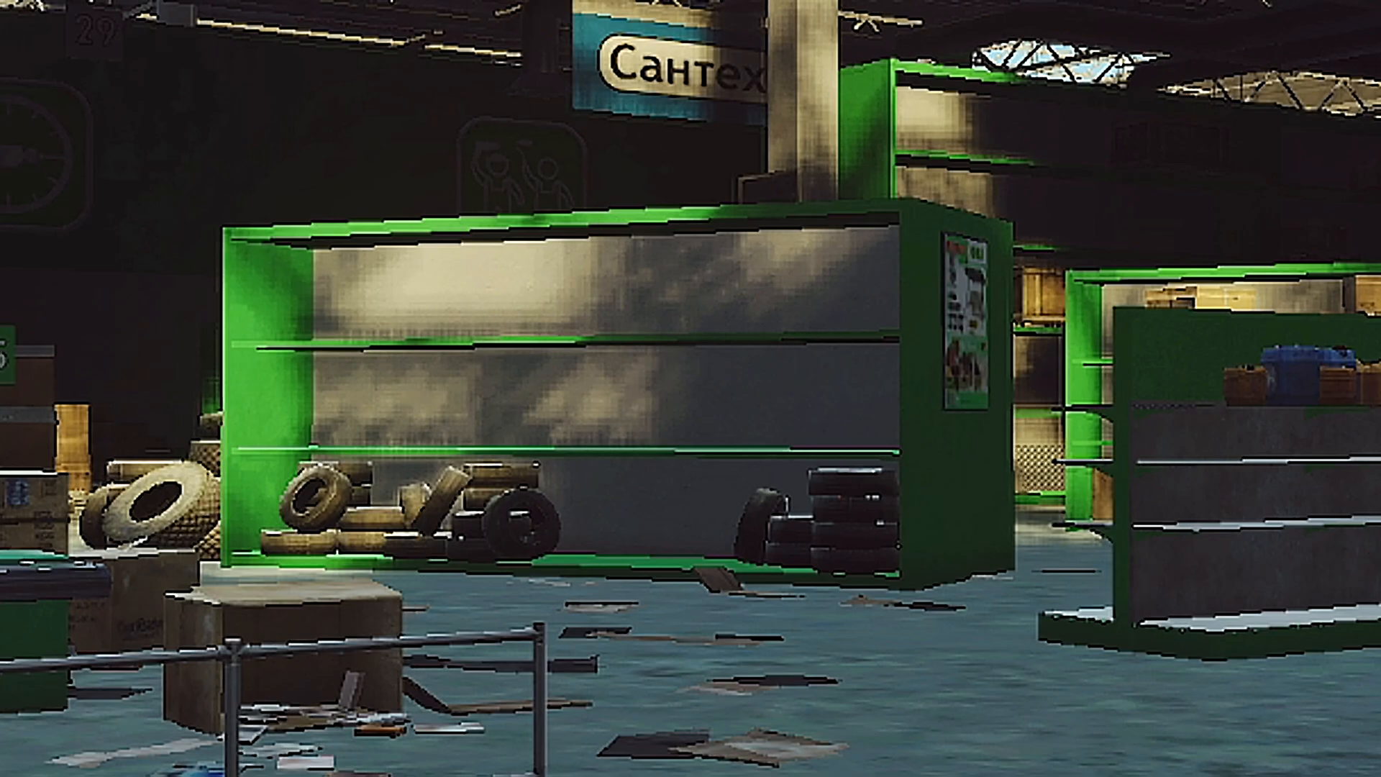
mouse_move(690, 389)
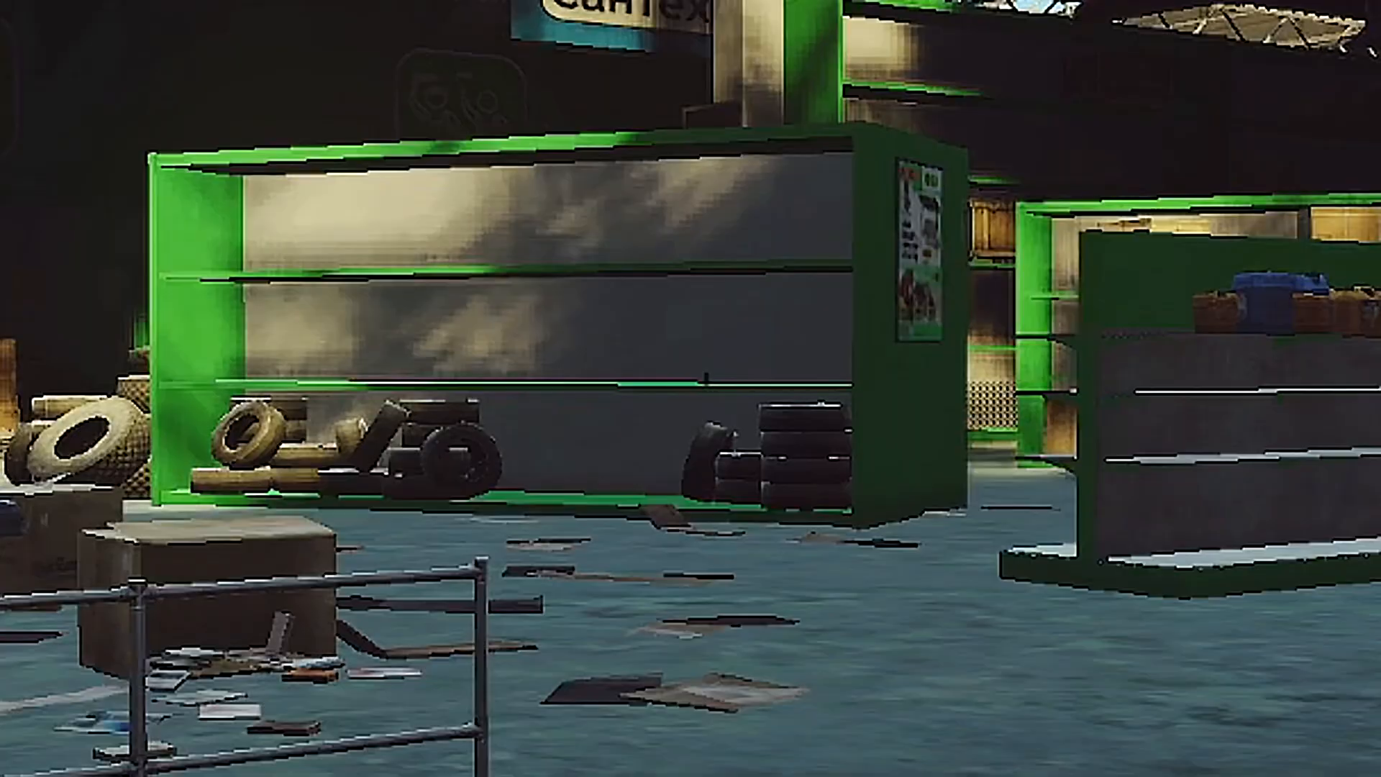
mouse_move(690, 389)
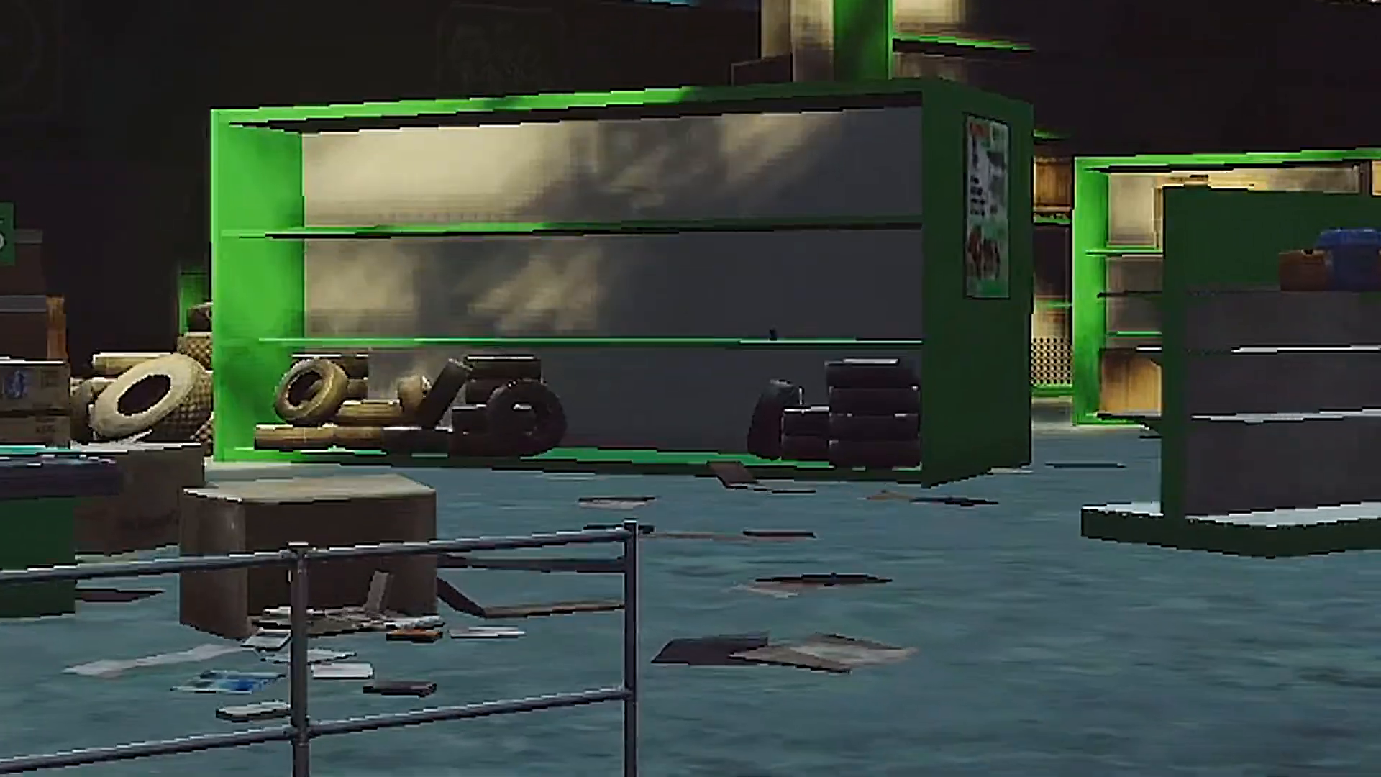
mouse_move(691, 389)
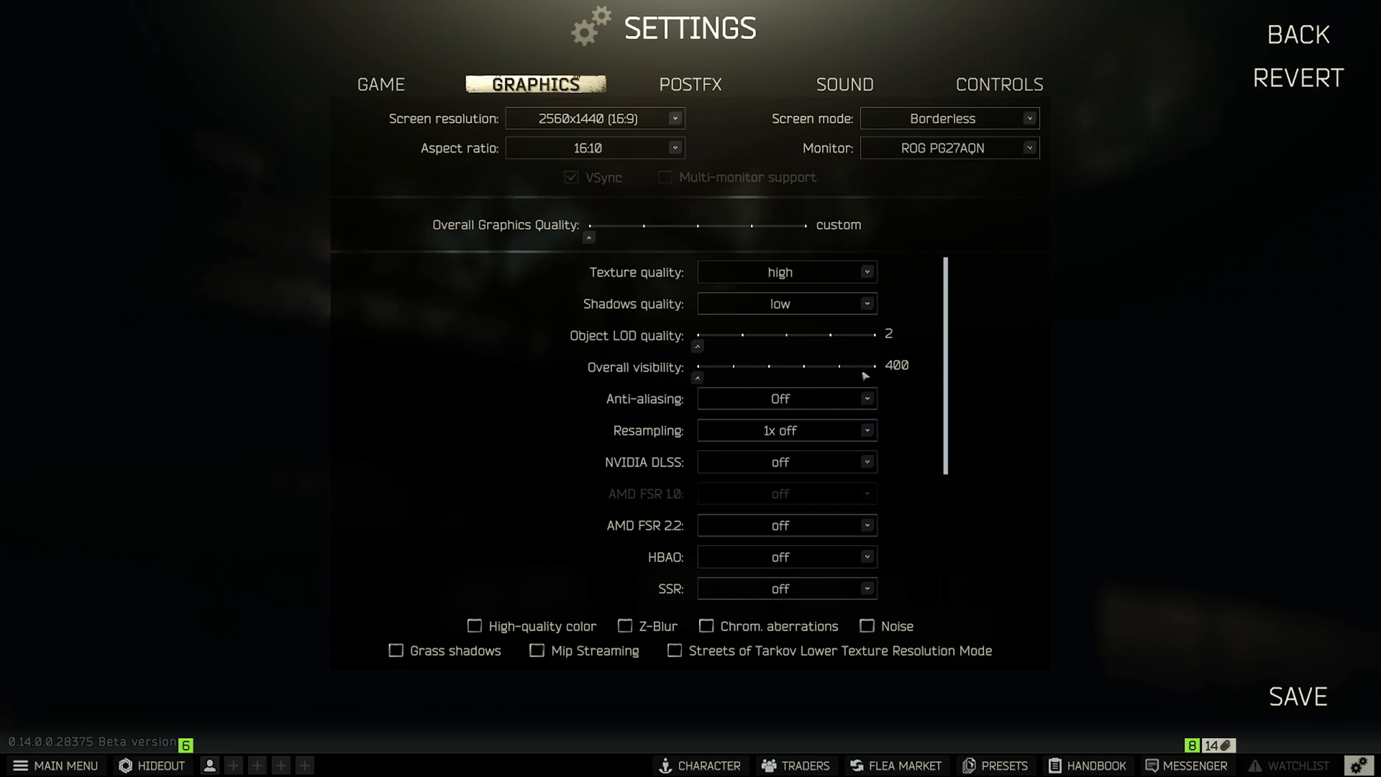
mouse_move(894, 374)
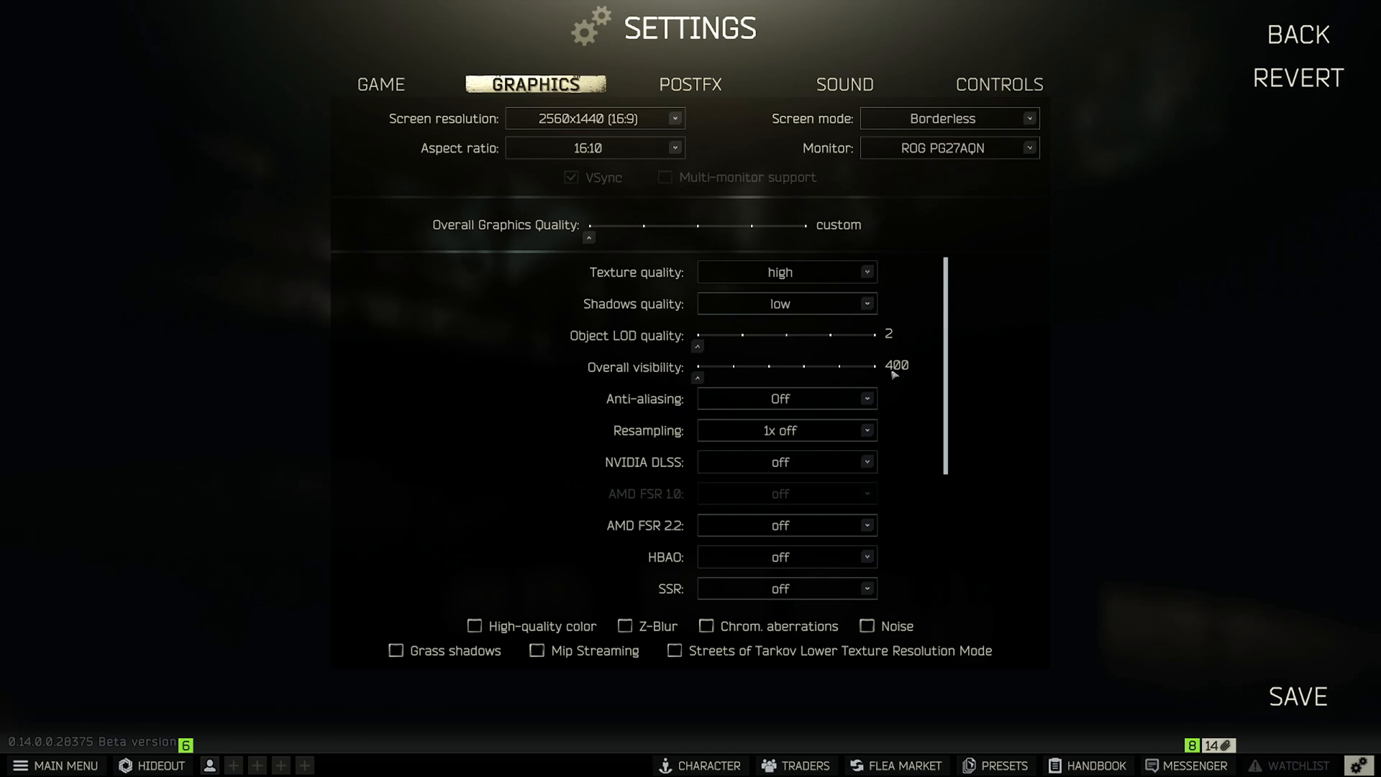
mouse_move(898, 379)
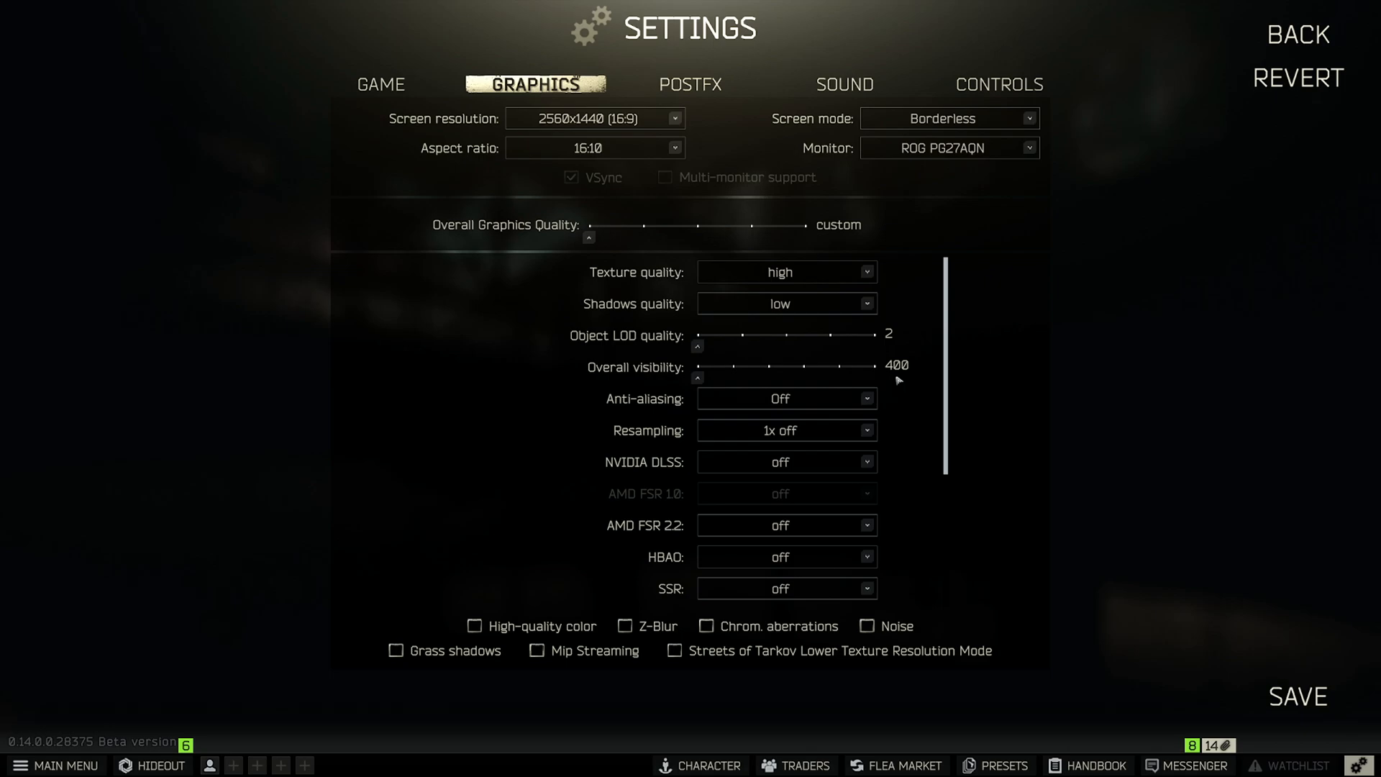
mouse_move(694, 383)
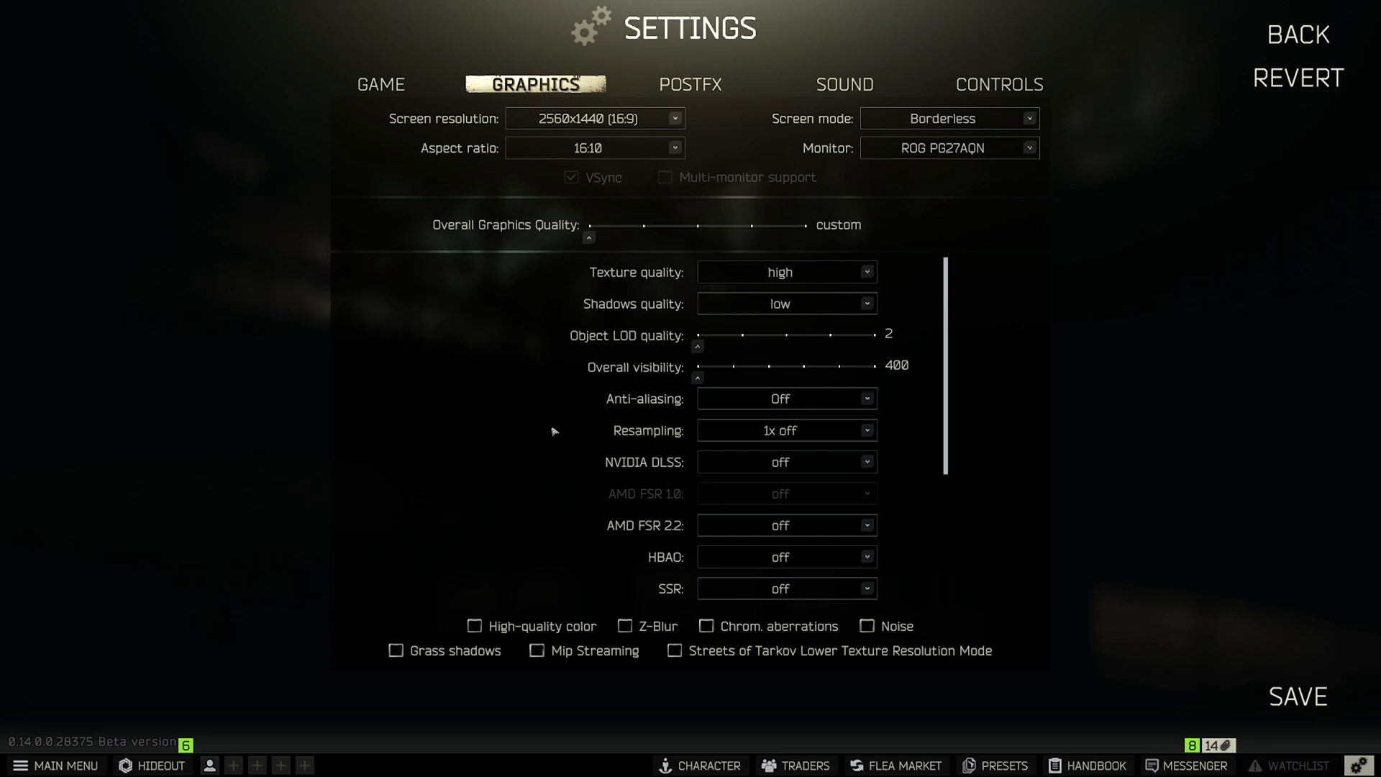
mouse_move(686, 392)
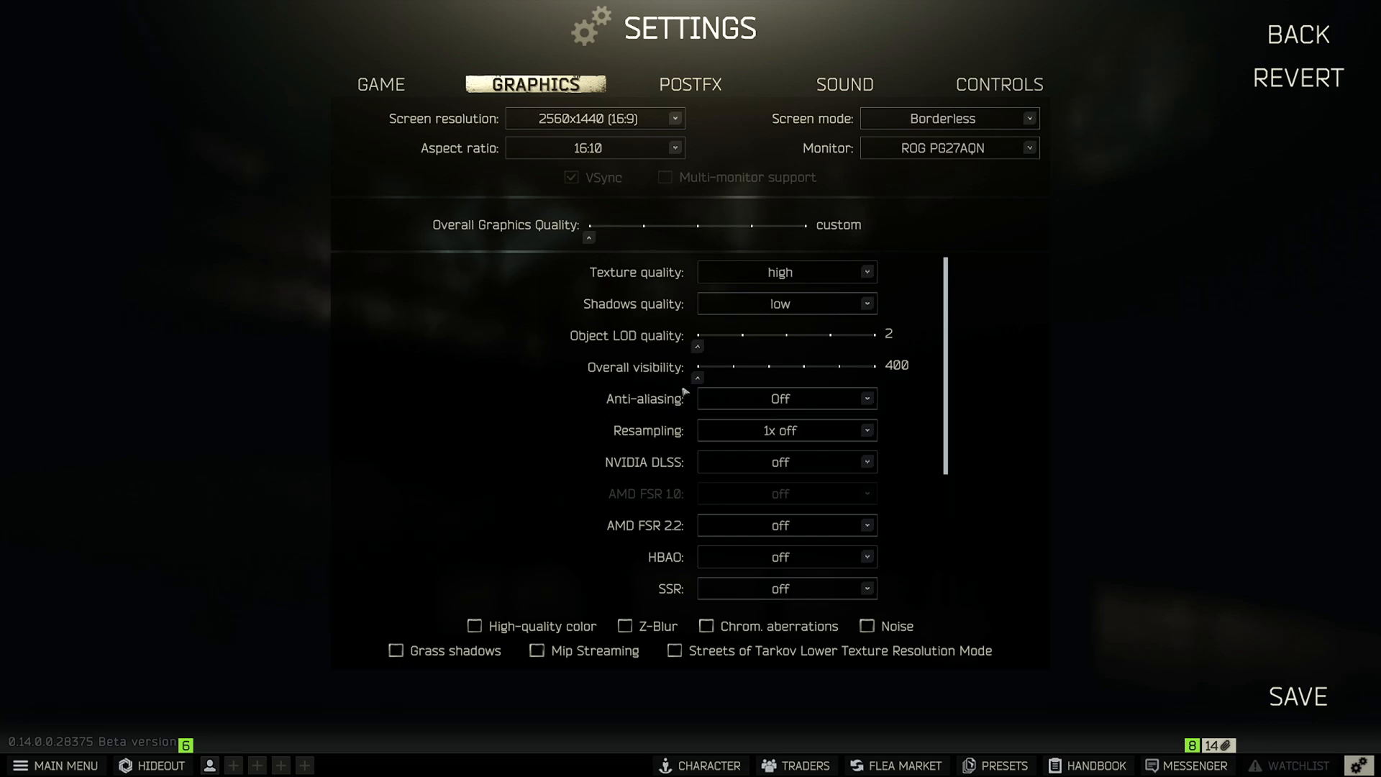
mouse_move(889, 377)
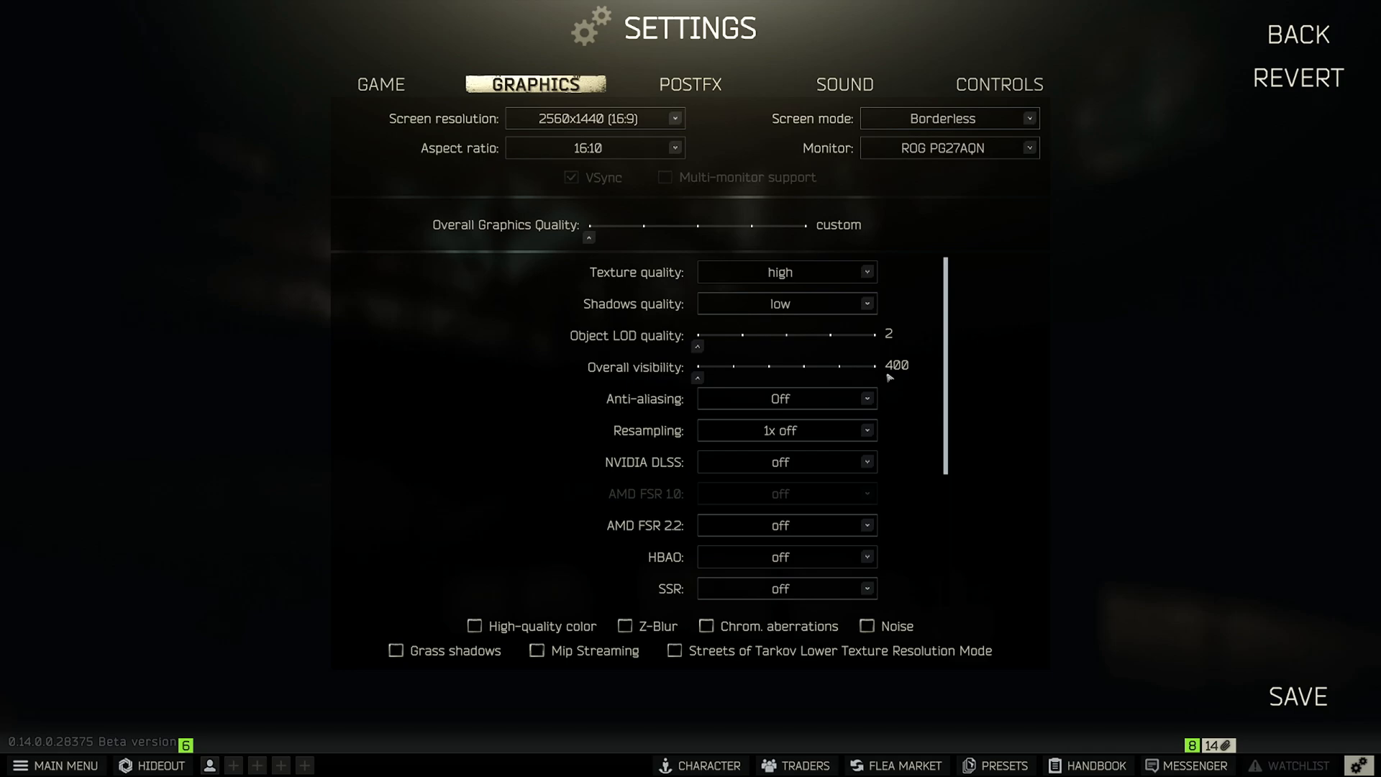
mouse_move(662, 355)
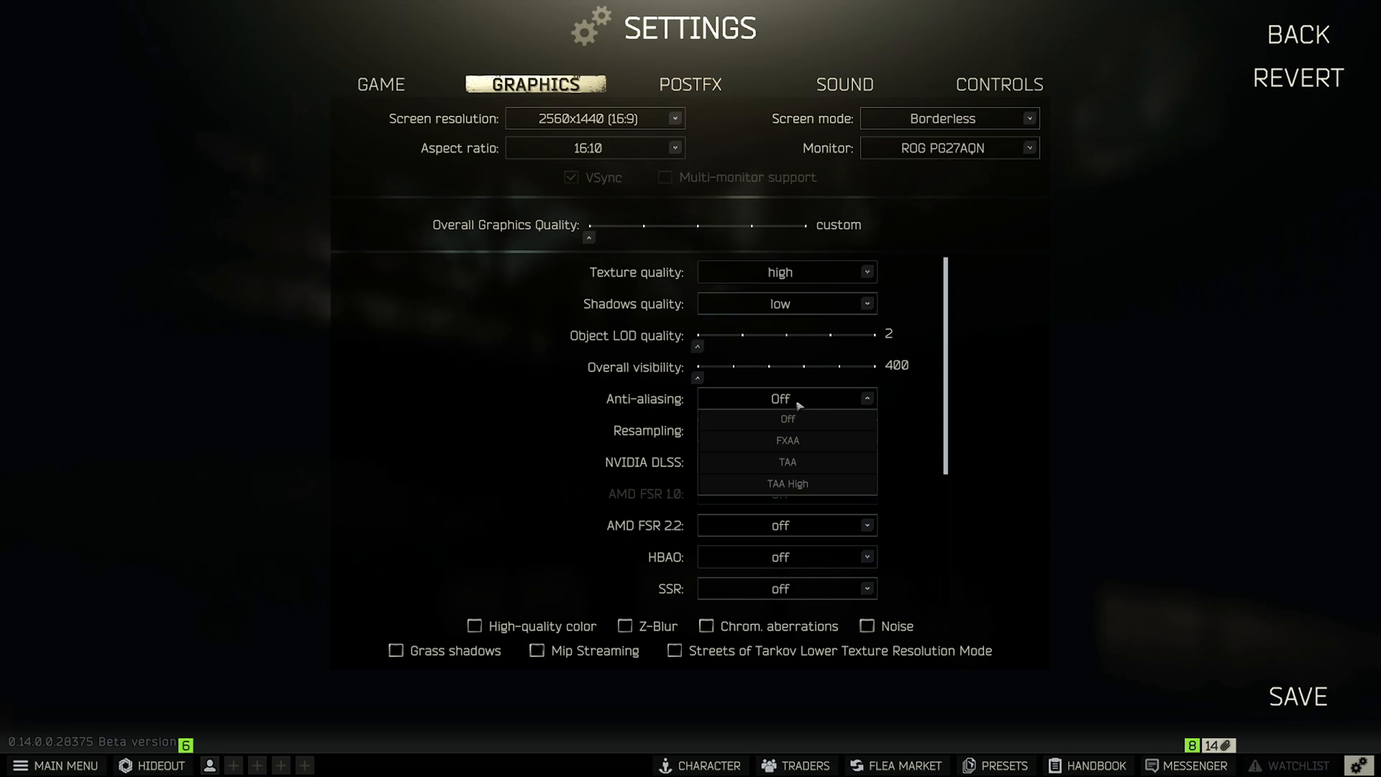
left_click(786, 398)
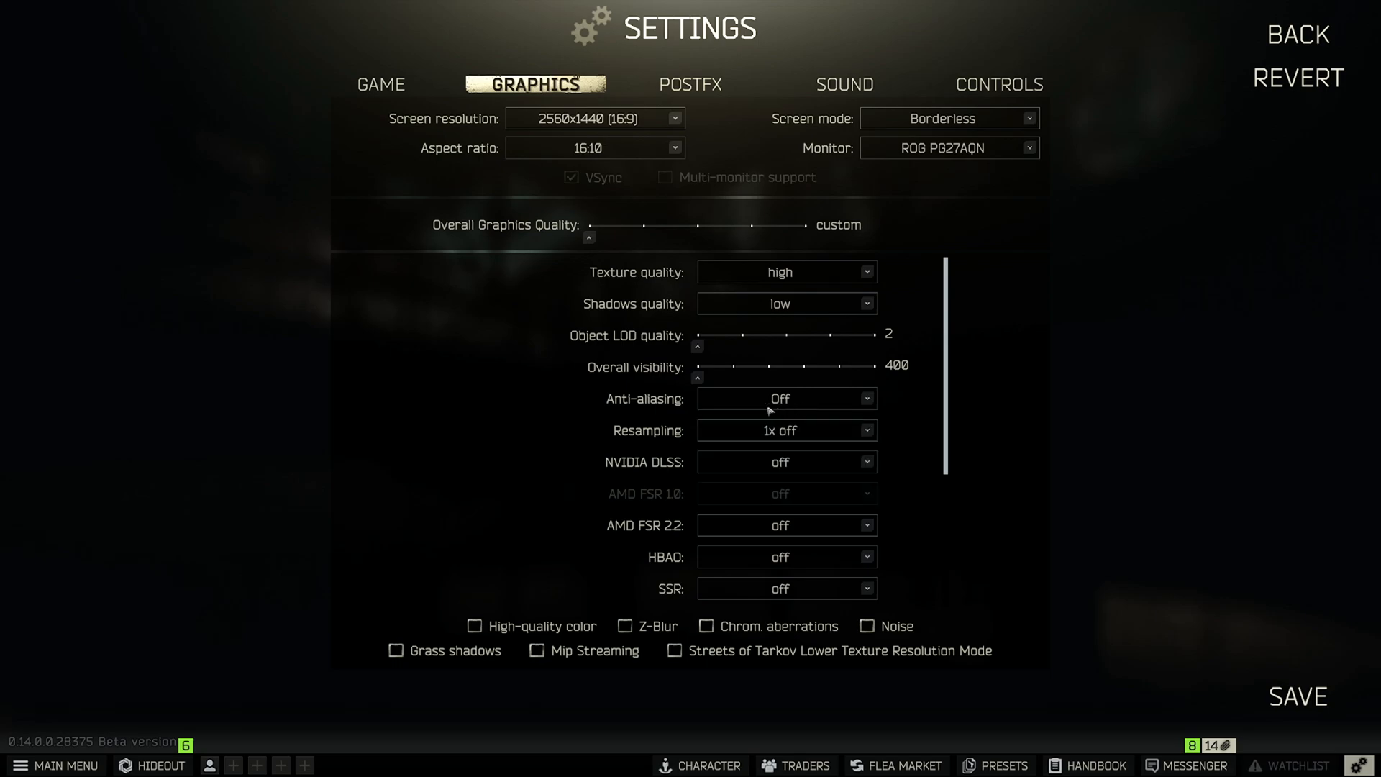
scroll("down", 3)
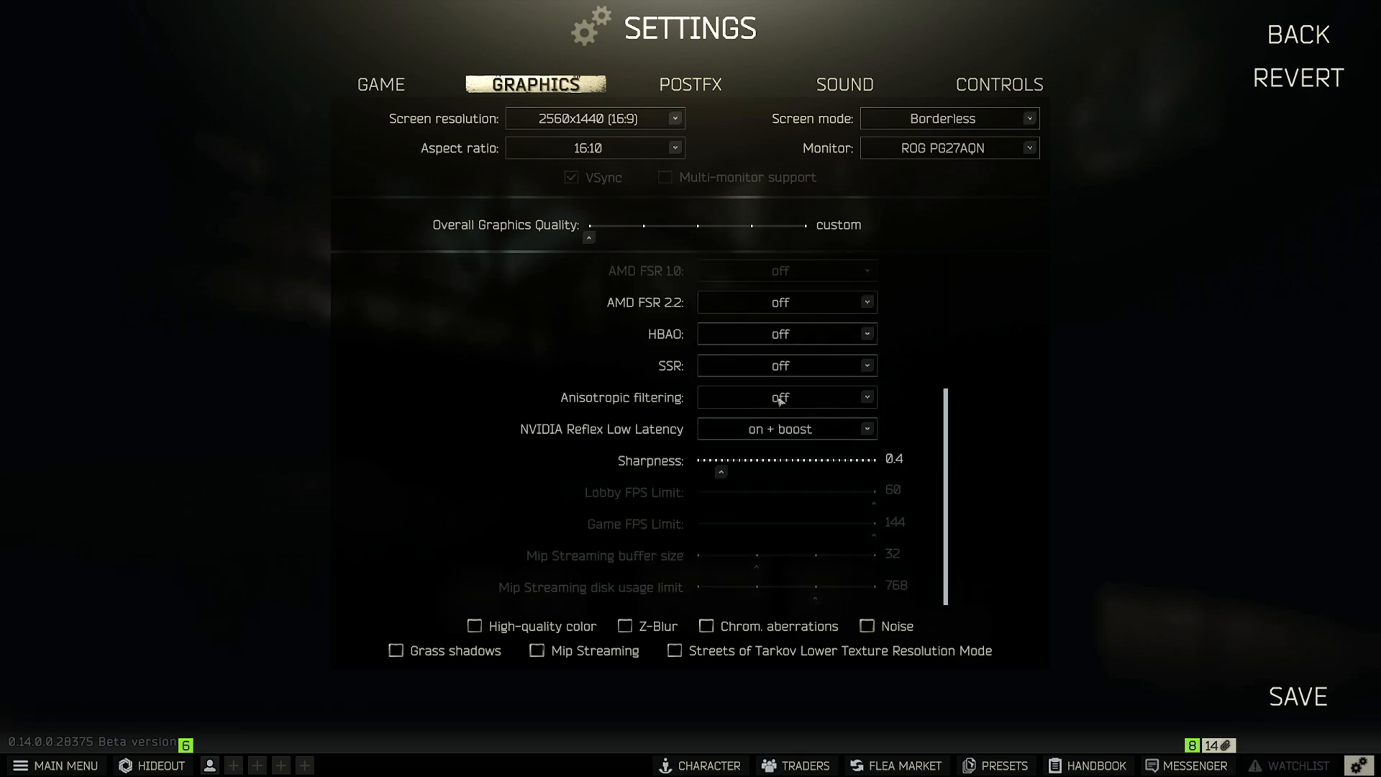
left_click(785, 397)
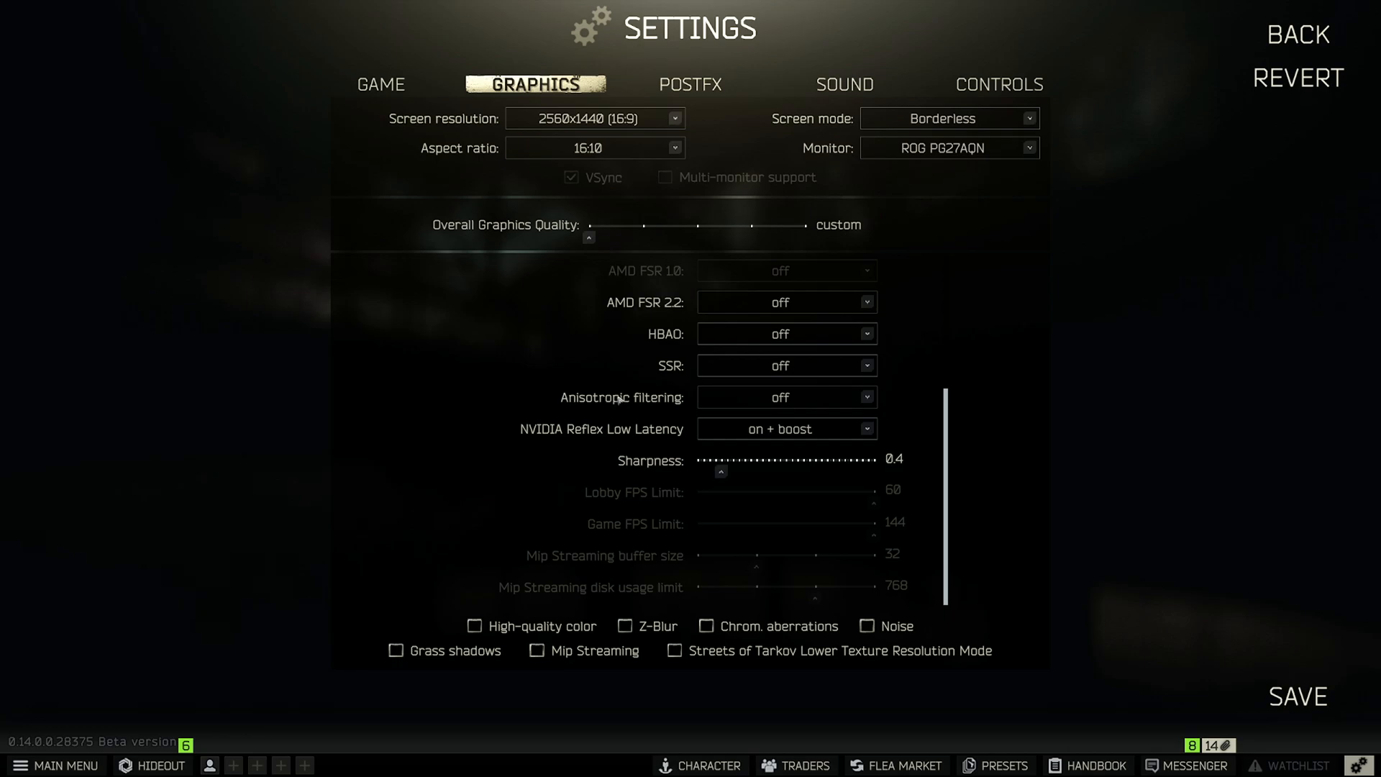
left_click(784, 397)
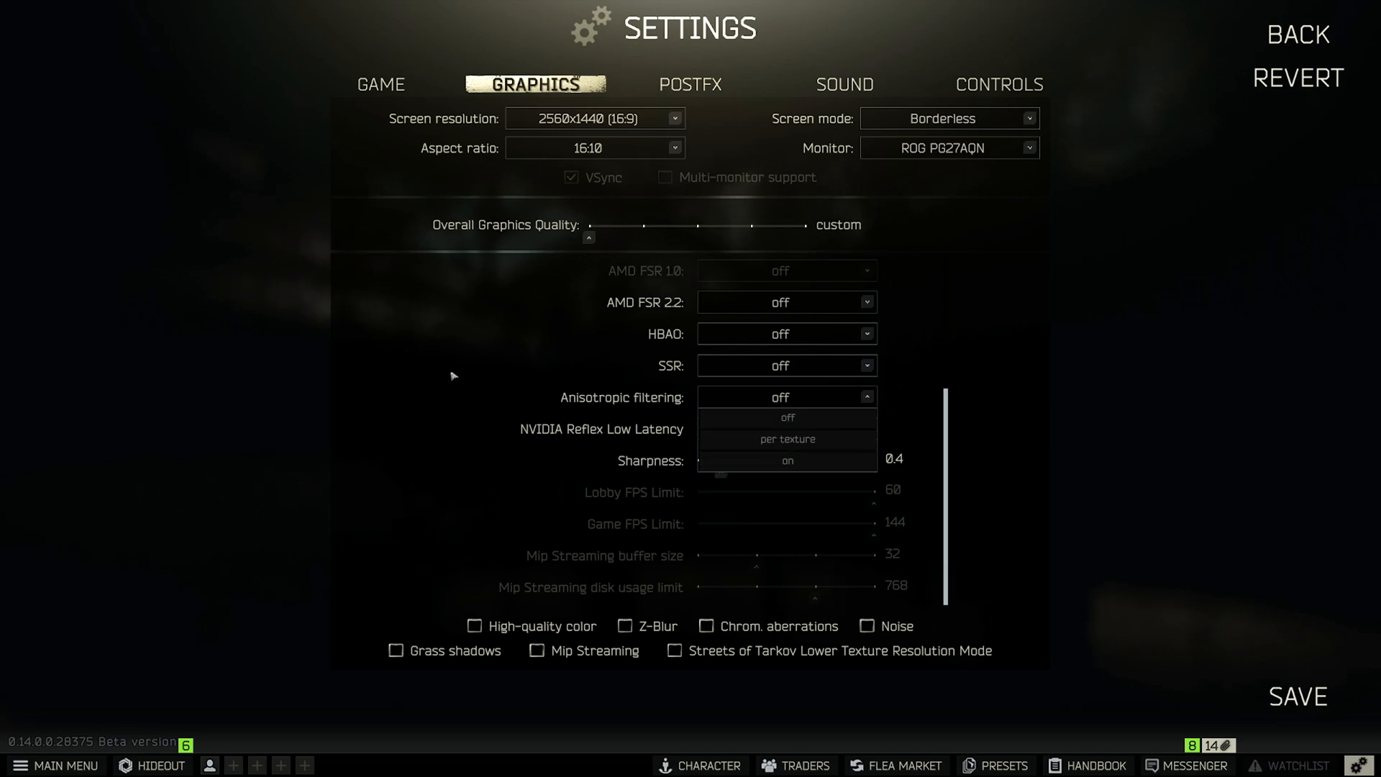
left_click(787, 439)
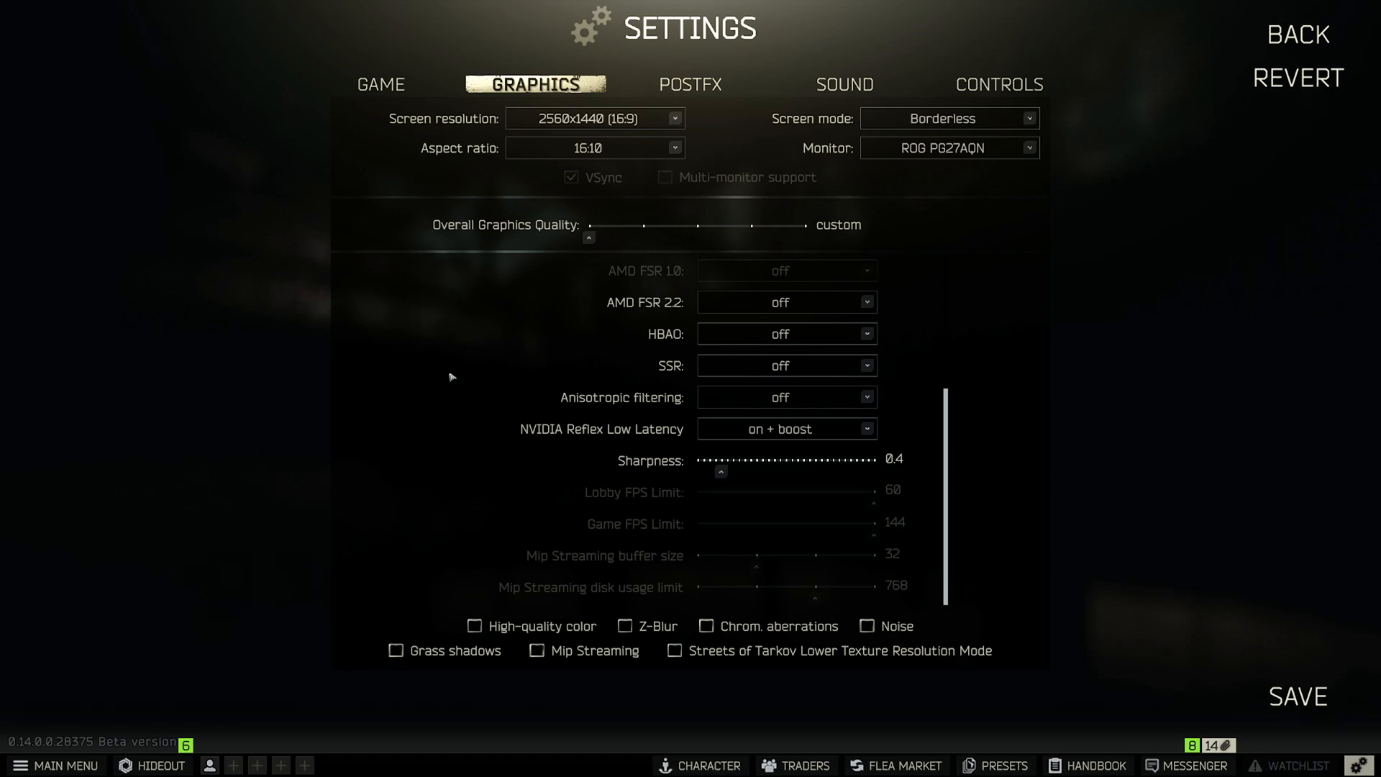
mouse_move(803, 407)
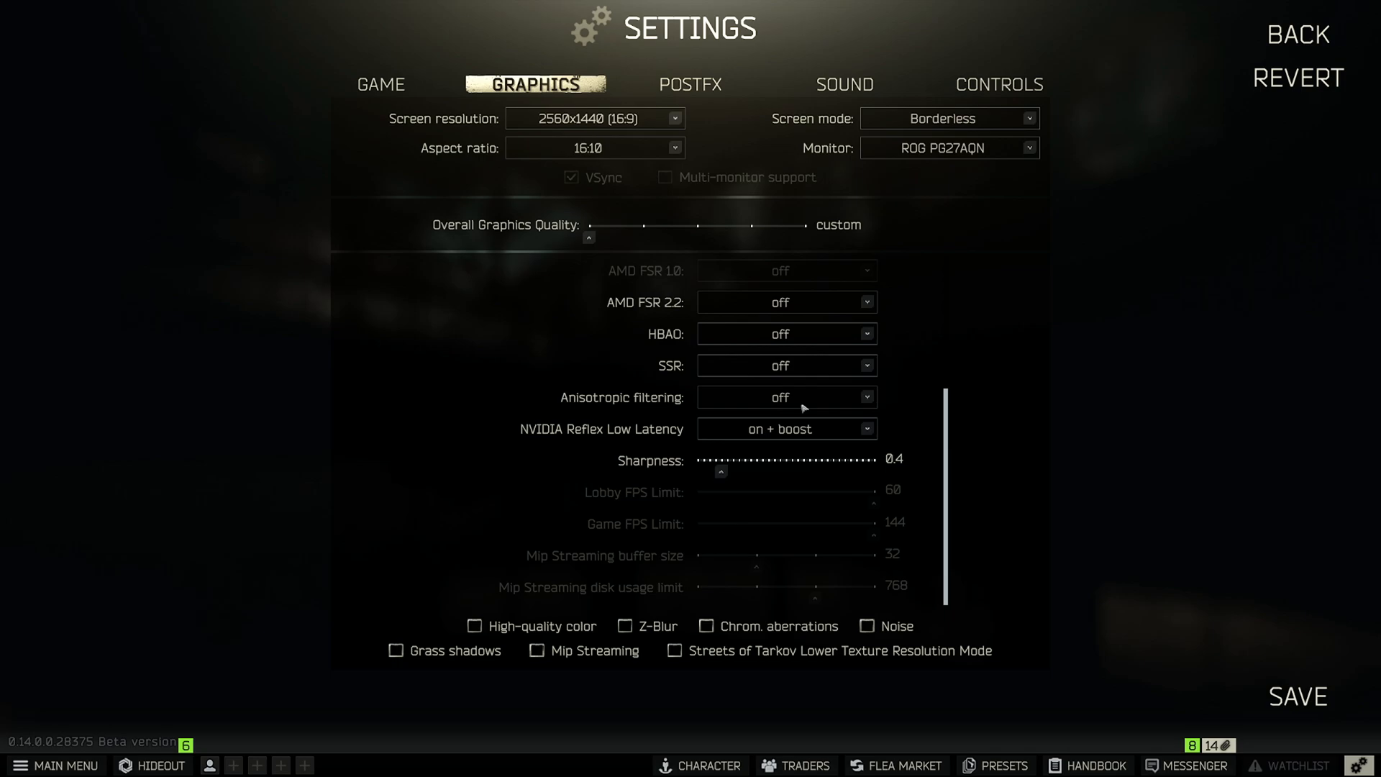
mouse_move(572, 428)
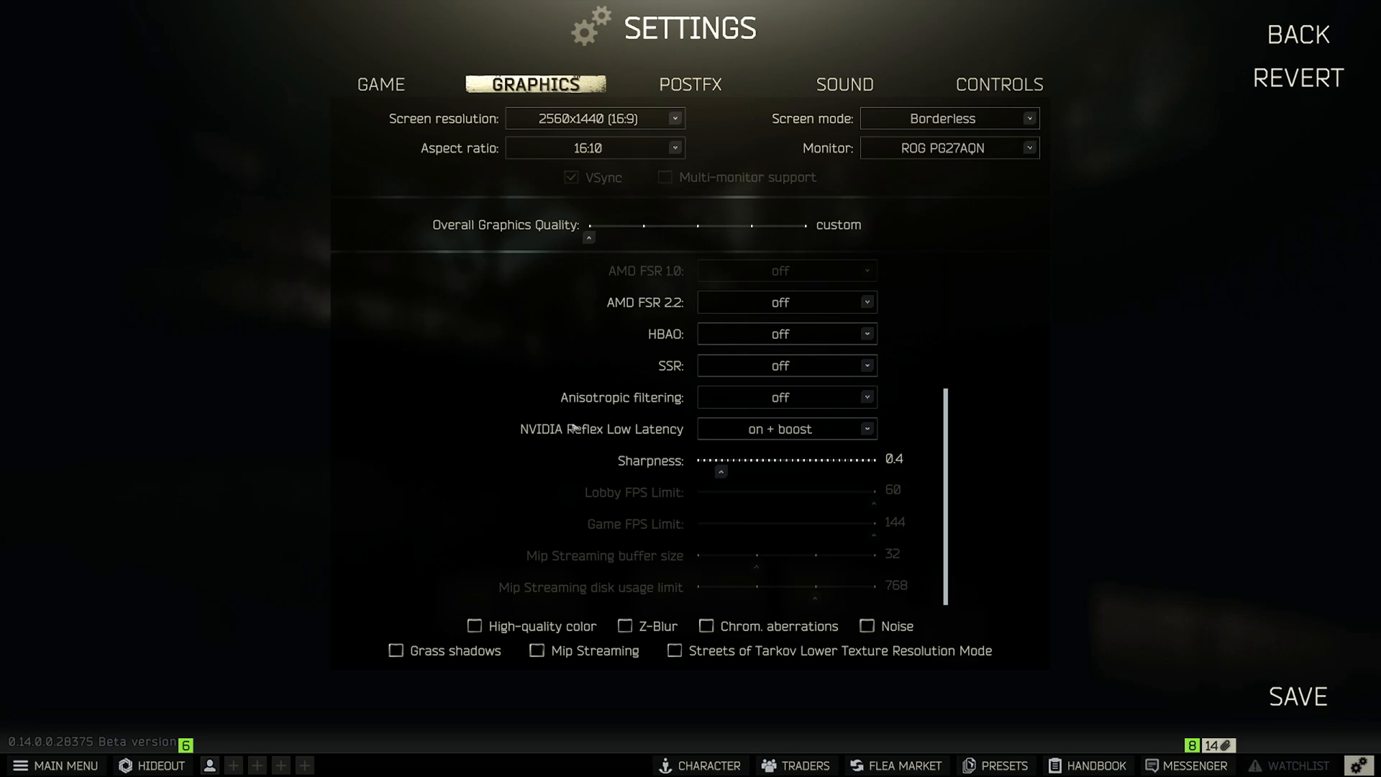
mouse_move(746, 437)
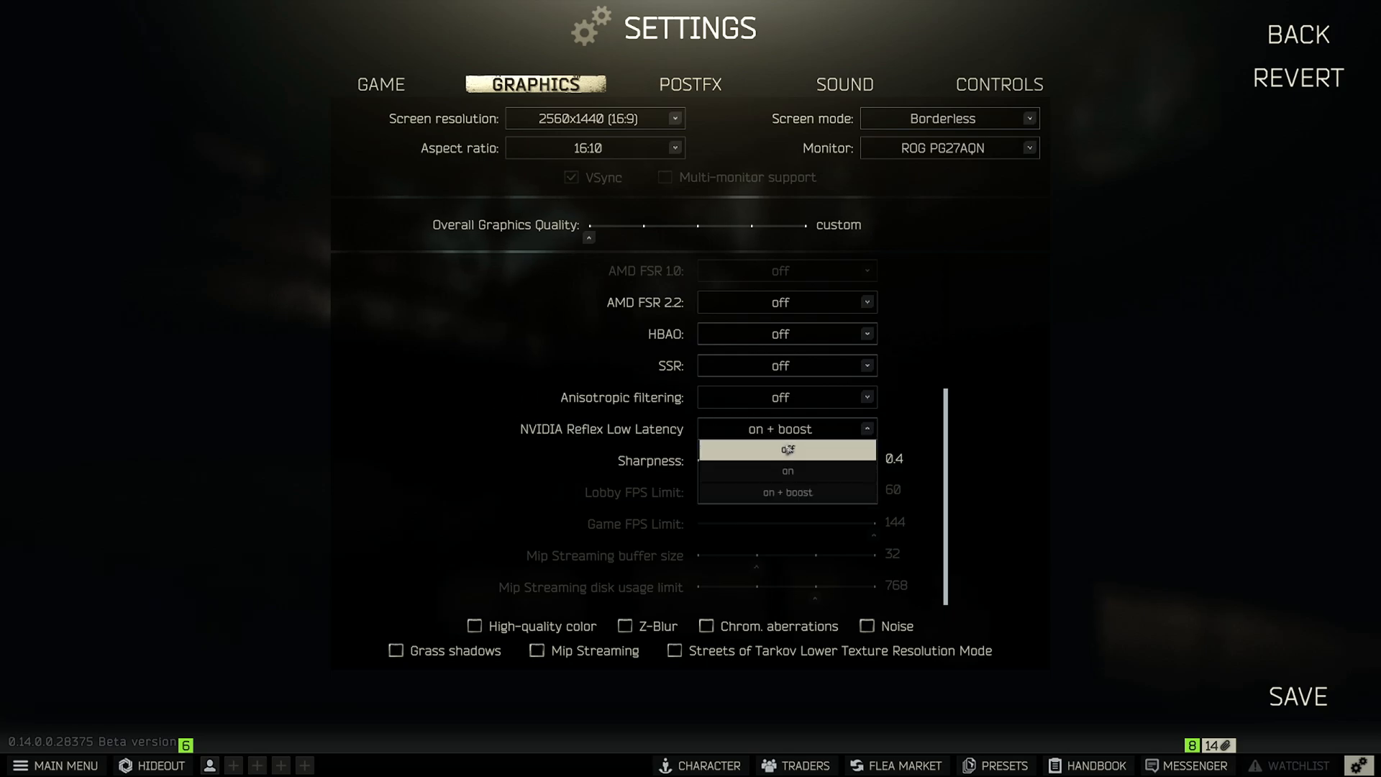
left_click(786, 449)
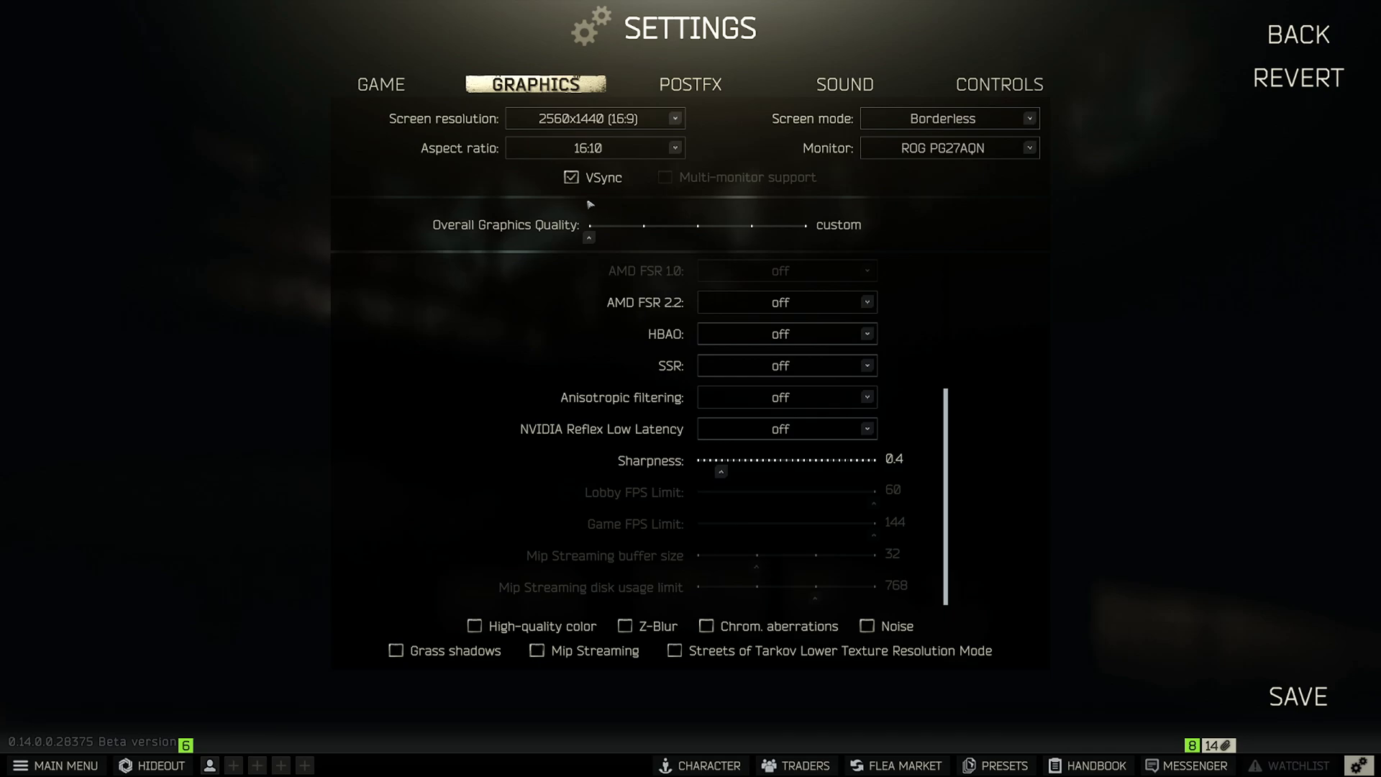
left_click(572, 177)
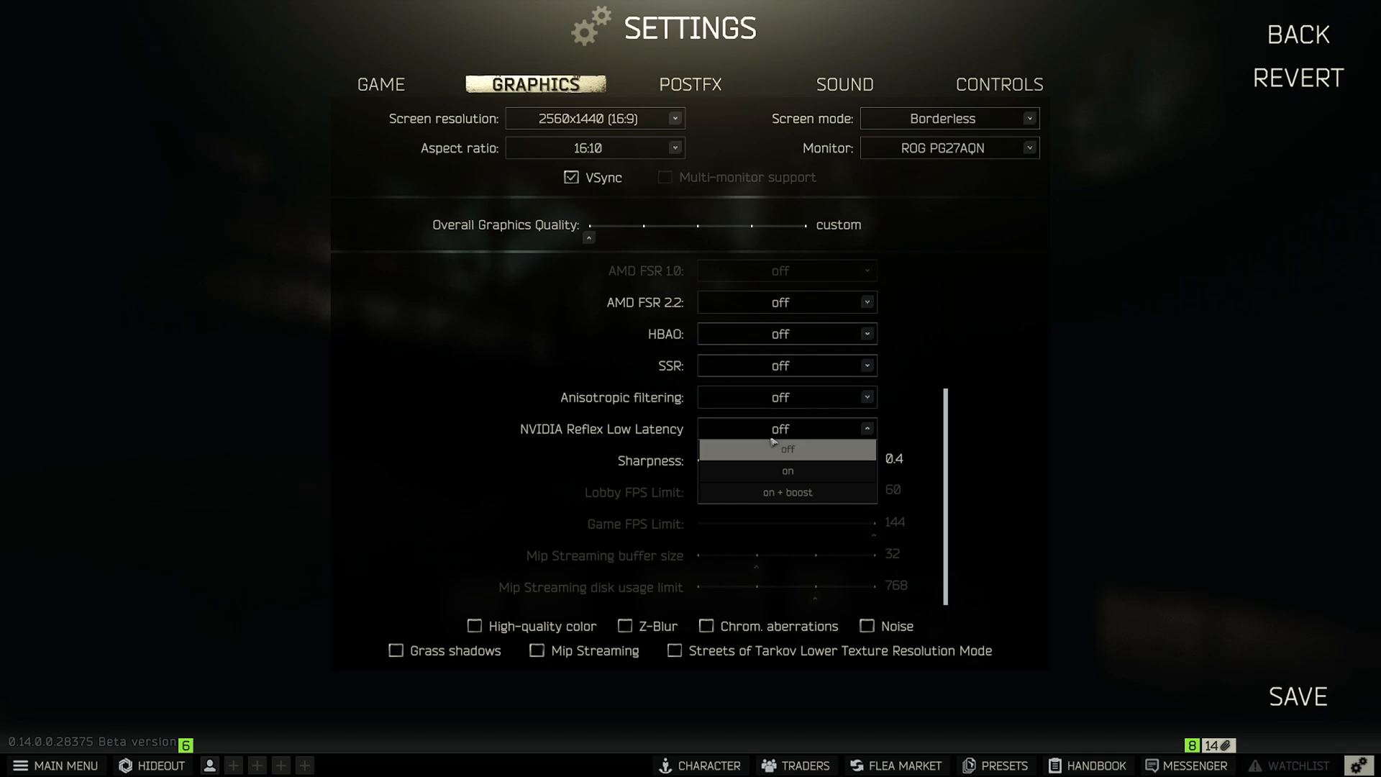
left_click(786, 449)
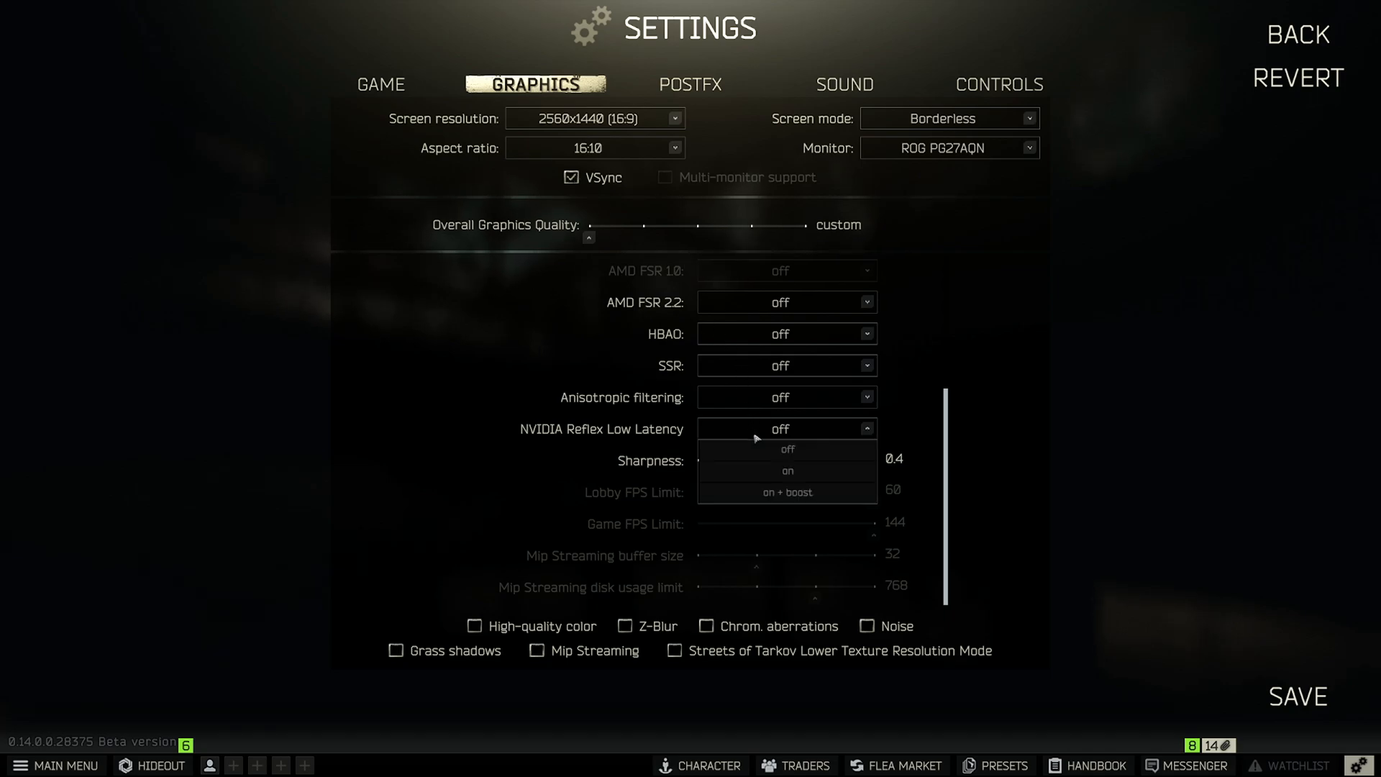
left_click(787, 492)
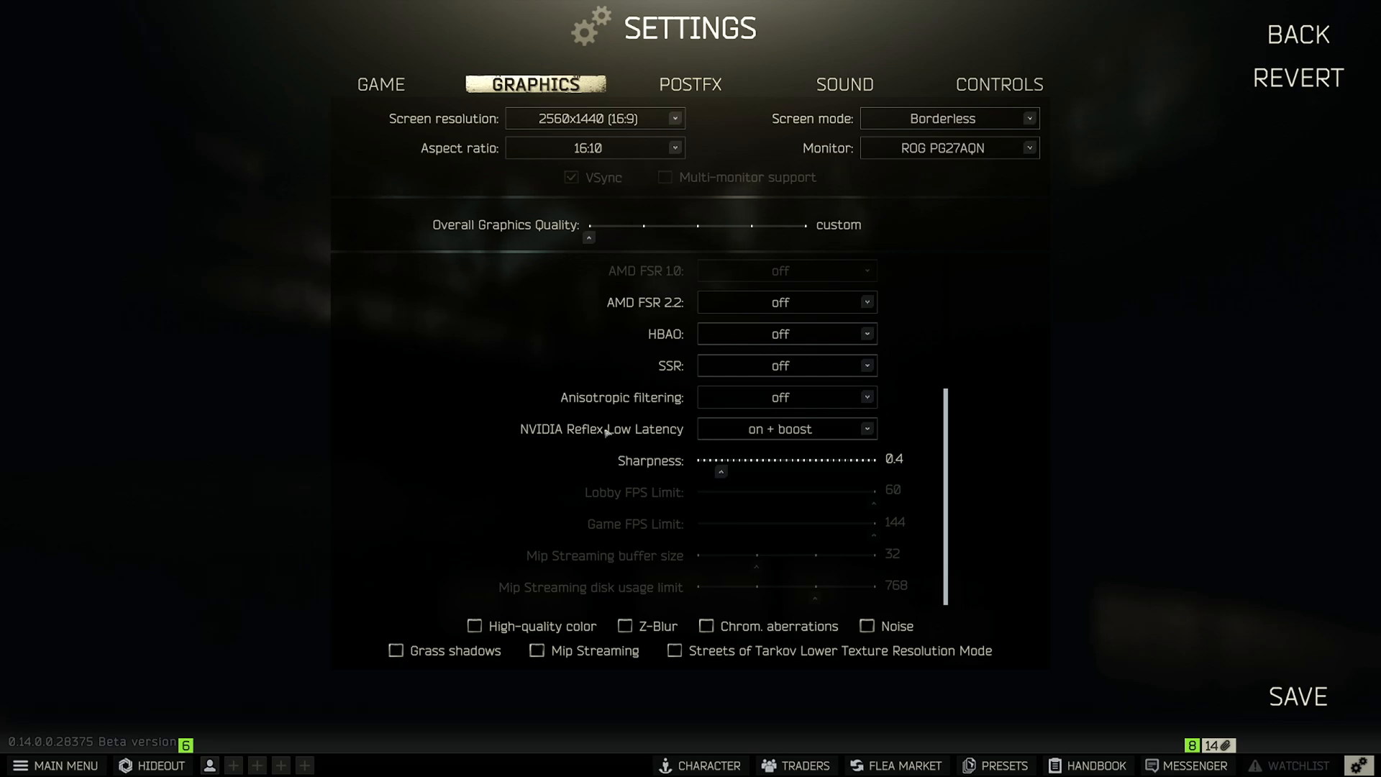
mouse_move(748, 436)
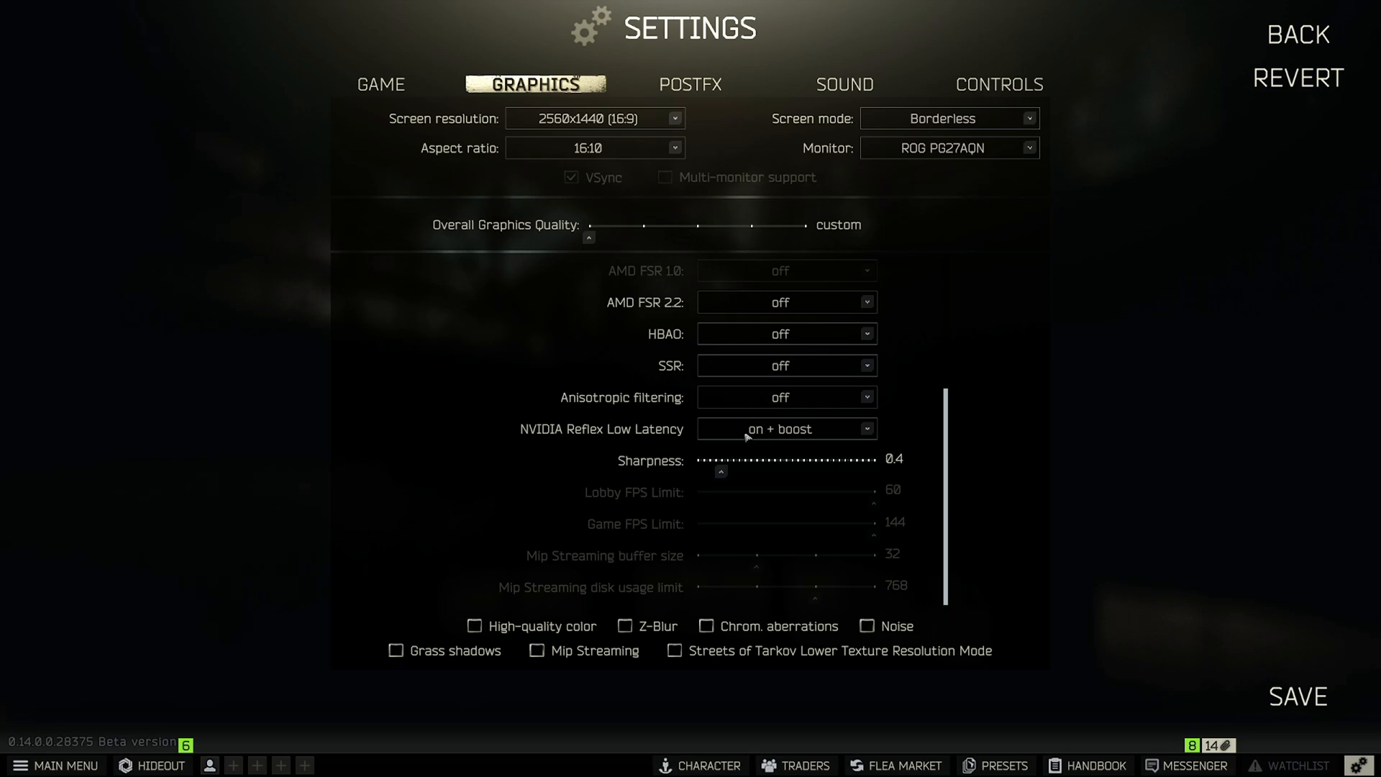
mouse_move(762, 434)
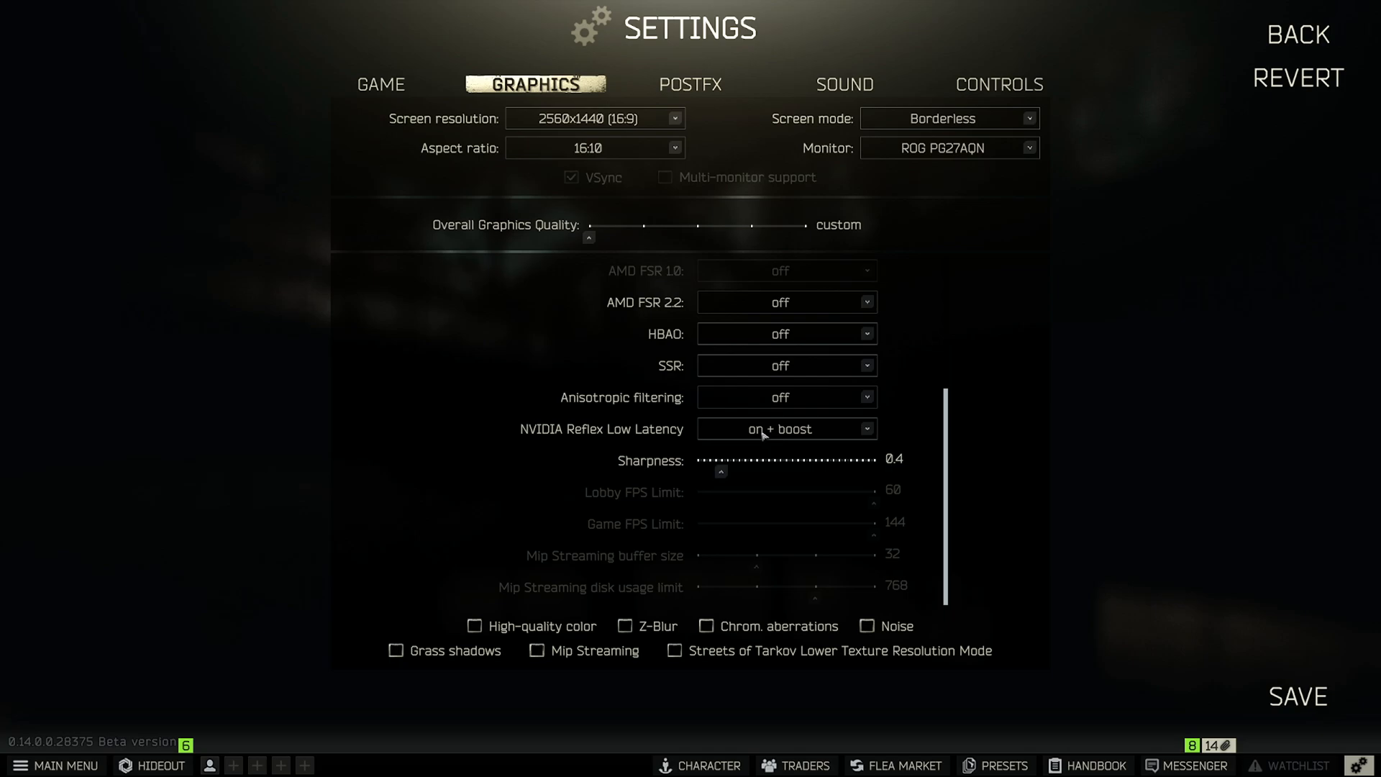
mouse_move(581, 421)
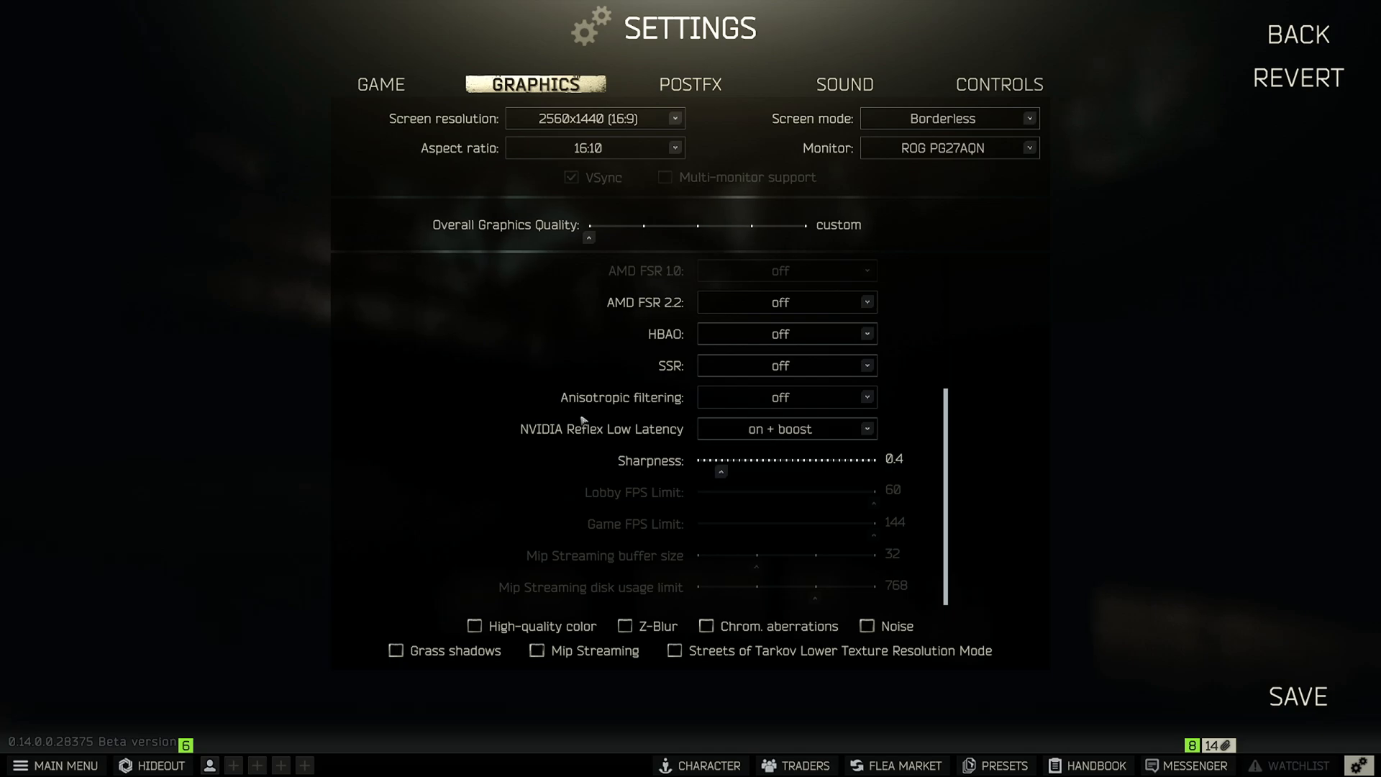
mouse_move(623, 429)
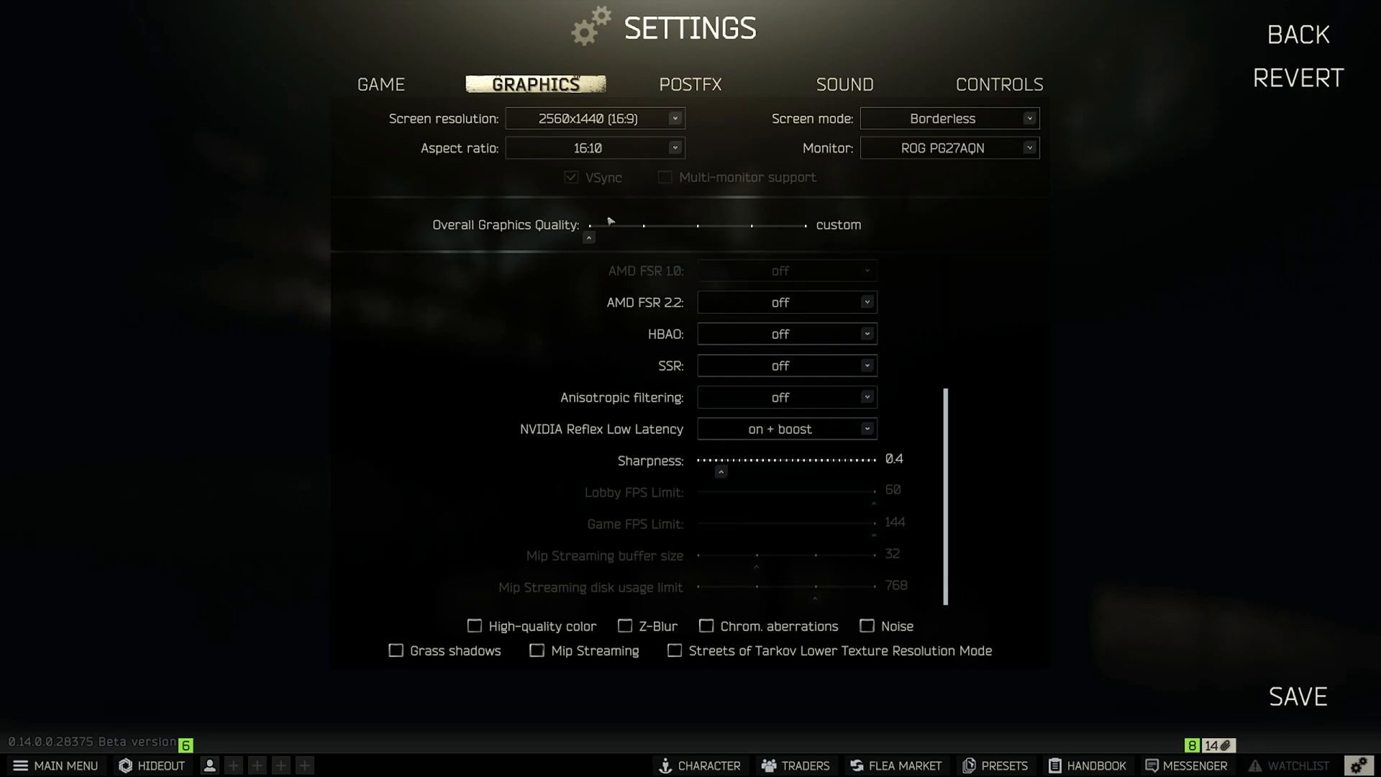
mouse_move(597, 178)
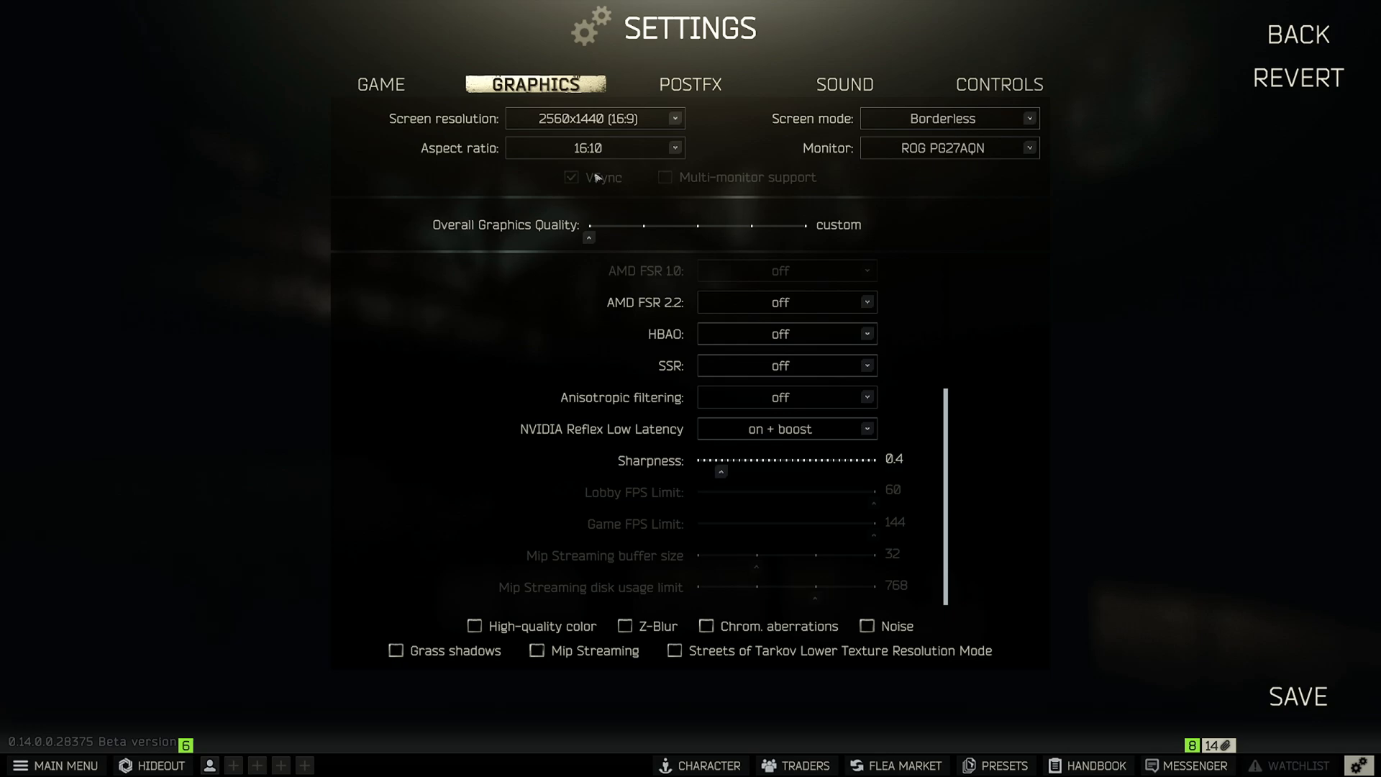
mouse_move(588, 173)
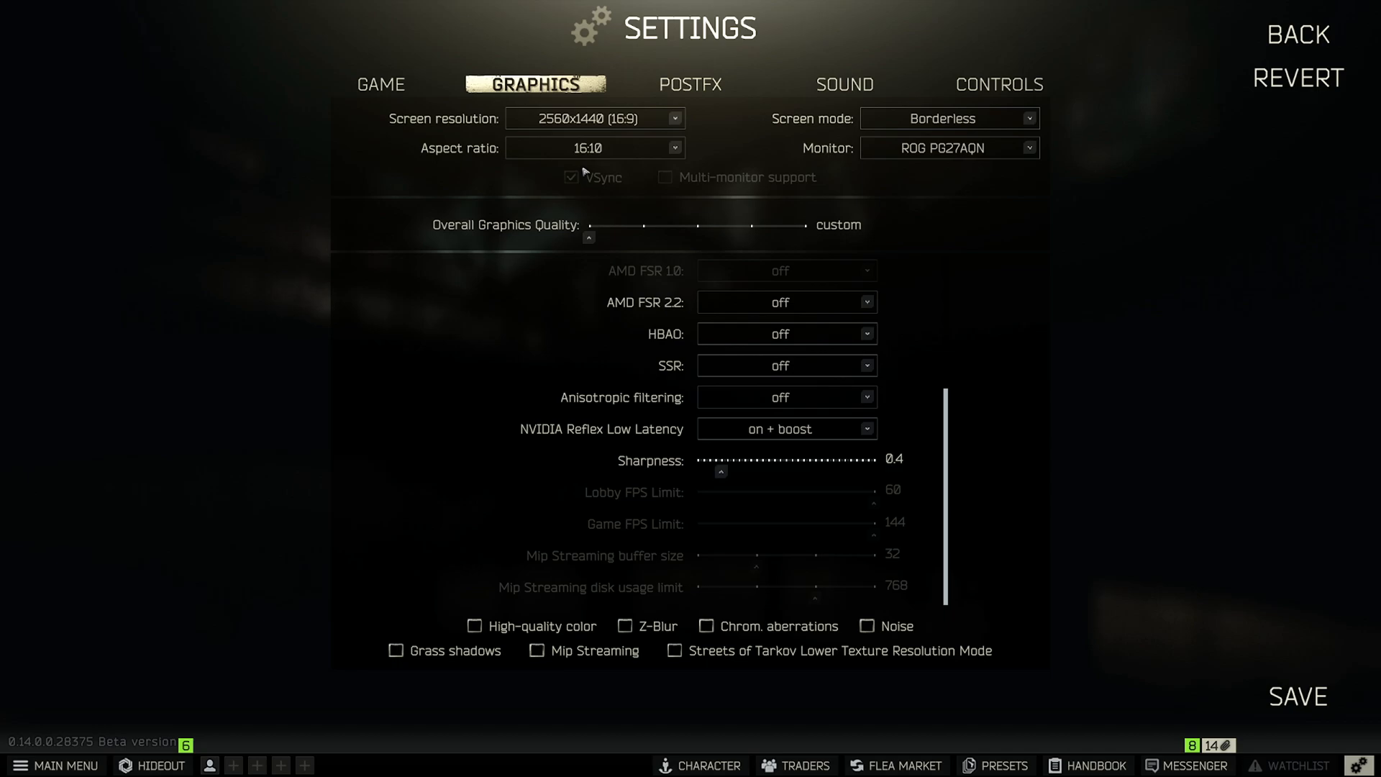
mouse_move(351, 346)
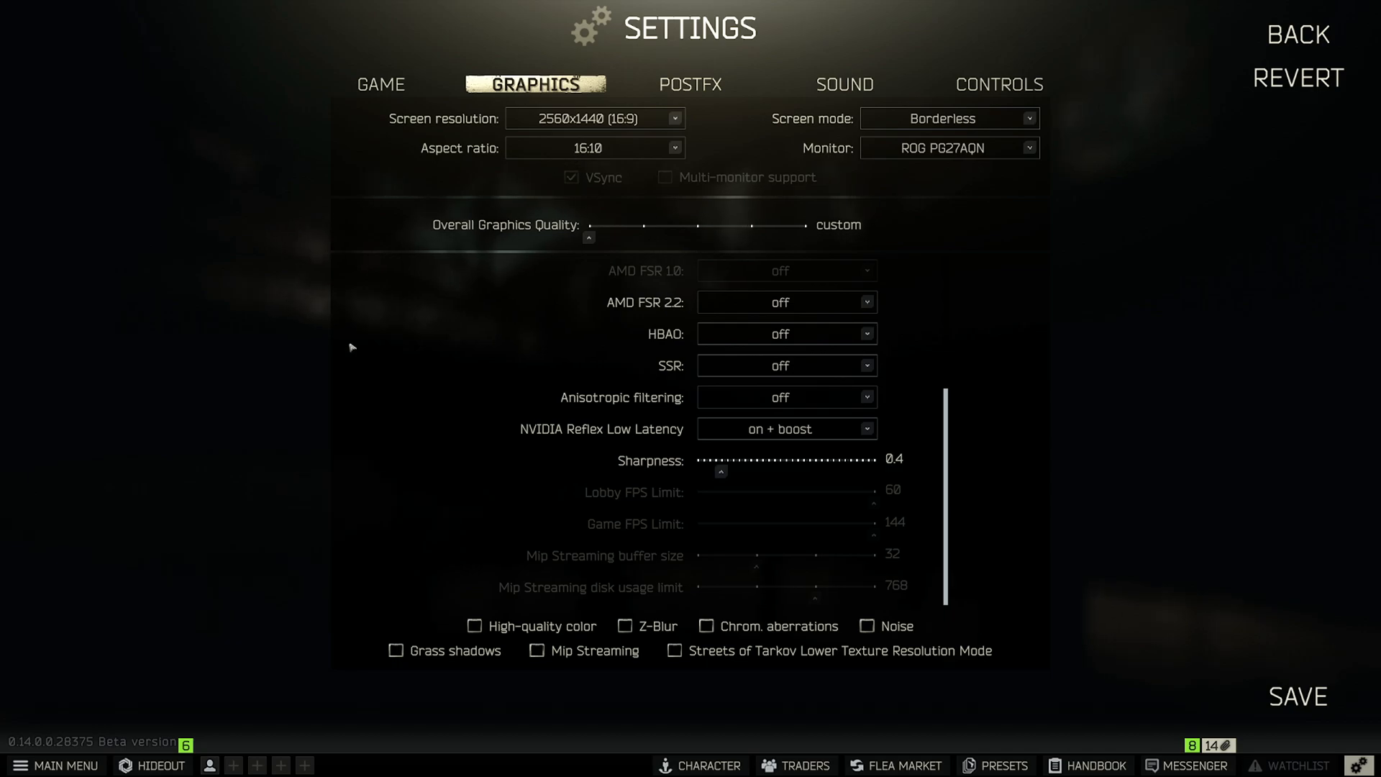
mouse_move(522, 645)
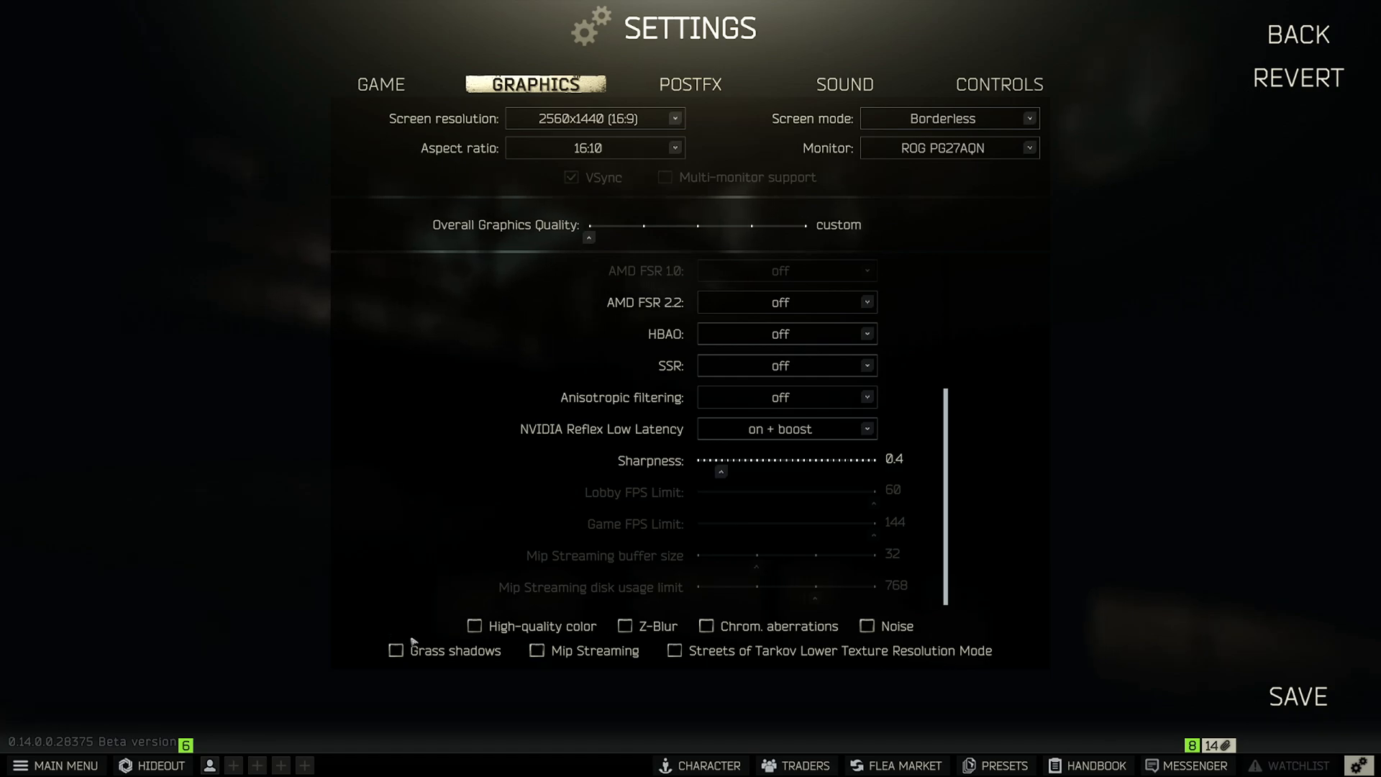
mouse_move(548, 656)
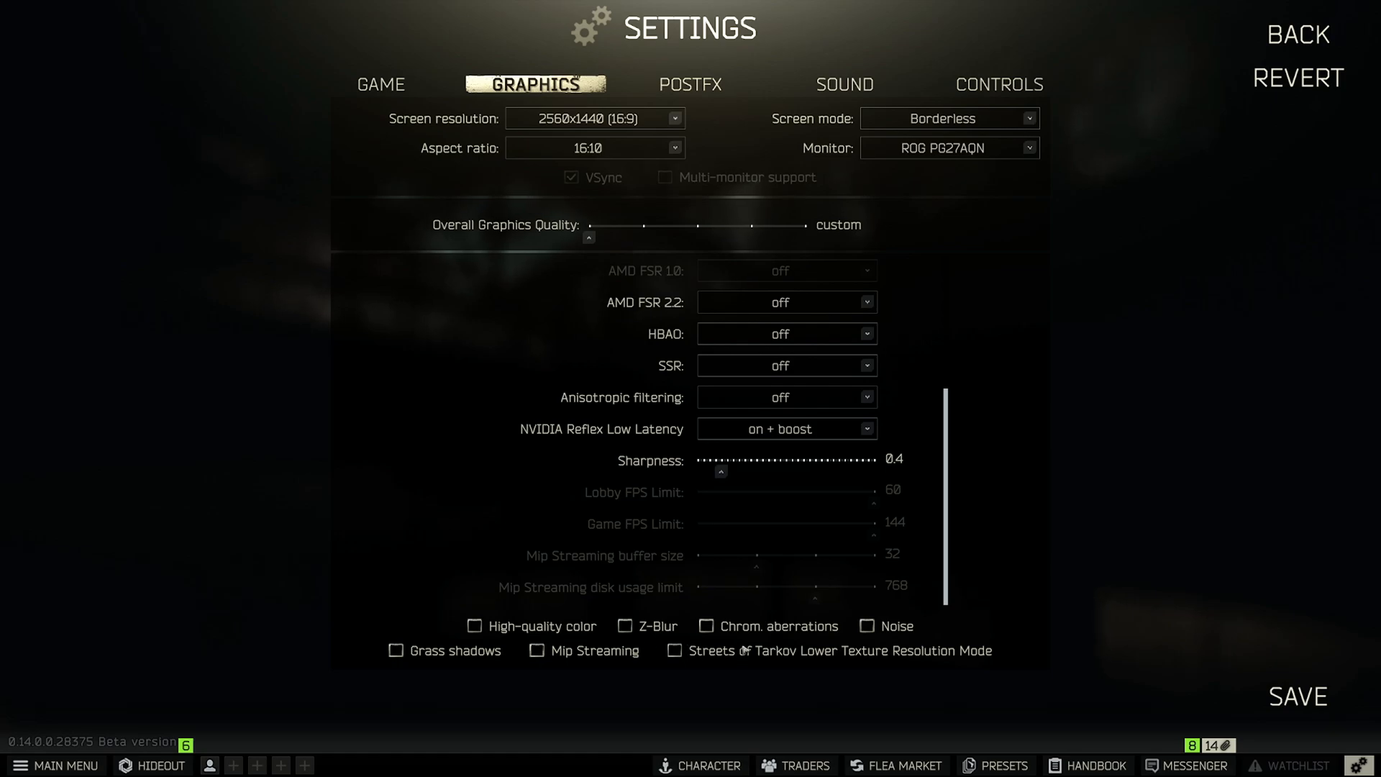
mouse_move(588, 613)
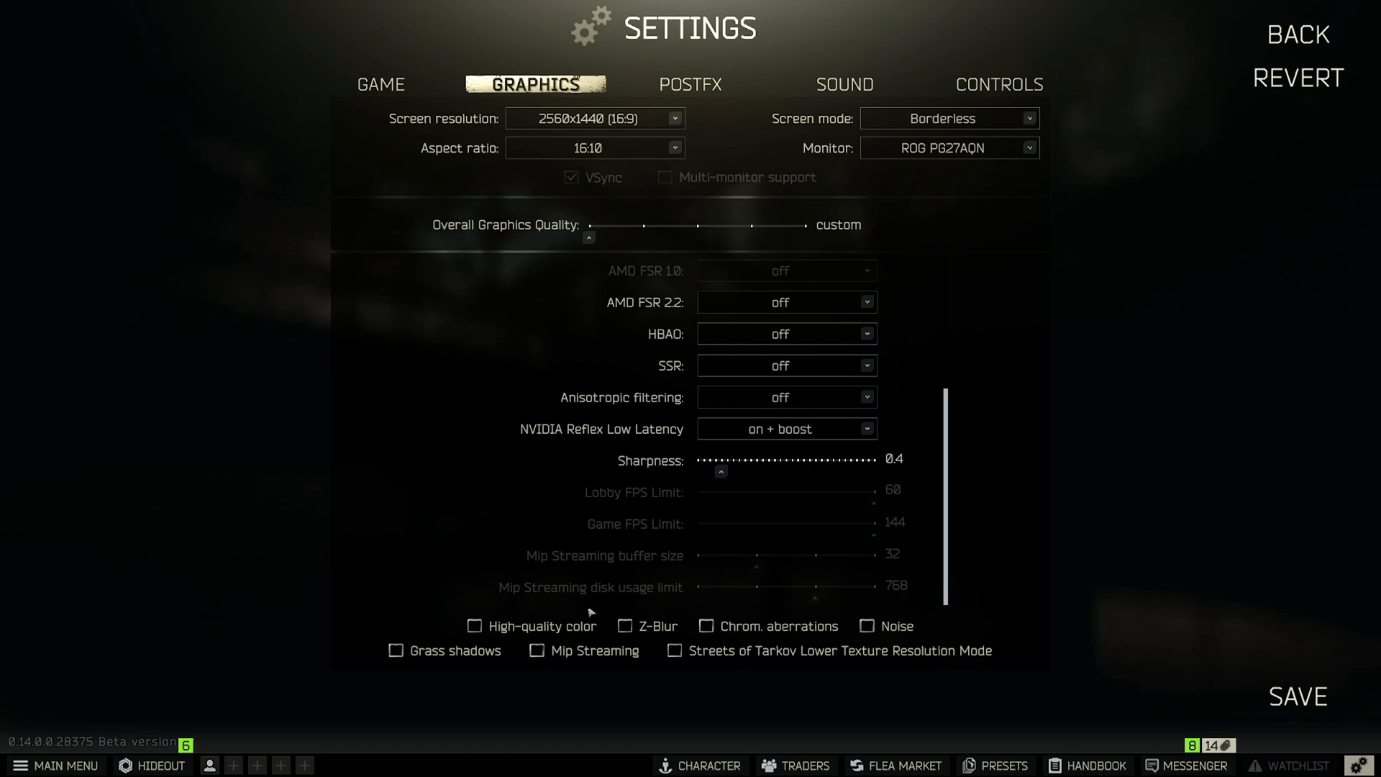
mouse_move(429, 533)
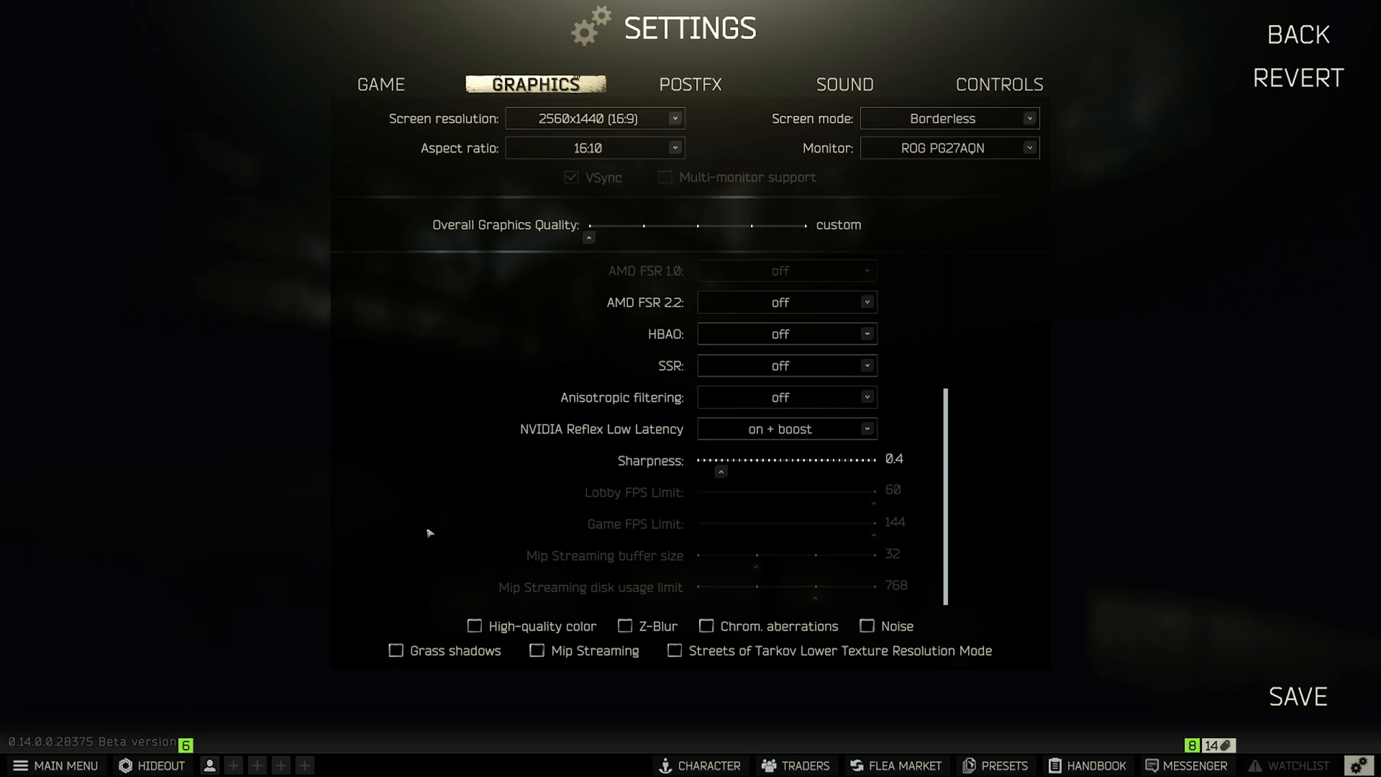
mouse_move(437, 544)
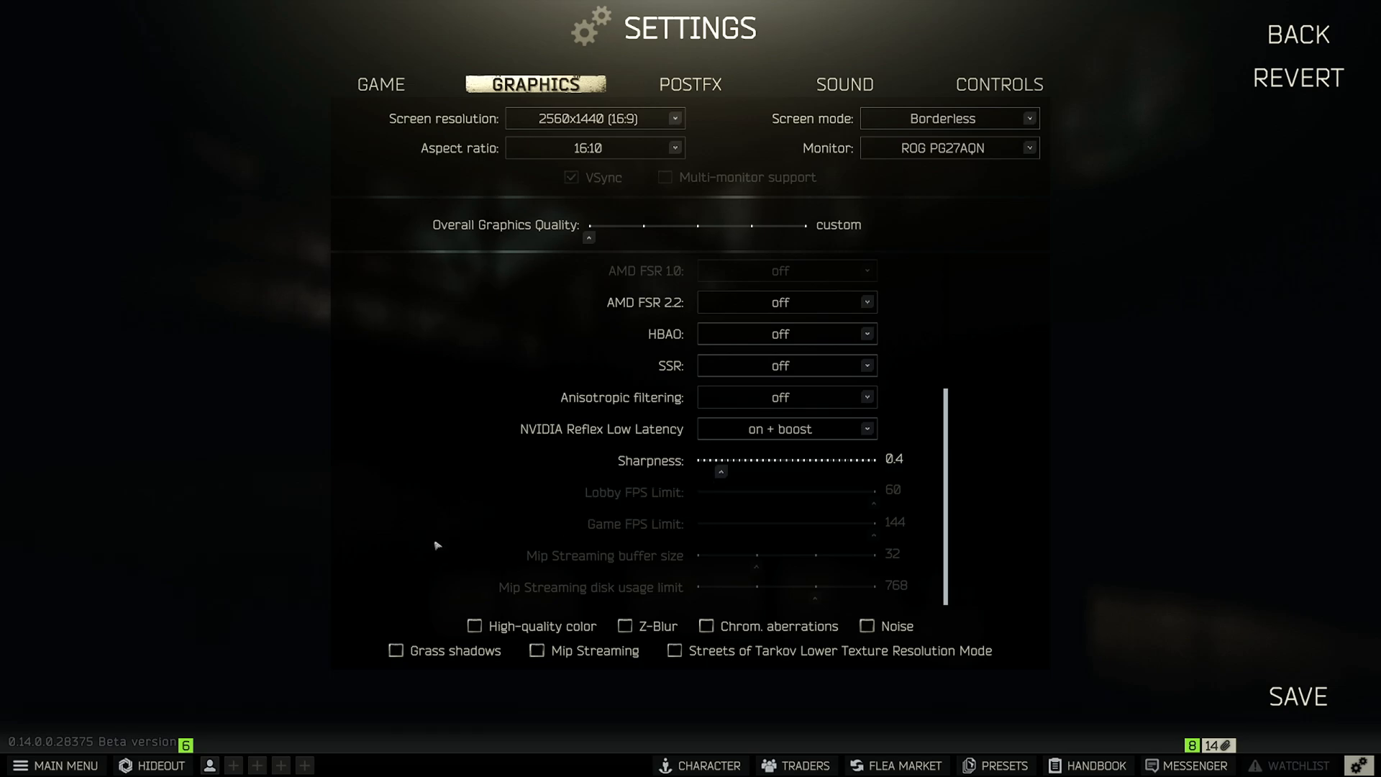
mouse_move(696, 112)
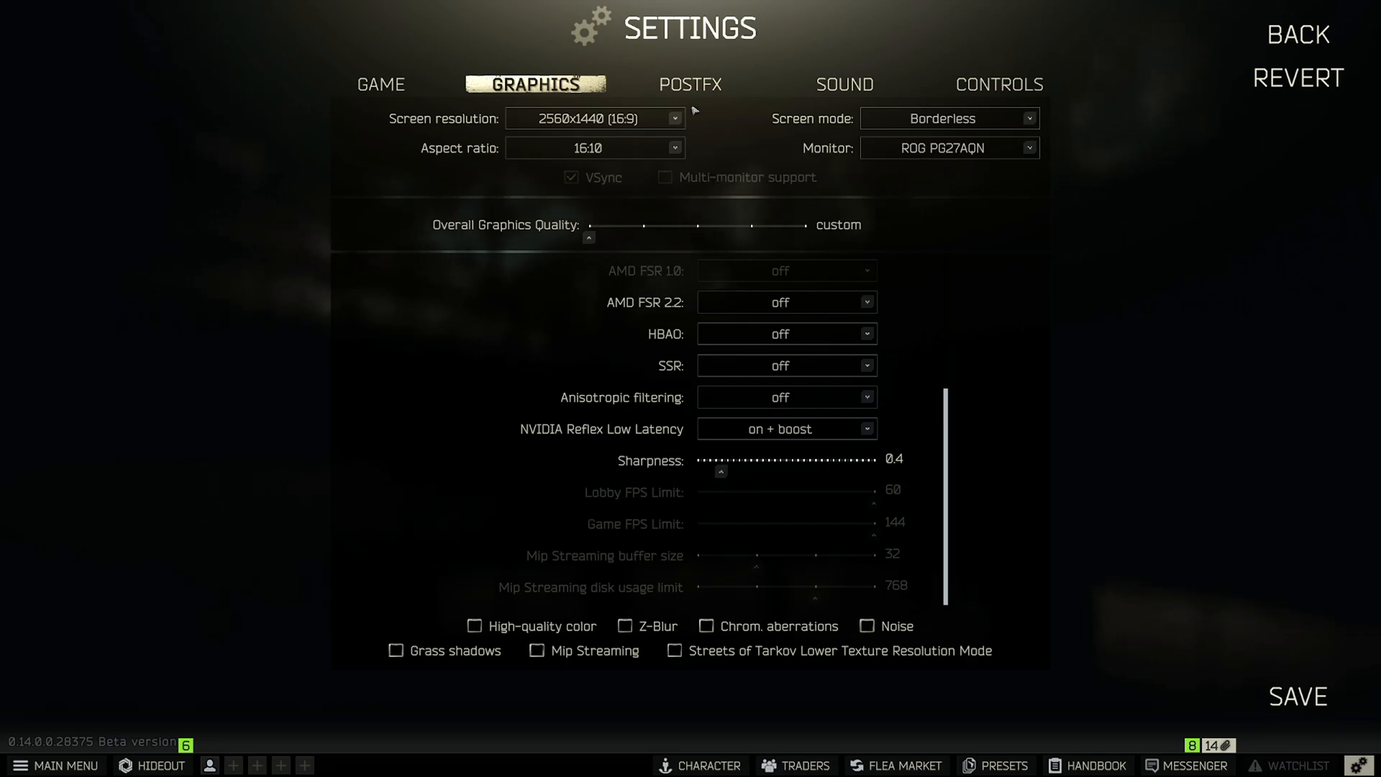
Step: Toggle Enable PostFX off and back on, leaving post-processing enabled with values unchanged
left_click(689, 83)
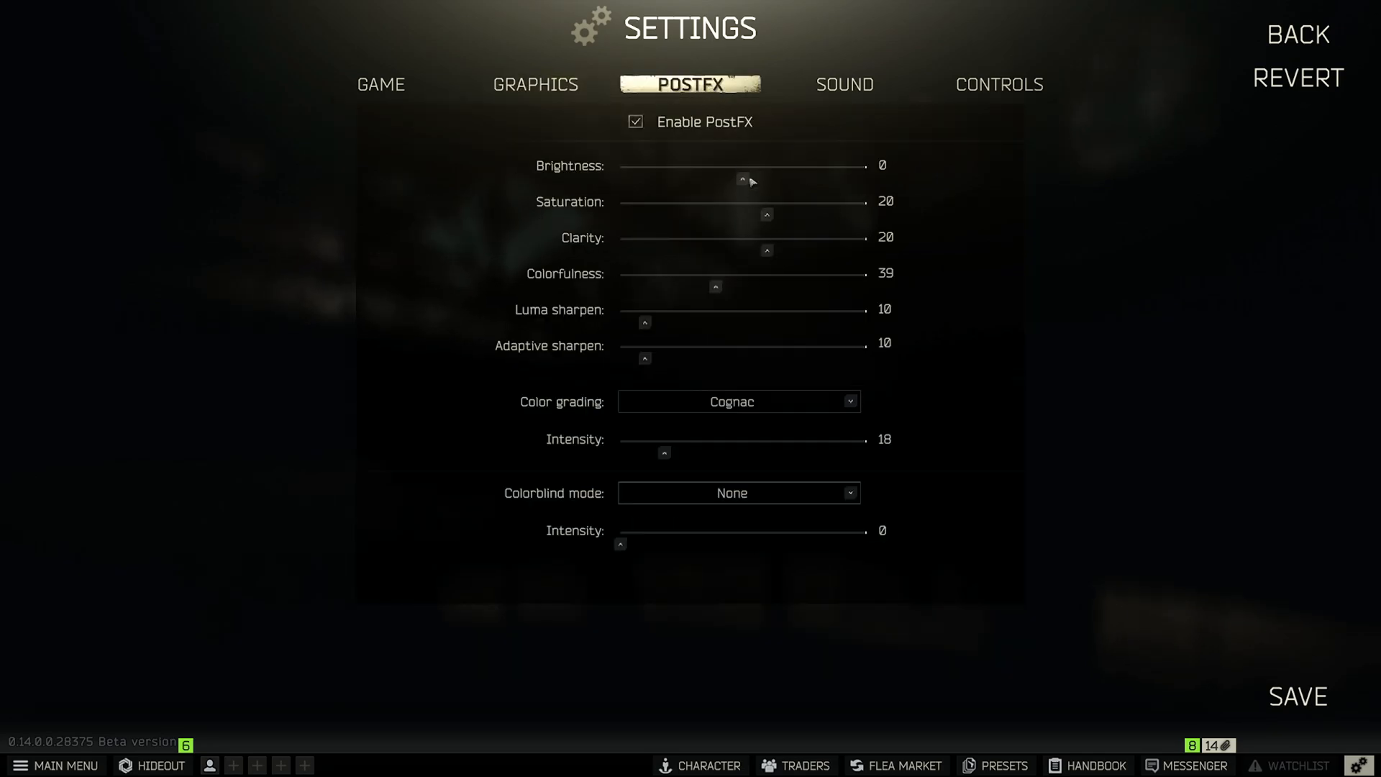
mouse_move(685, 160)
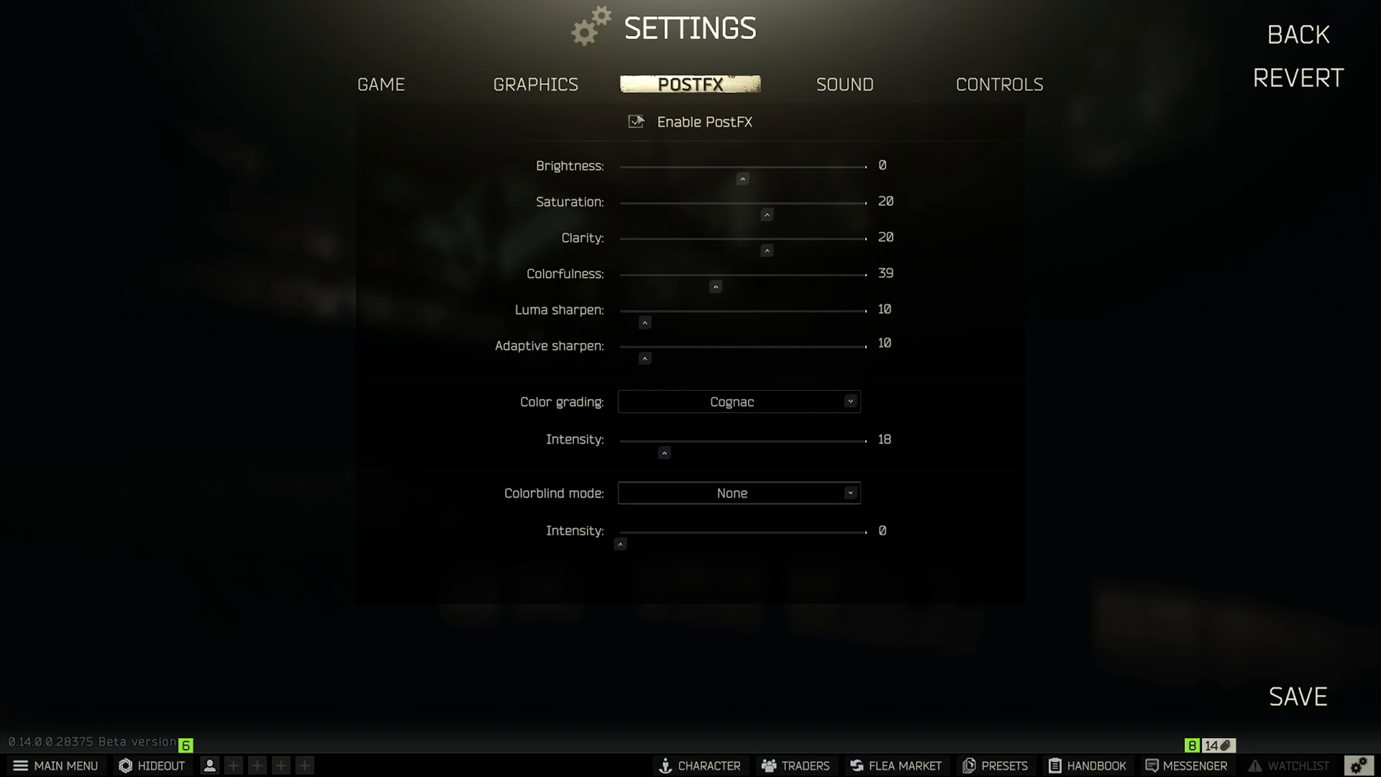
left_click(635, 121)
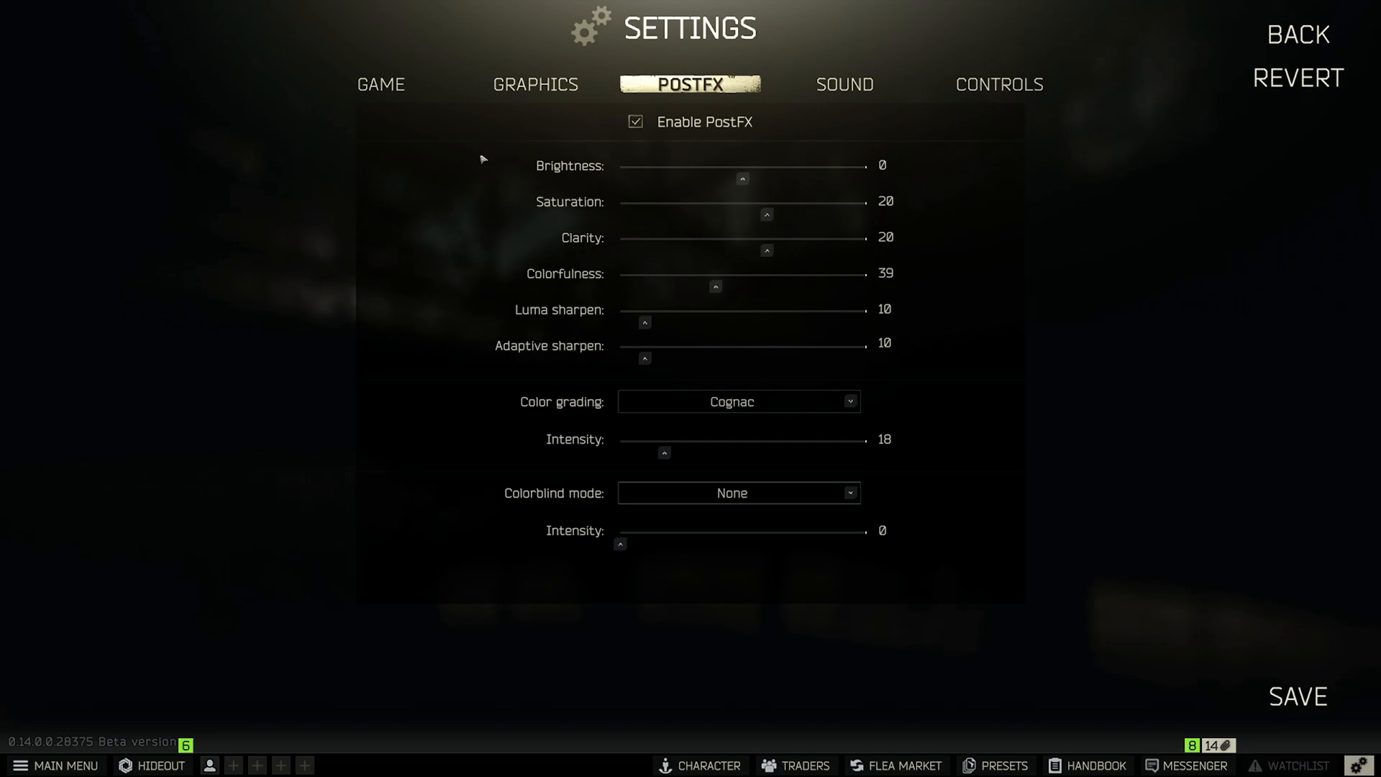
mouse_move(517, 182)
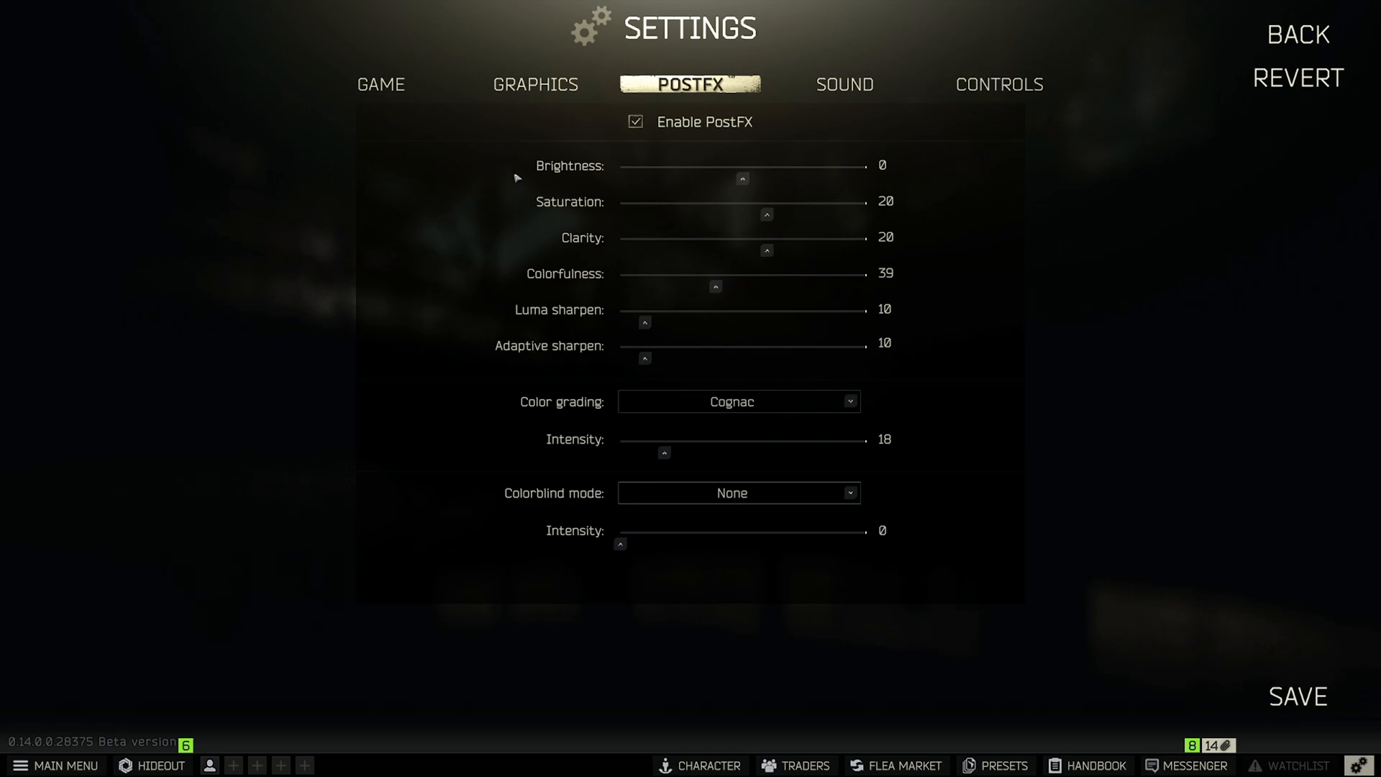
mouse_move(484, 311)
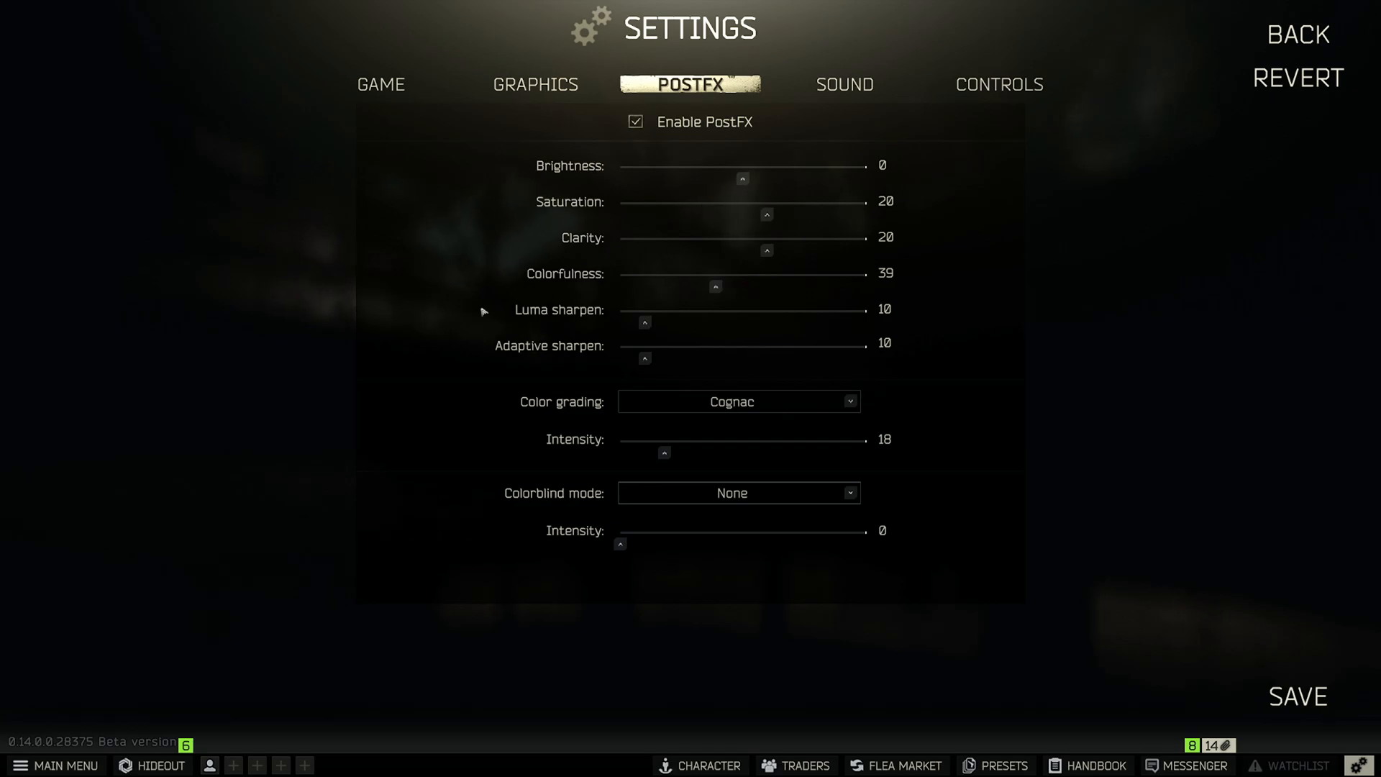
mouse_move(440, 315)
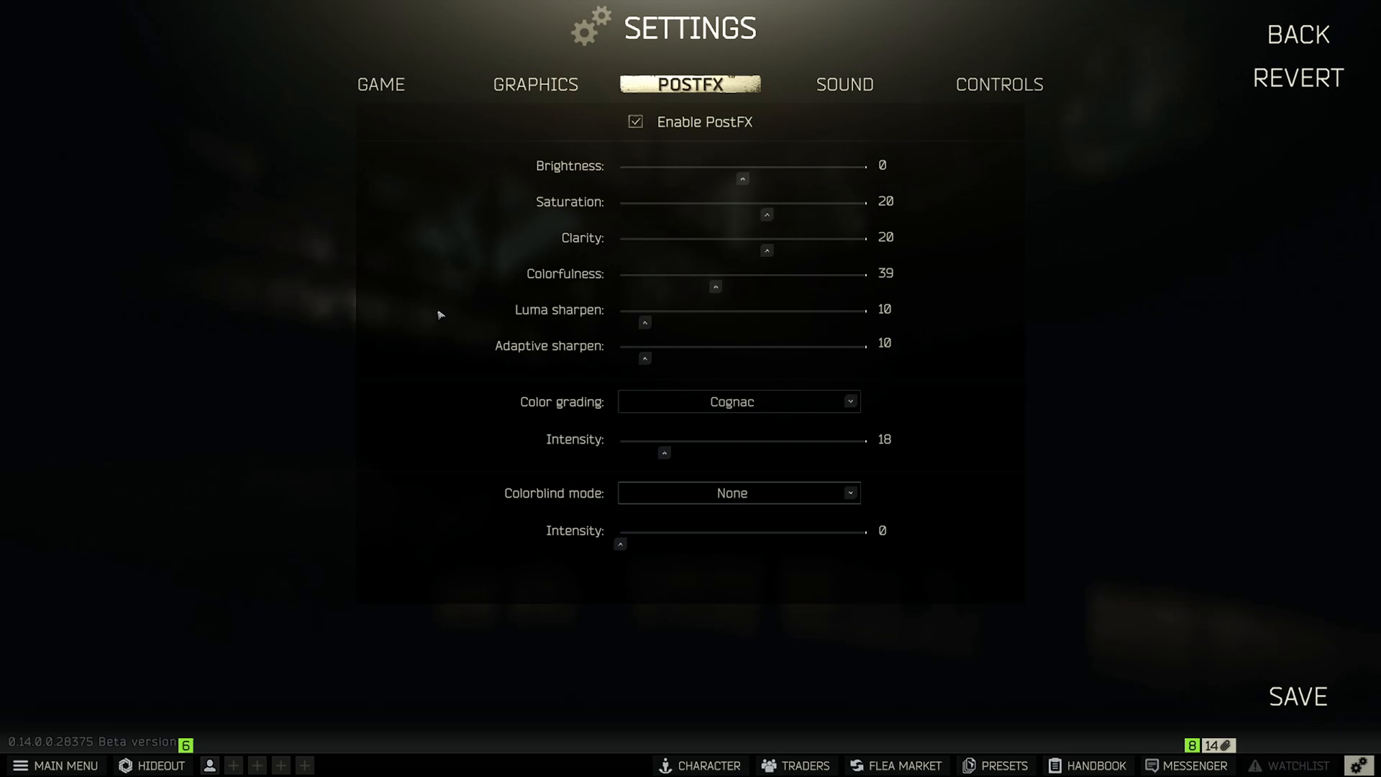
mouse_move(507, 313)
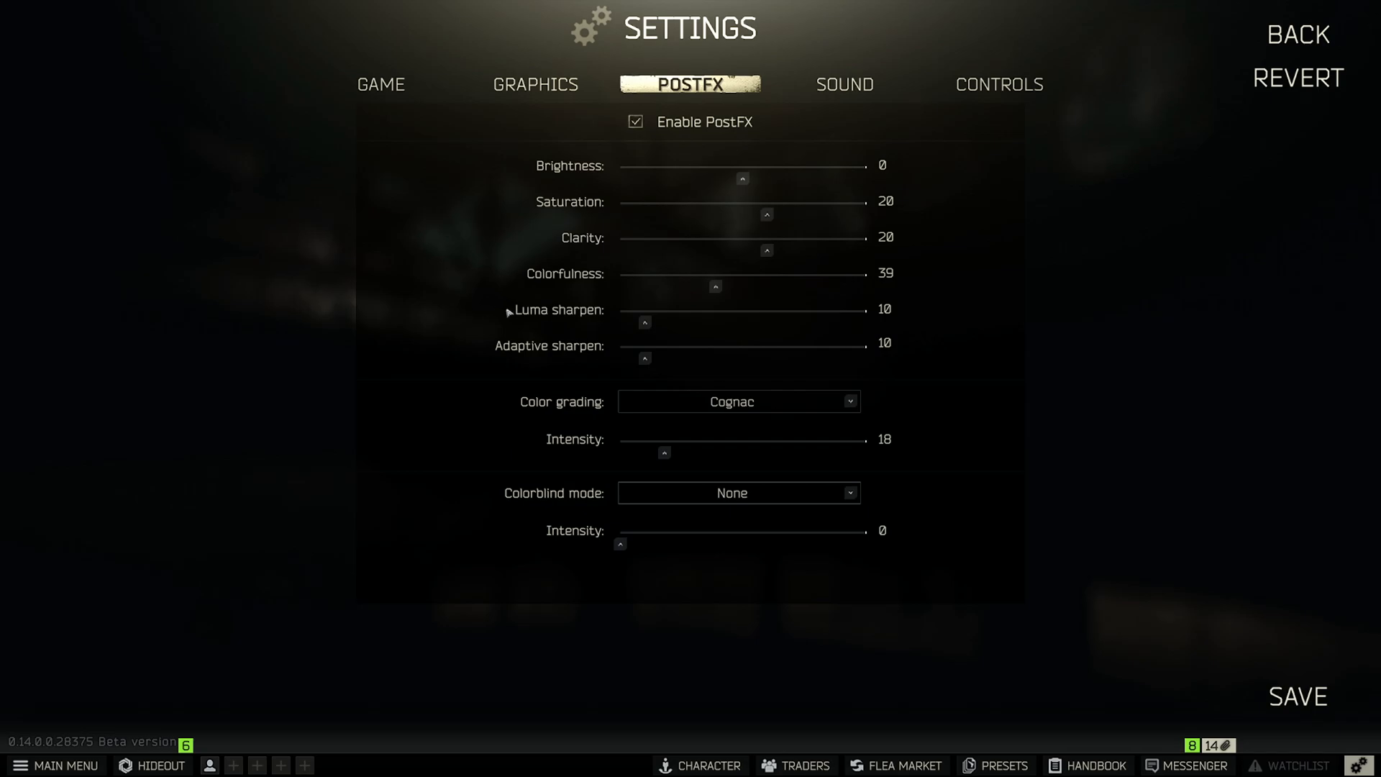
mouse_move(950, 266)
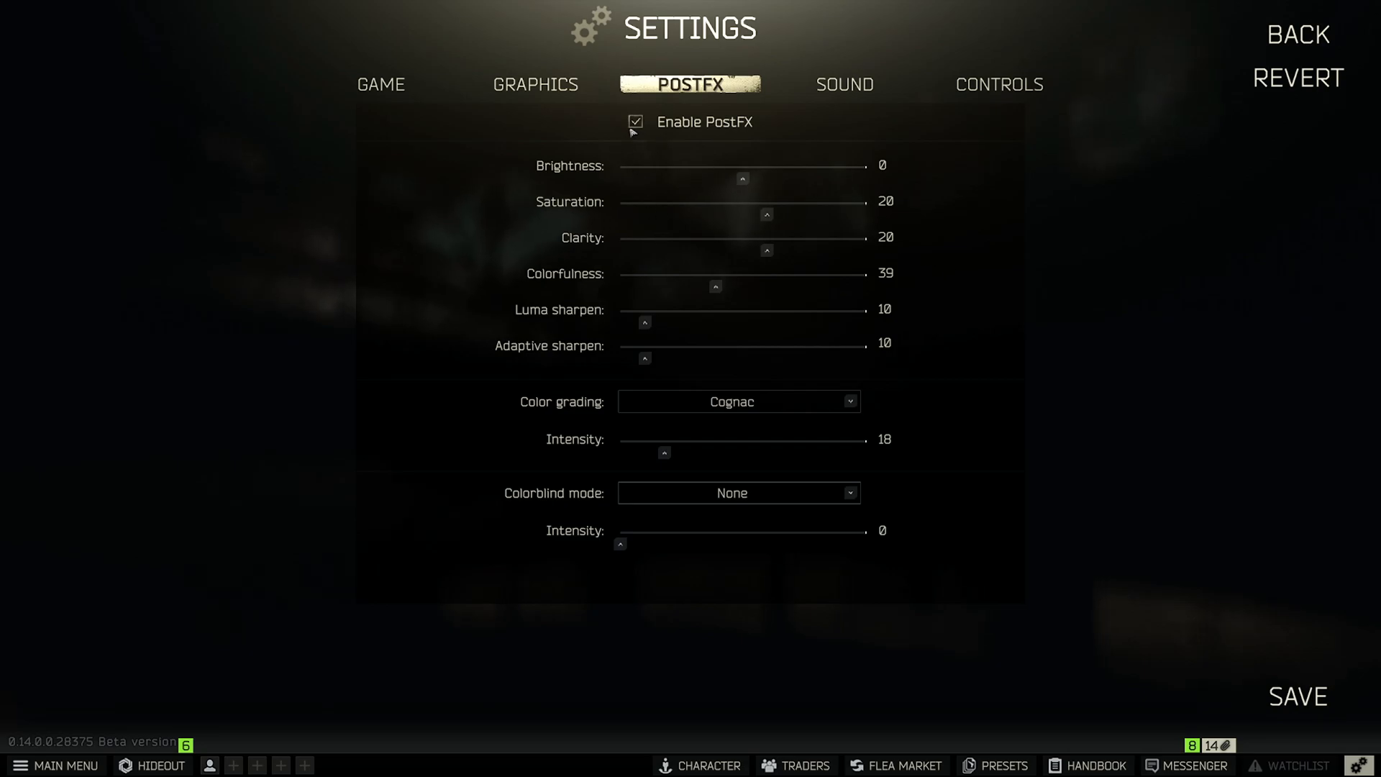
mouse_move(844, 84)
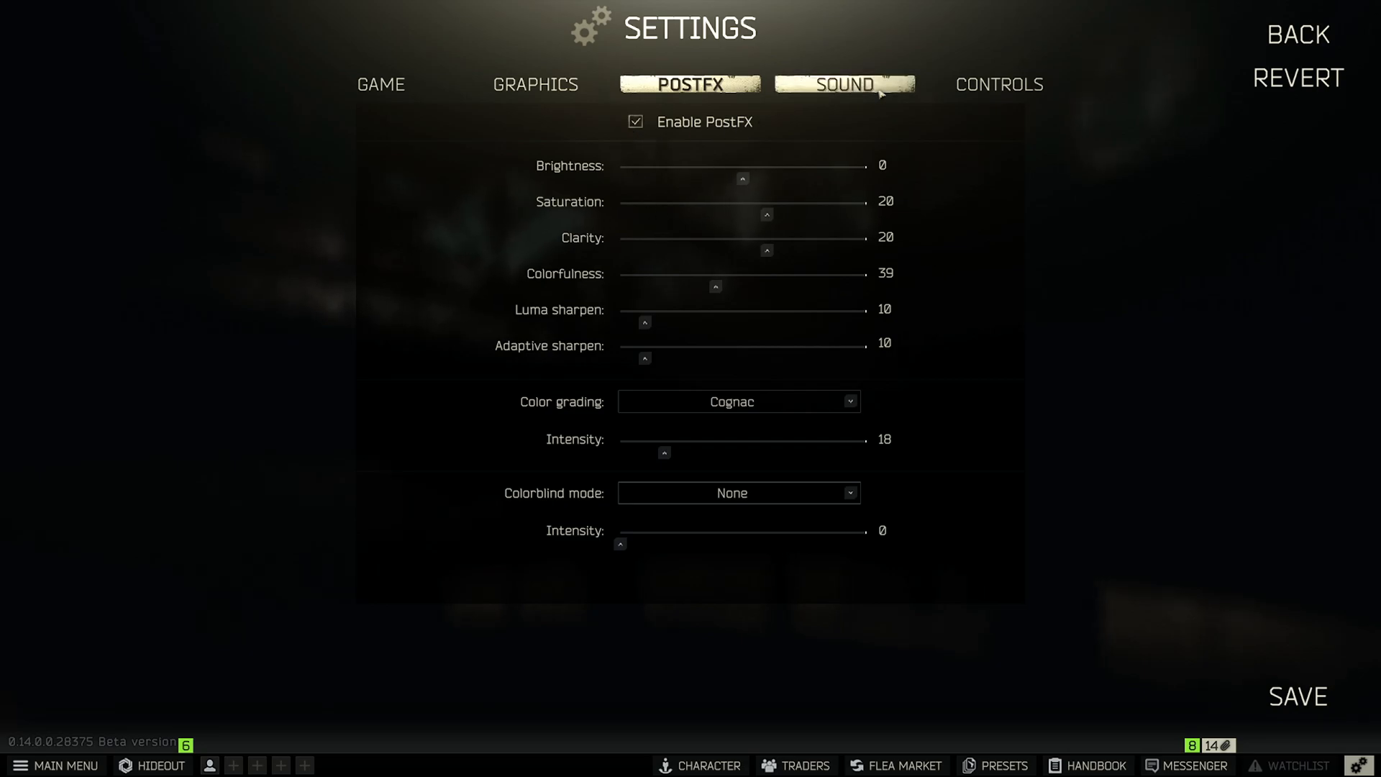
mouse_move(646, 131)
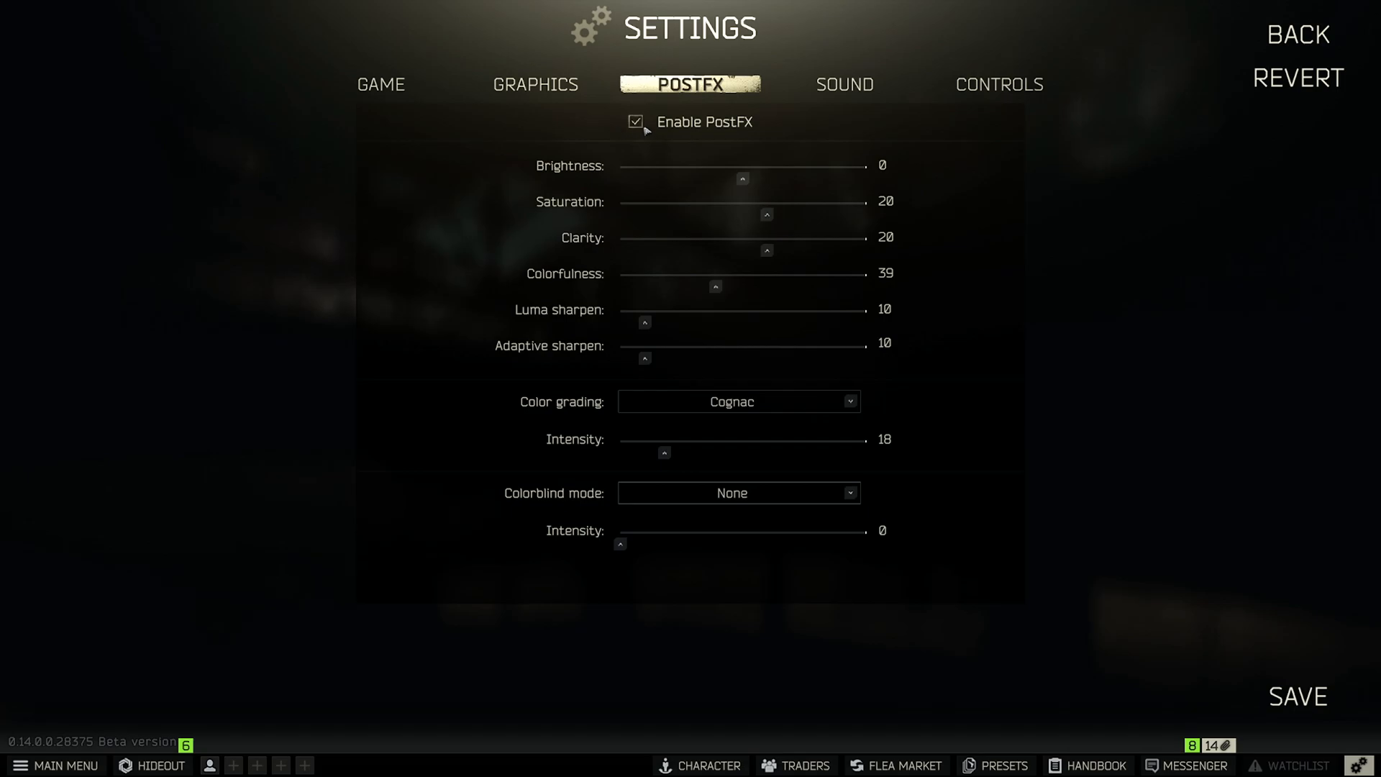
Step: Glance at the Sound and PostFX settings, then land back on the Graphics settings
left_click(843, 83)
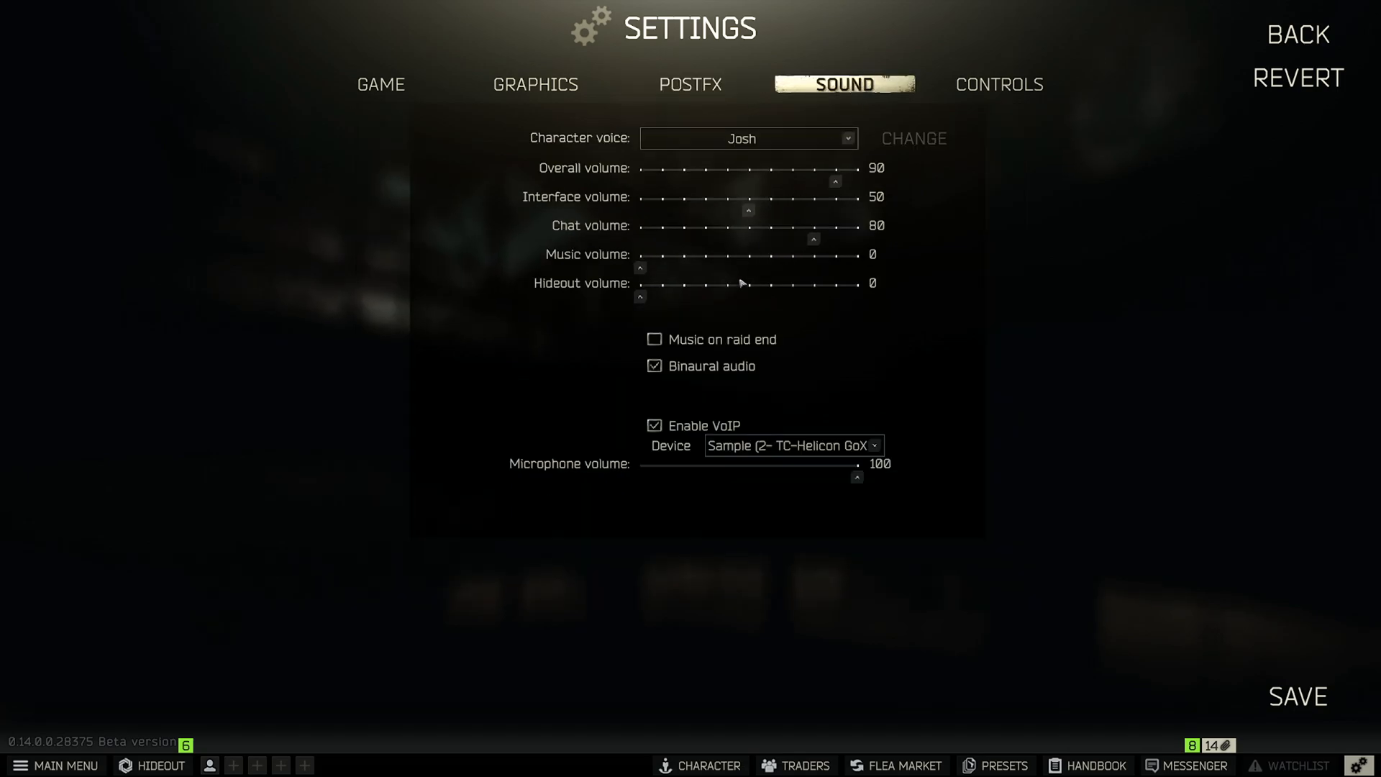
mouse_move(721, 715)
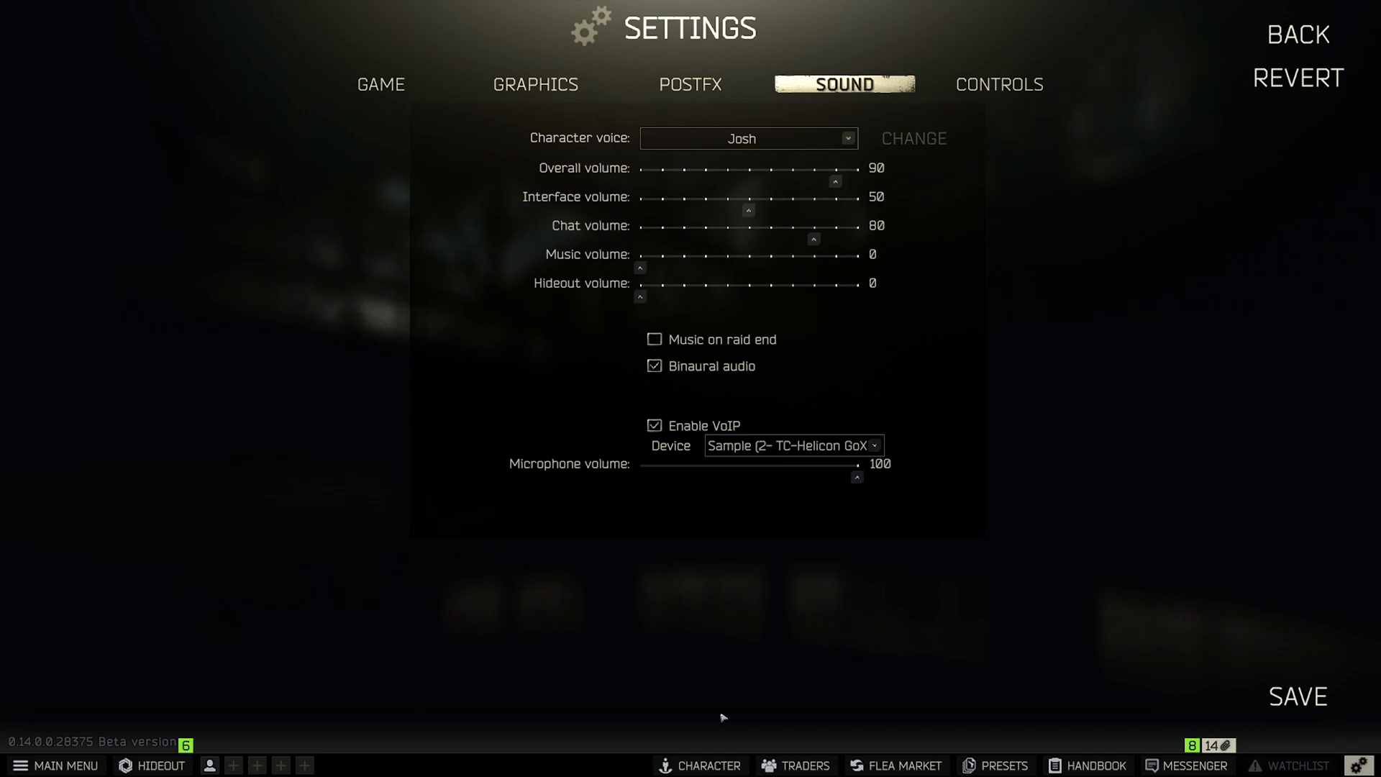
left_click(689, 85)
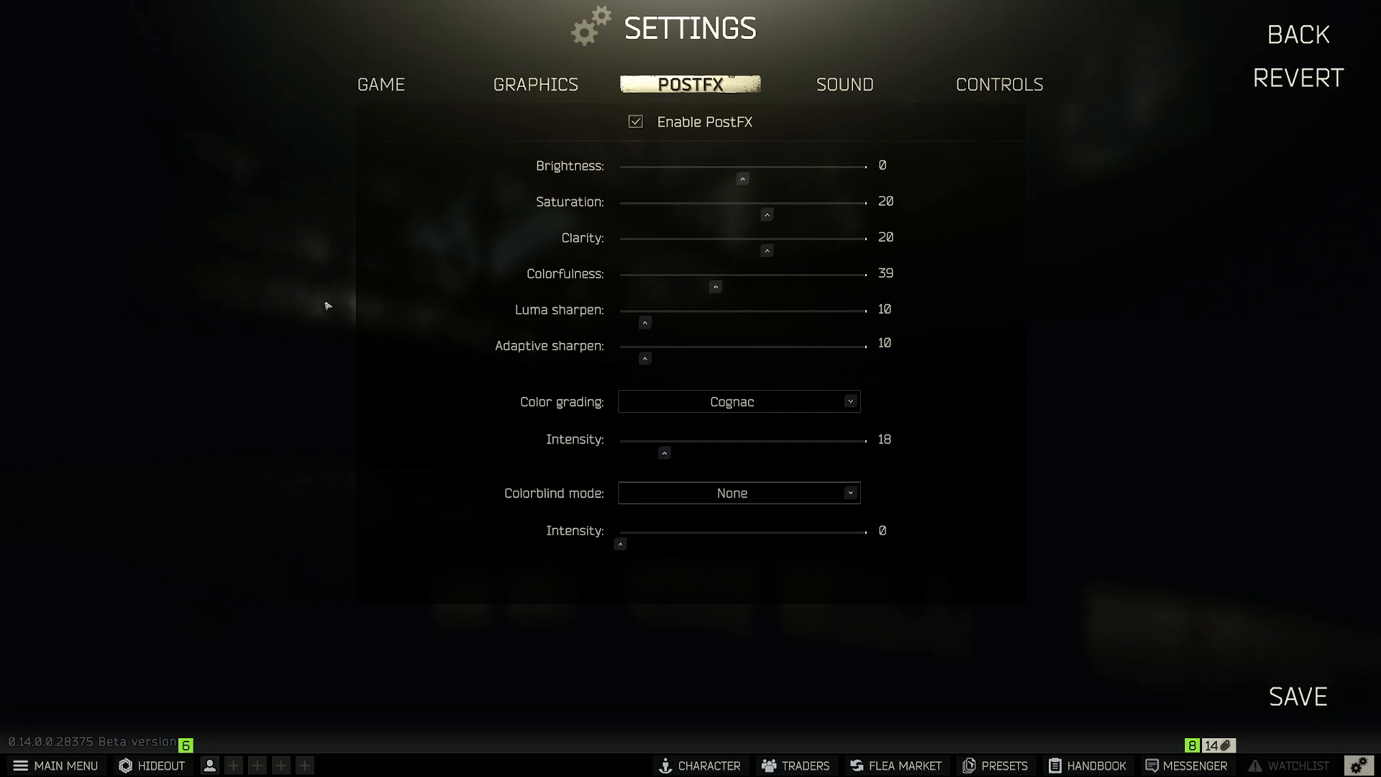
left_click(535, 84)
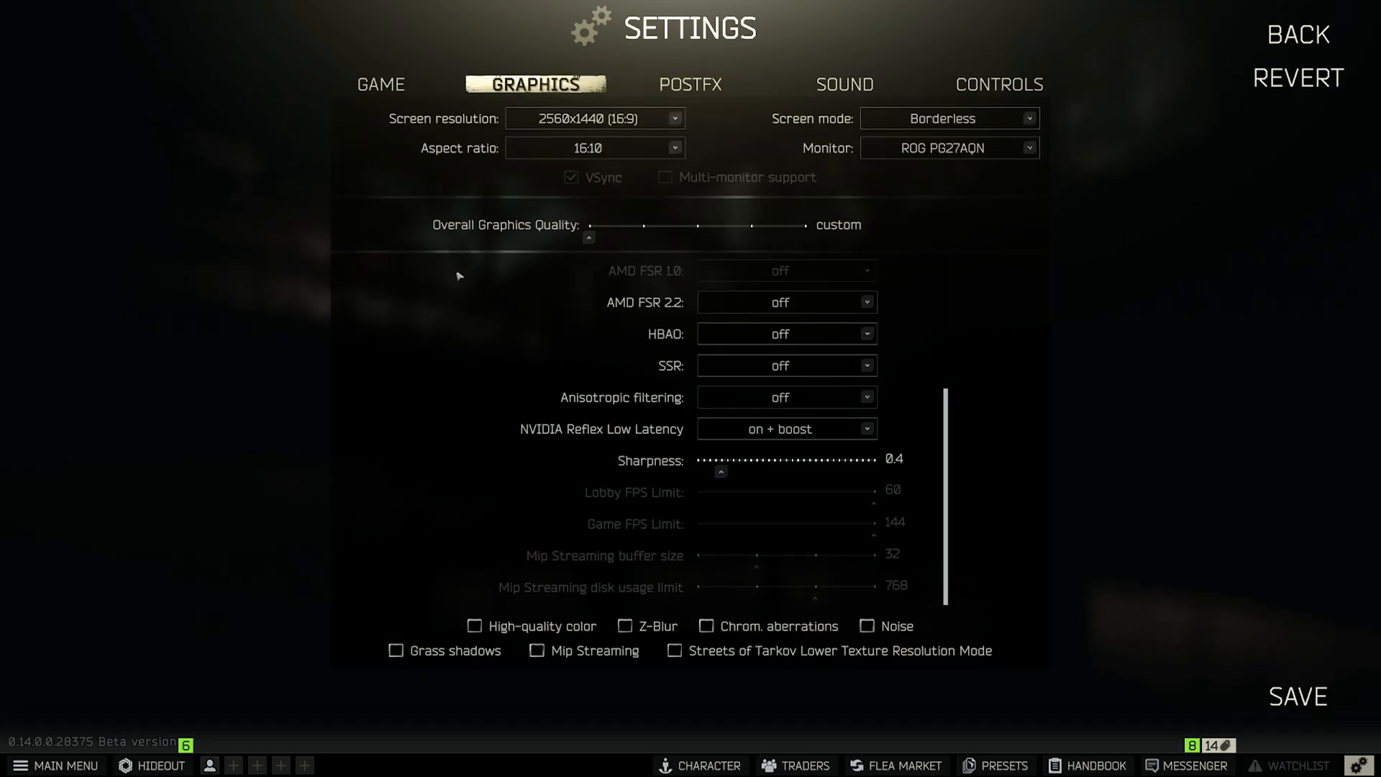
mouse_move(353, 367)
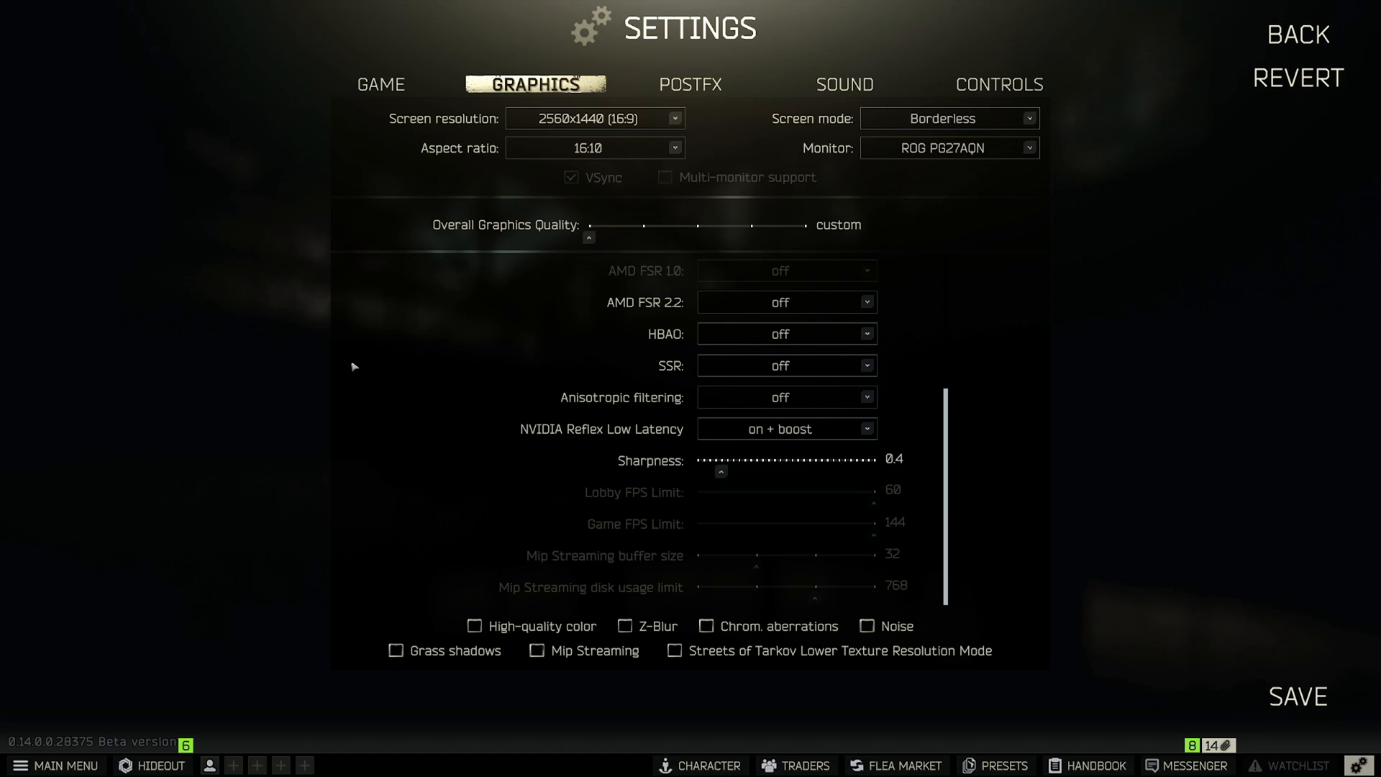
mouse_move(406, 297)
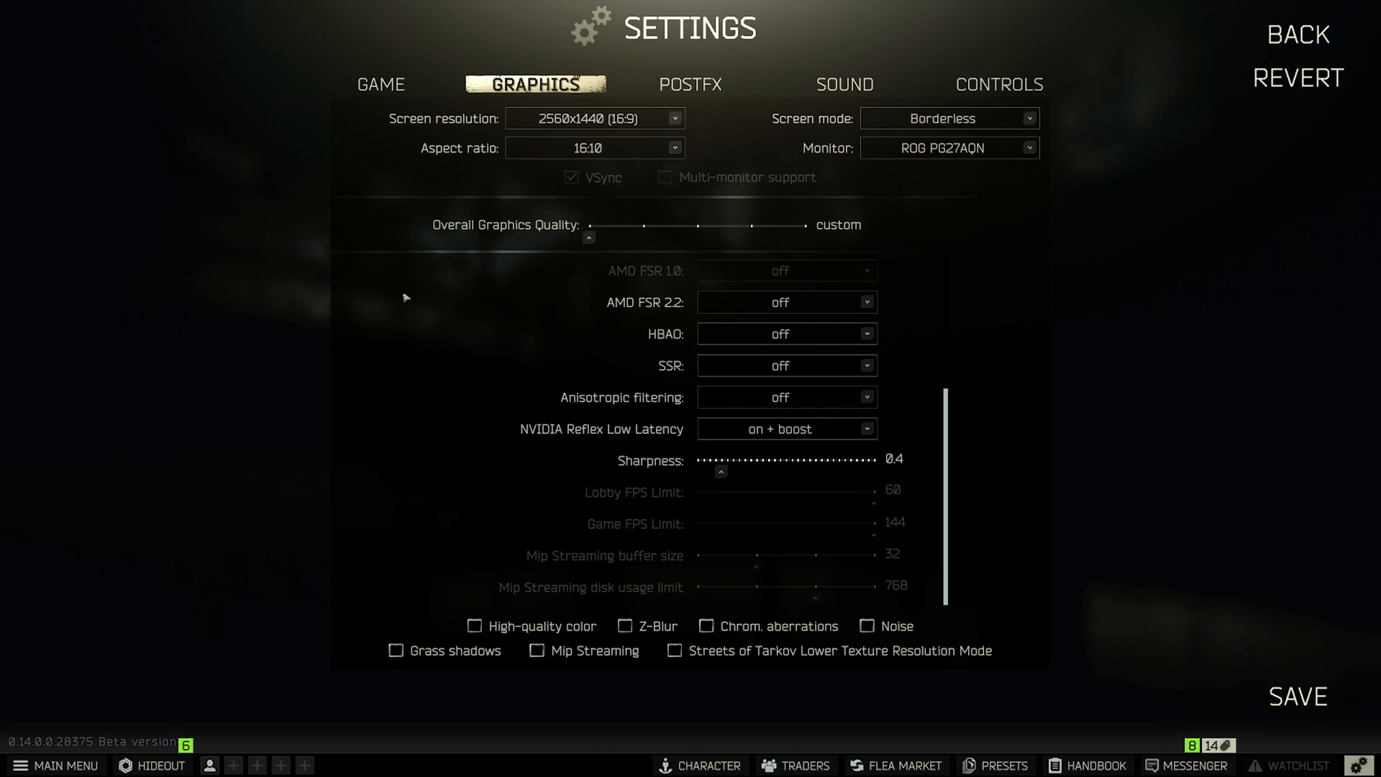